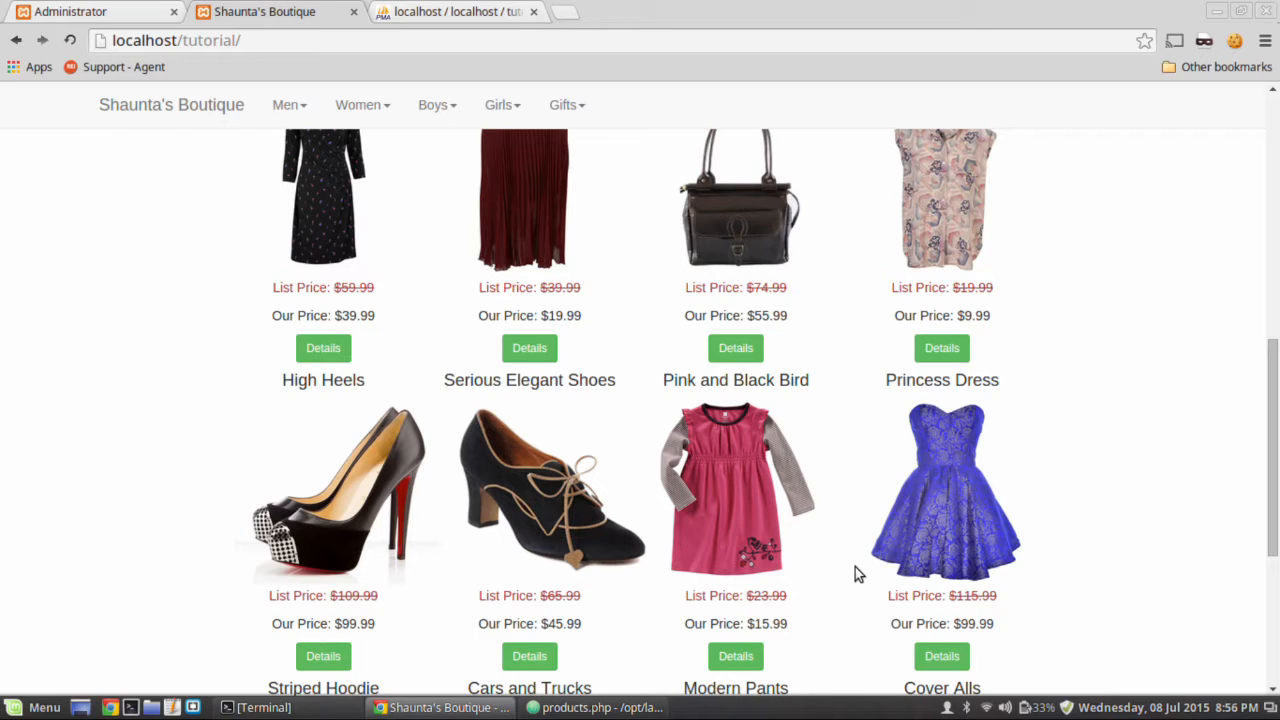
mouse_move(870, 548)
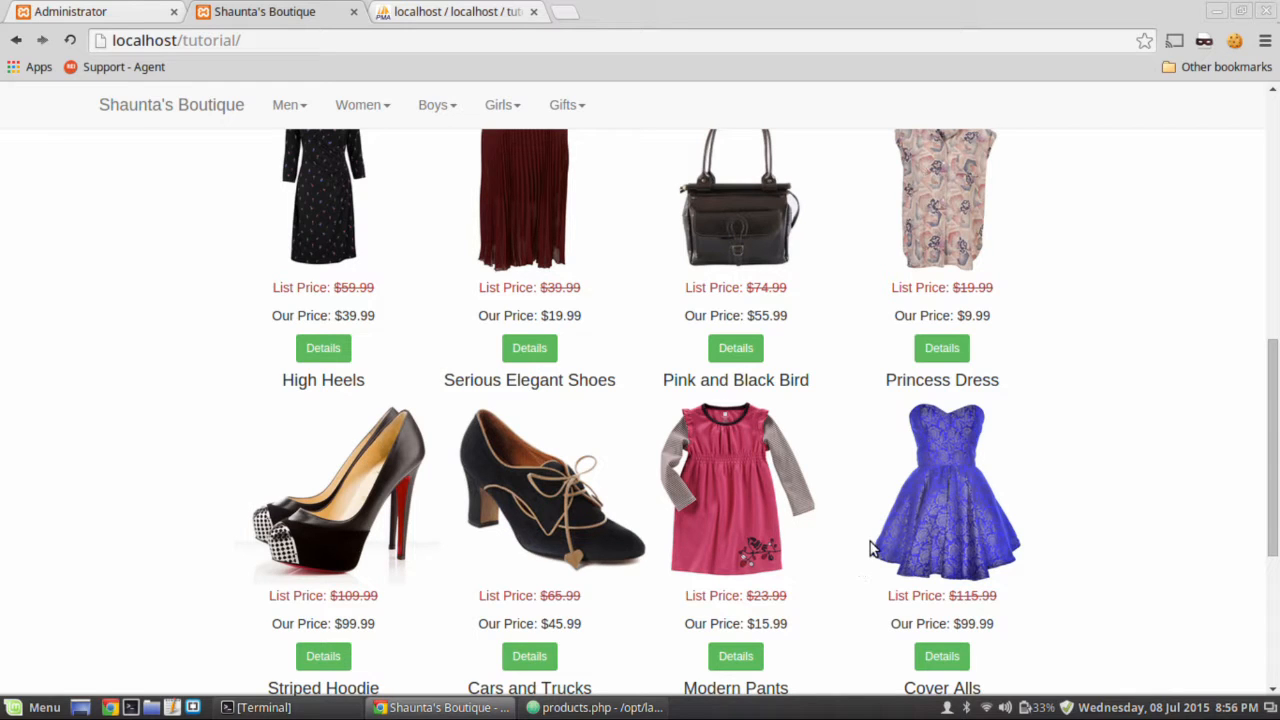
Check the High Heels price of $99.99 in the storefront, then go to the admin product list.
scroll(down, 3)
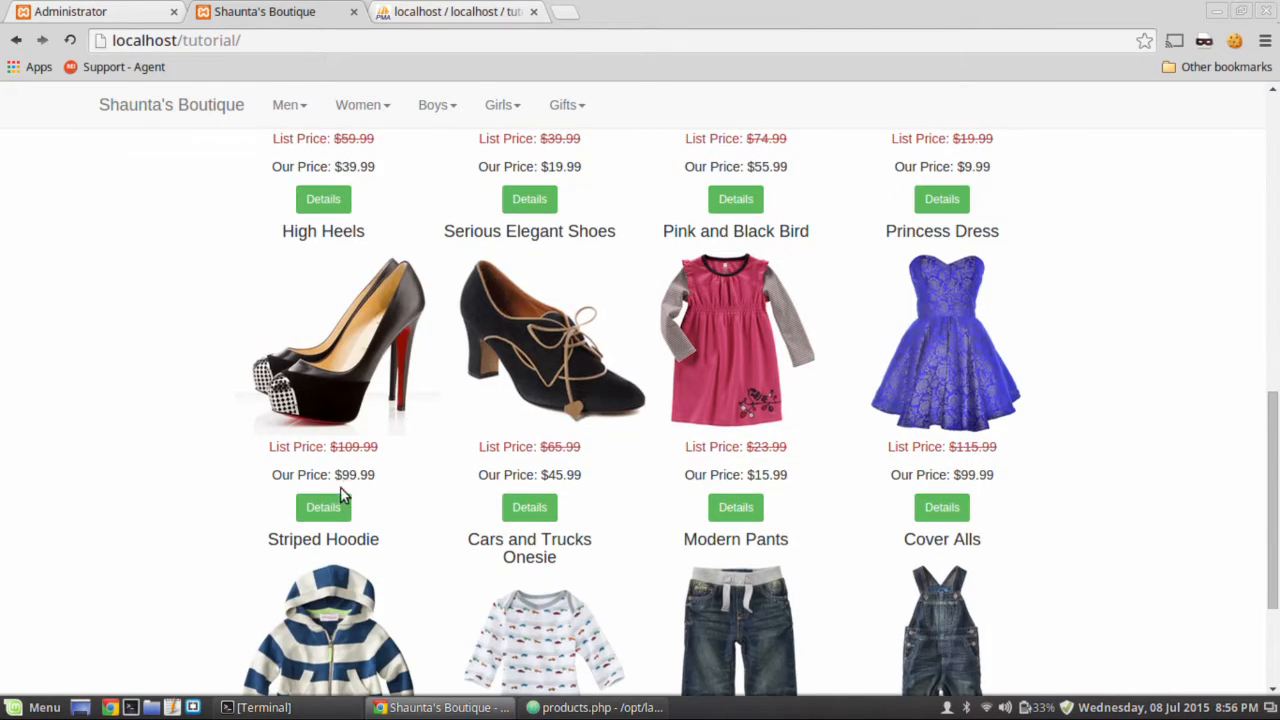
double_click(352, 474)
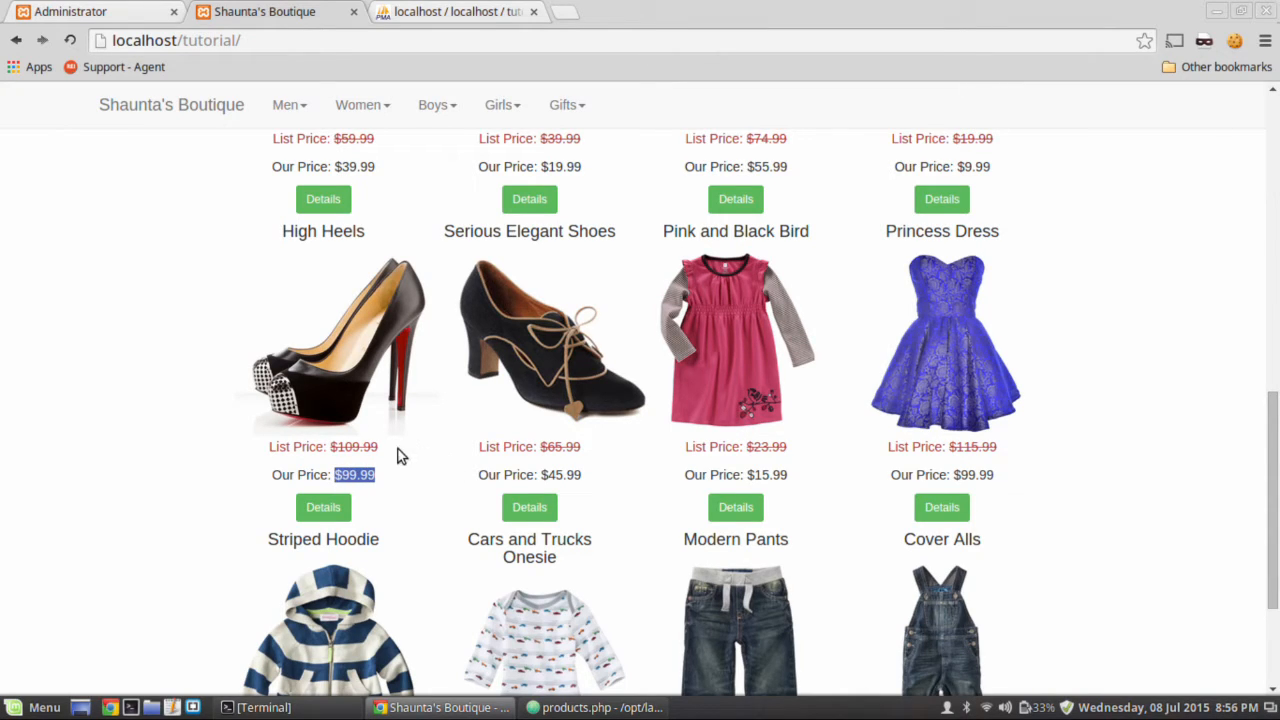
scroll(up, 3)
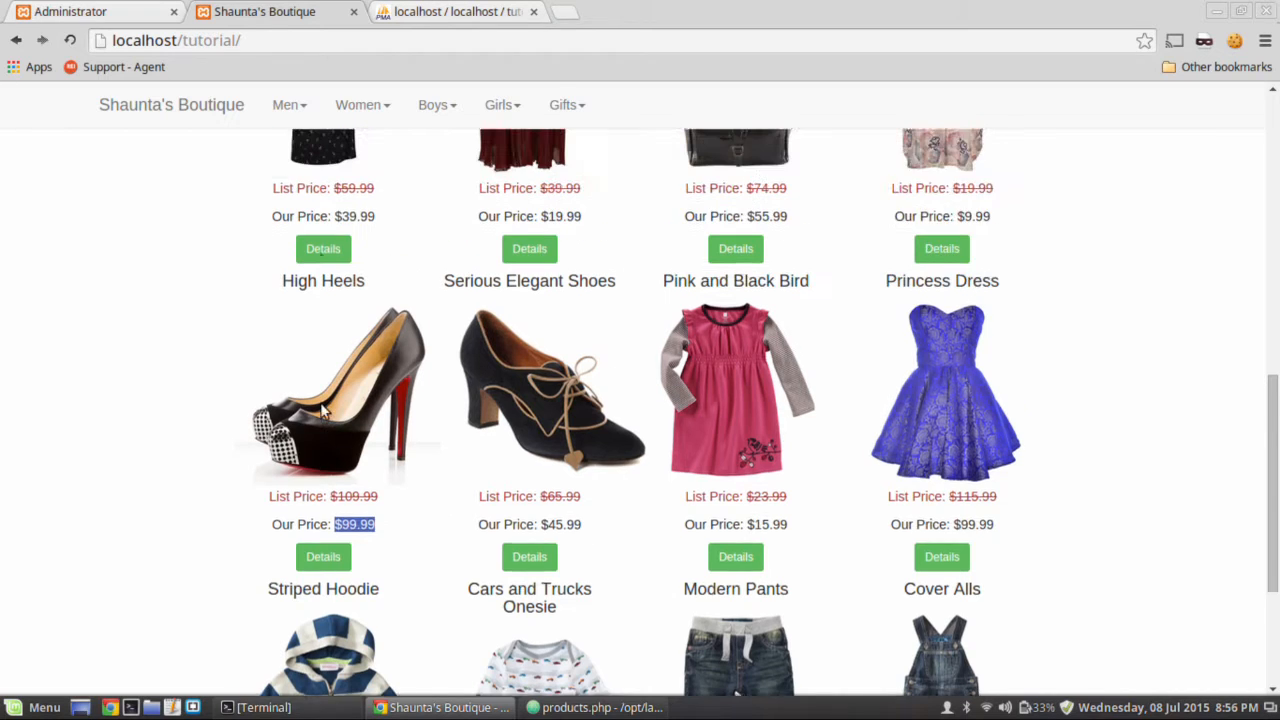
click(90, 12)
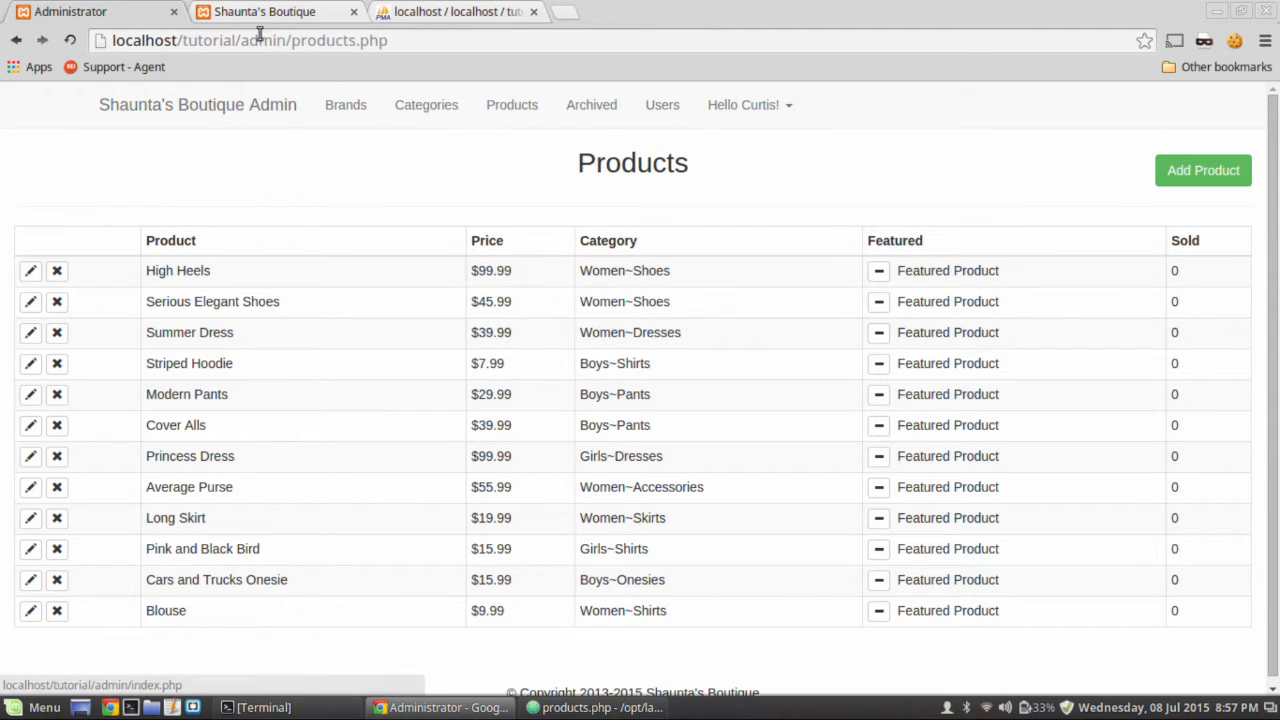
mouse_move(120, 288)
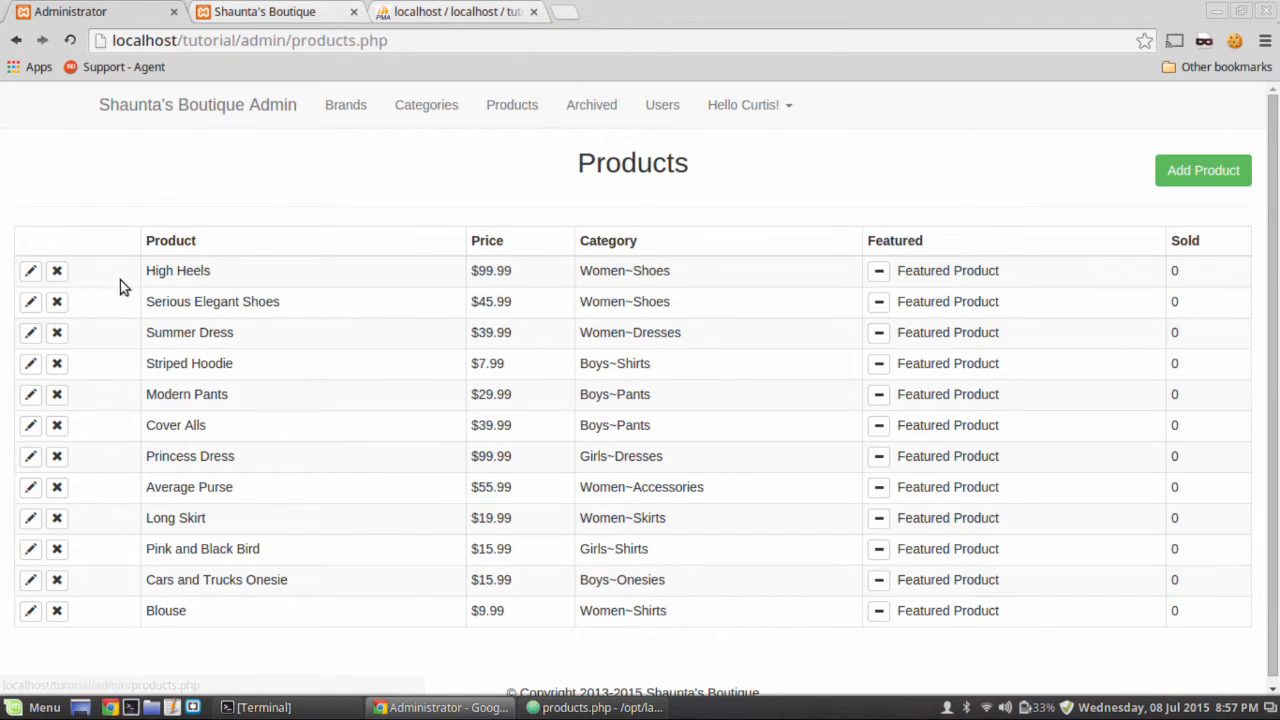
Edit High Heels to price 89.99, reopen its edit form, then view the products table in phpMyAdmin.
click(30, 270)
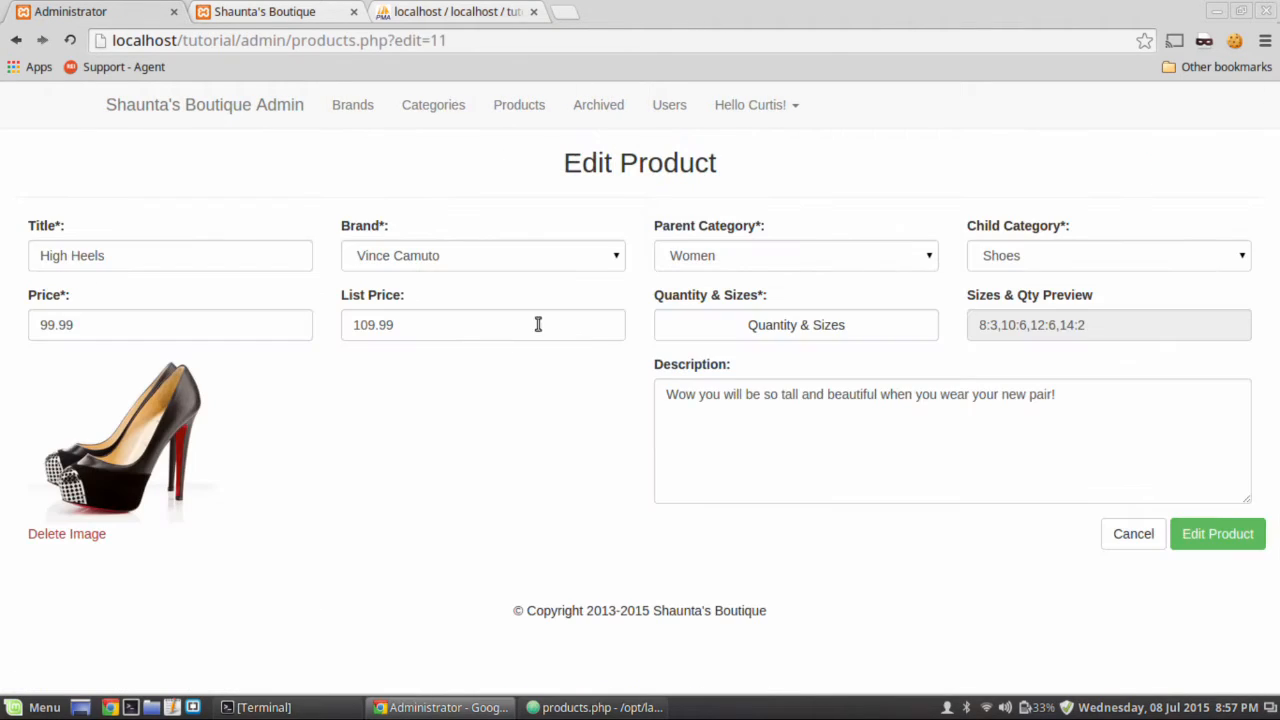
click(170, 324)
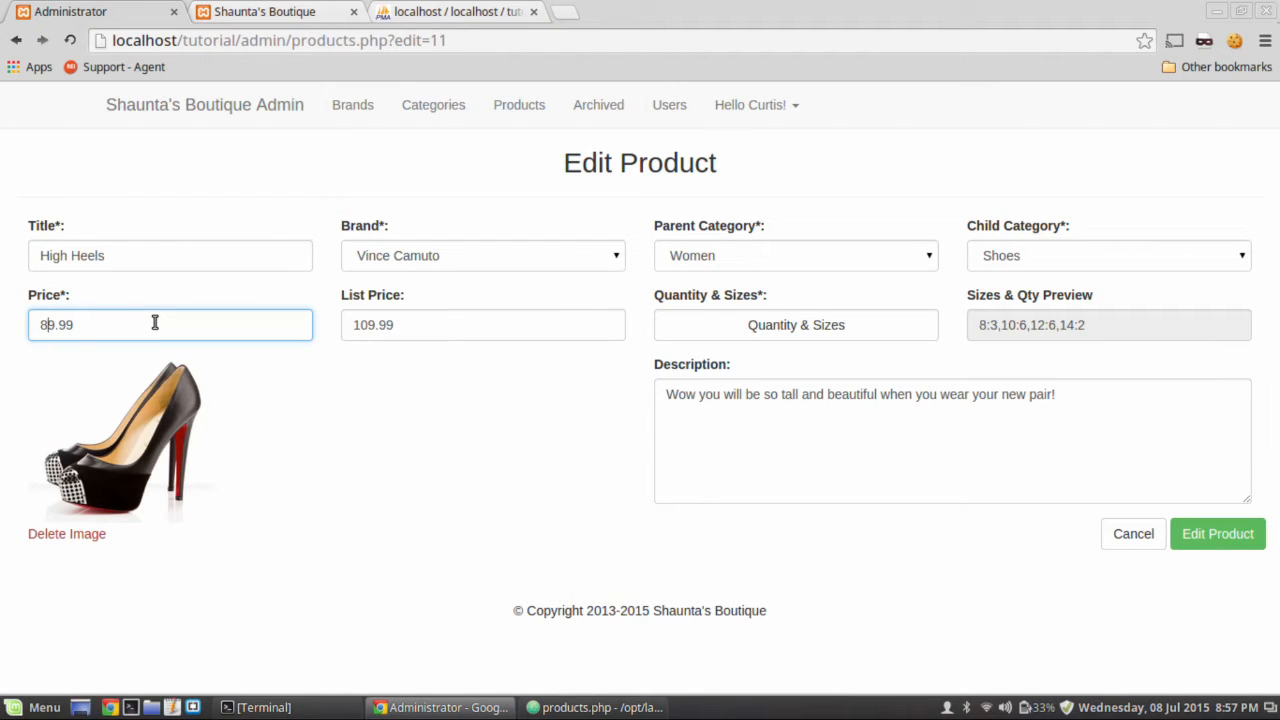
click(1216, 532)
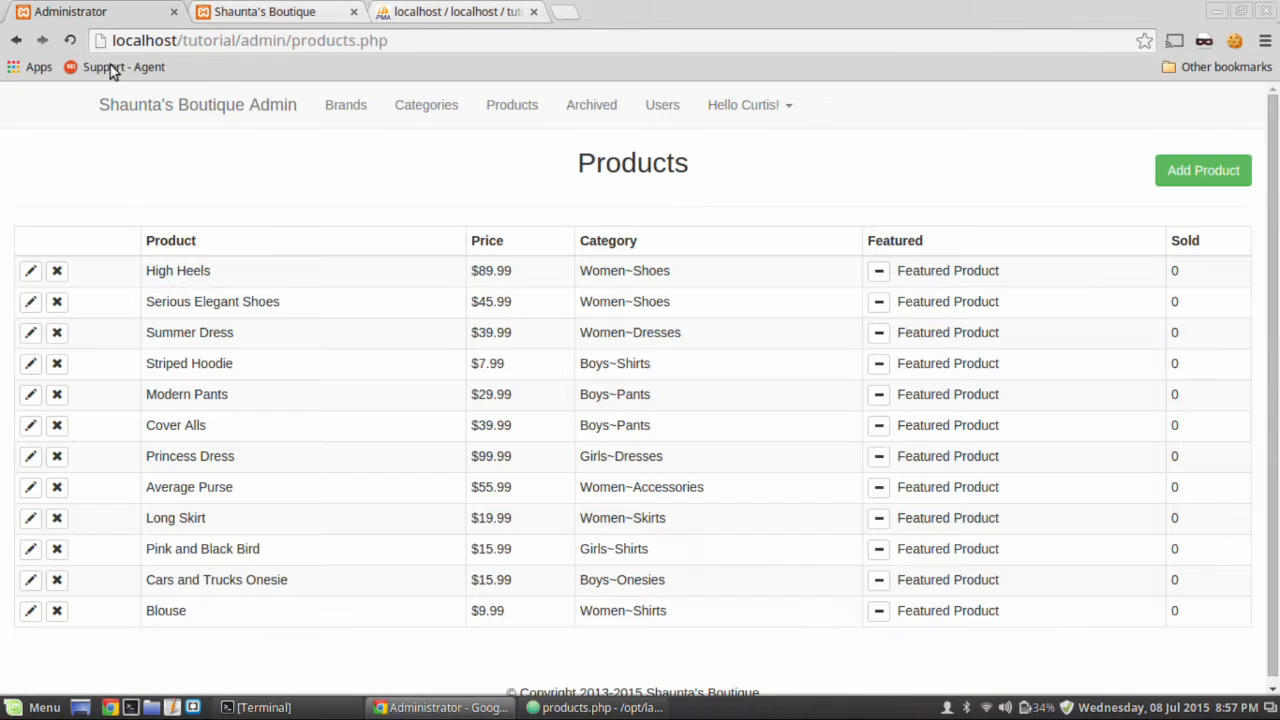
click(30, 270)
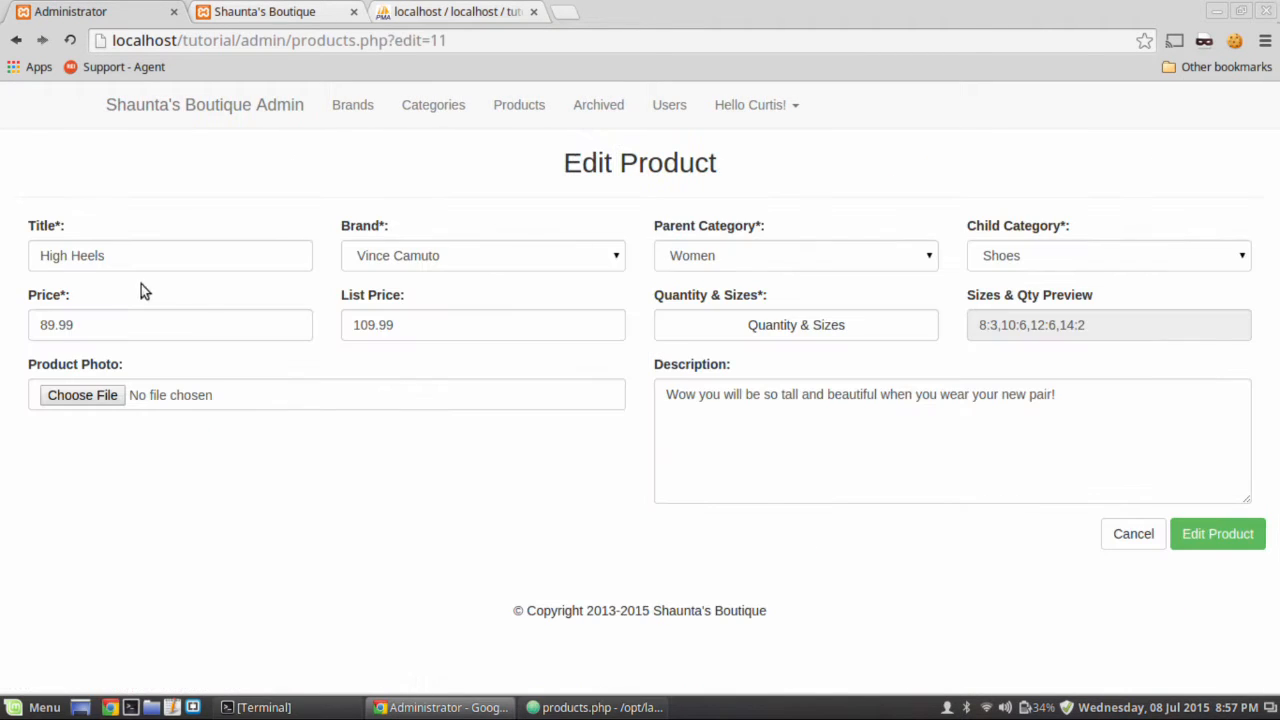
mouse_move(96, 452)
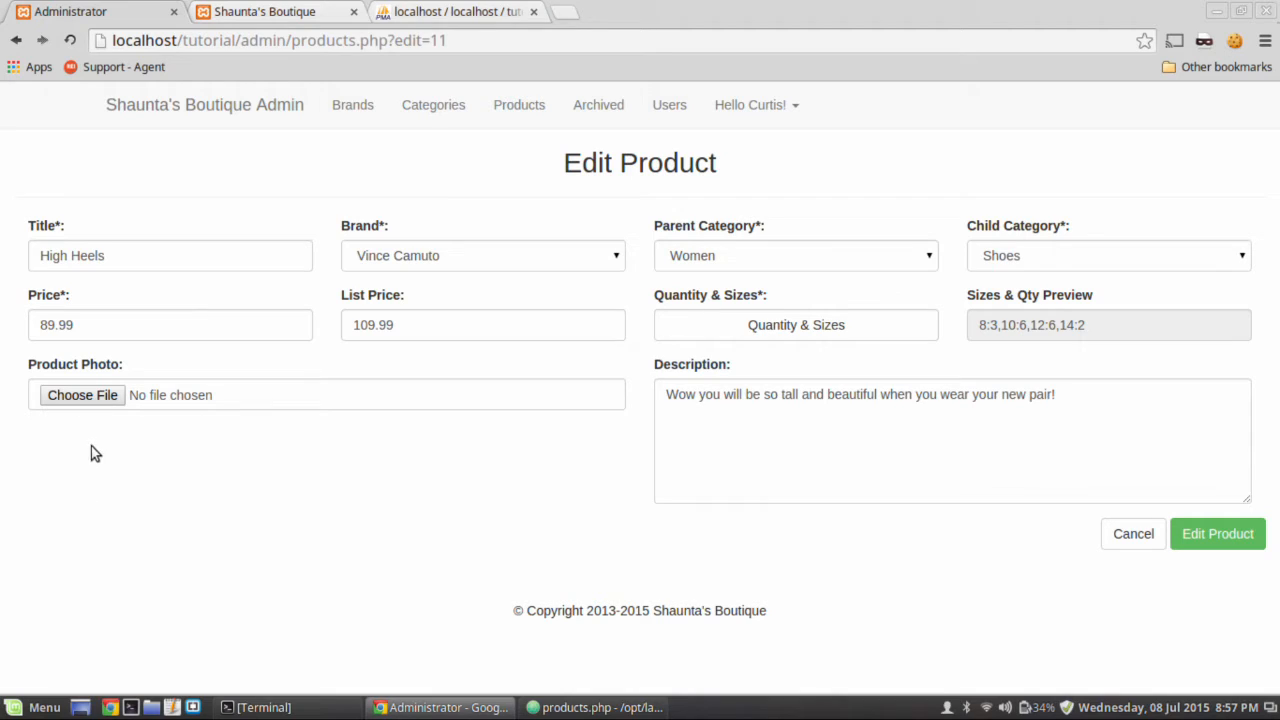
mouse_move(136, 422)
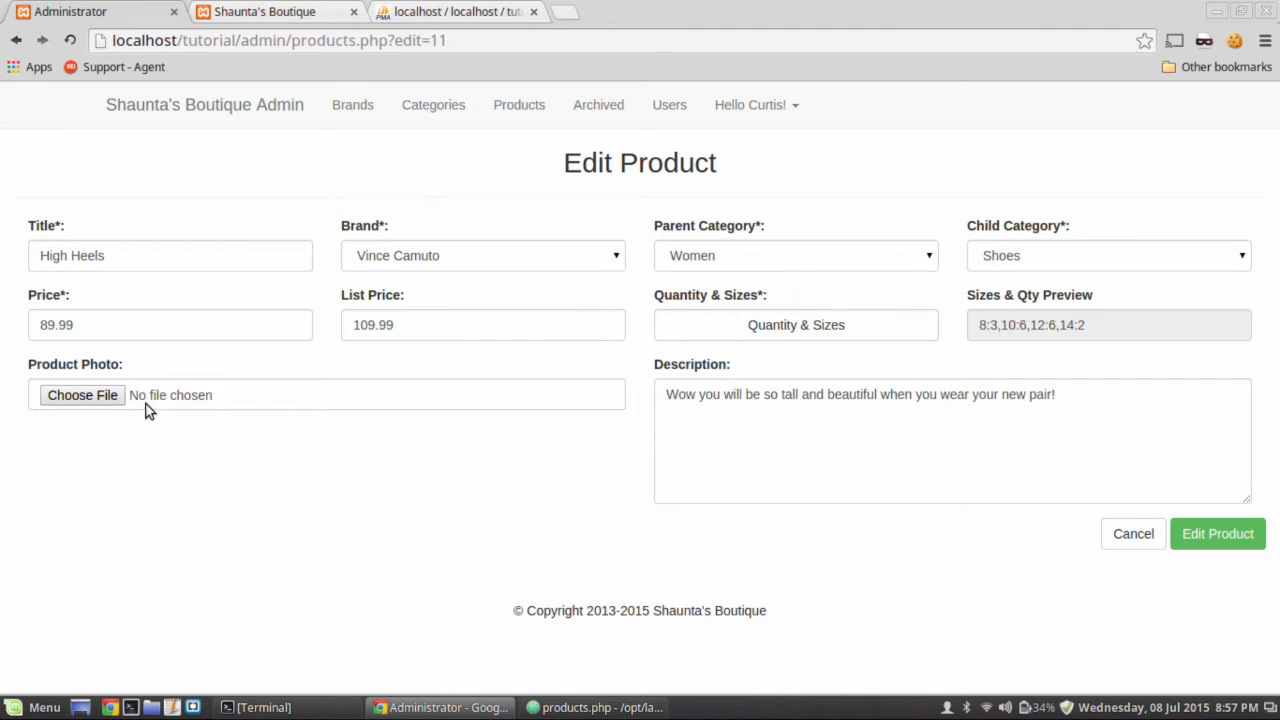
mouse_move(216, 452)
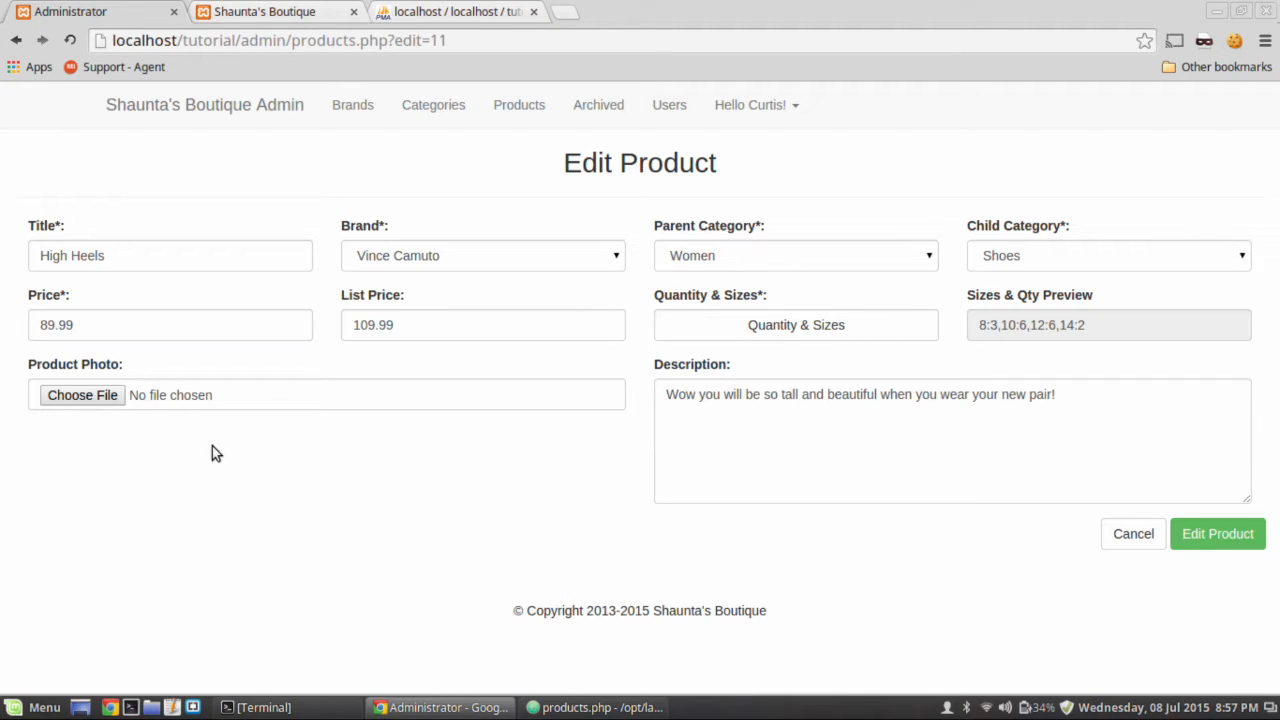
mouse_move(308, 440)
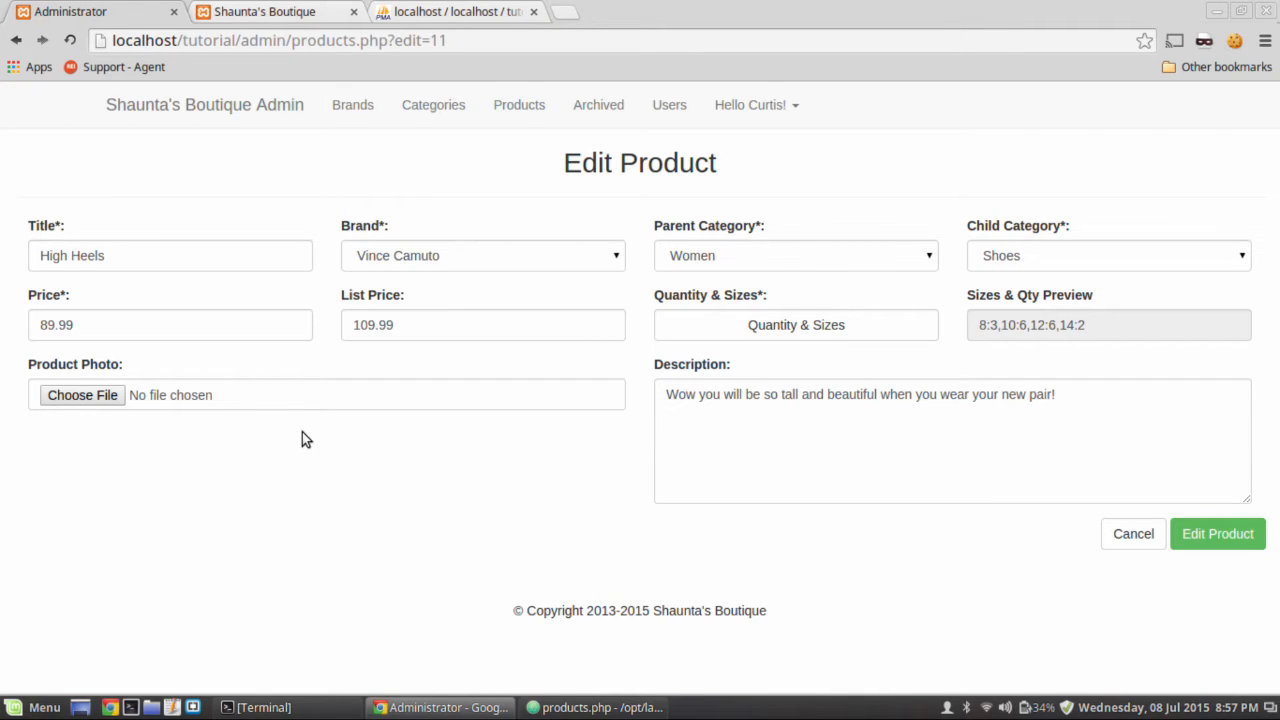
mouse_move(564, 552)
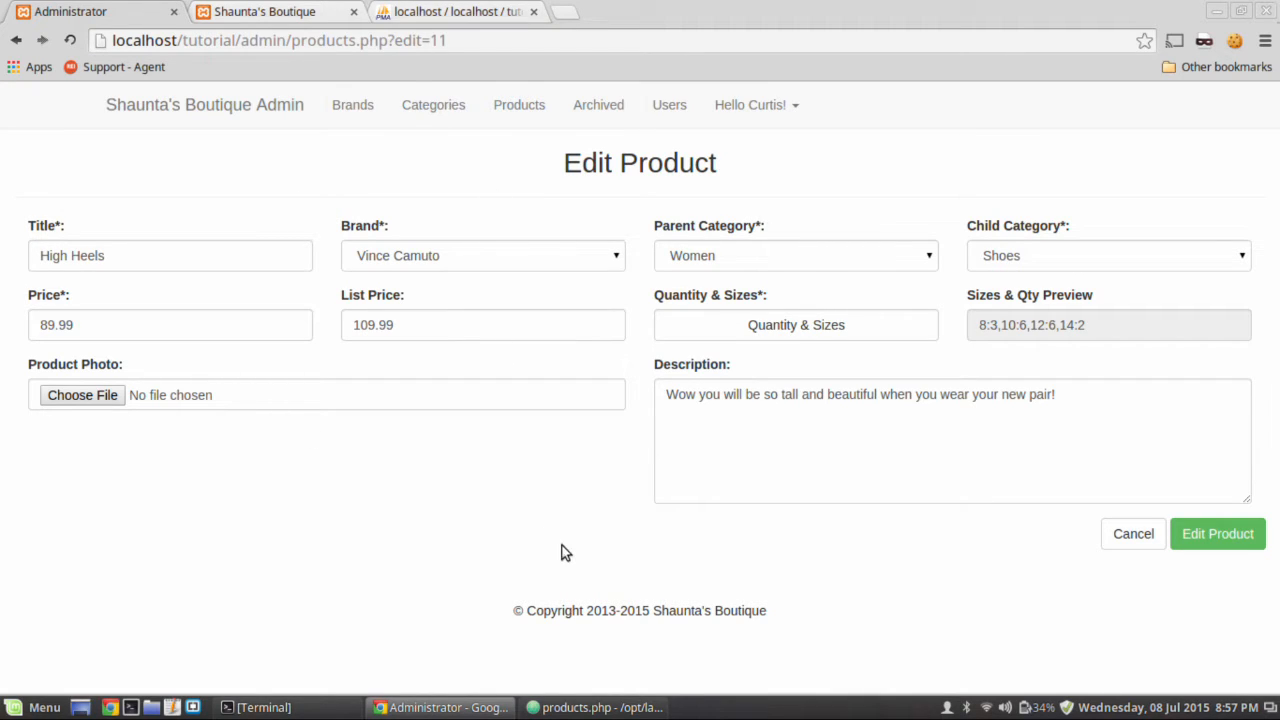
mouse_move(520, 660)
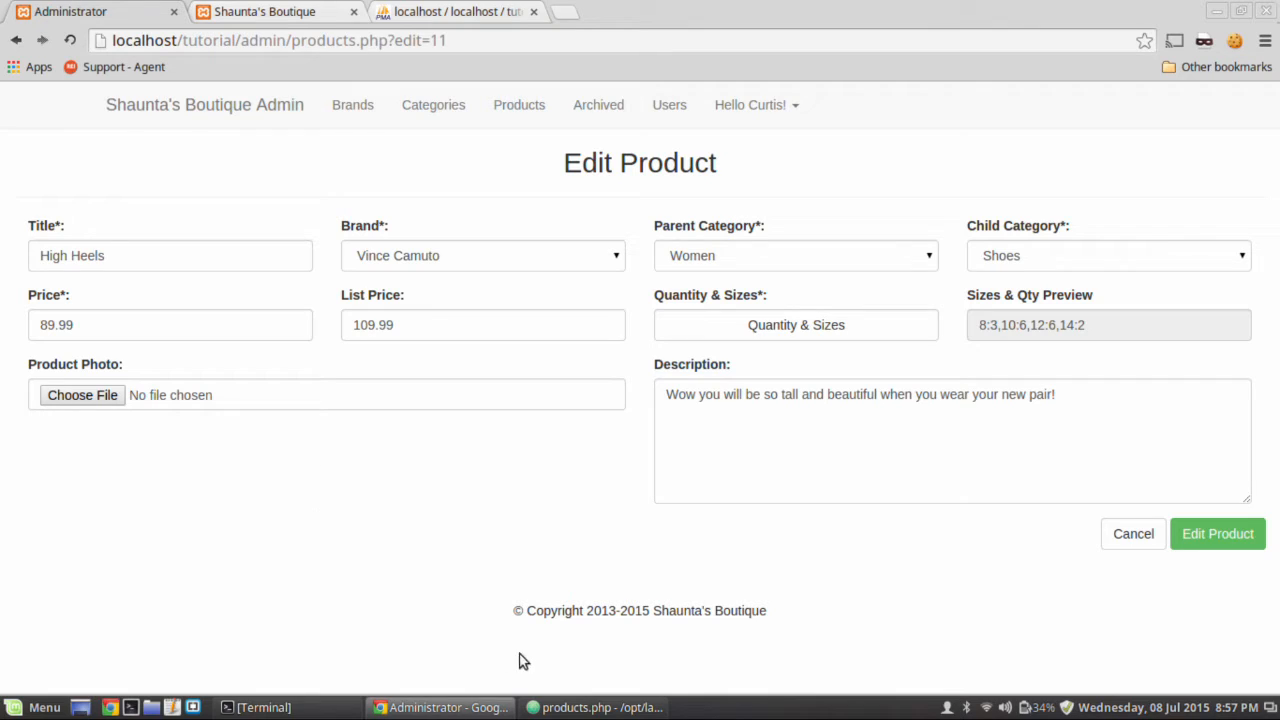
mouse_move(350, 524)
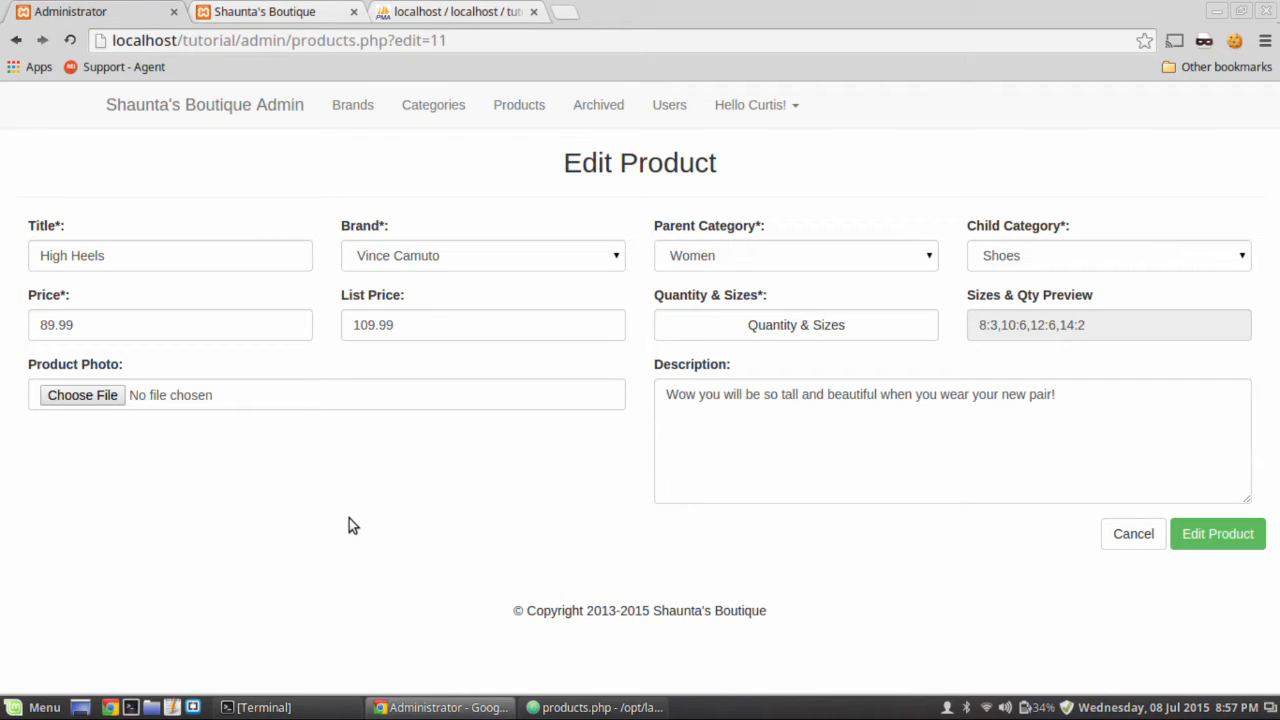
mouse_move(164, 350)
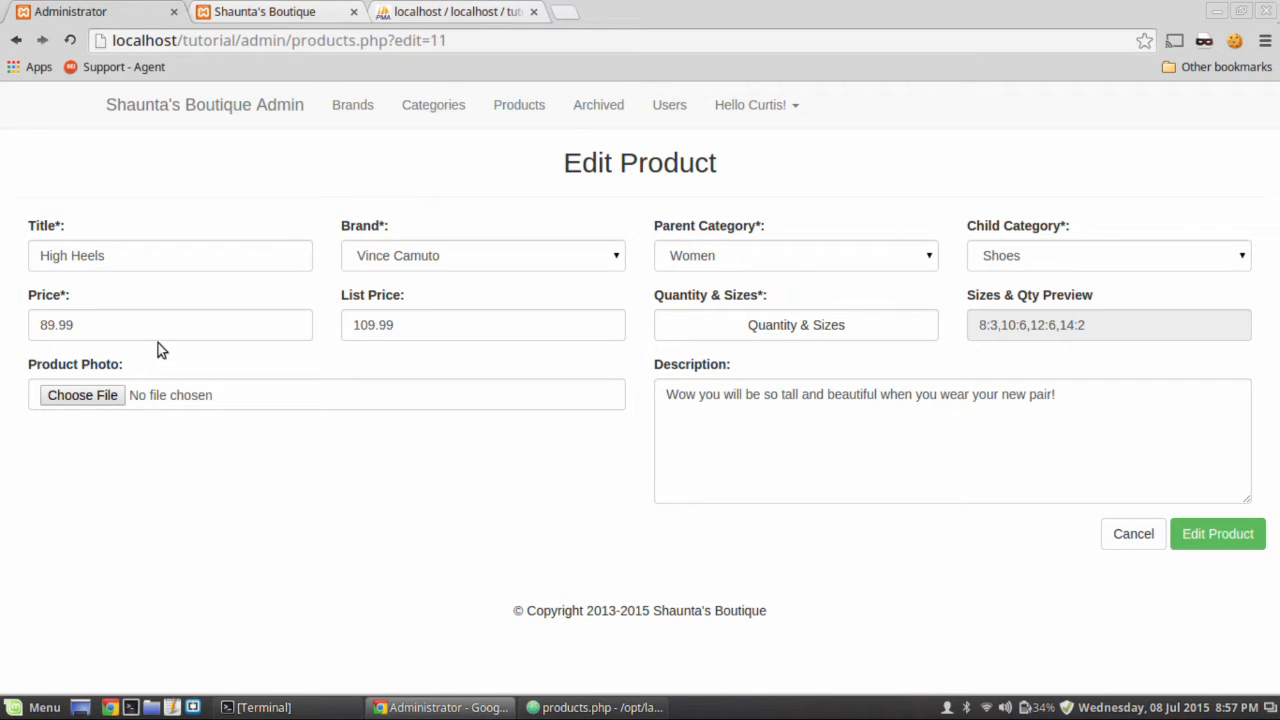
click(450, 12)
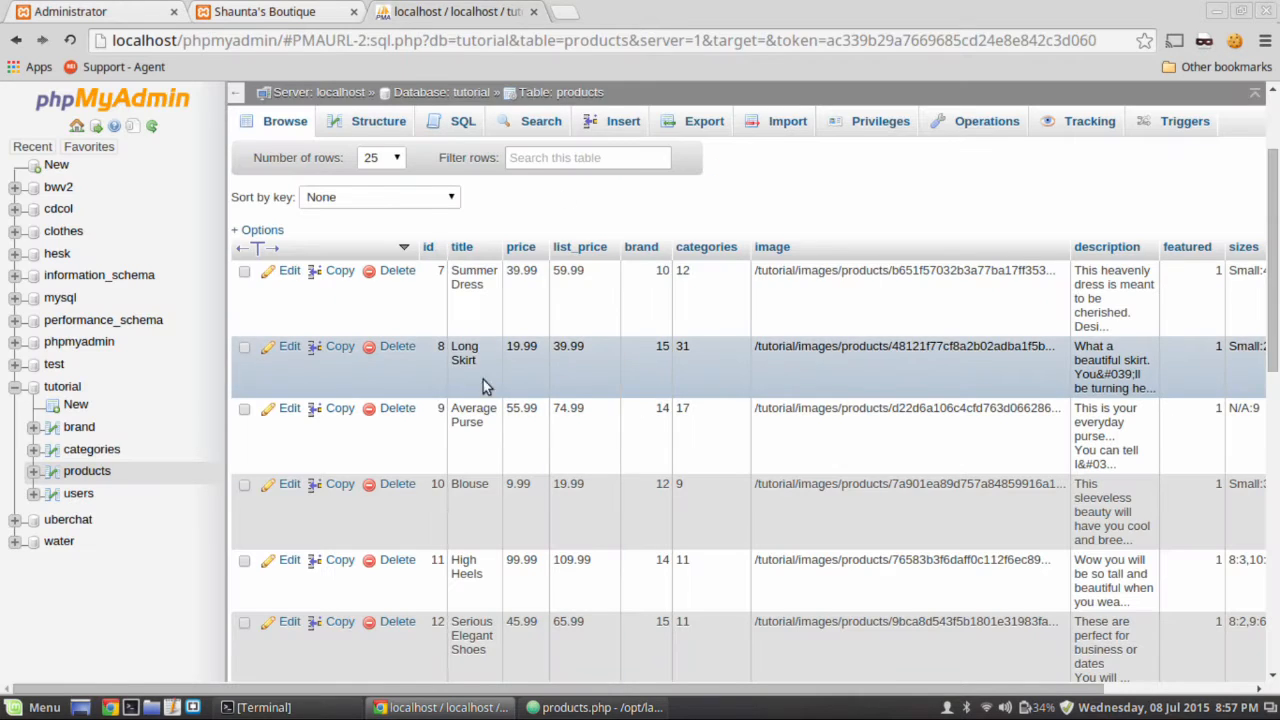
mouse_move(520, 388)
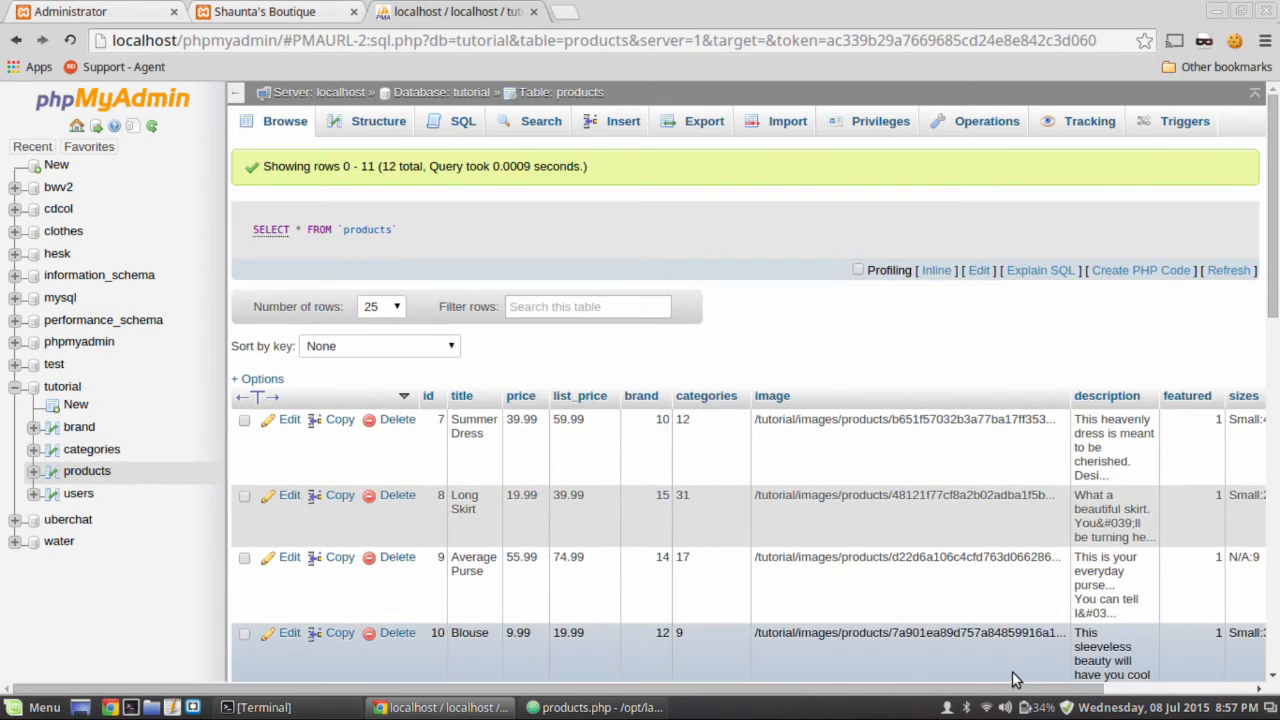
scroll(down, 3)
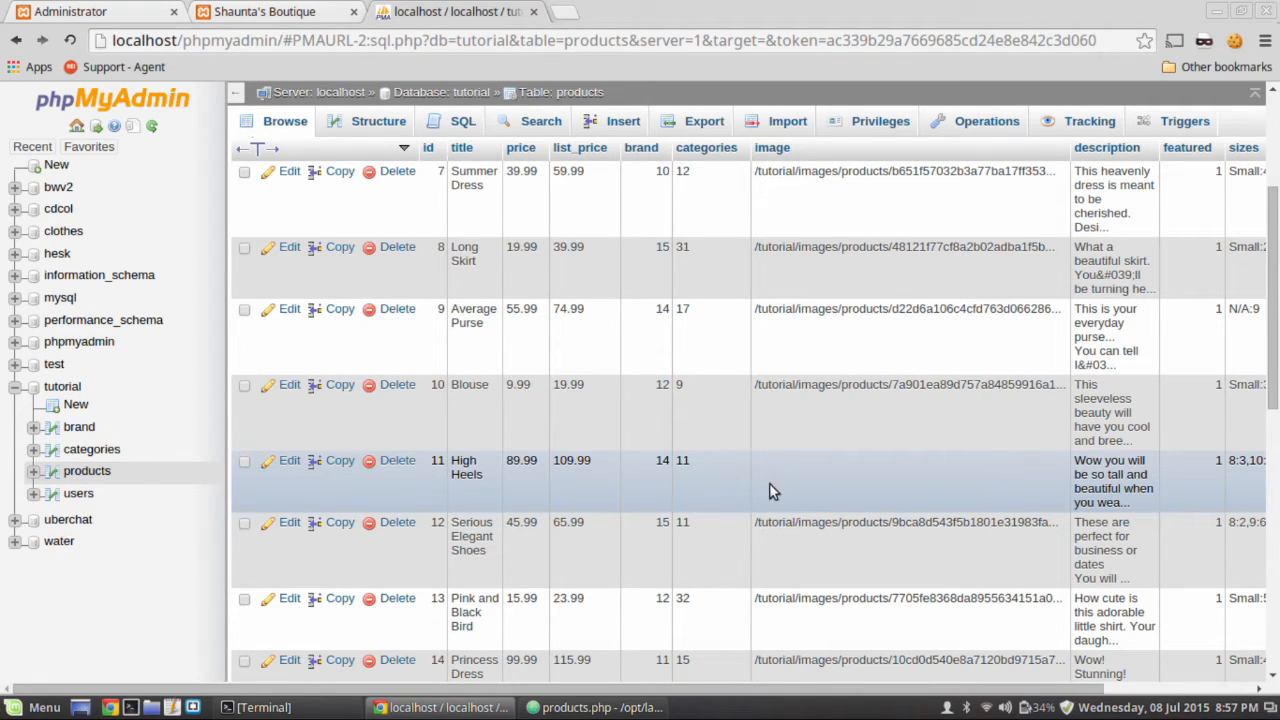
mouse_move(860, 482)
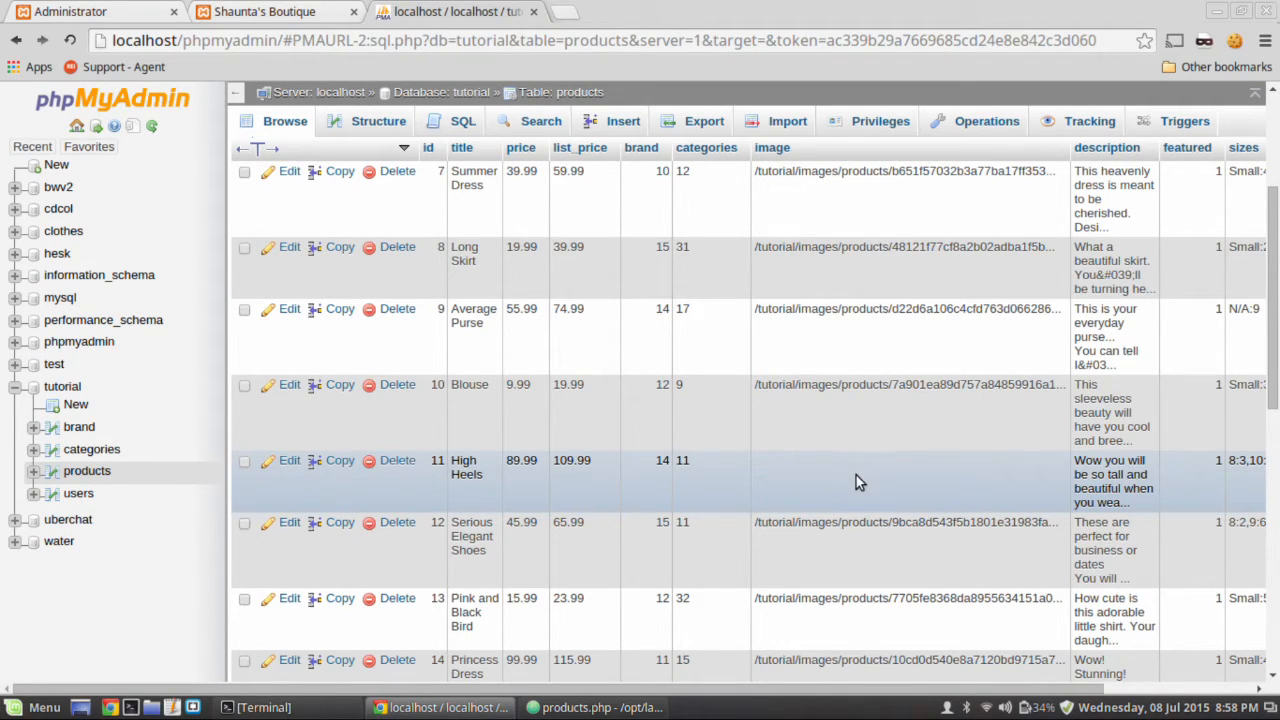
mouse_move(828, 486)
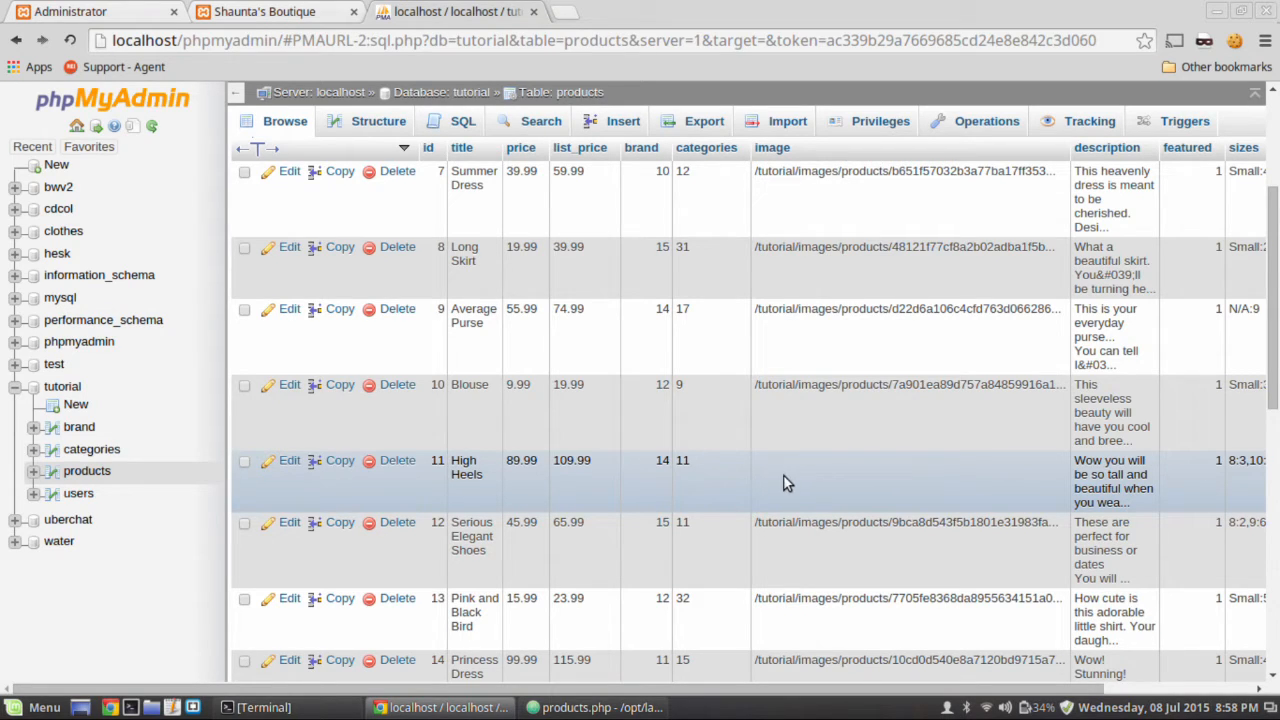
mouse_move(1006, 504)
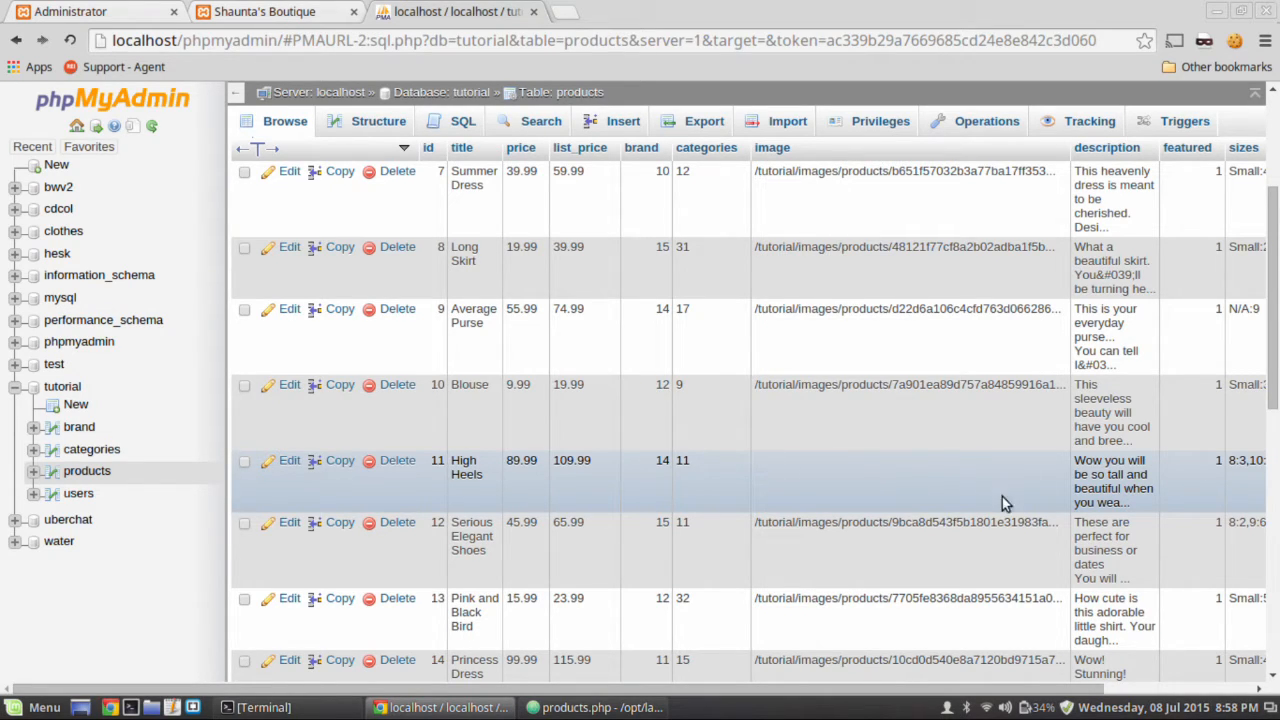
mouse_move(816, 496)
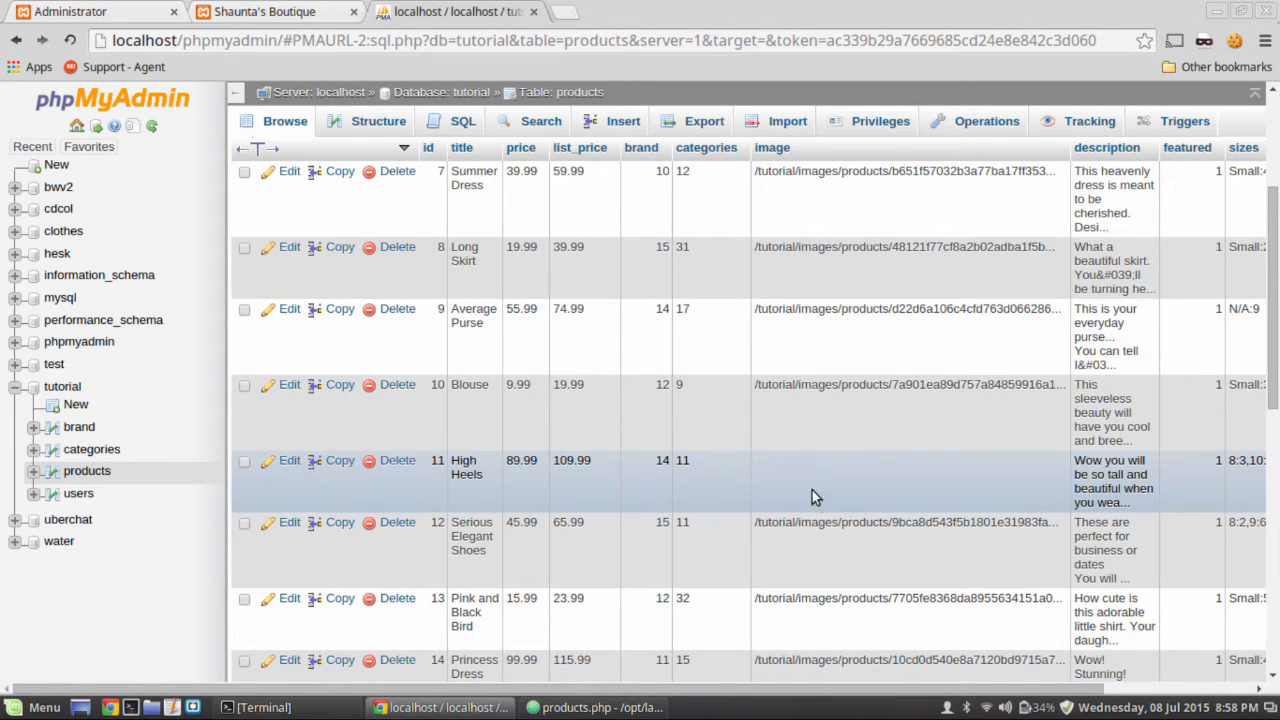
mouse_move(560, 494)
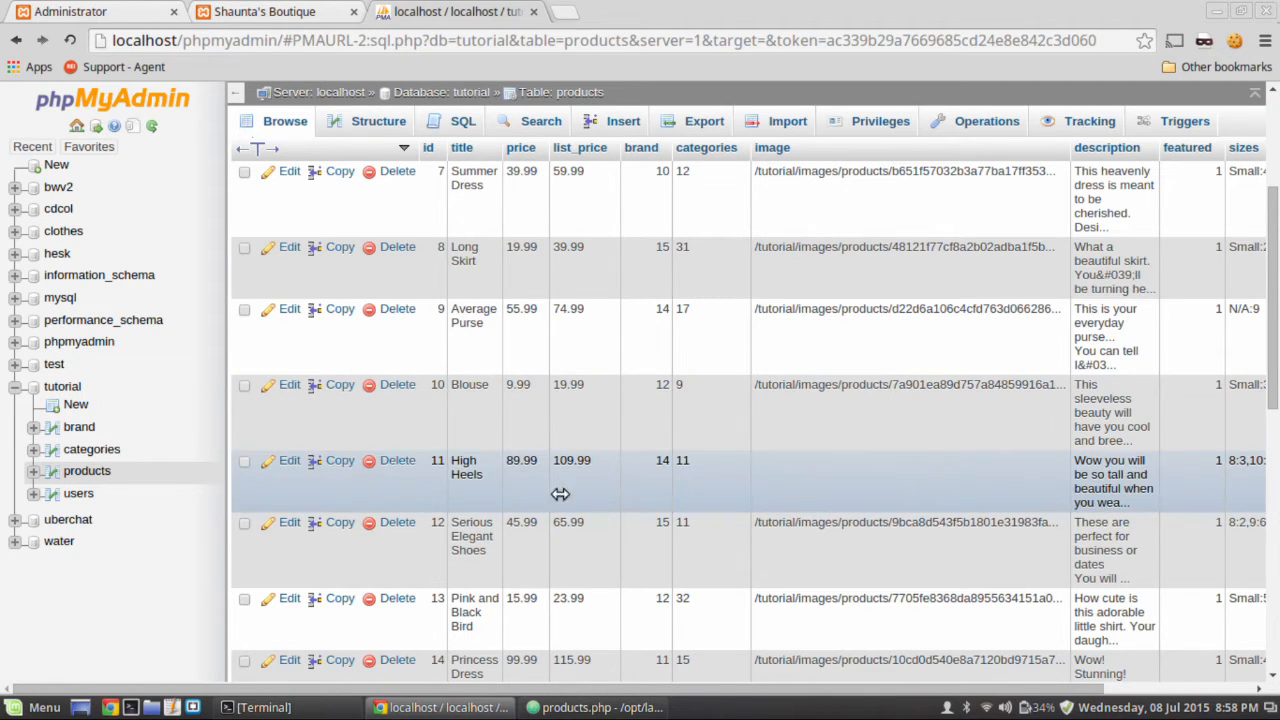
mouse_move(622, 536)
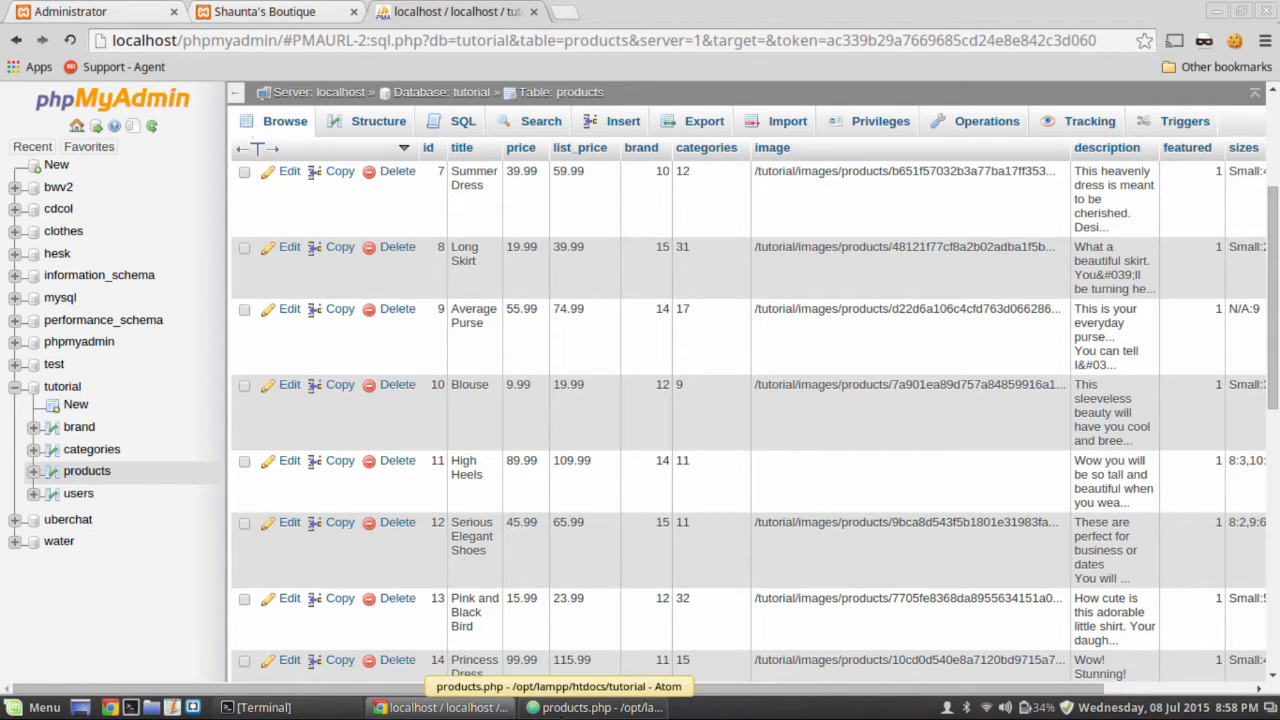
click(596, 708)
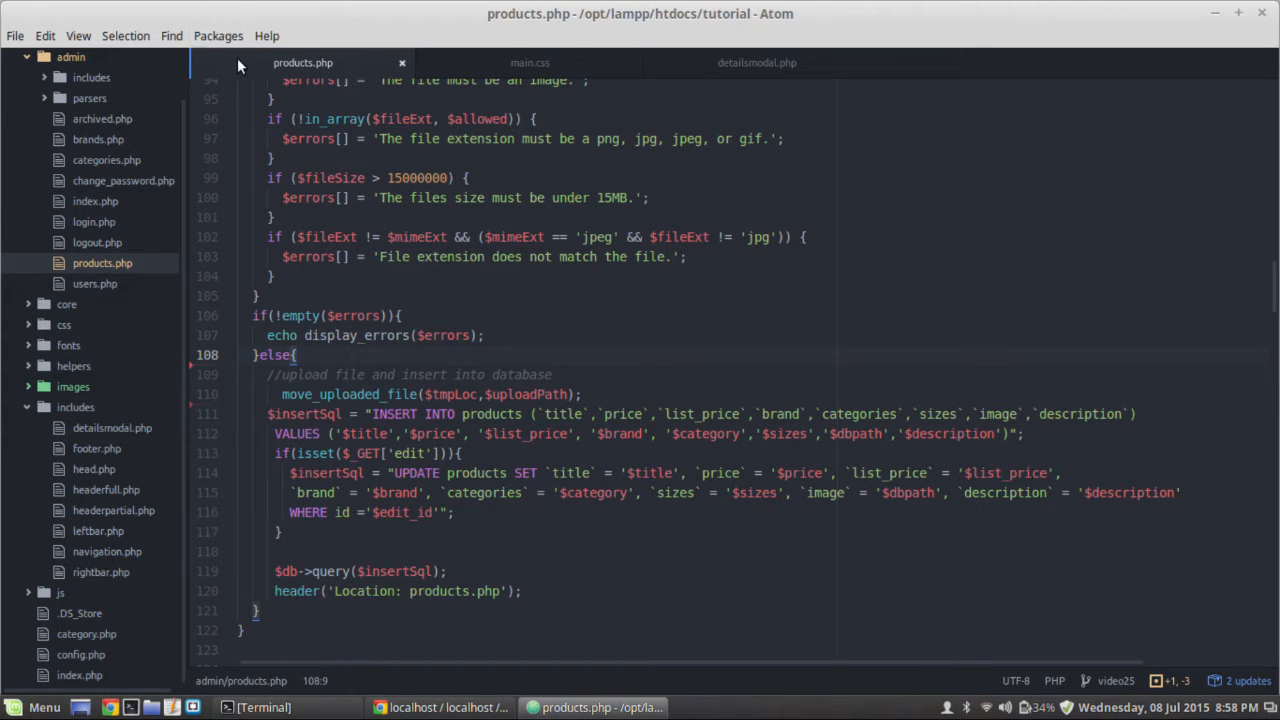
scroll(up, 3)
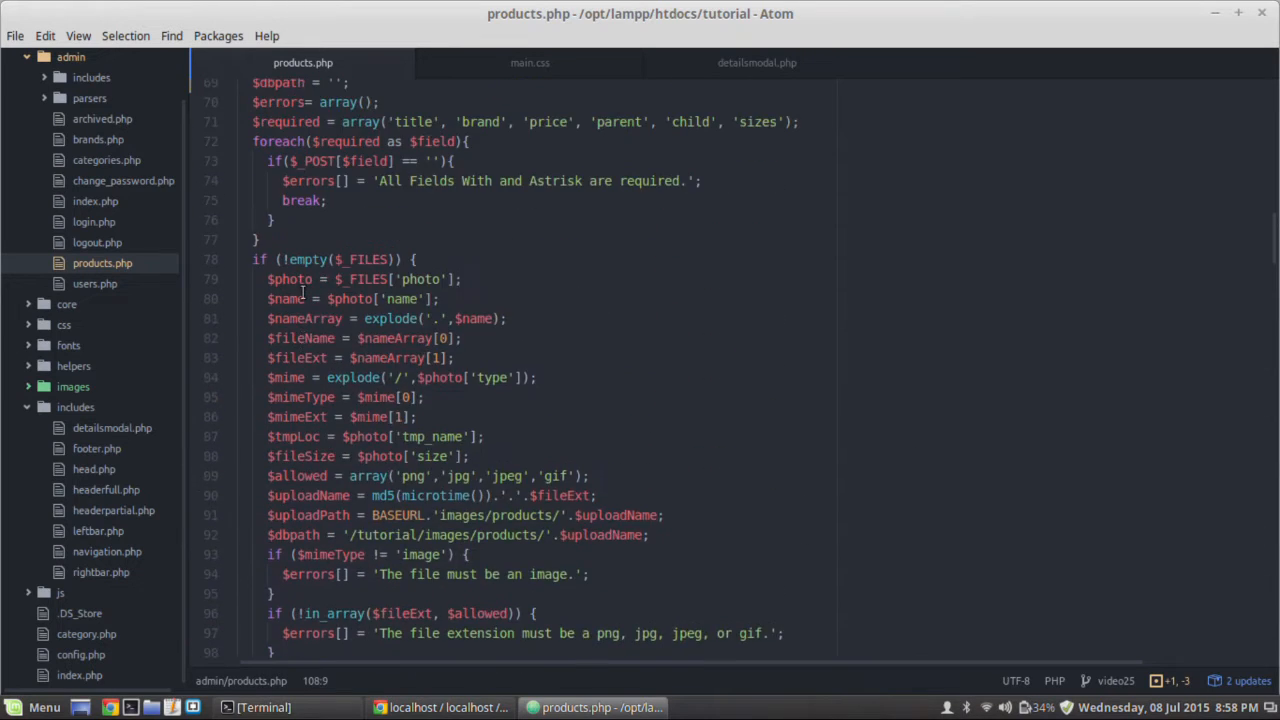
scroll(down, 3)
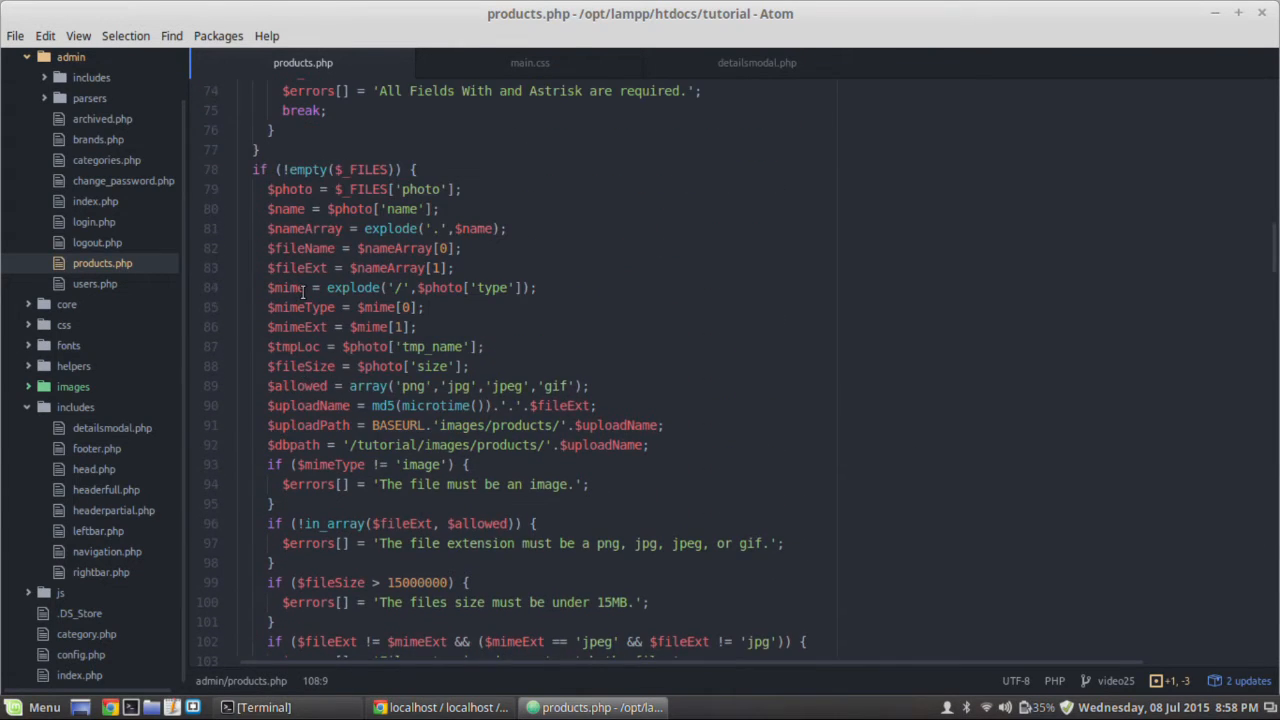
scroll(up, 3)
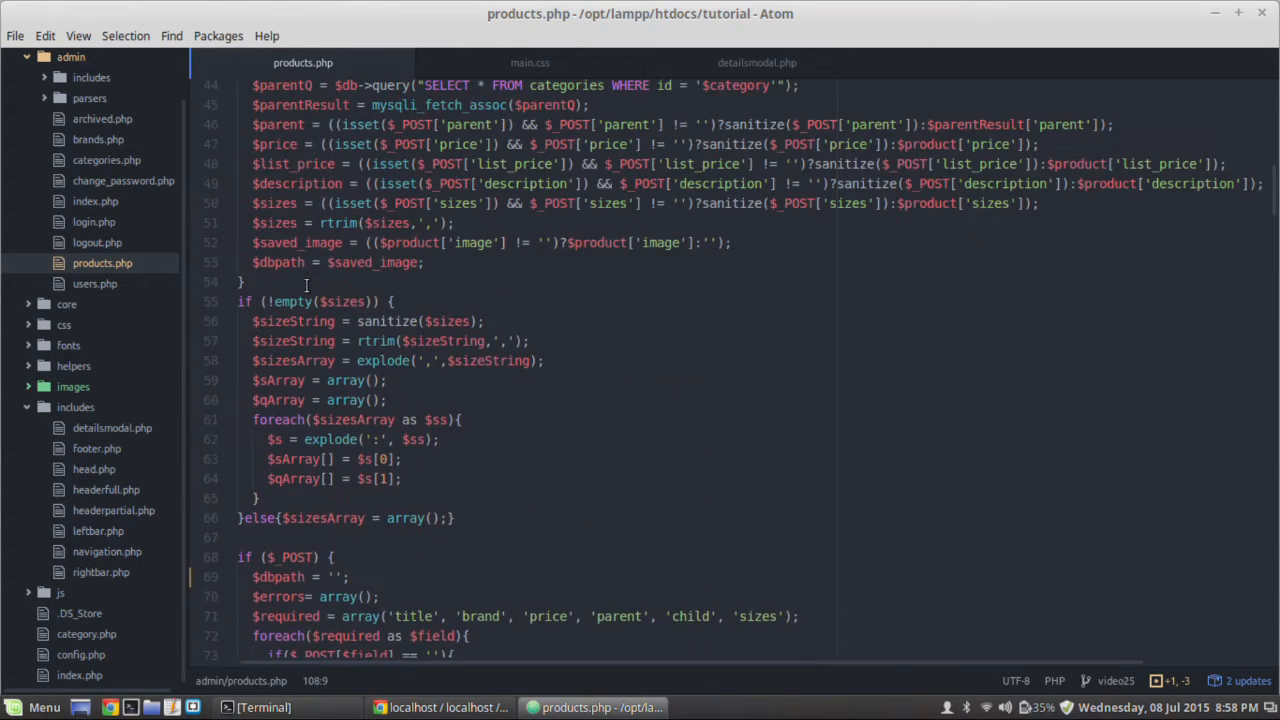
scroll(up, 3)
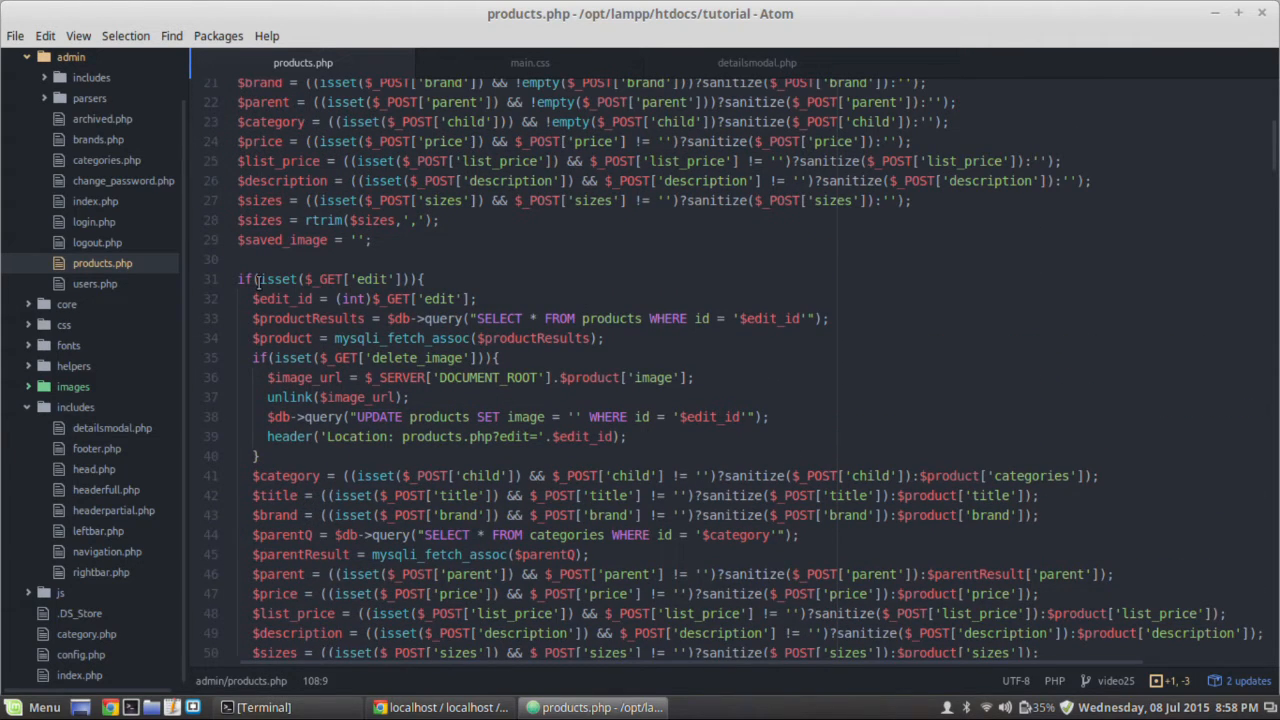
scroll(down, 3)
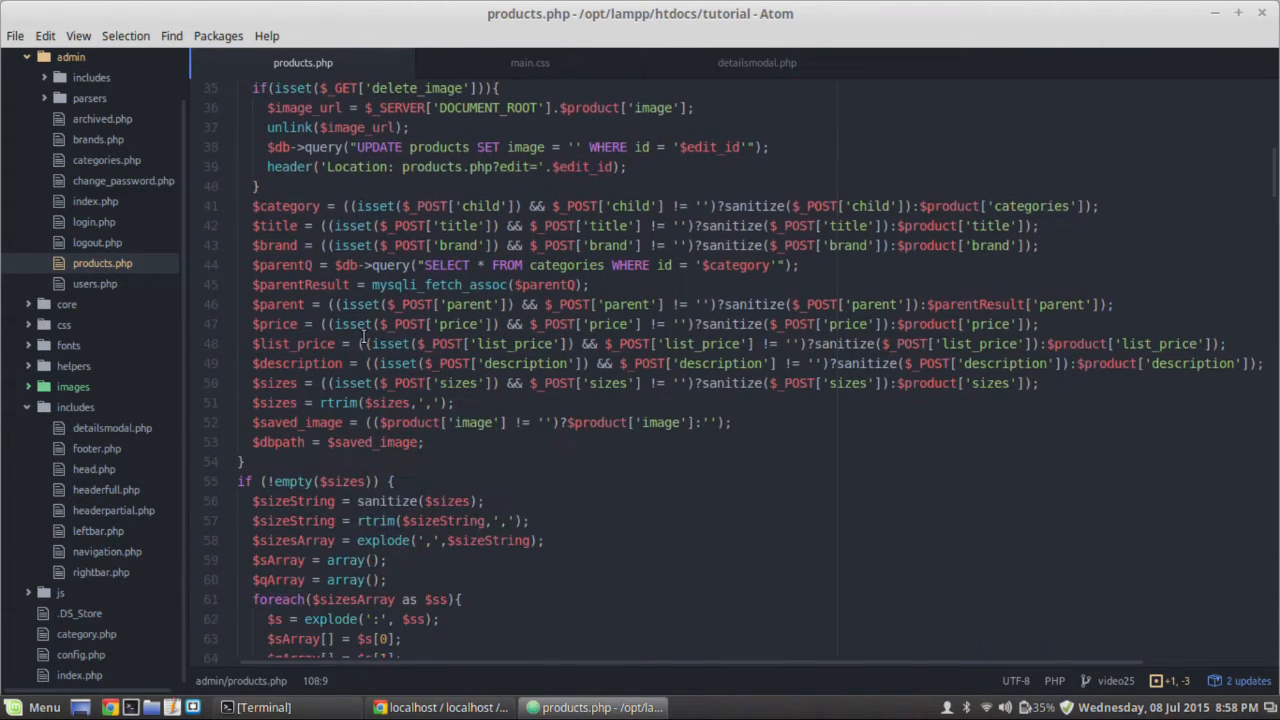
scroll(down, 3)
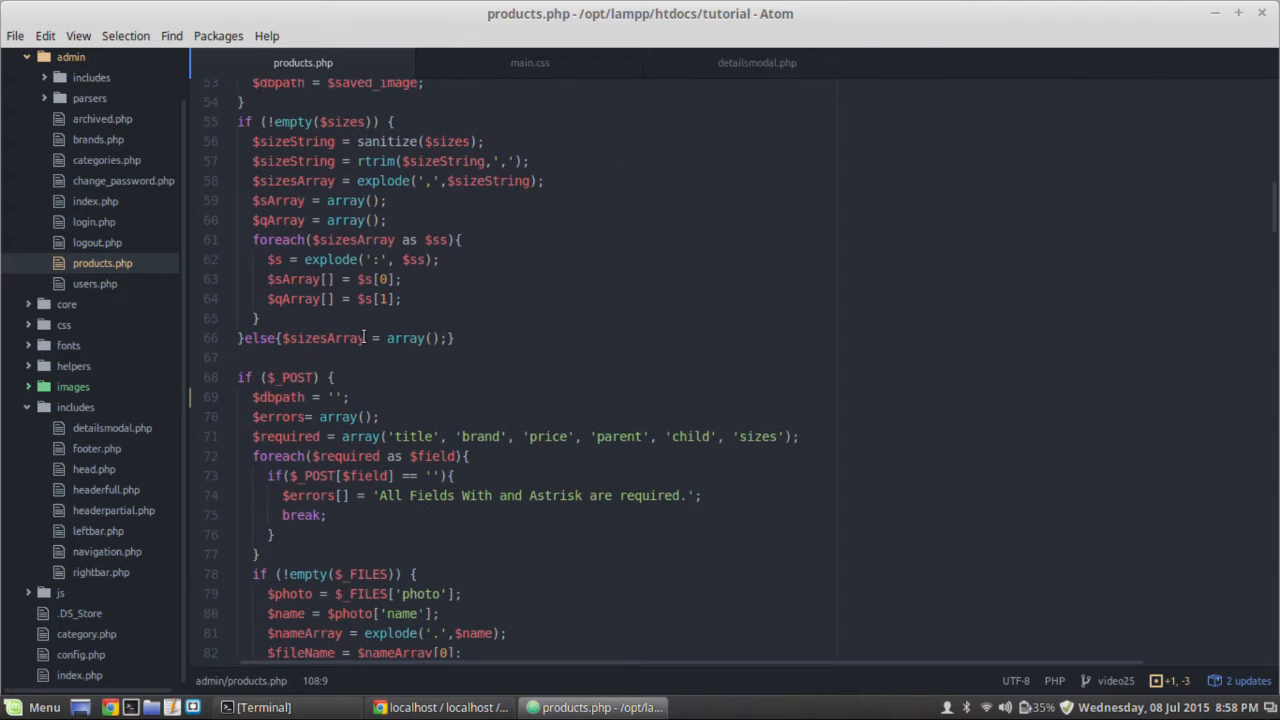
scroll(down, 3)
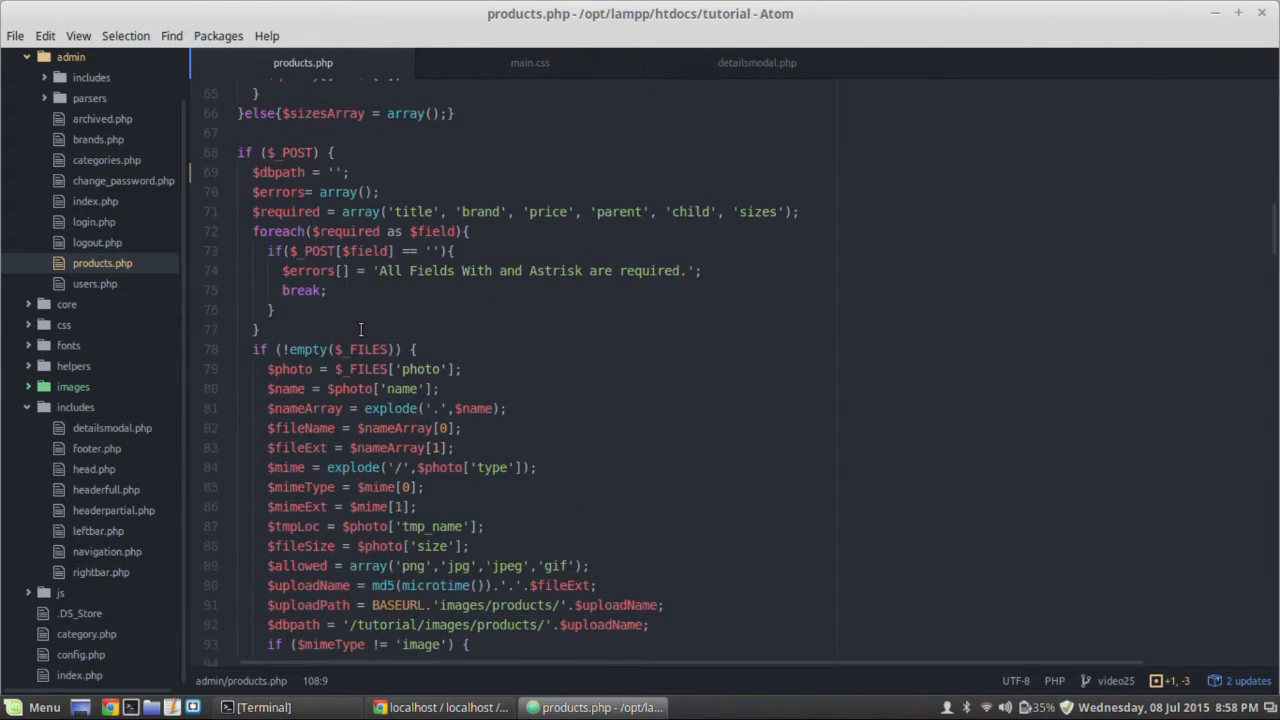
scroll(down, 3)
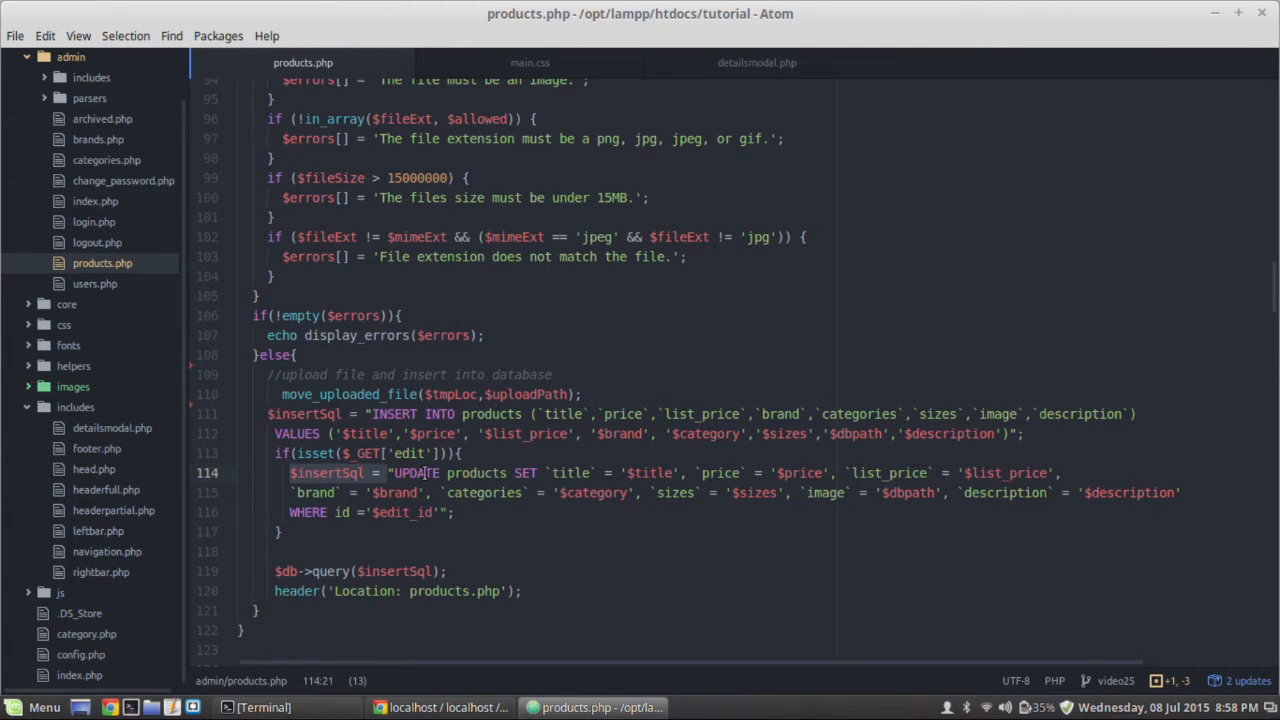
mouse_move(636, 492)
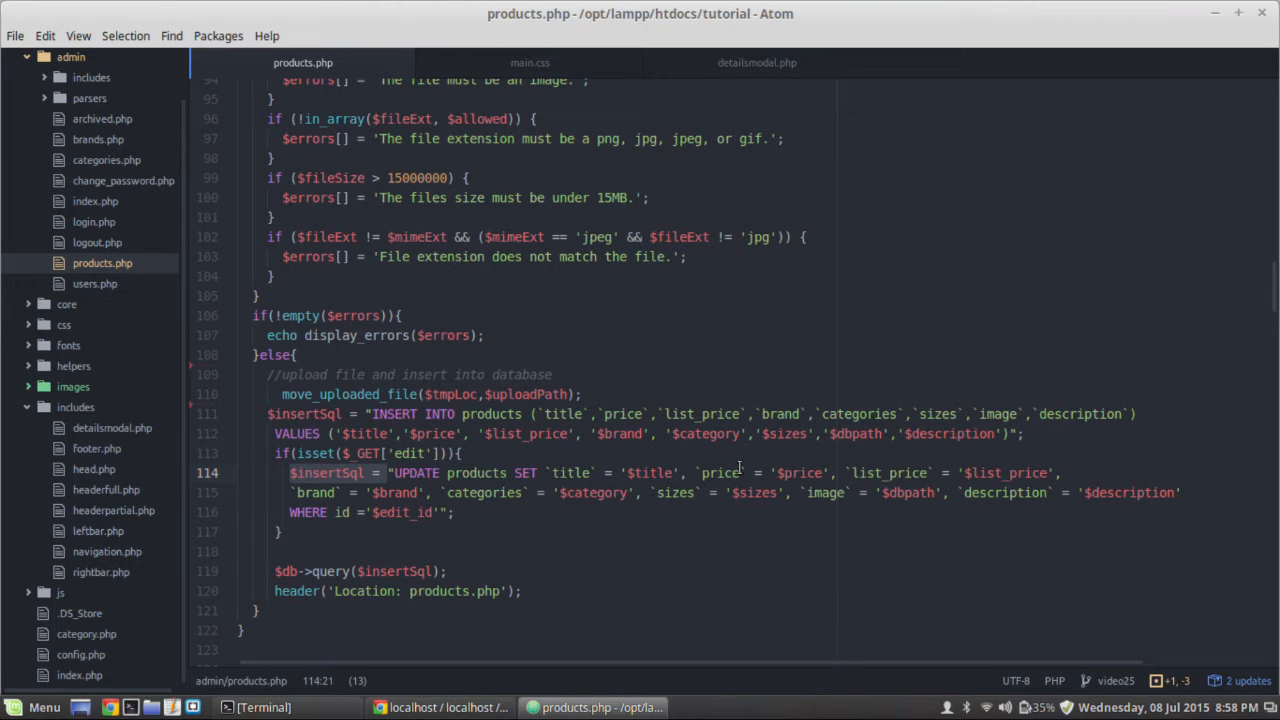
mouse_move(856, 500)
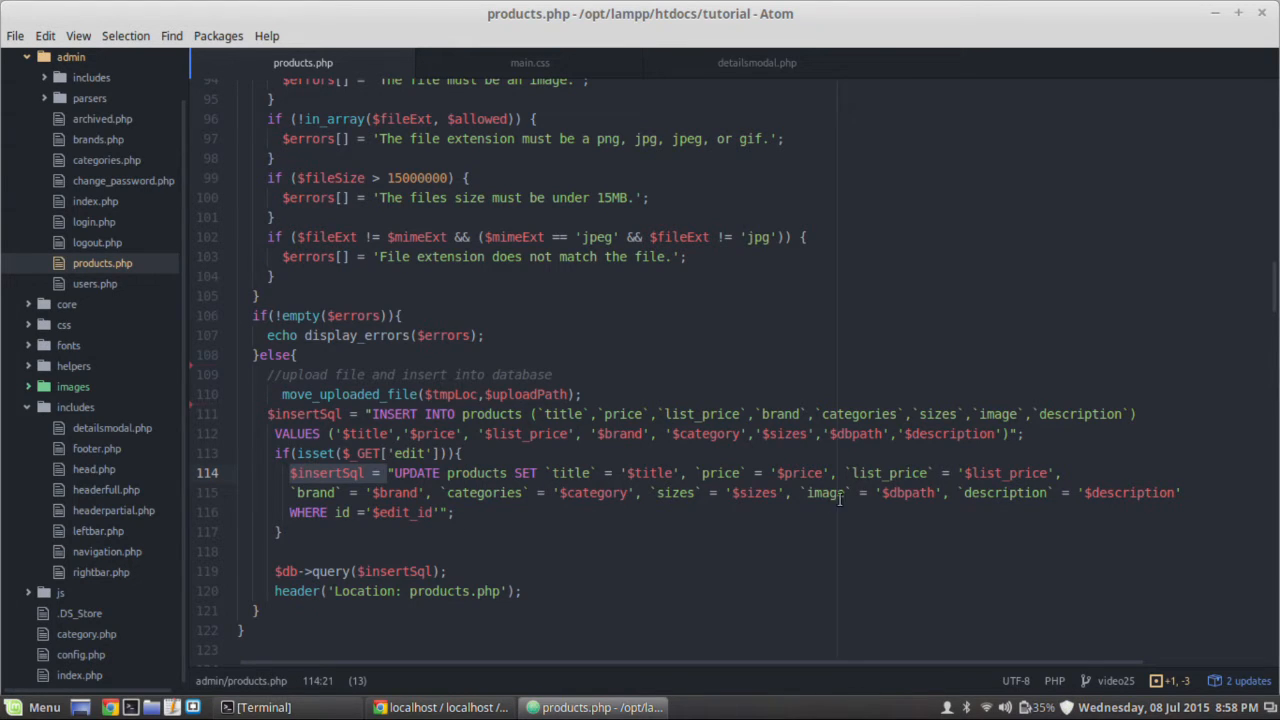
click(896, 492)
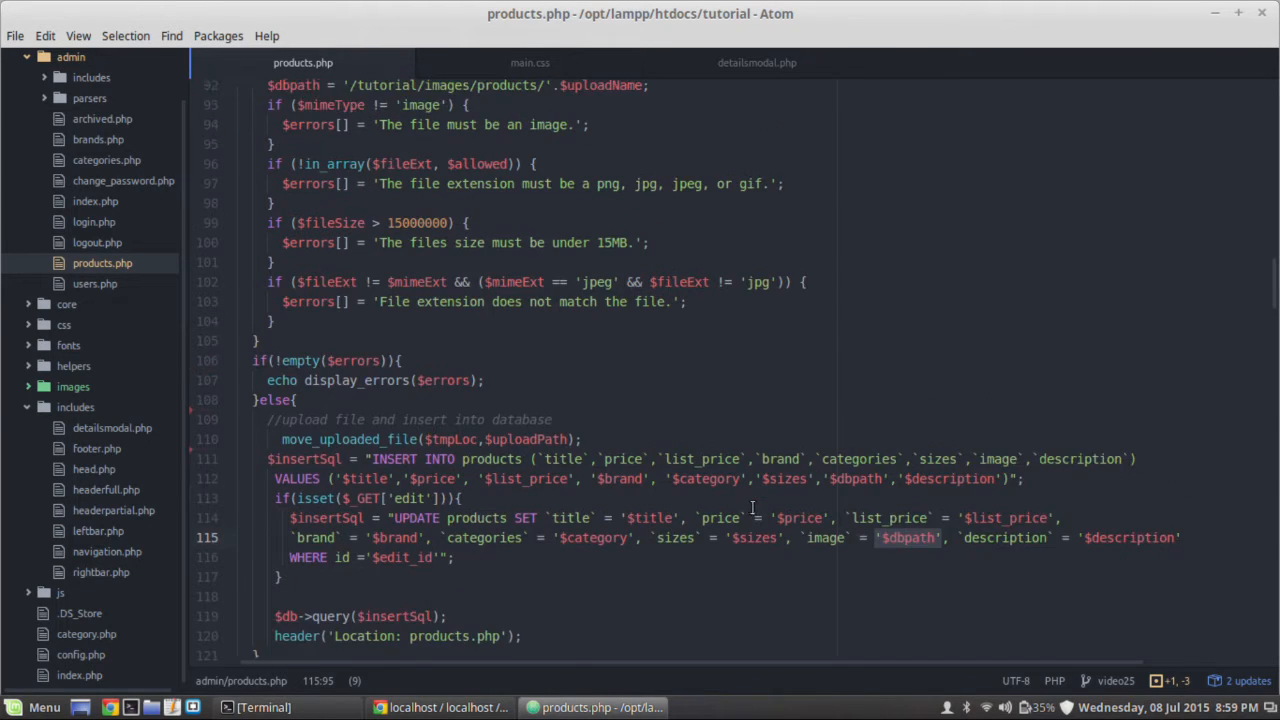
scroll(down, 3)
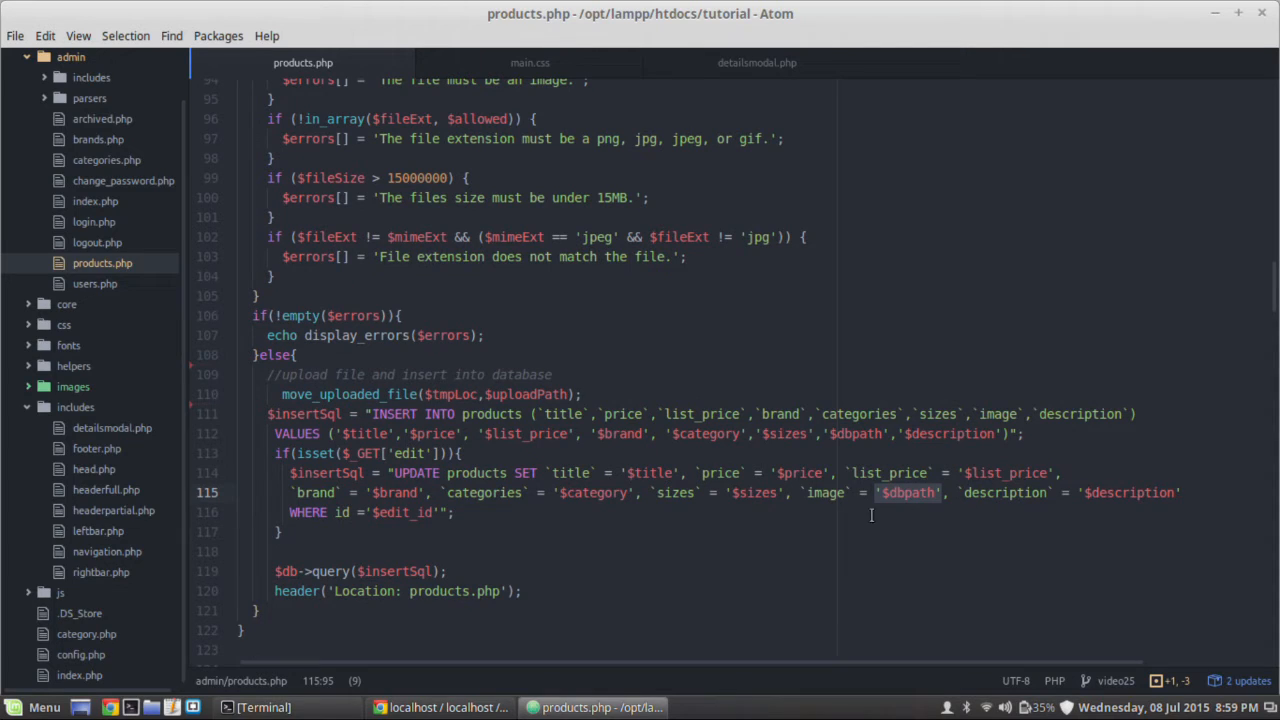
mouse_move(914, 516)
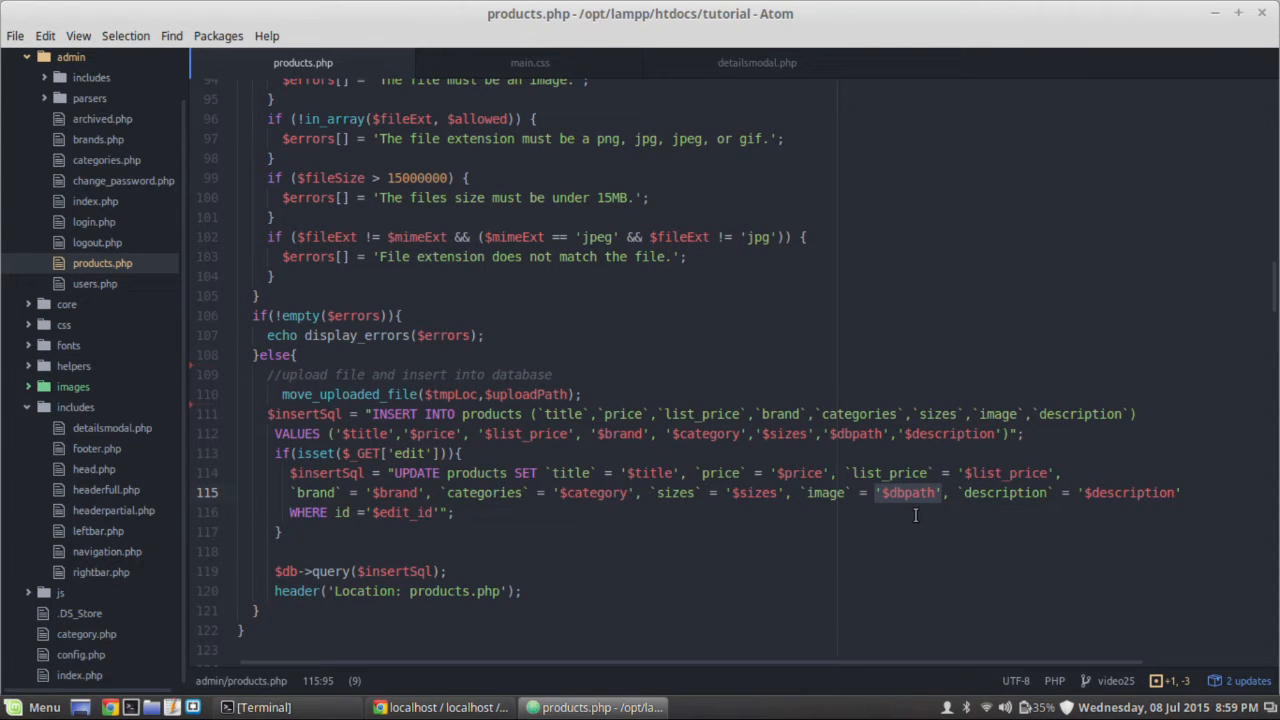
Search products.php for 'dbpath' and review the first matches.
key(ctrl+f)
text($)
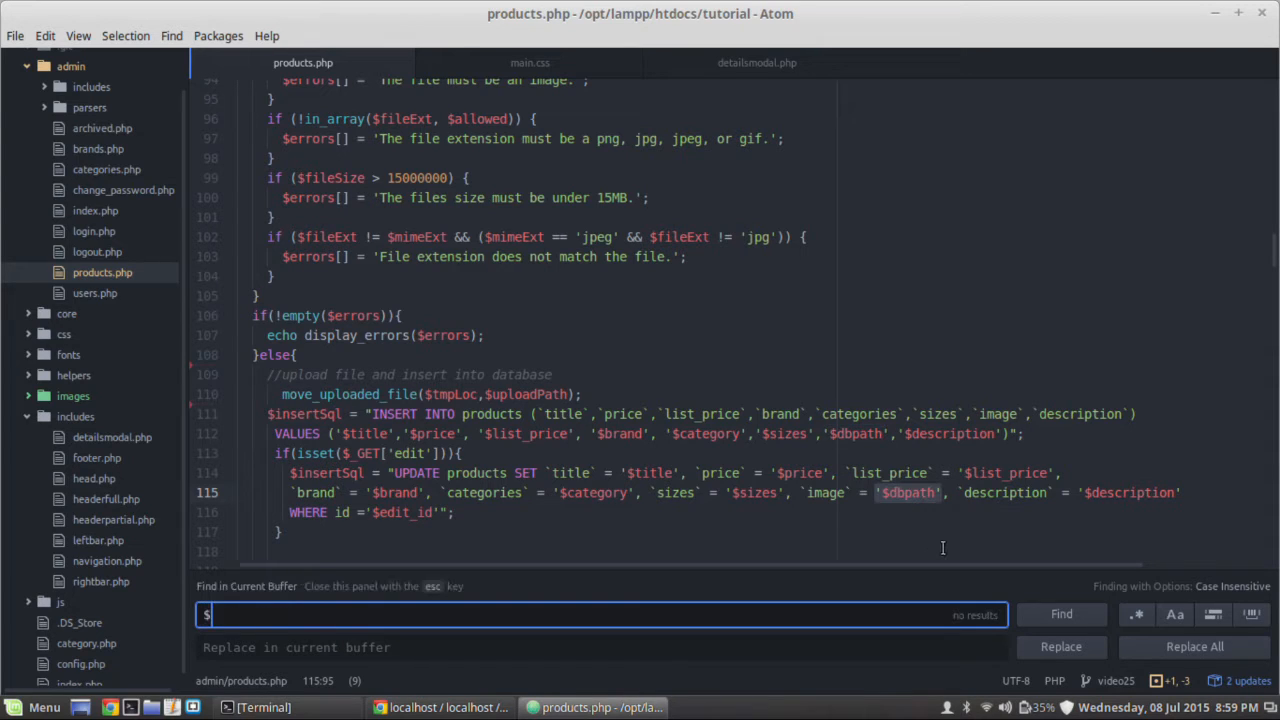
text(dbpath)
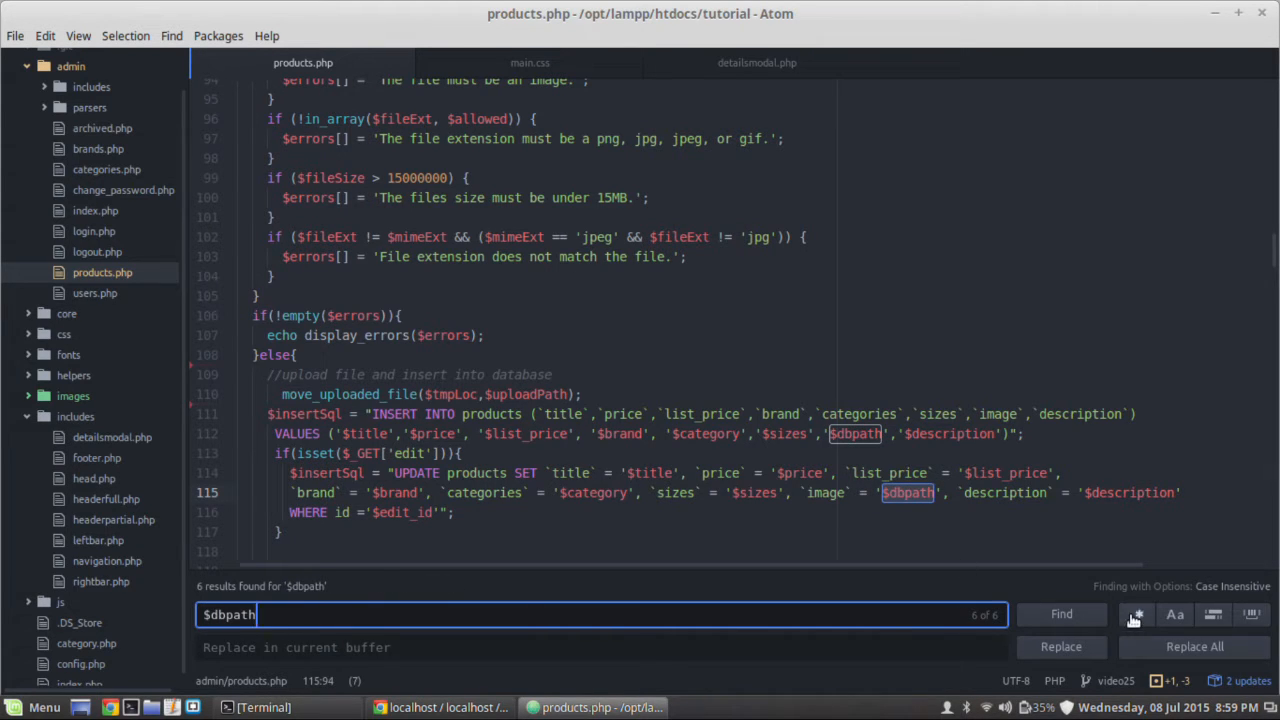
click(1060, 614)
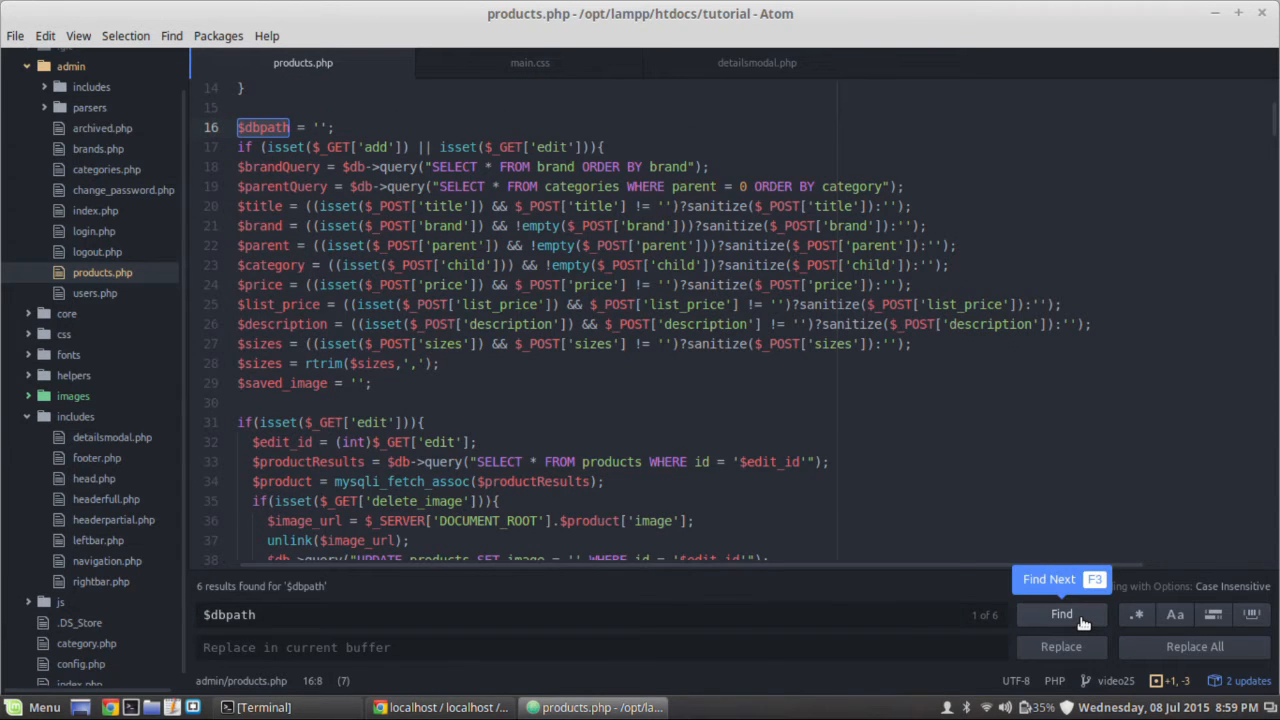
mouse_move(916, 518)
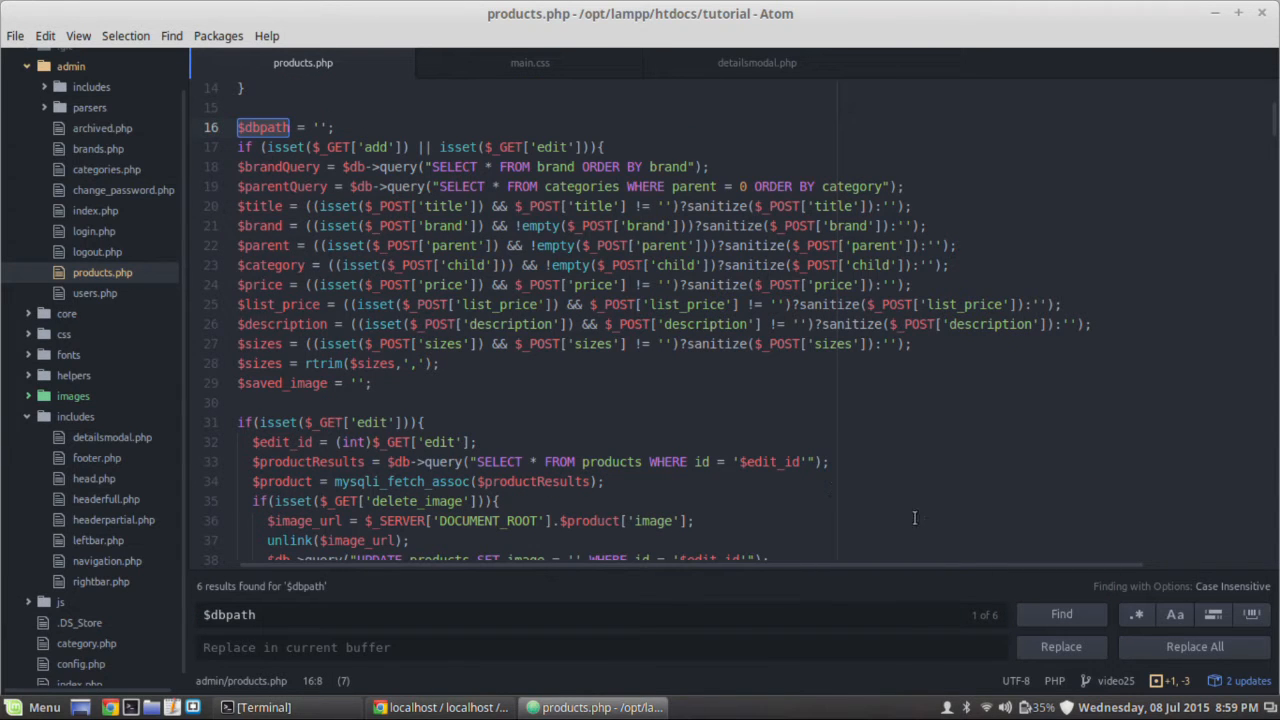
scroll(up, 3)
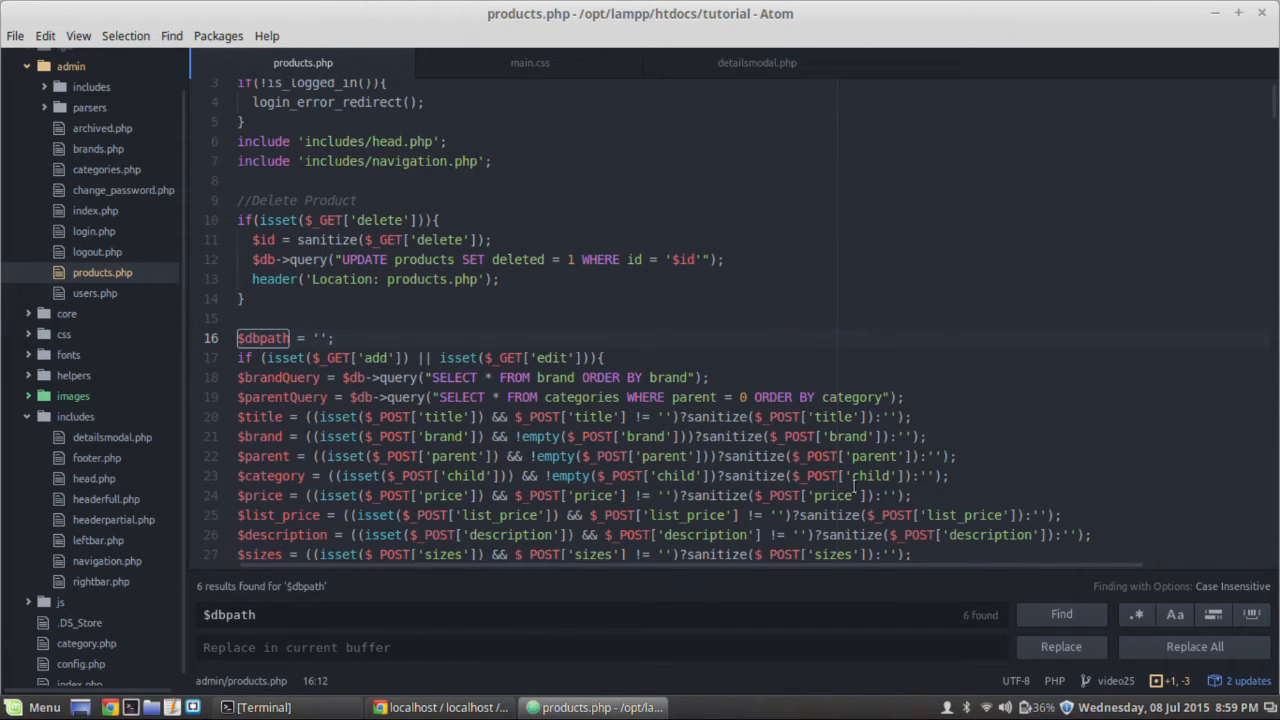
click(1060, 614)
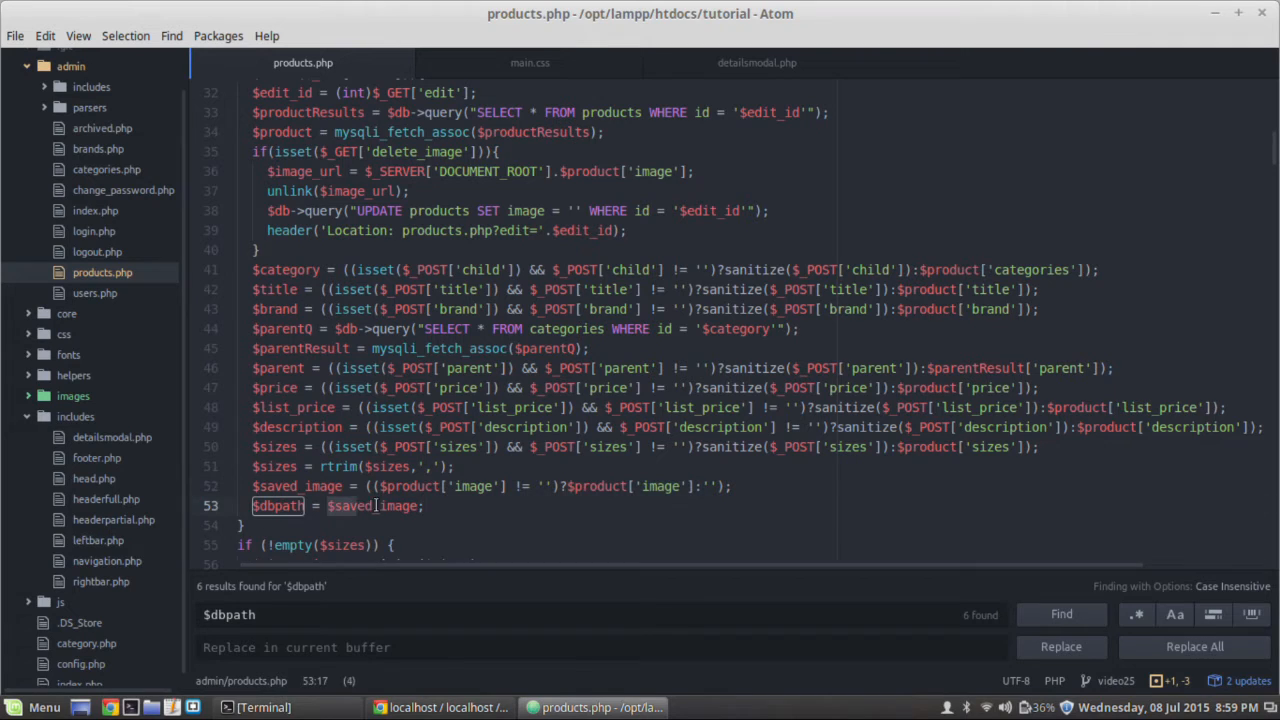
scroll(down, 3)
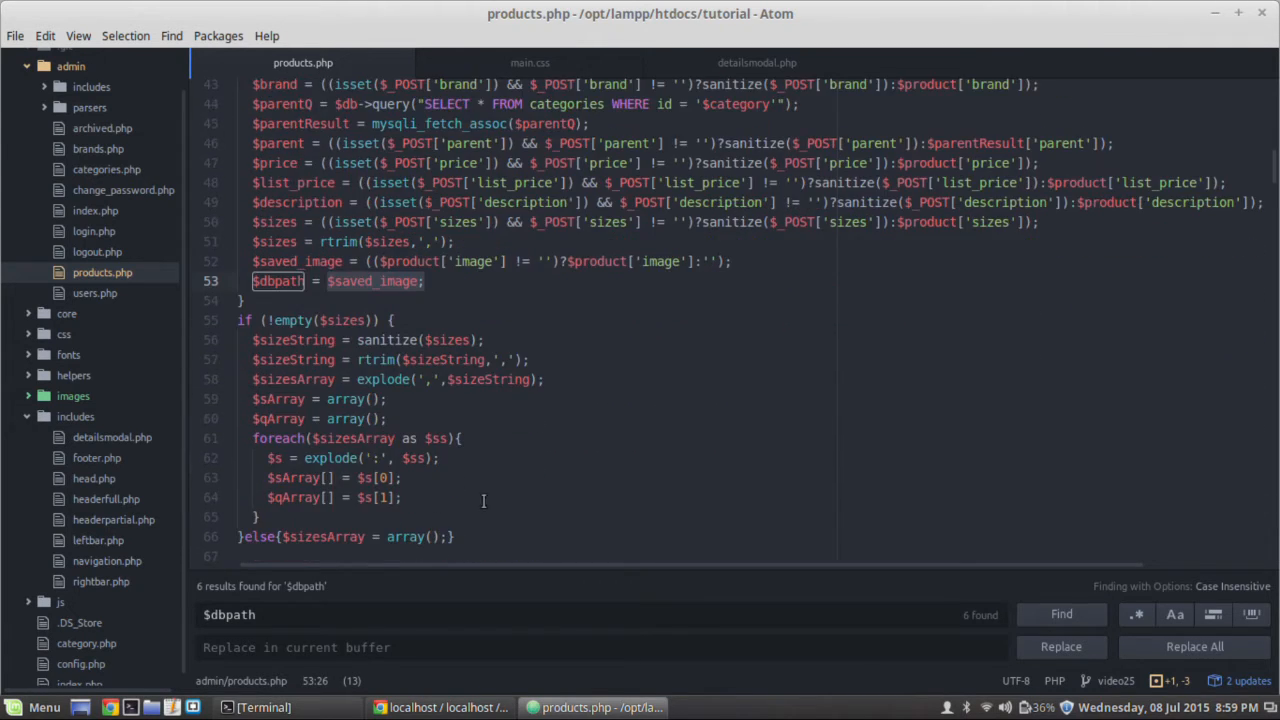
Step through the remaining $dbpath matches, including the upload path and insert query, cycling back to the top.
click(1060, 614)
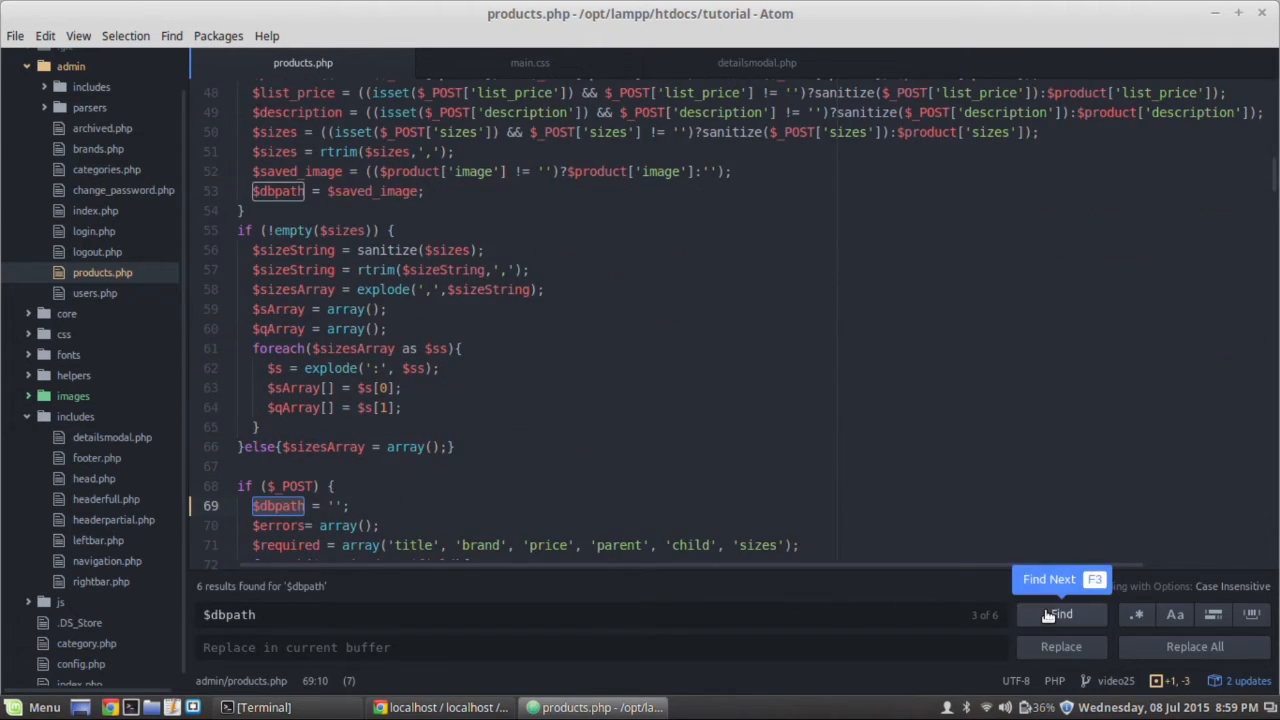
click(1060, 614)
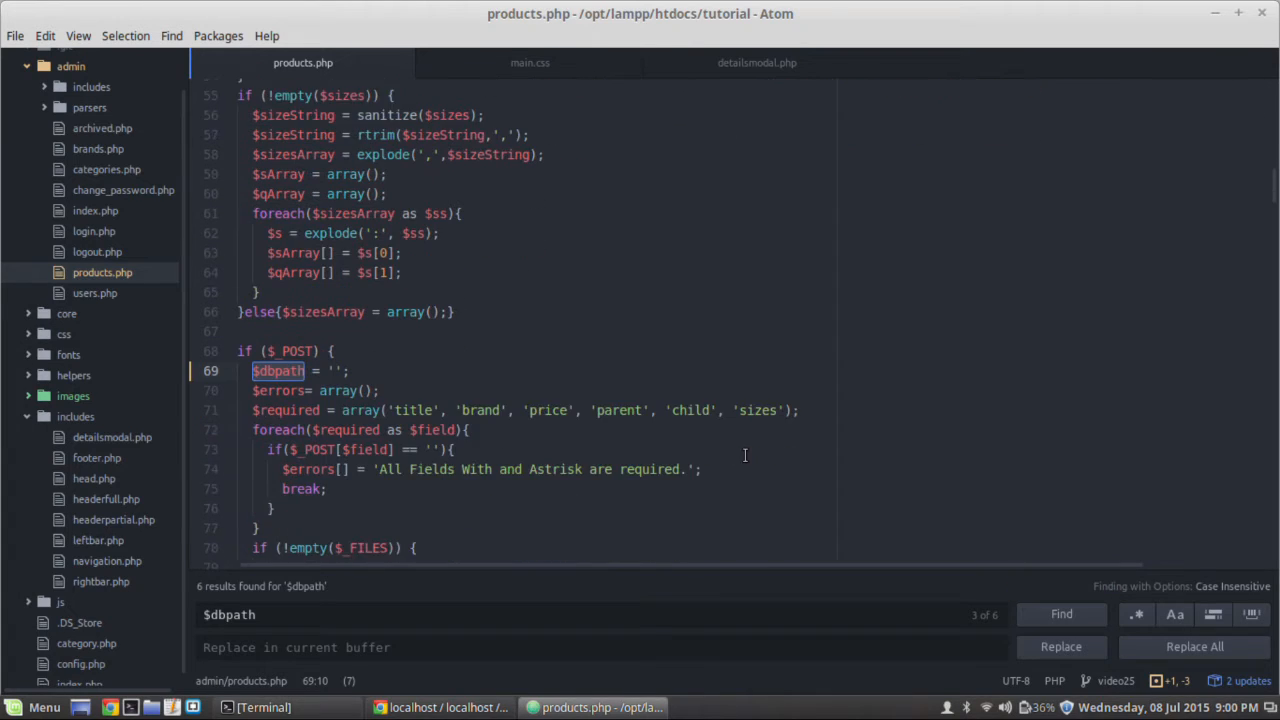
scroll(down, 3)
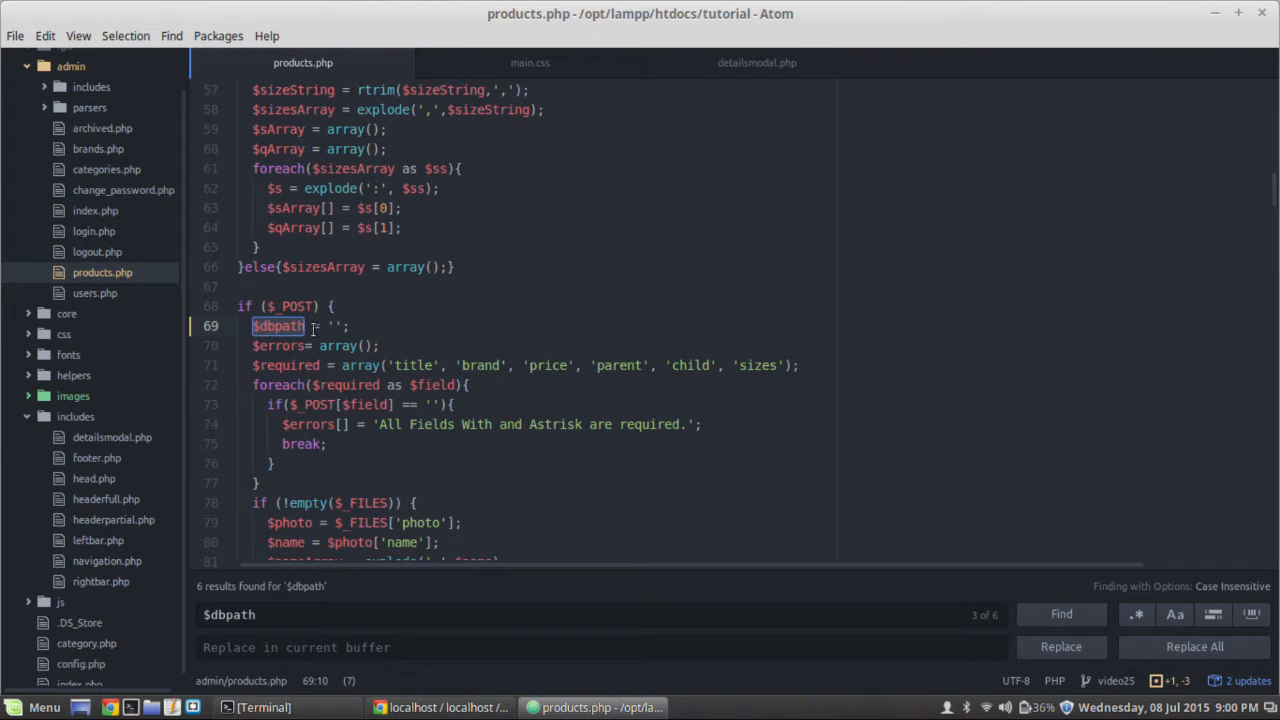
mouse_move(392, 374)
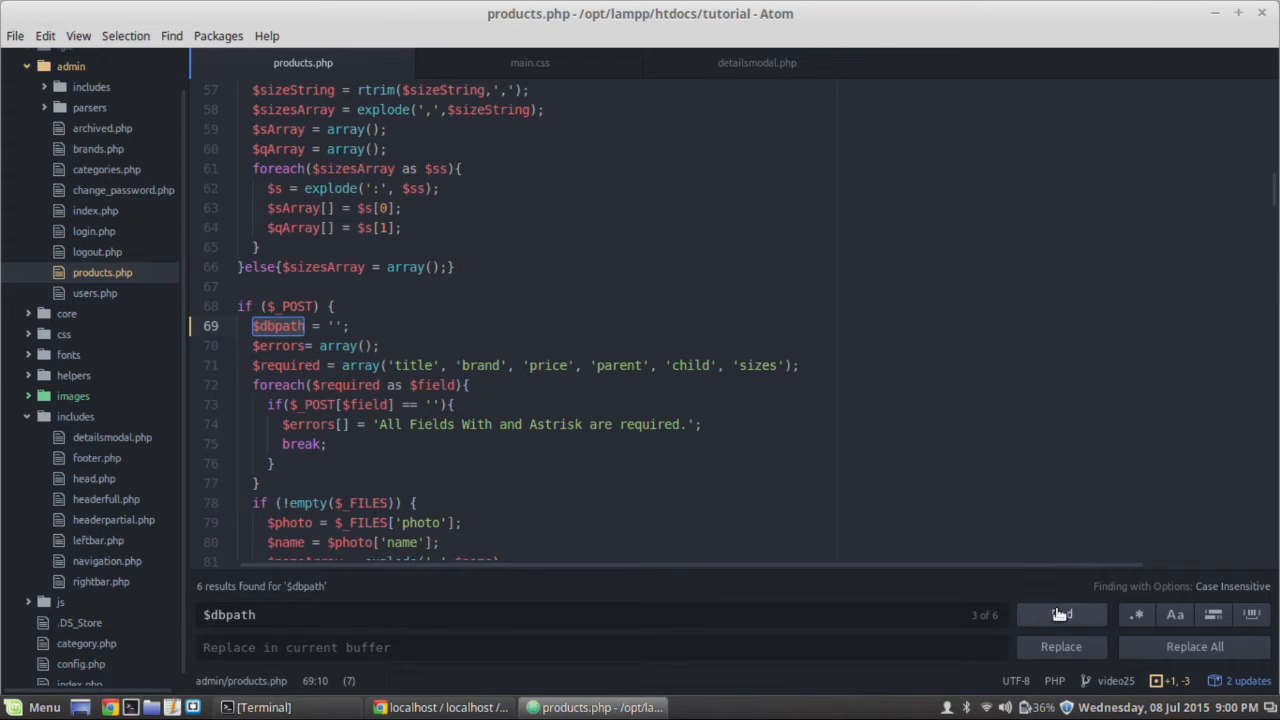
click(1060, 614)
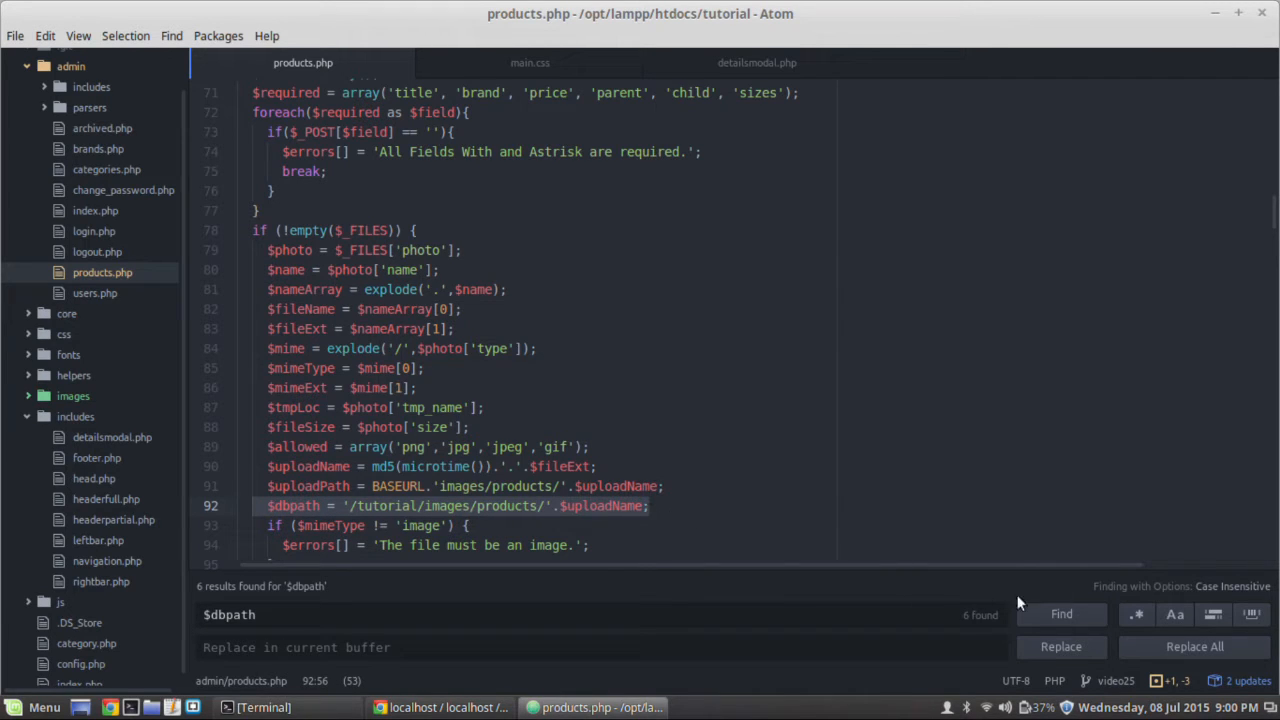
click(1060, 614)
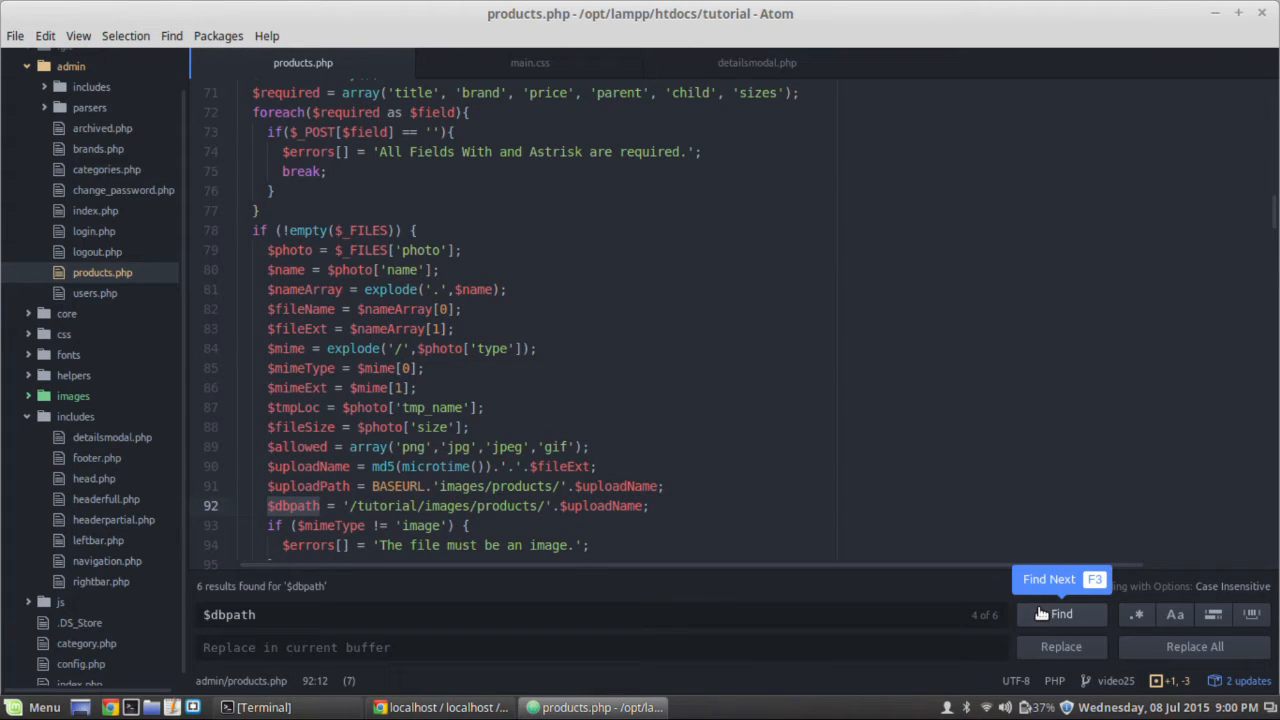
click(1048, 580)
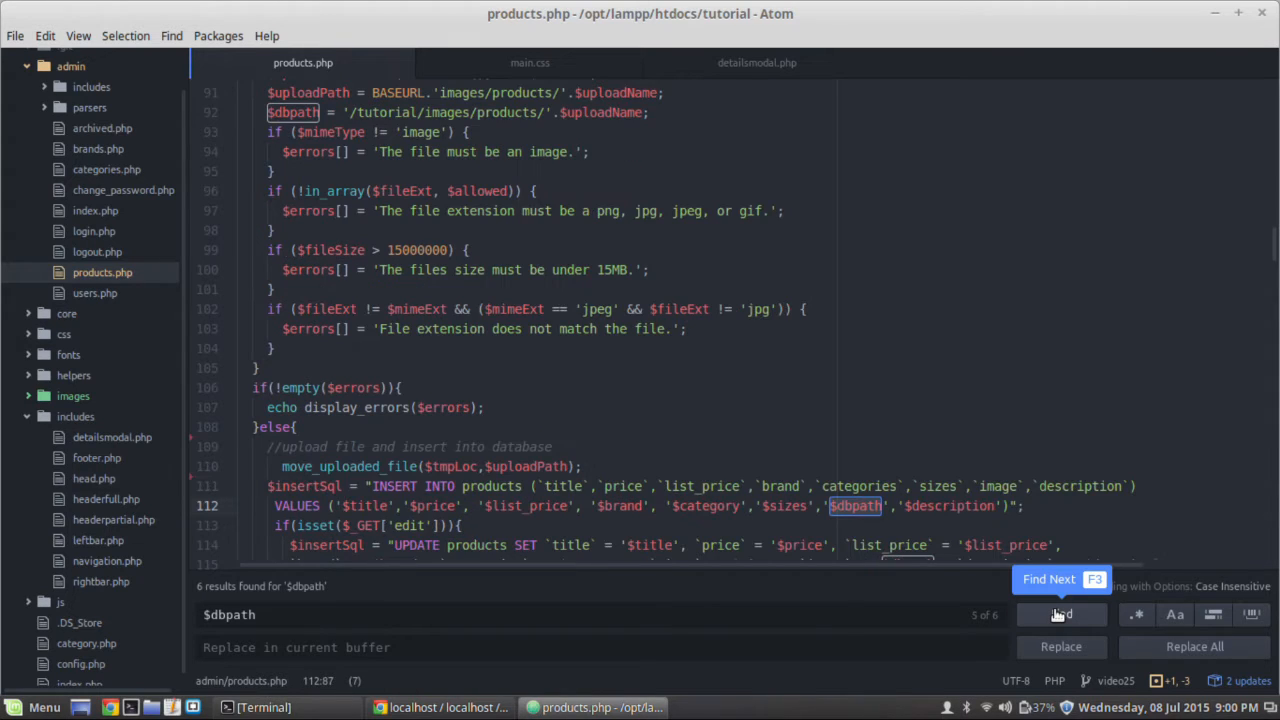
mouse_move(1060, 614)
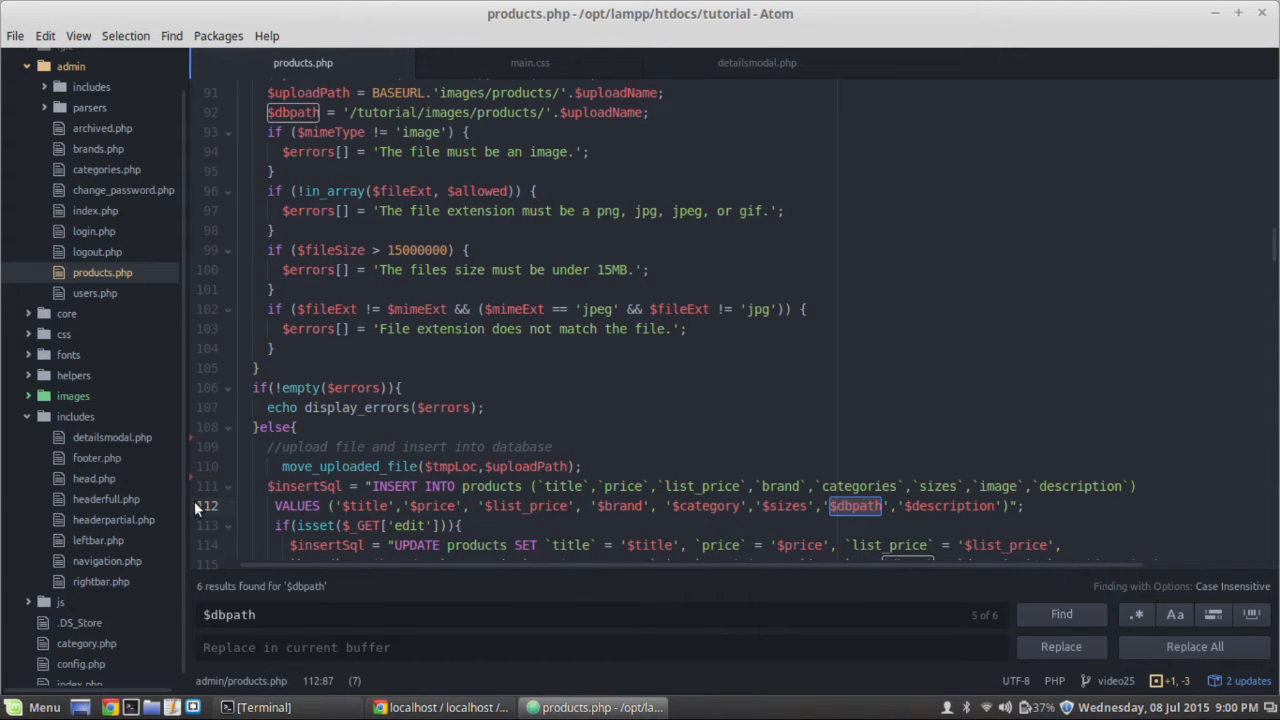
click(1060, 614)
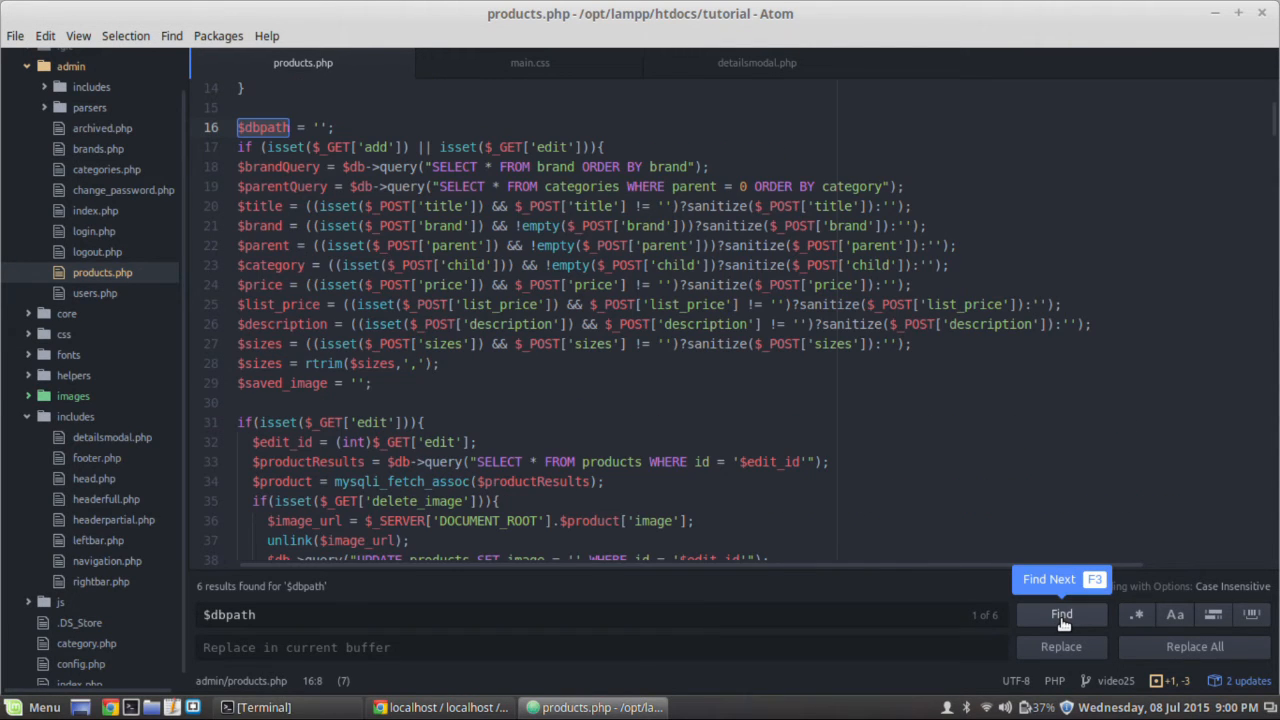
click(1060, 614)
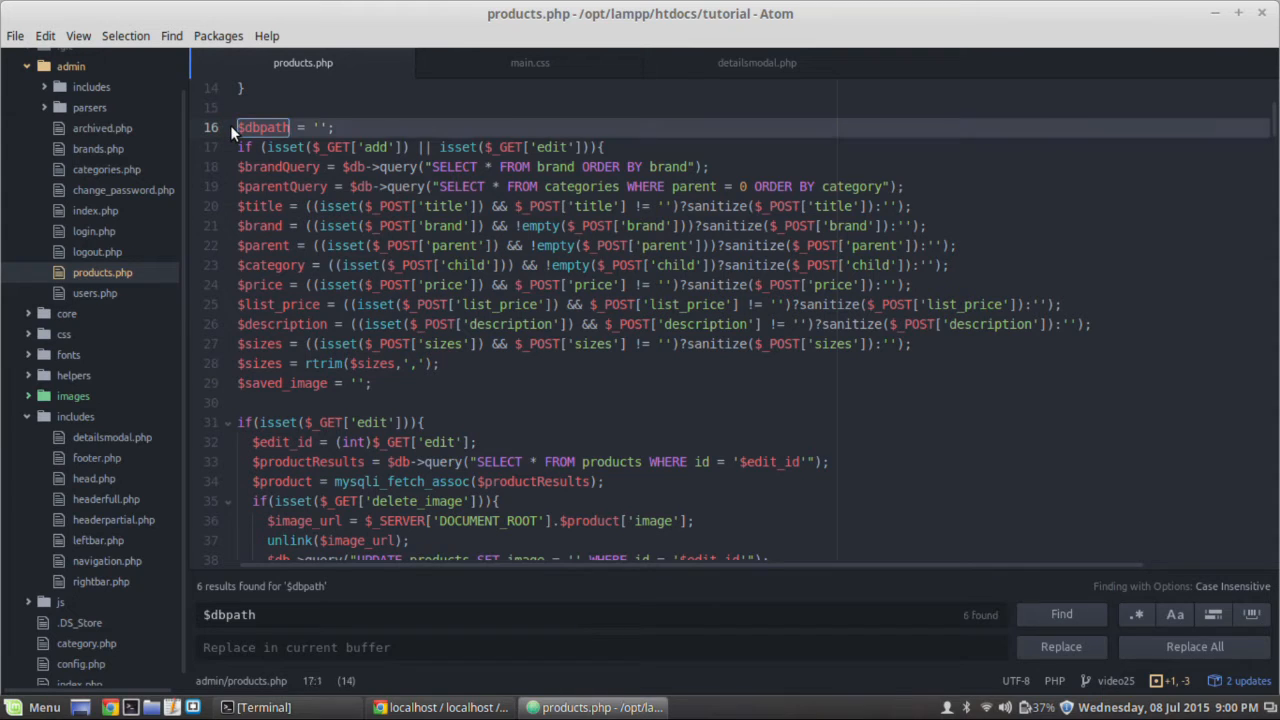
click(332, 128)
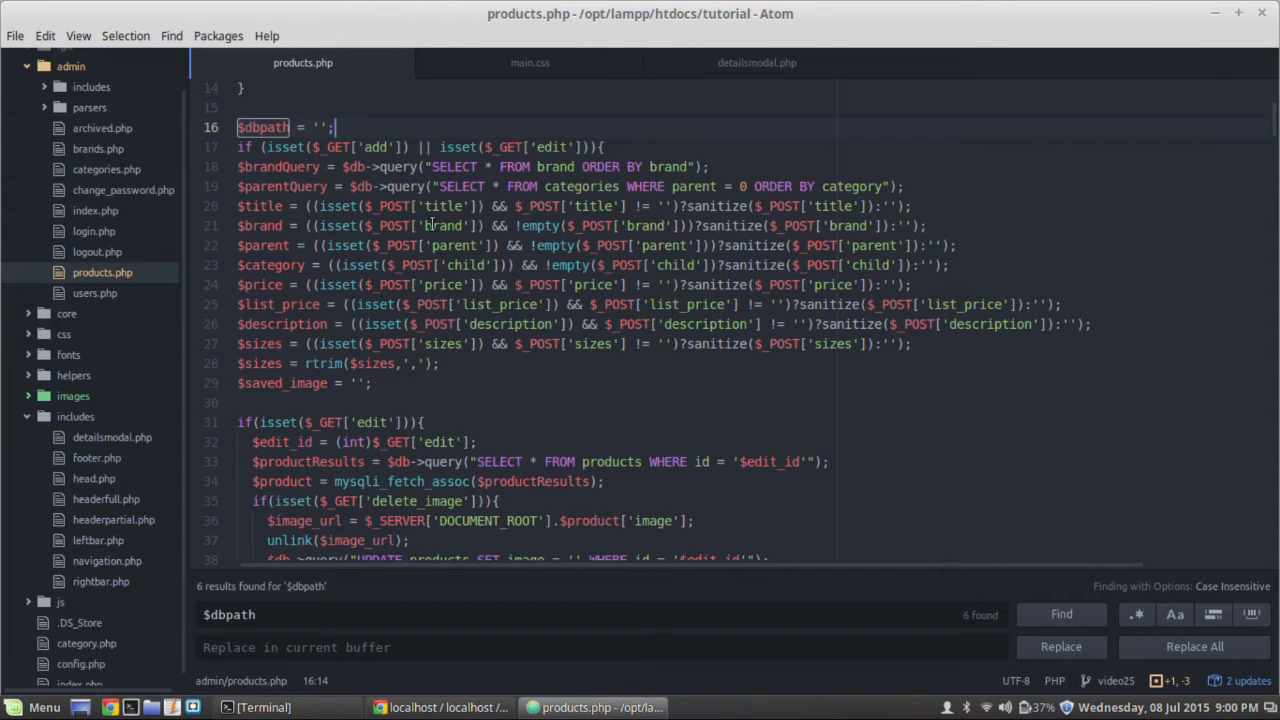
scroll(up, 3)
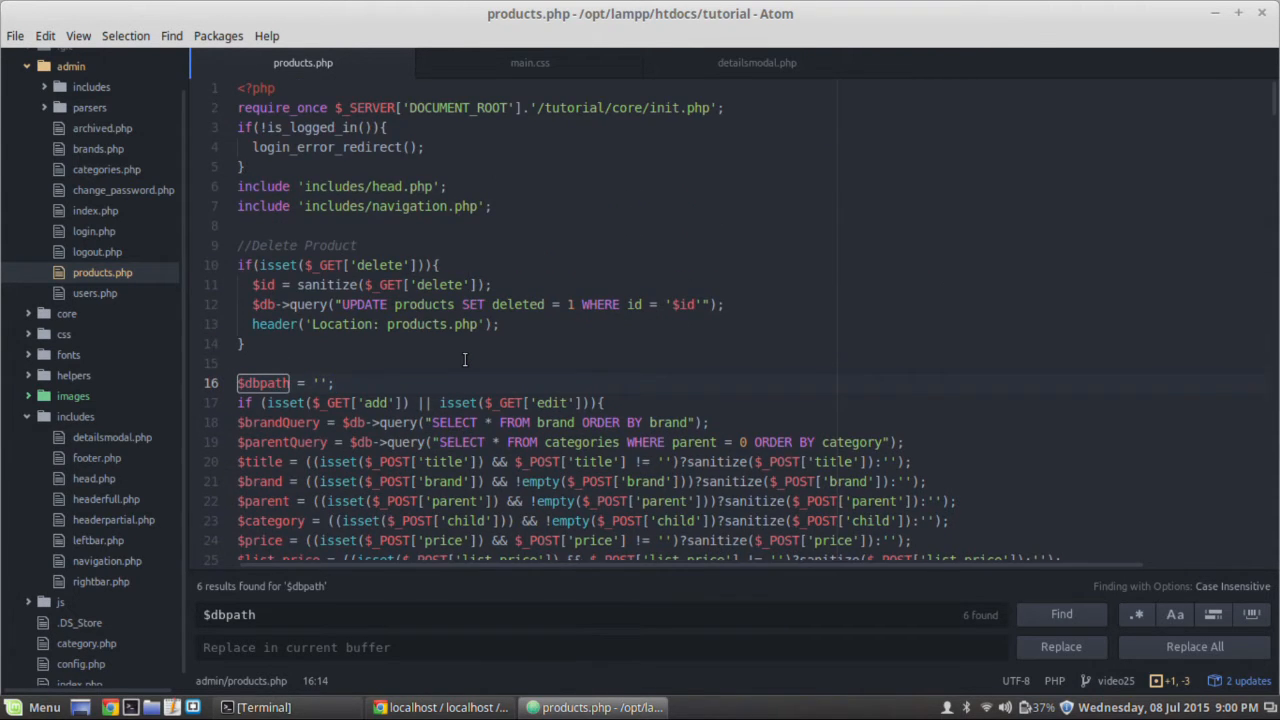
scroll(down, 3)
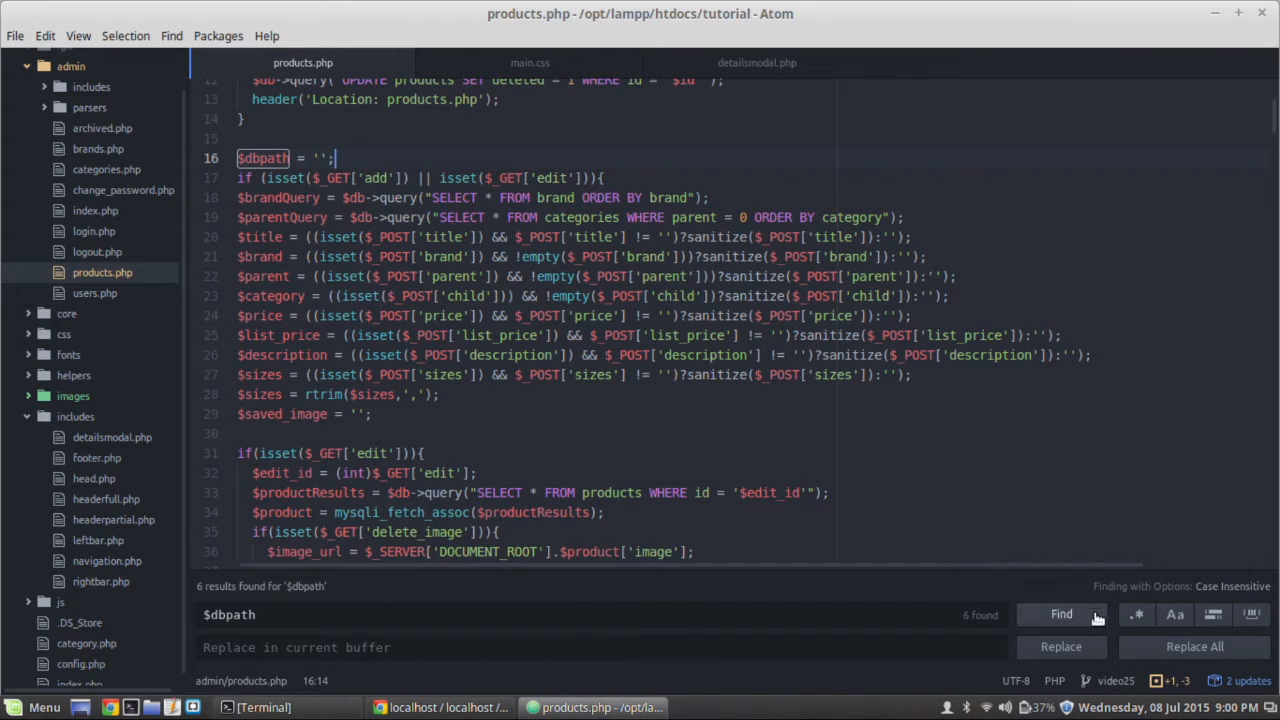
click(1060, 614)
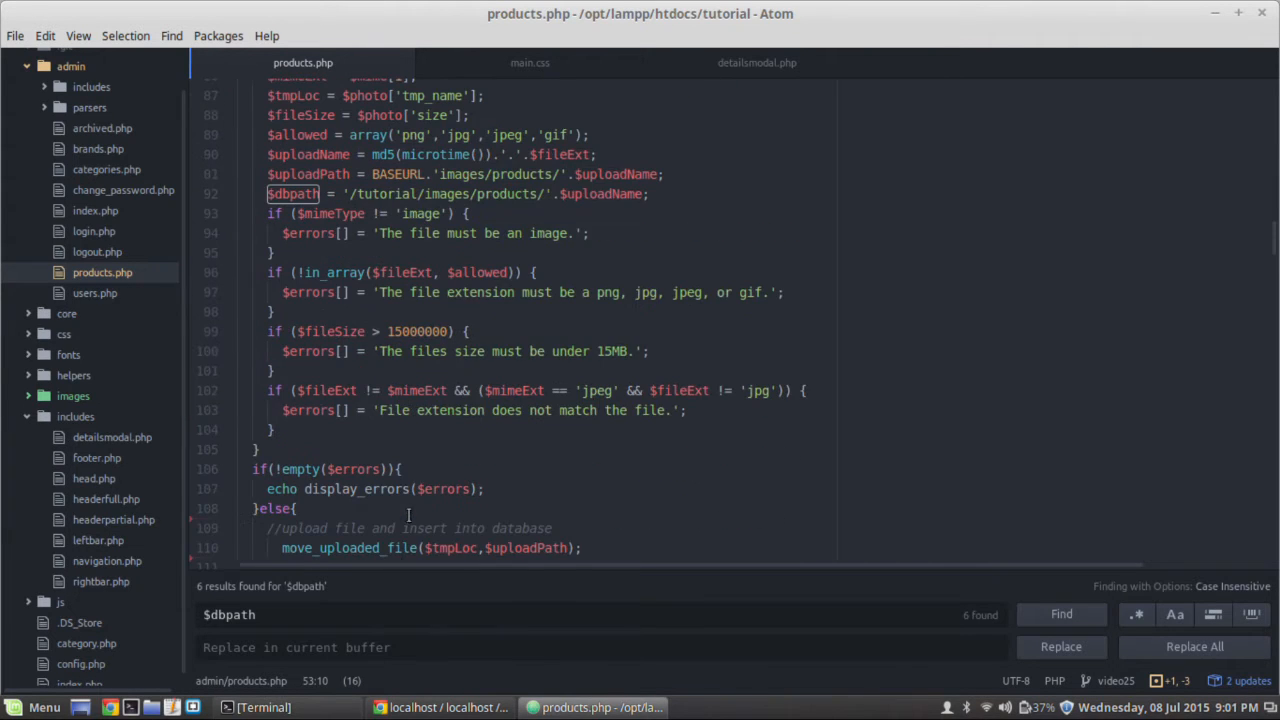
scroll(up, 3)
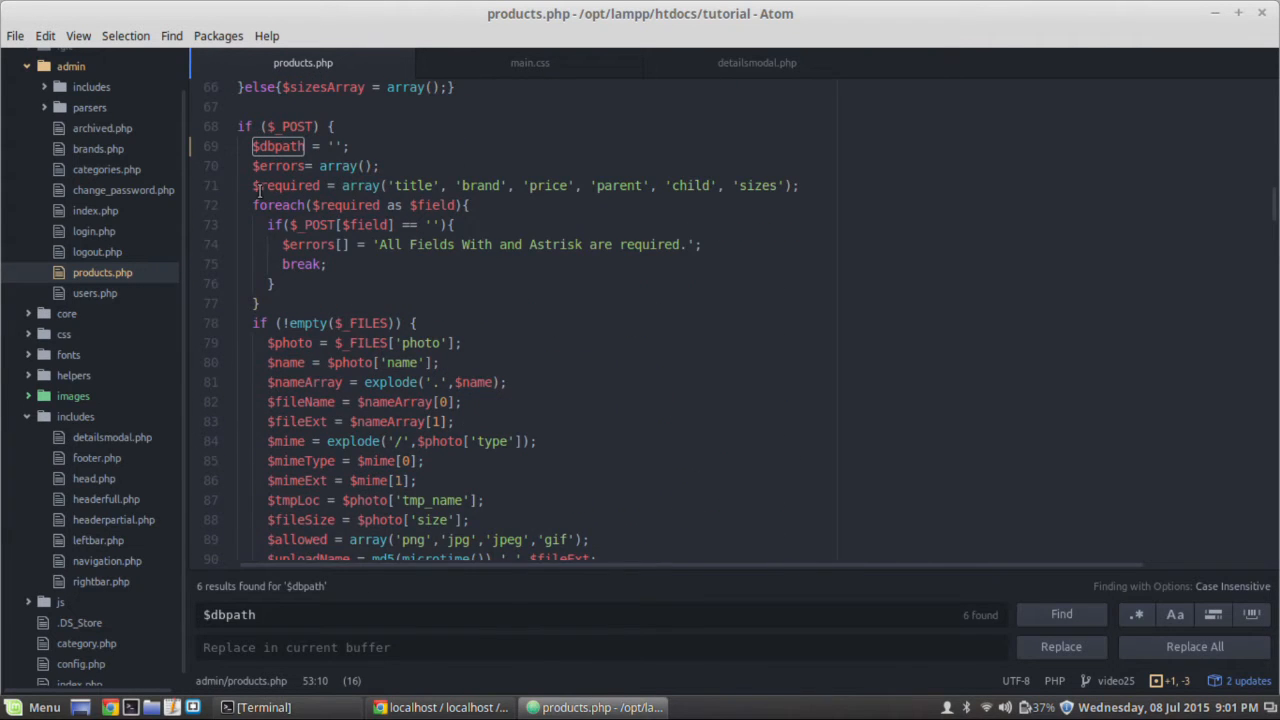
scroll(up, 3)
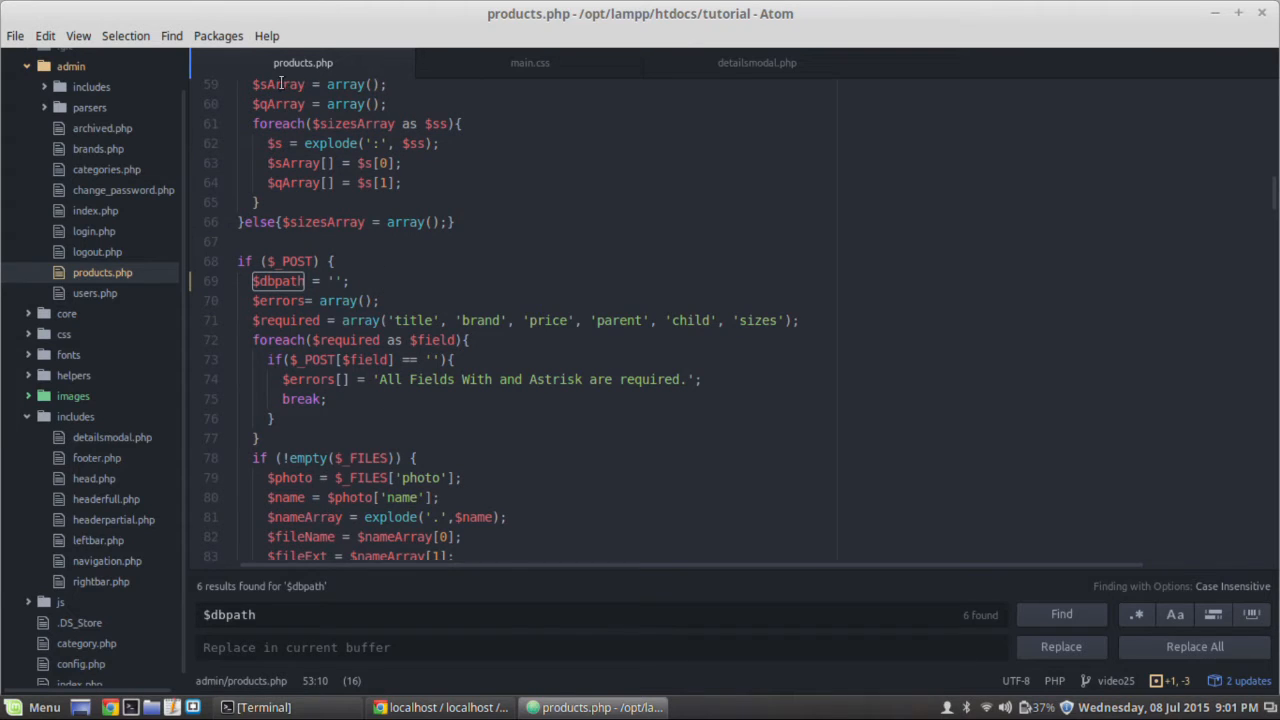
scroll(up, 3)
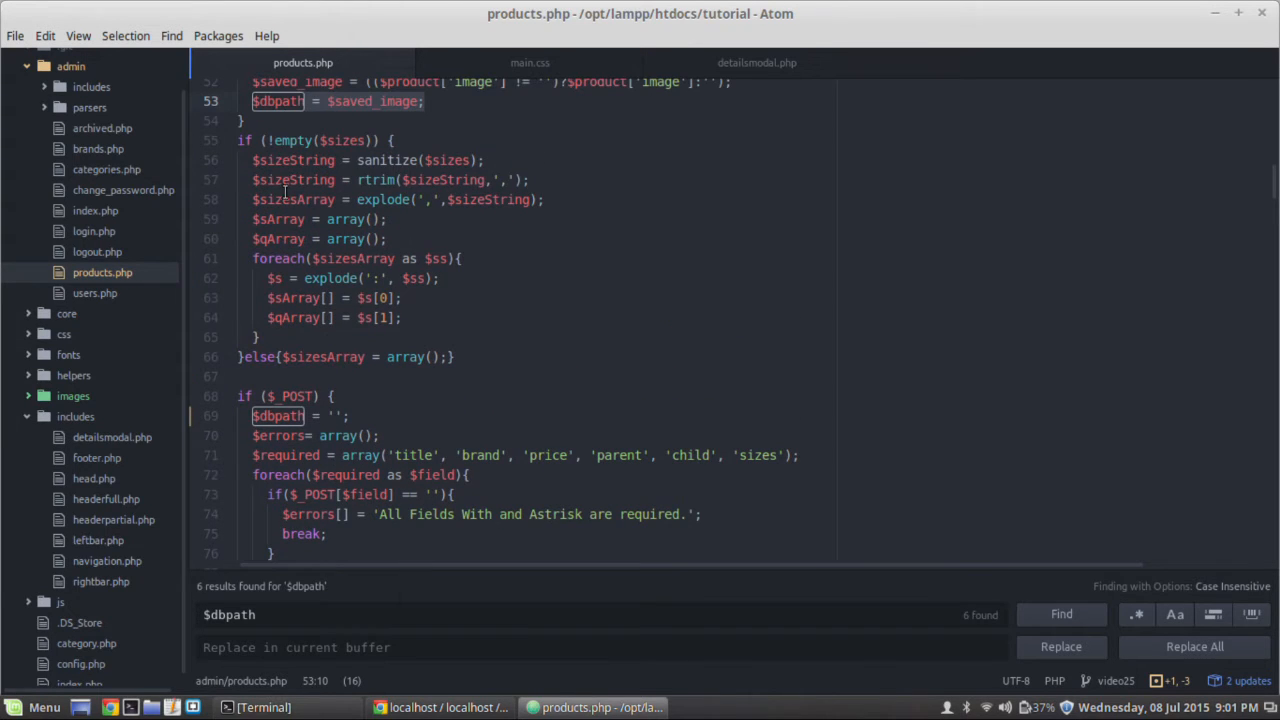
scroll(up, 3)
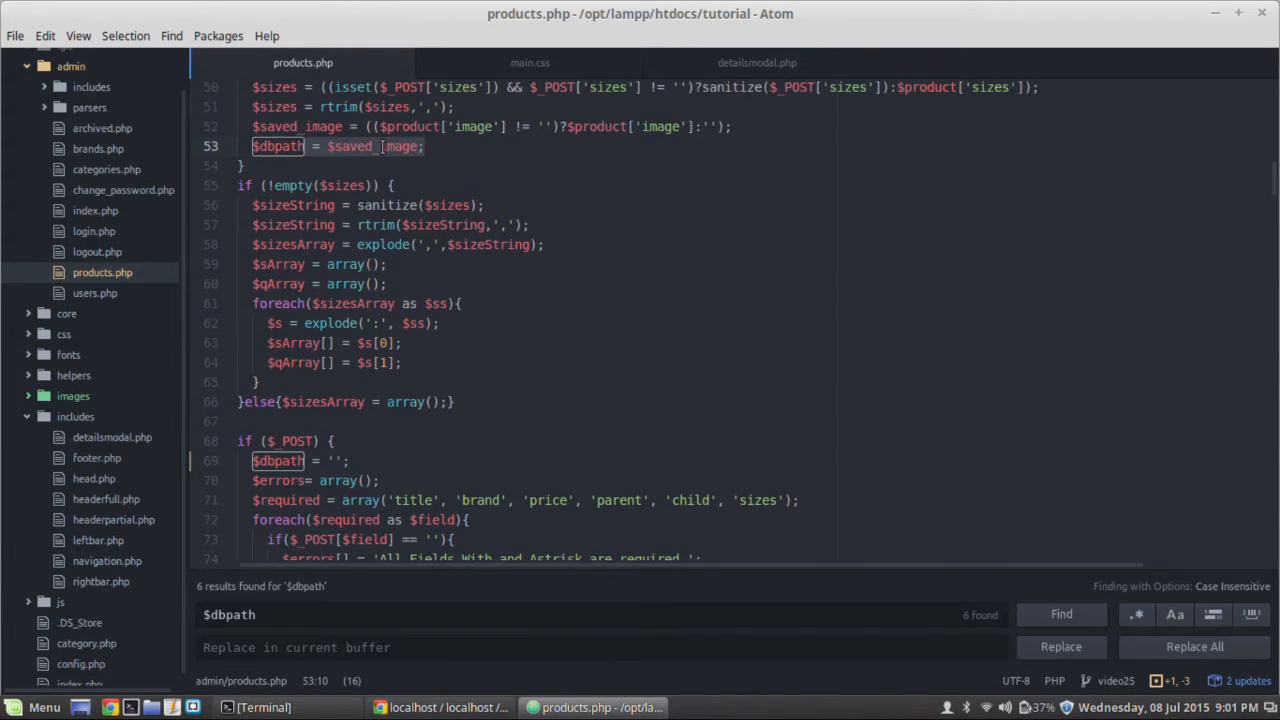
scroll(down, 3)
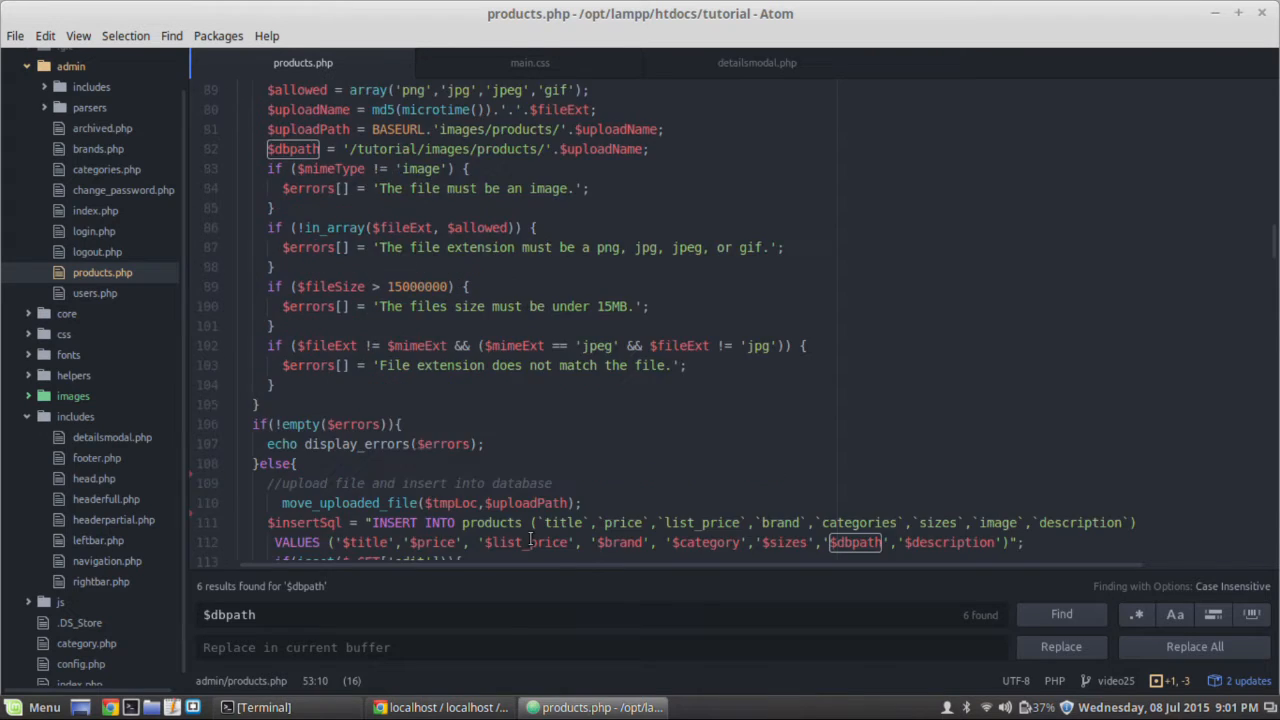
scroll(down, 3)
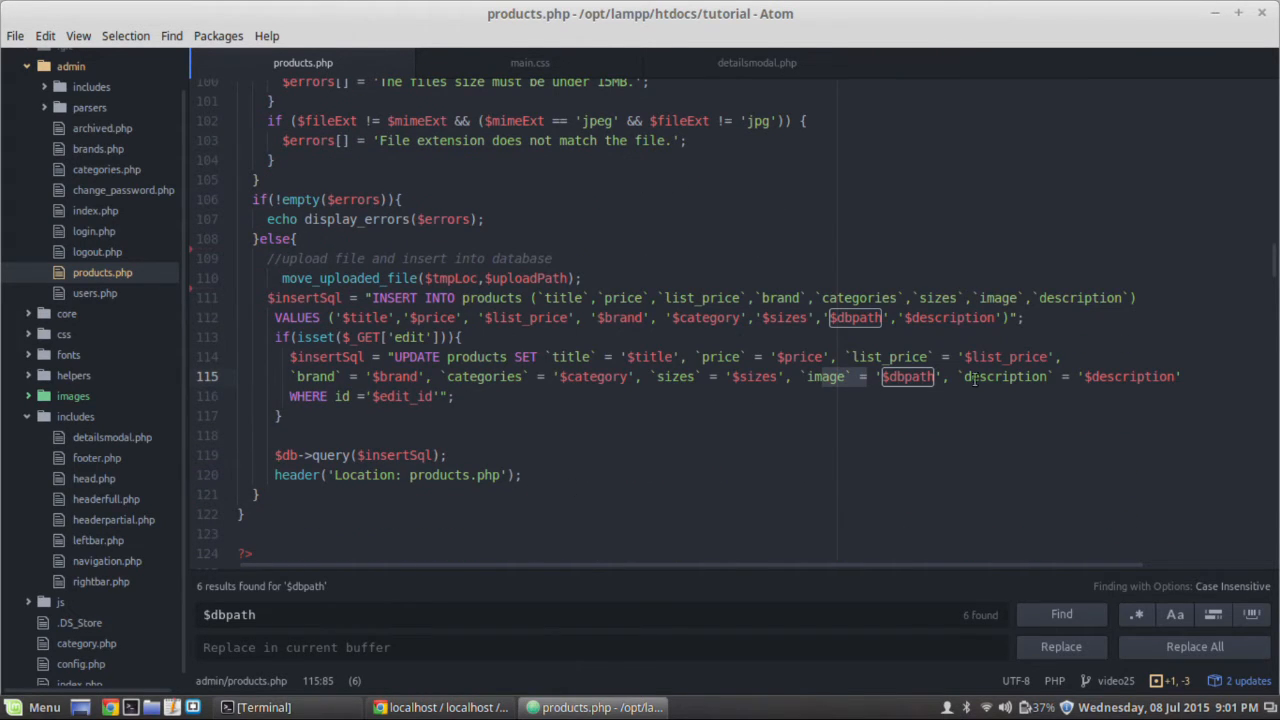
scroll(up, 3)
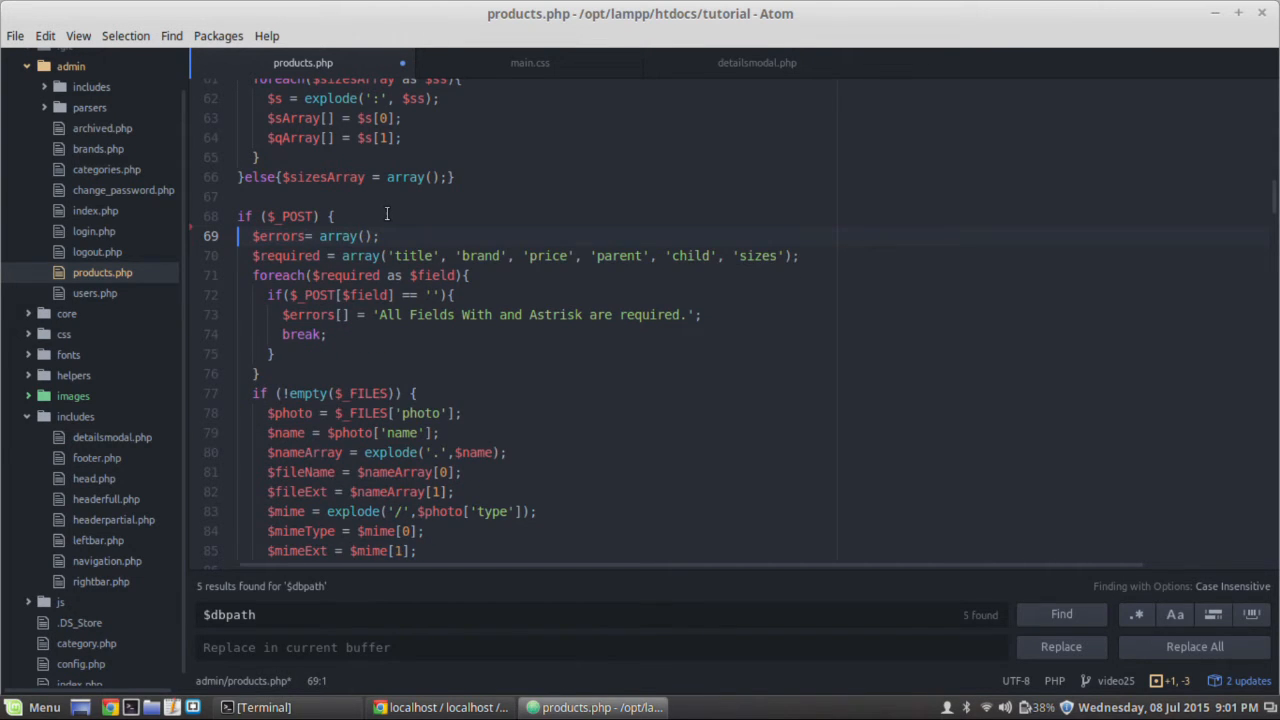
Scroll products.php down to the file upload and insert/update query section.
scroll(down, 3)
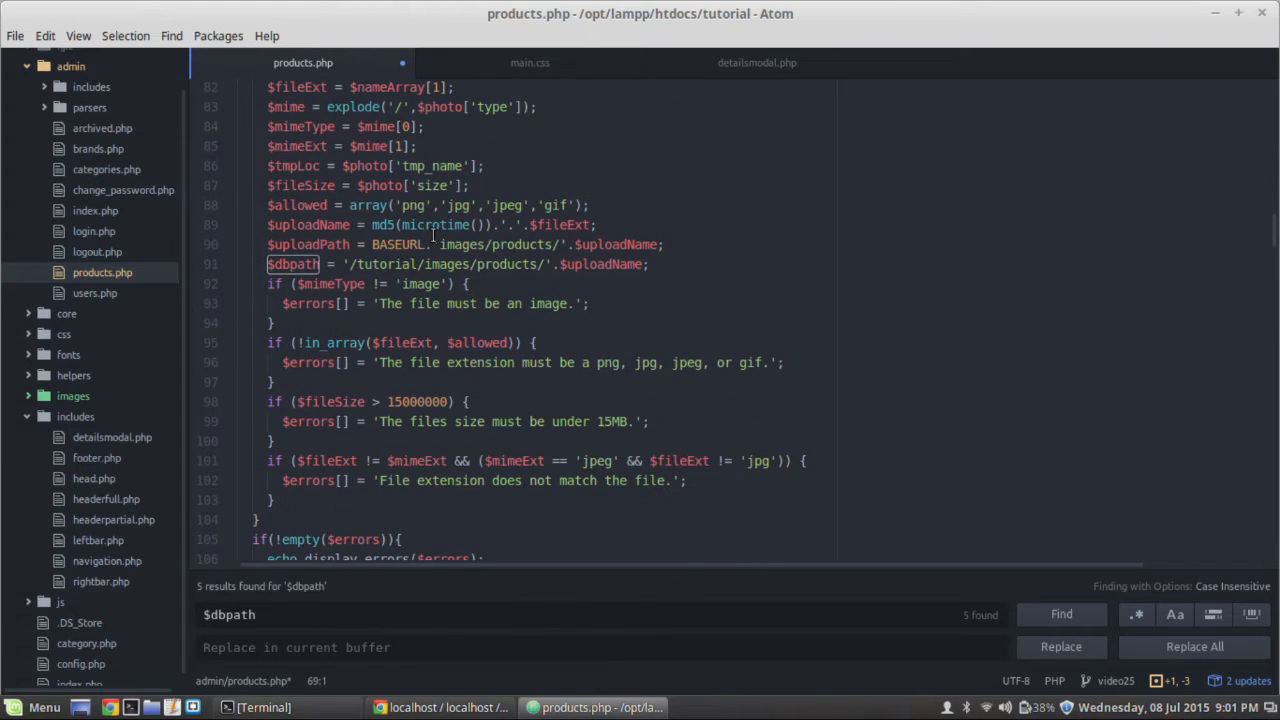
scroll(down, 3)
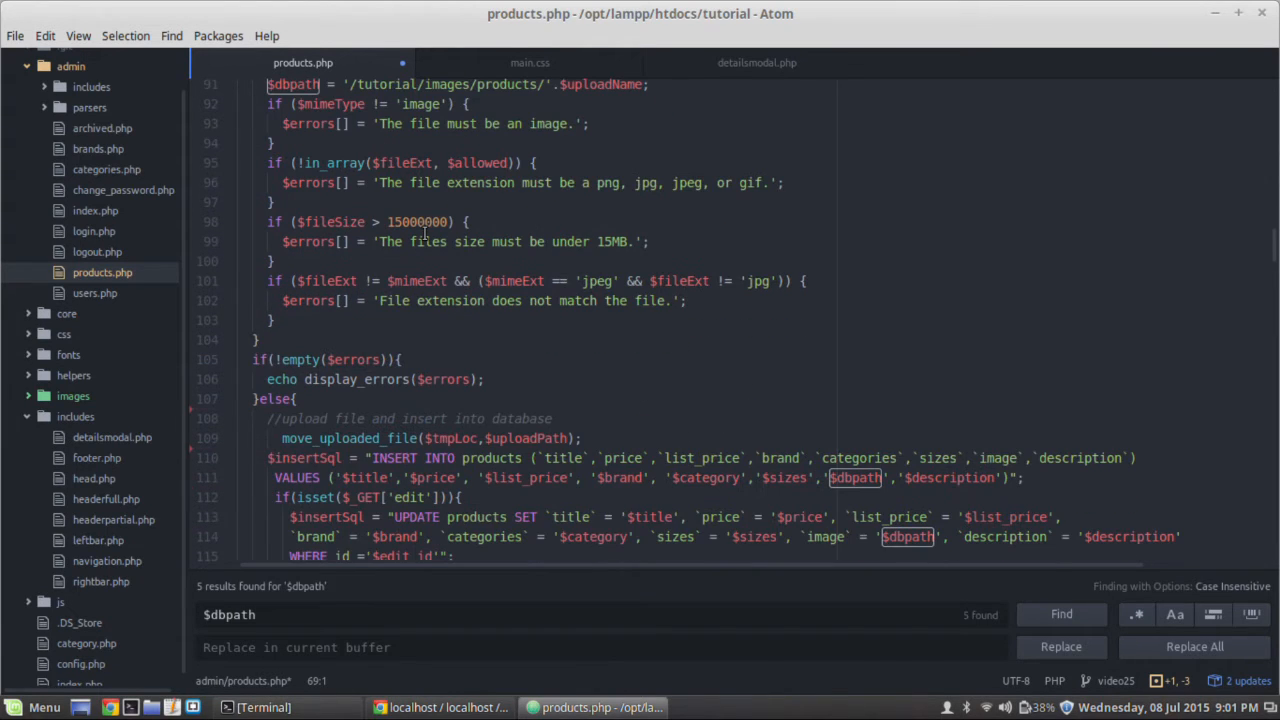
scroll(down, 3)
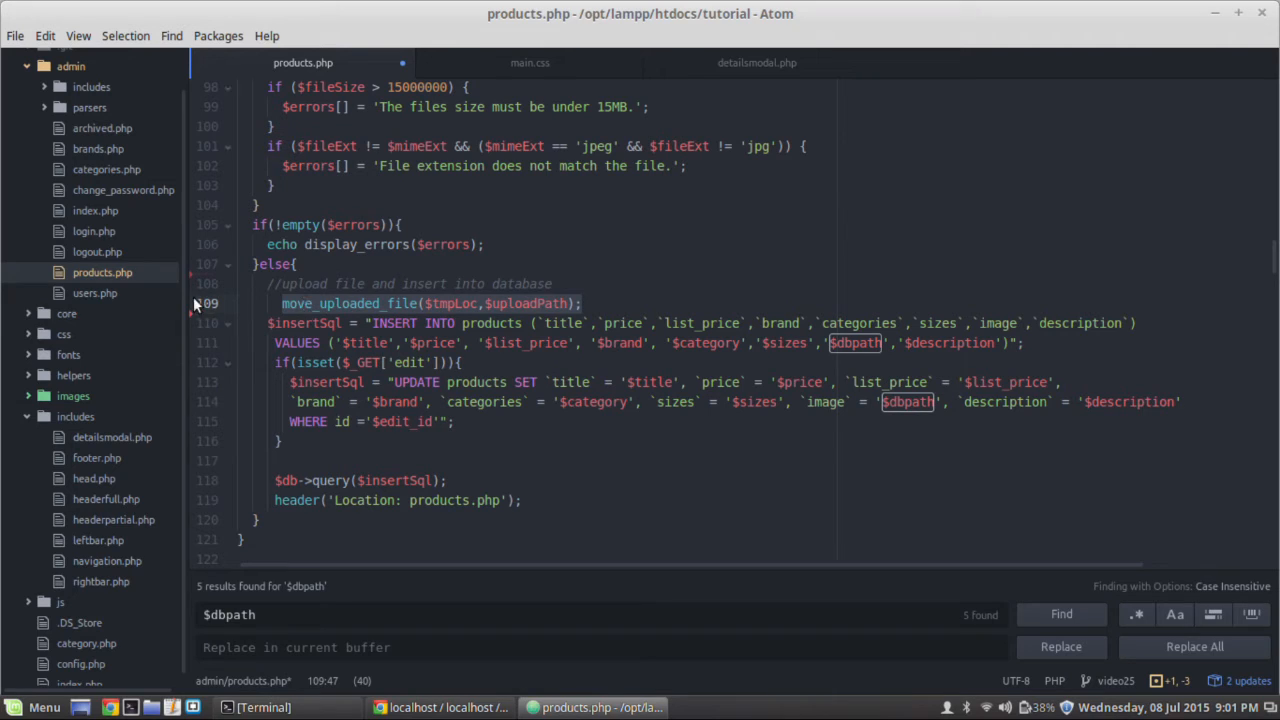
Wrap move_uploaded_file($tmpLoc,$uploadPath) in an if(!empty($_FILES)){ } condition.
click(278, 304)
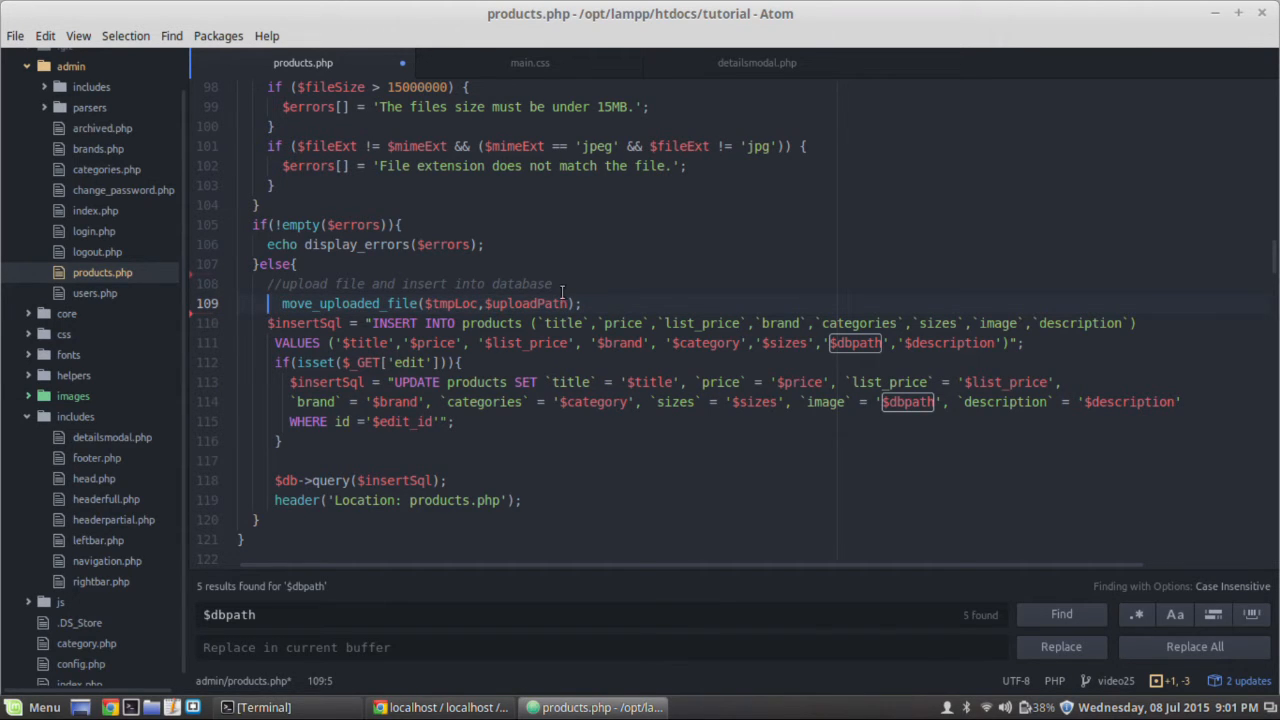
click(550, 284)
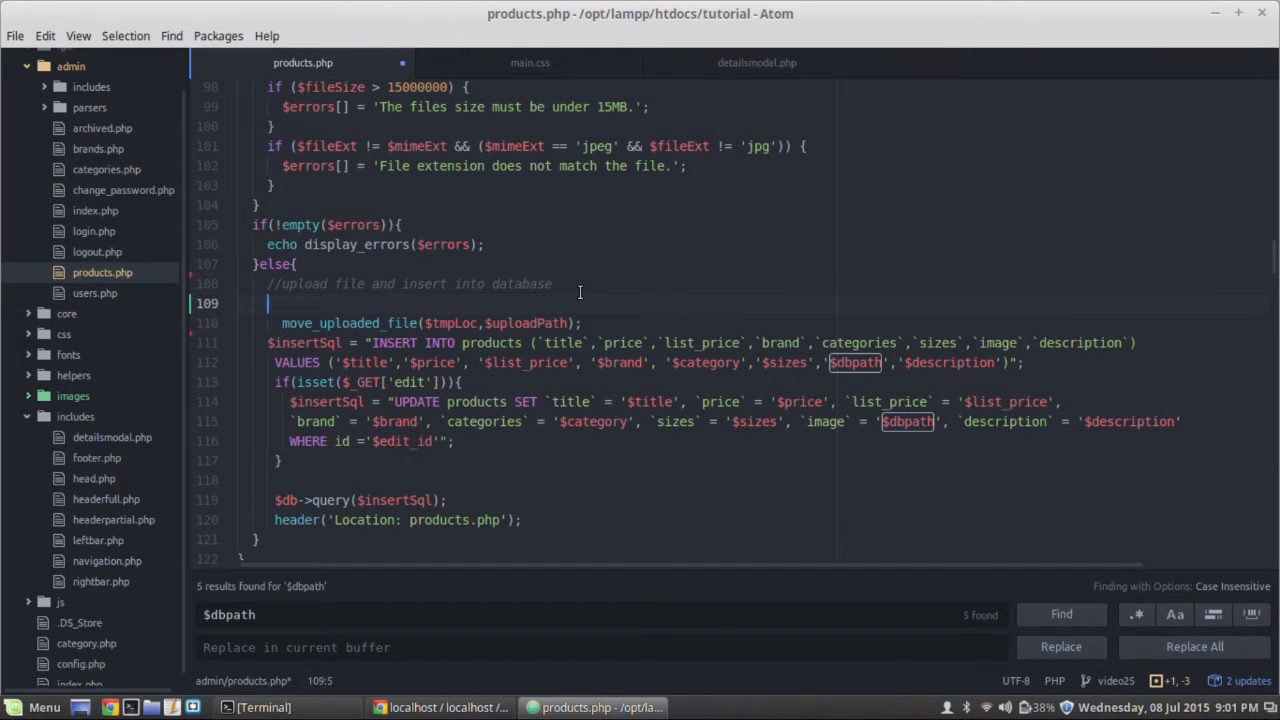
text(if()
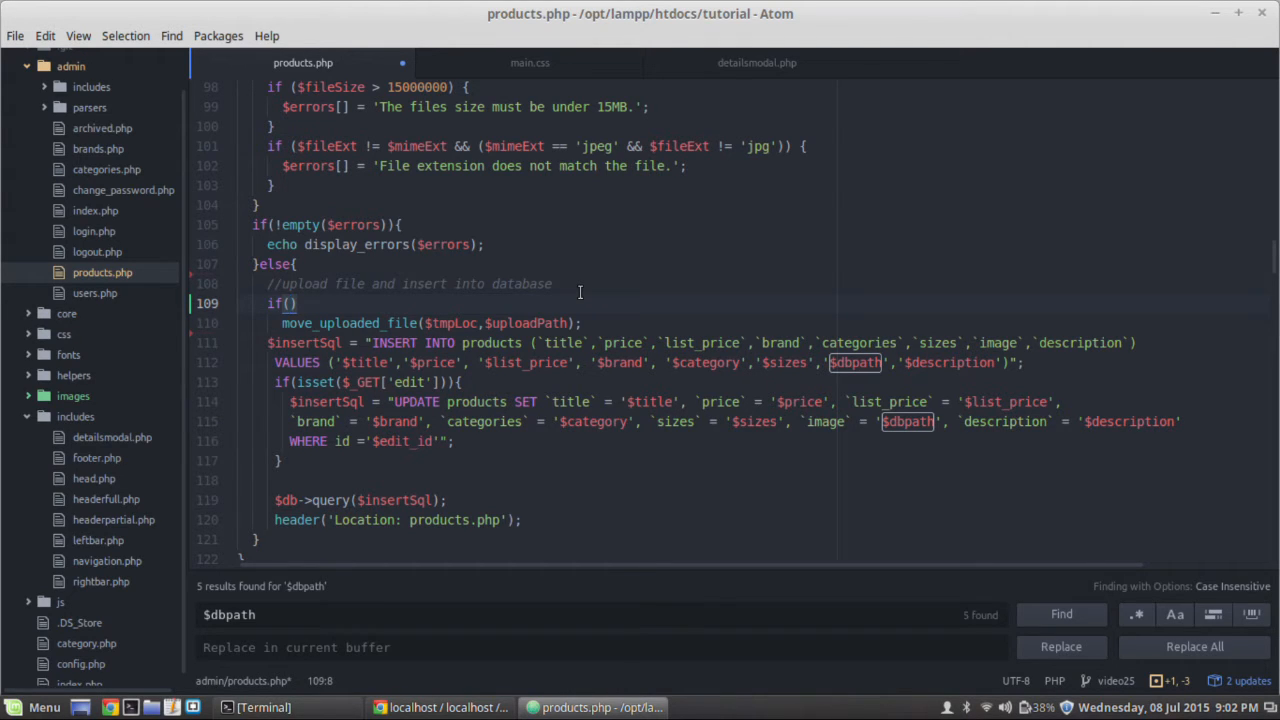
text(isset)
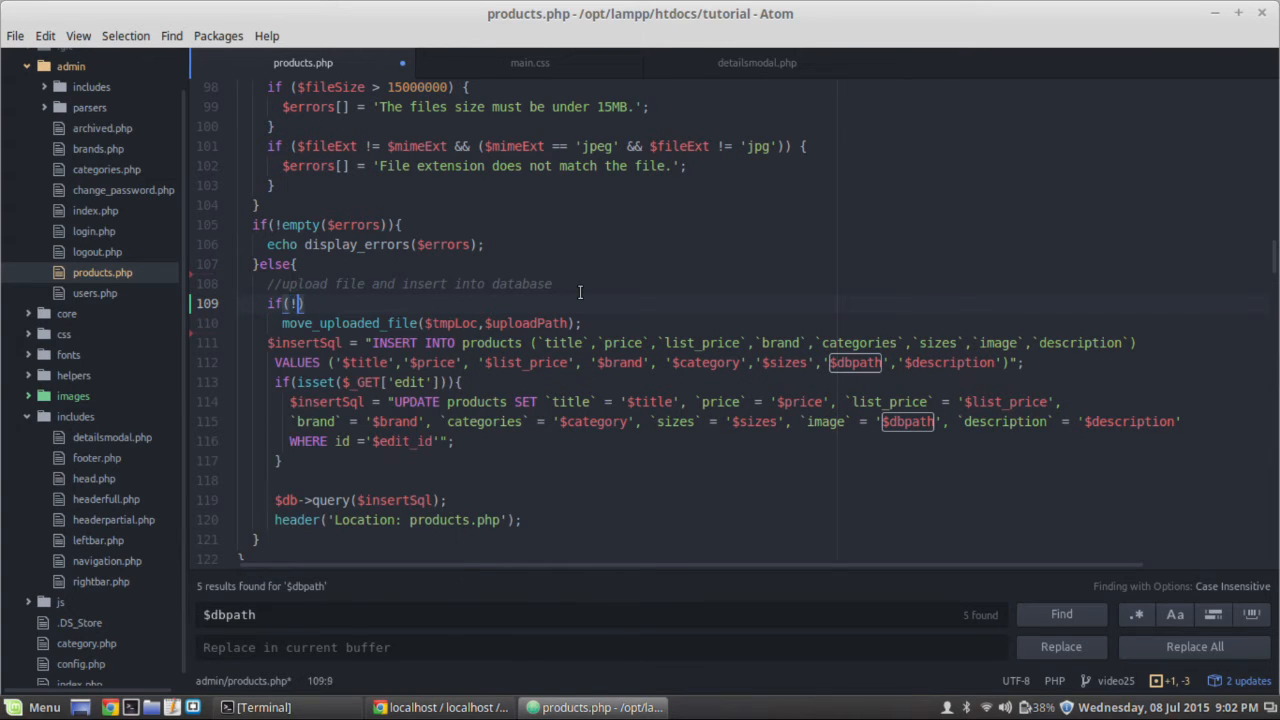
text(empty()
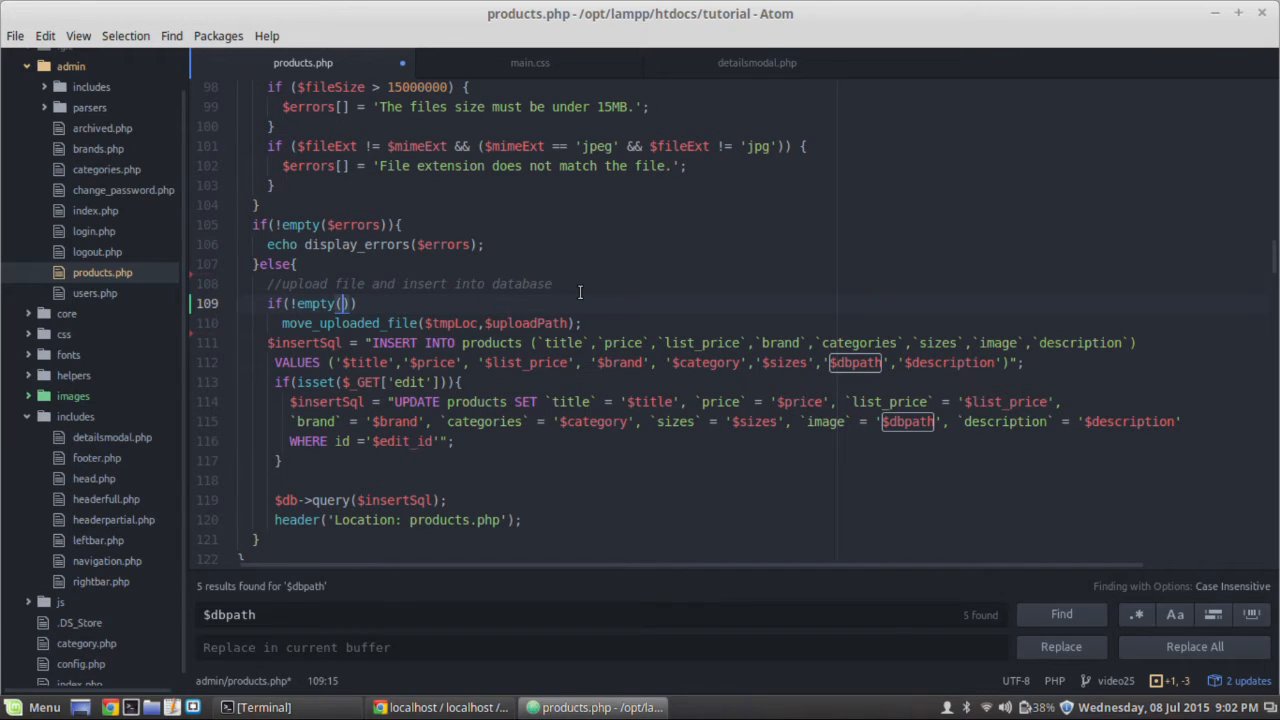
text($)
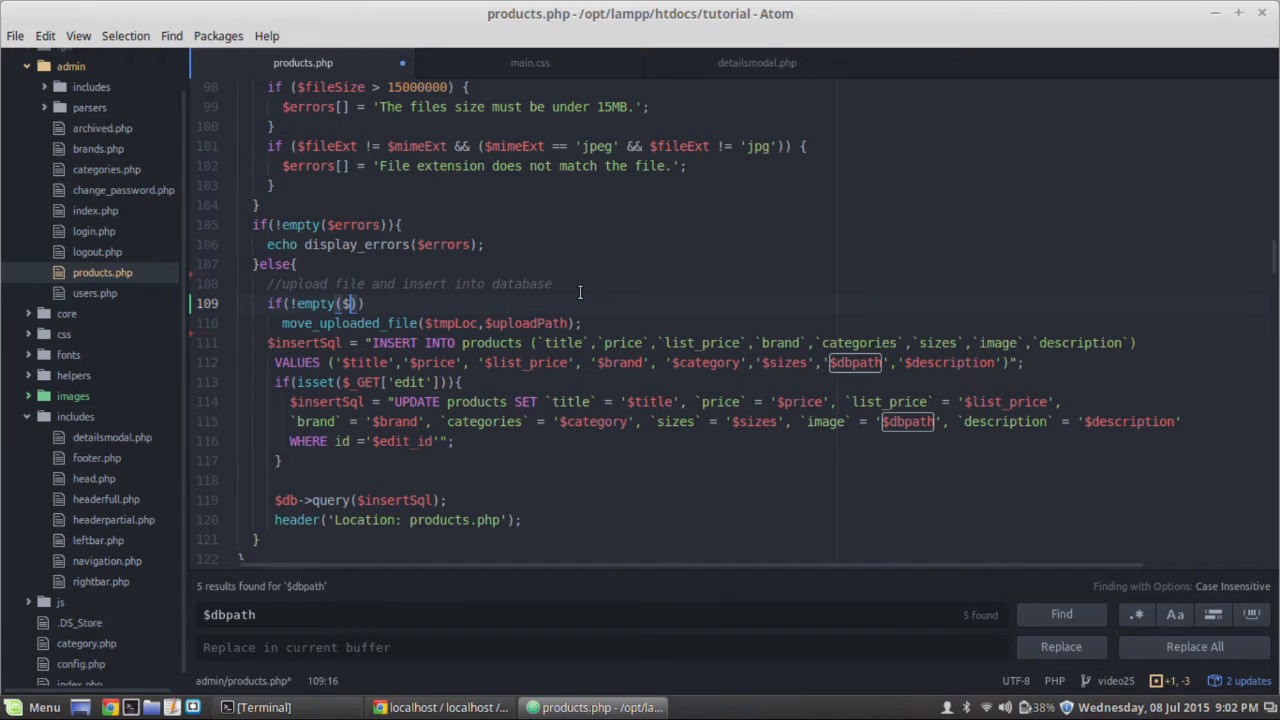
text(_FILES)
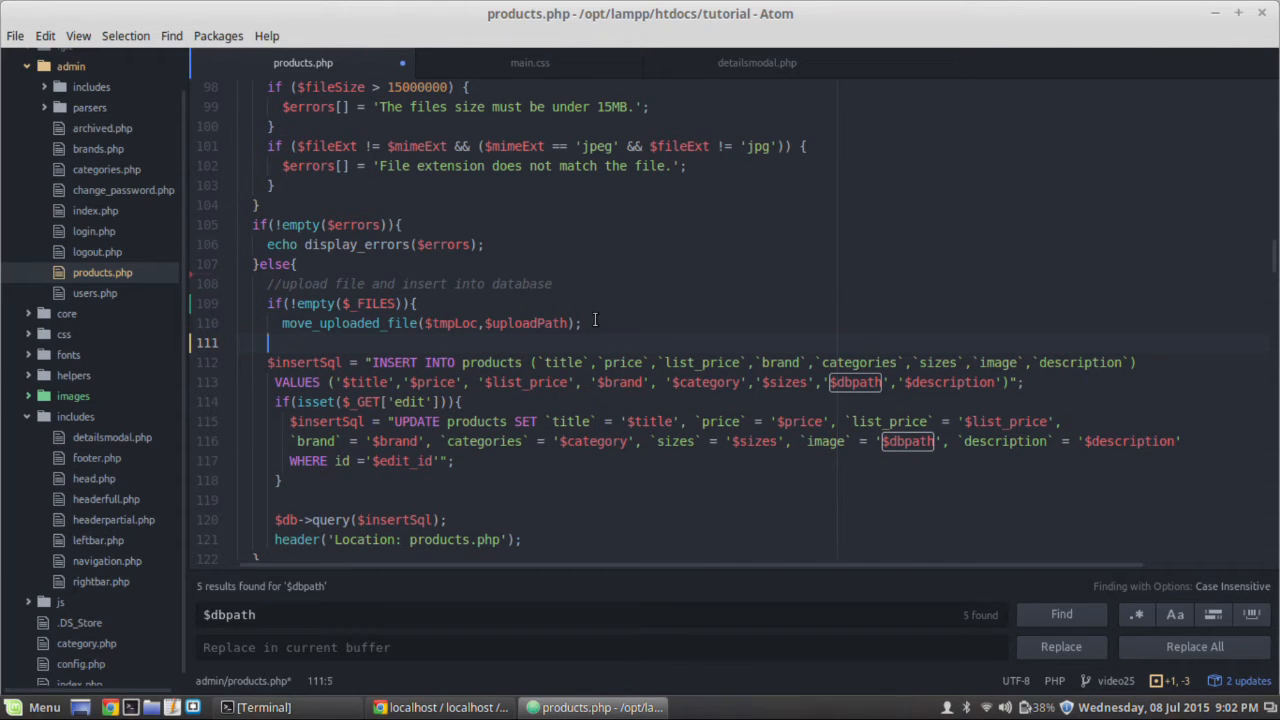
text(})
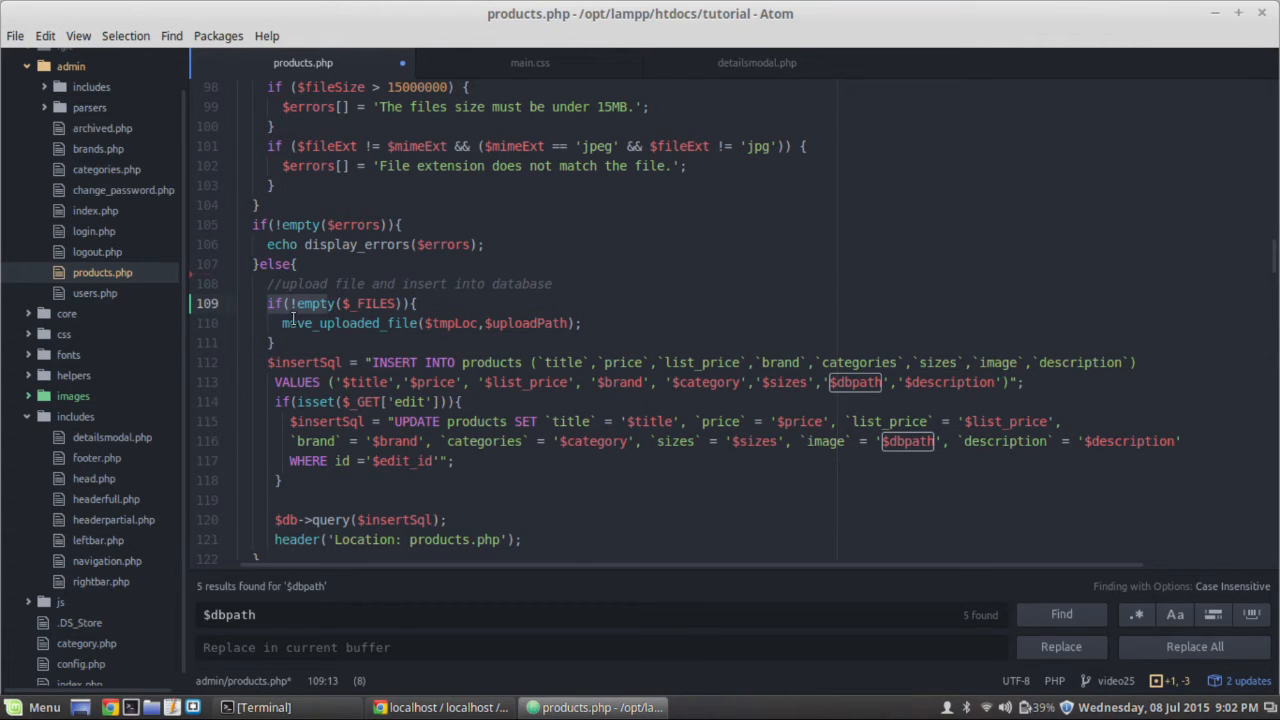
click(582, 324)
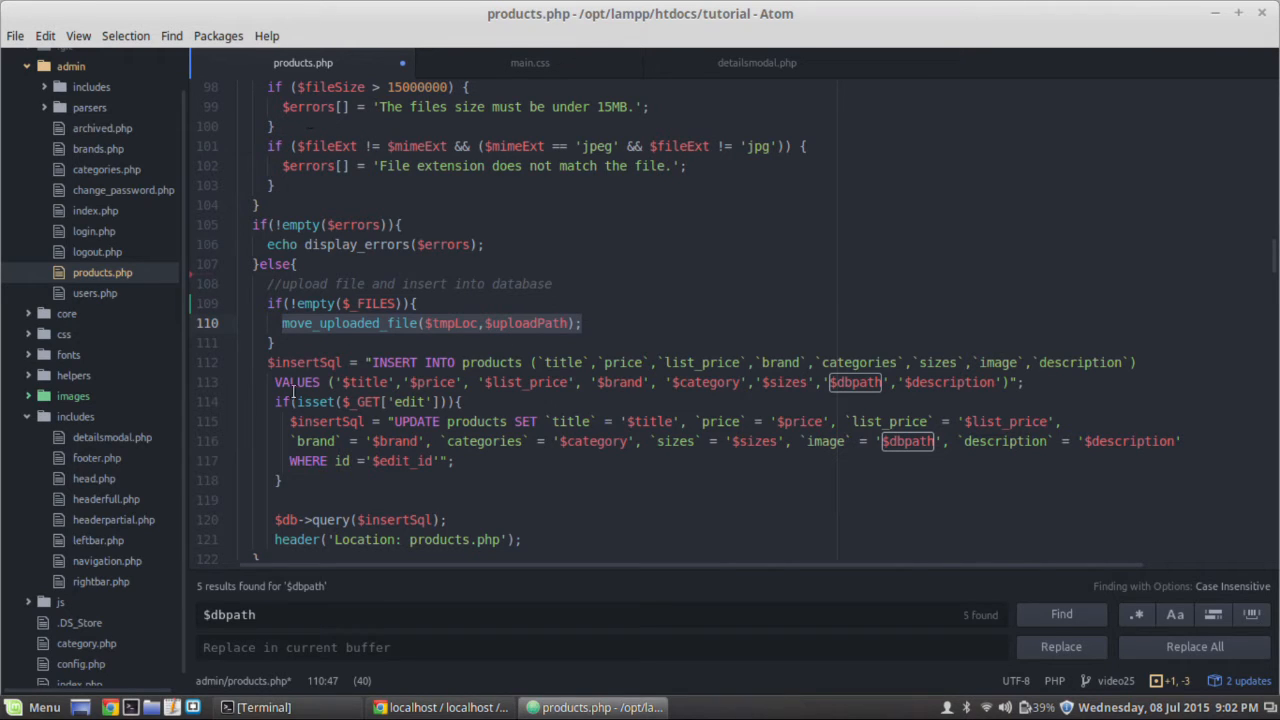
mouse_move(378, 344)
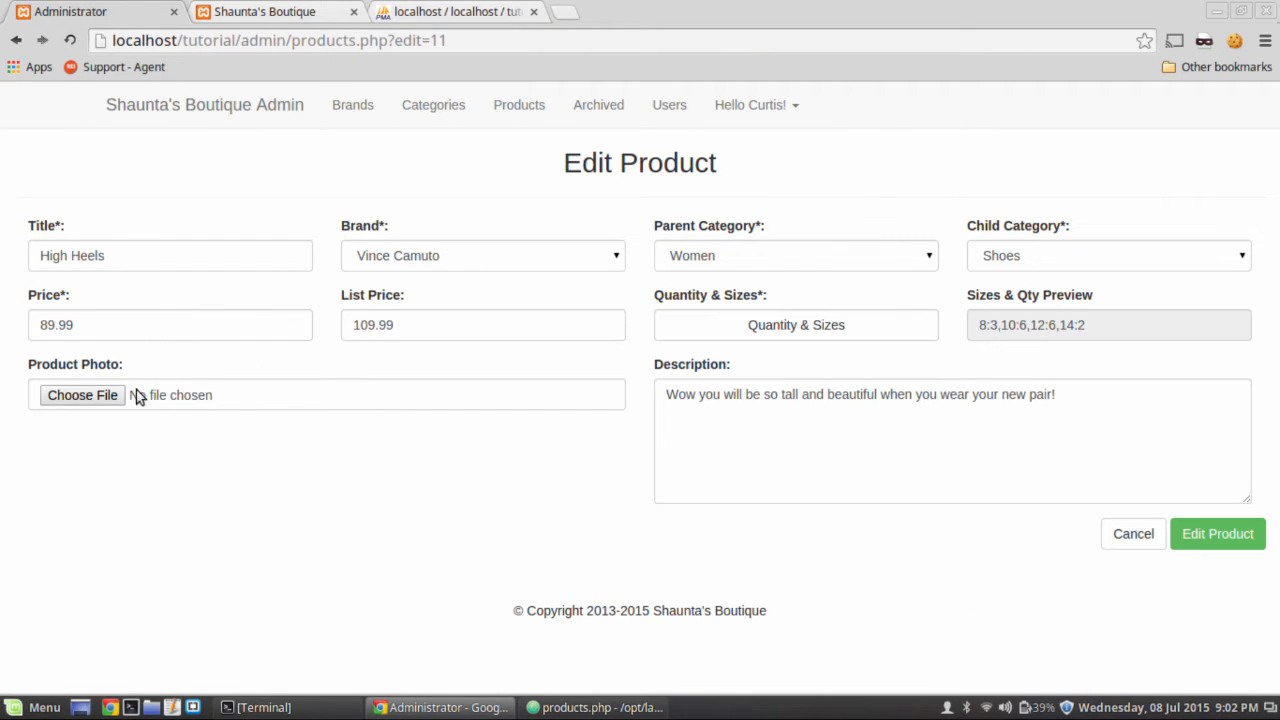
Choose shoes.jpg as the High Heels photo and save the edited product.
click(82, 394)
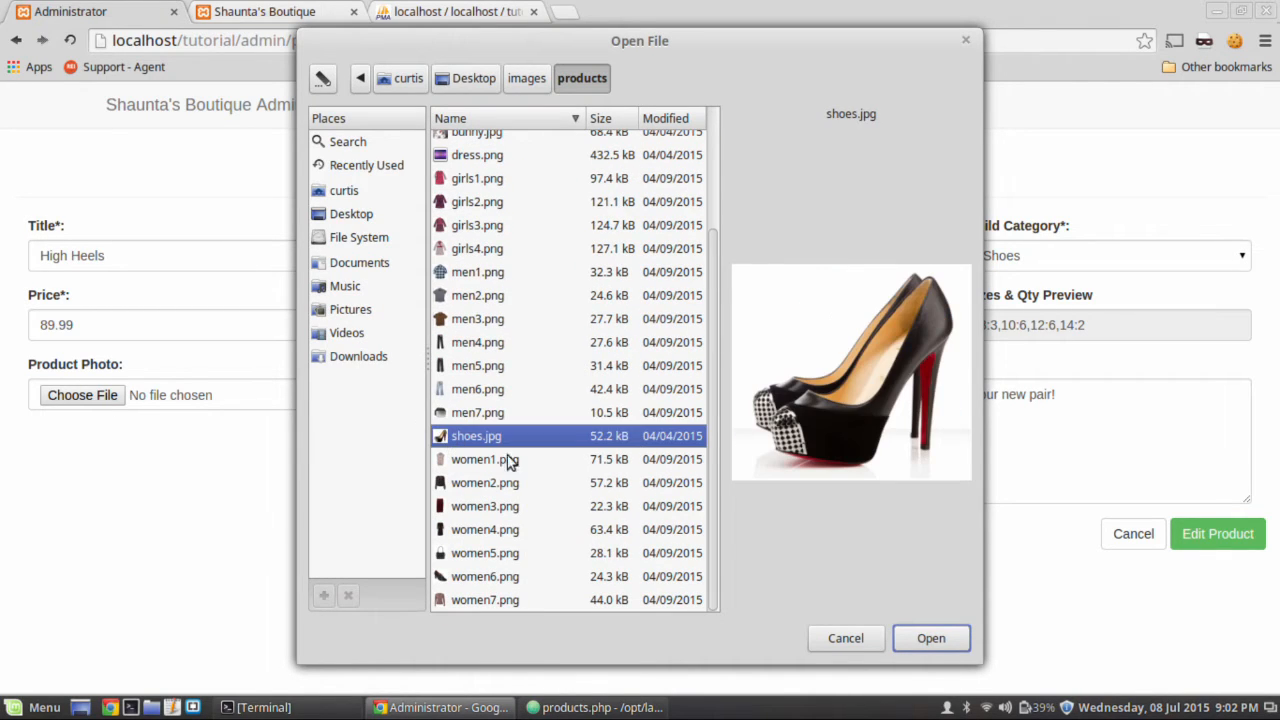
click(930, 638)
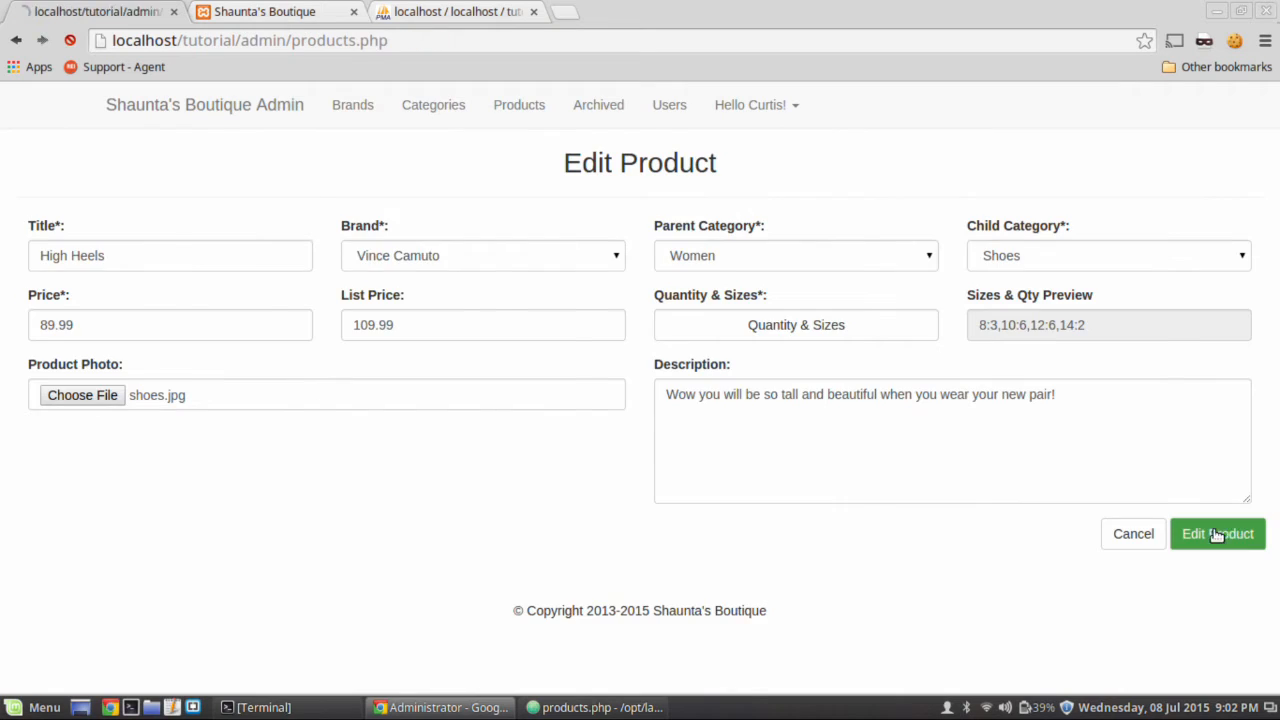
click(1216, 532)
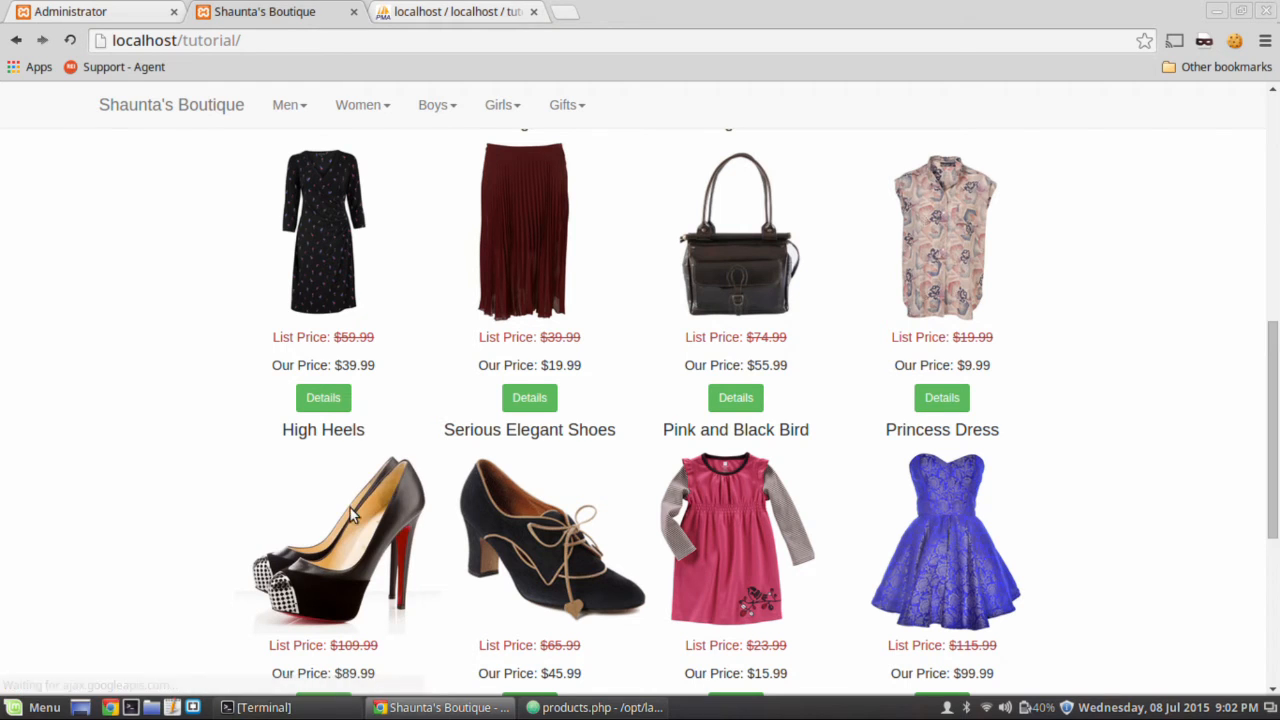
click(456, 12)
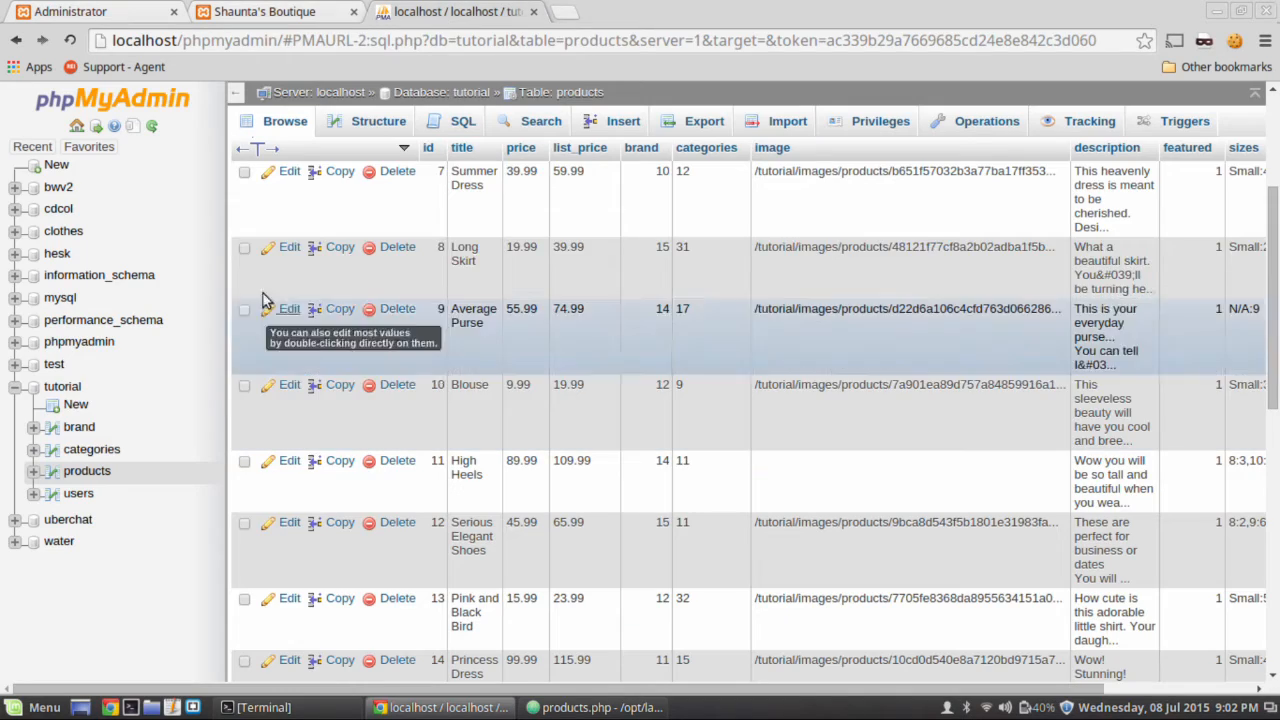
scroll(down, 3)
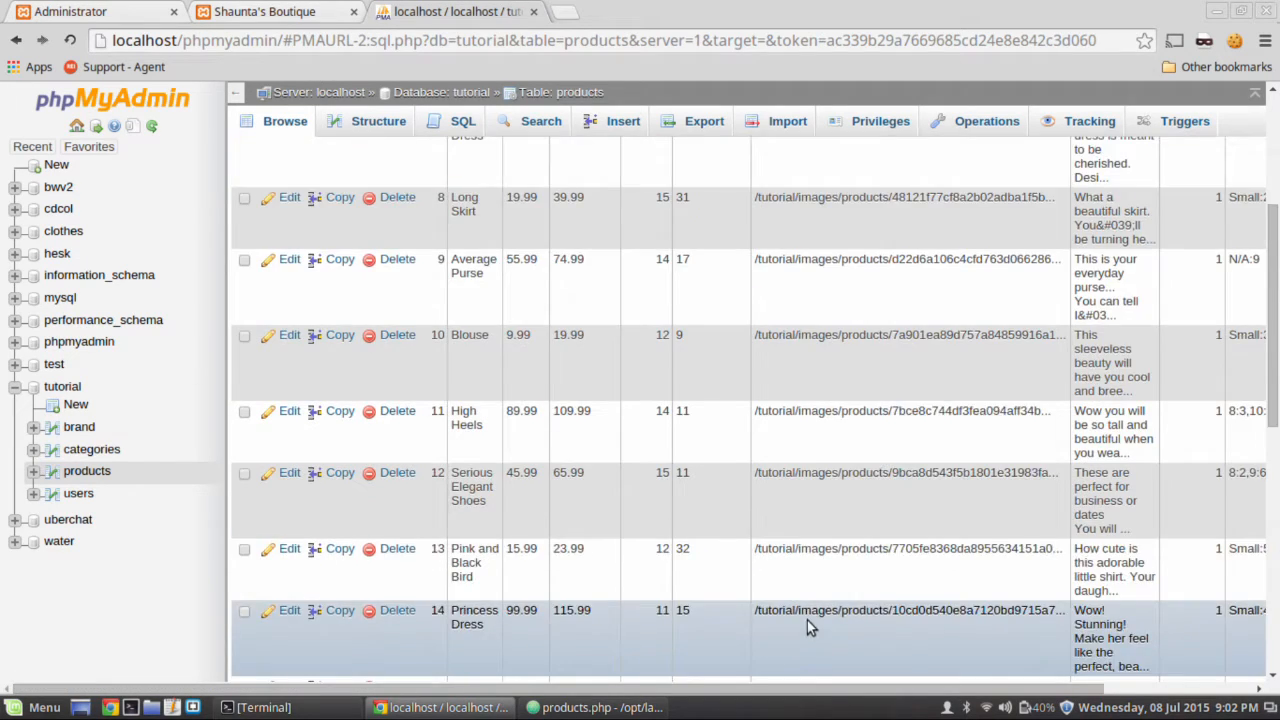
scroll(down, 3)
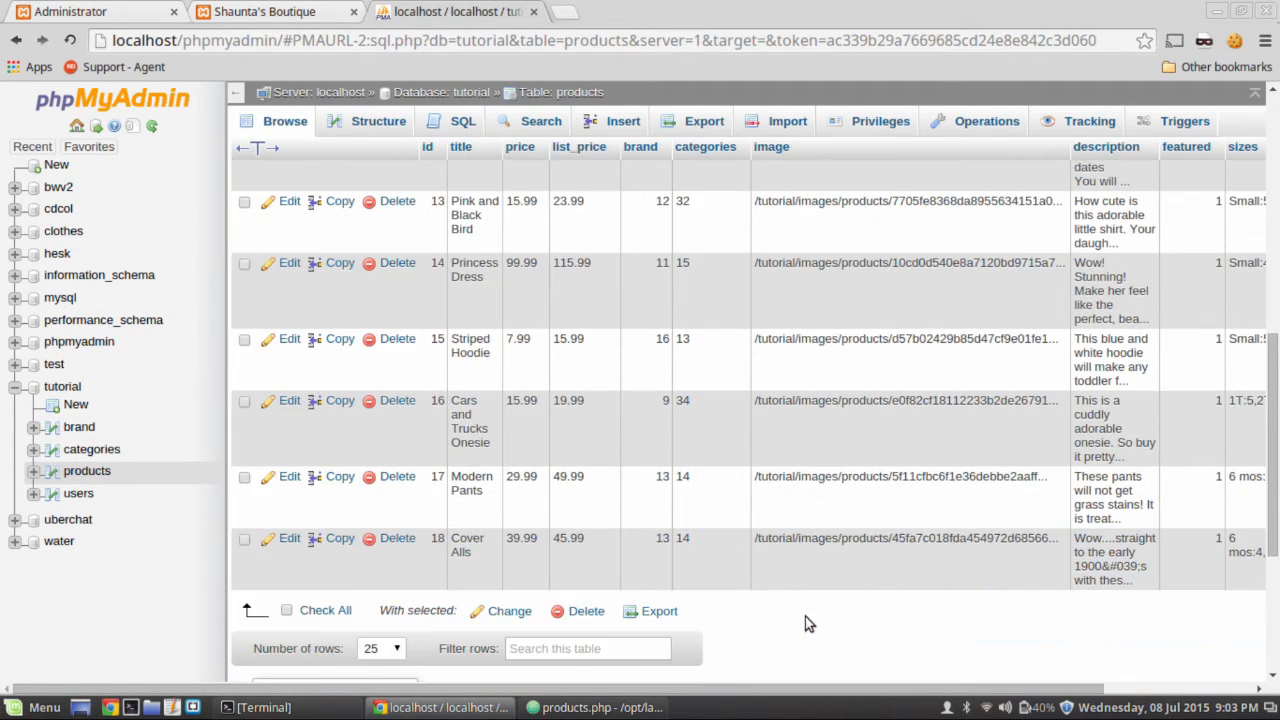
scroll(up, 3)
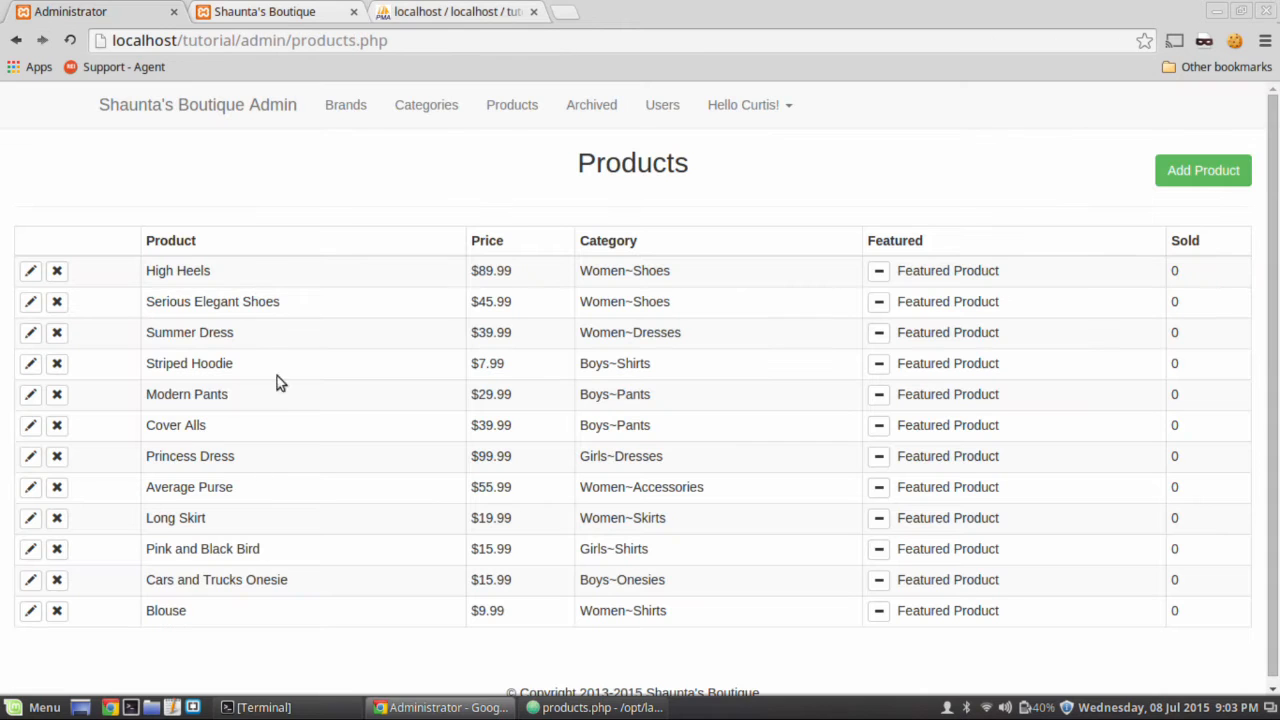
mouse_move(30, 272)
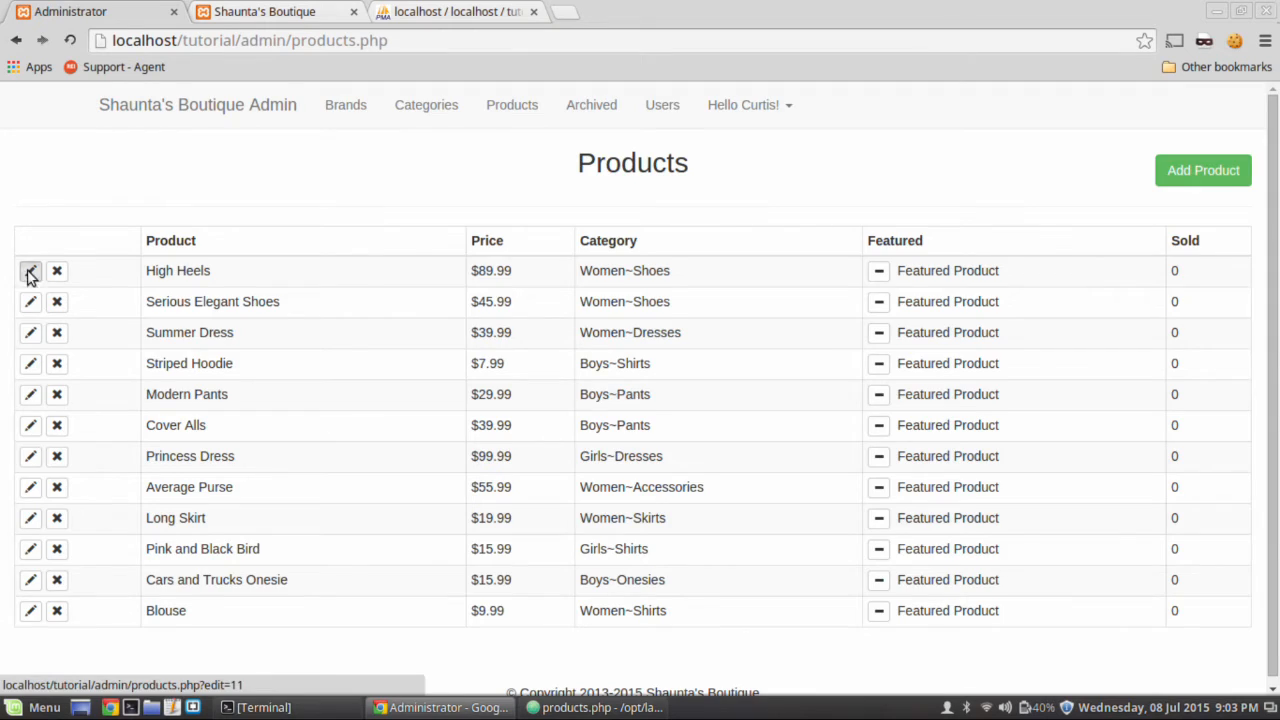
Save High Heels with price 99.99, reopen it and delete its current image.
click(30, 270)
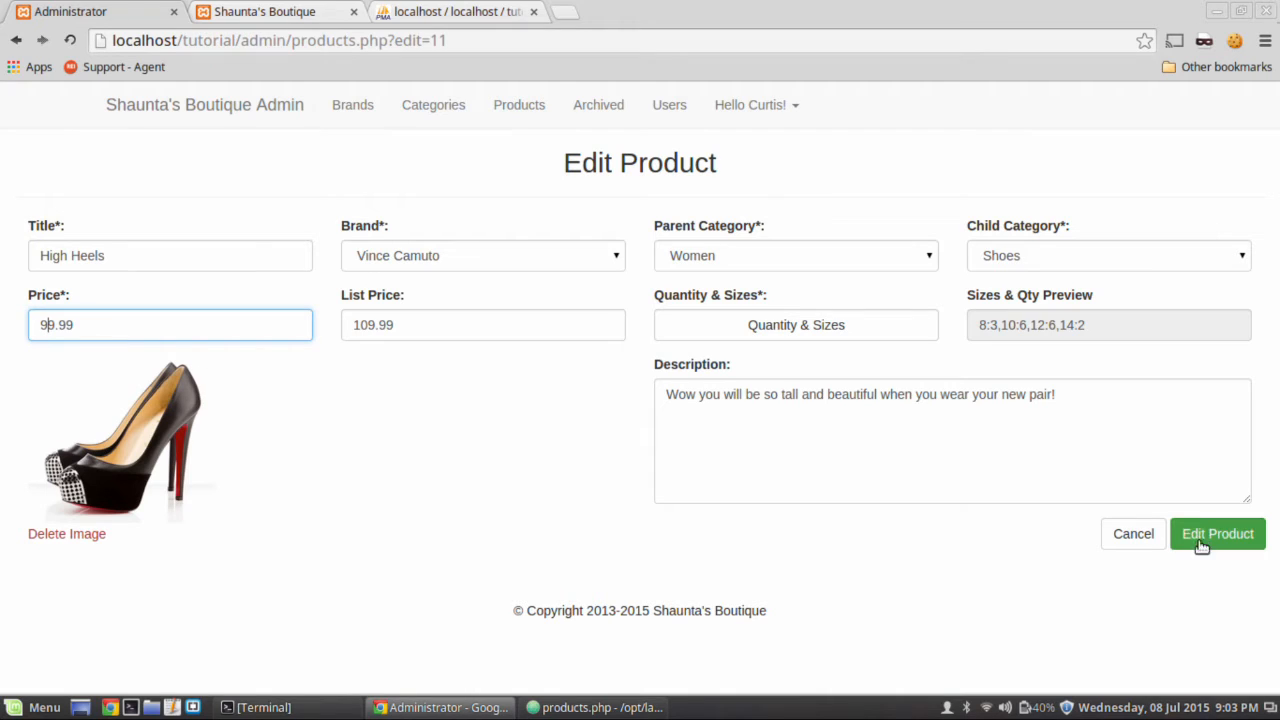
click(1216, 532)
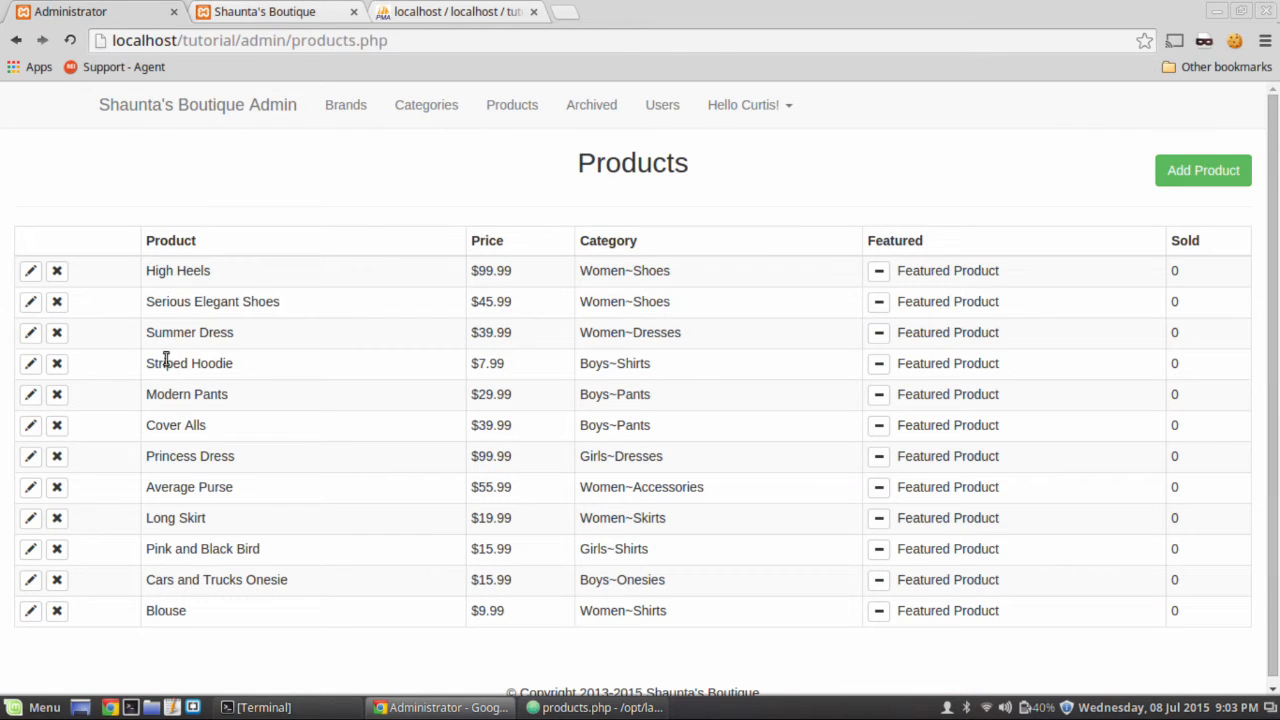
click(30, 270)
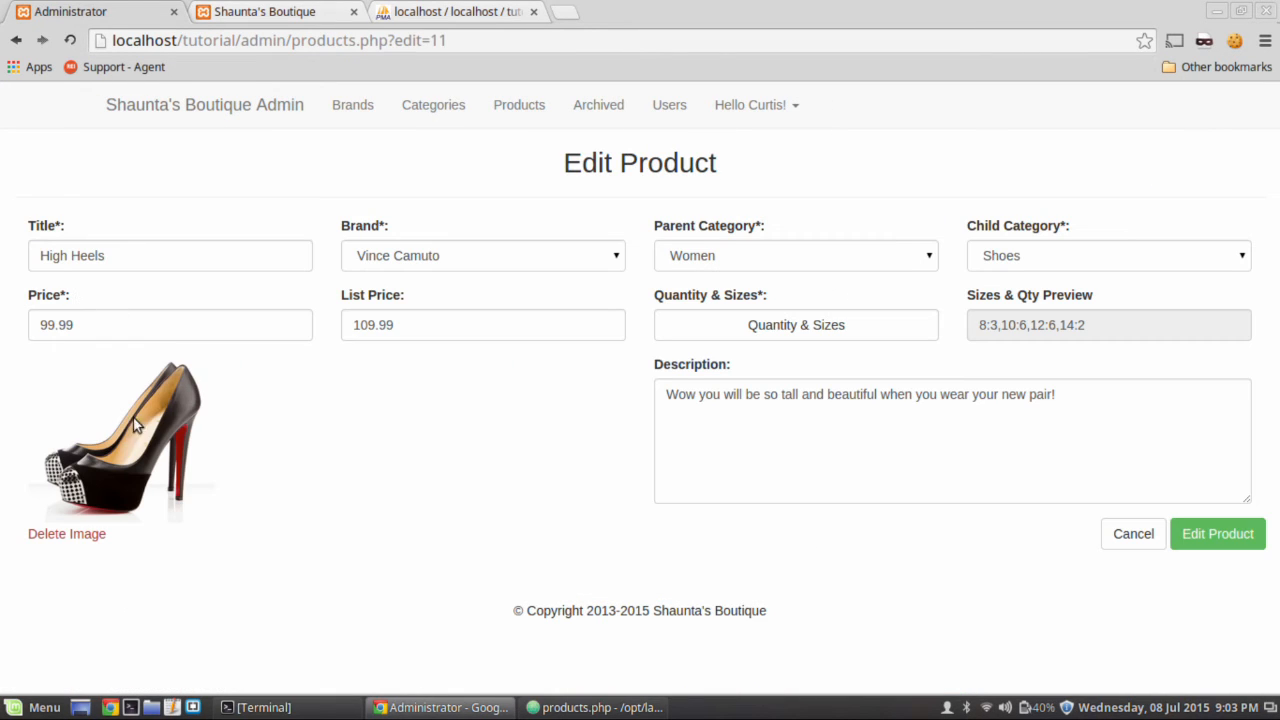
mouse_move(184, 468)
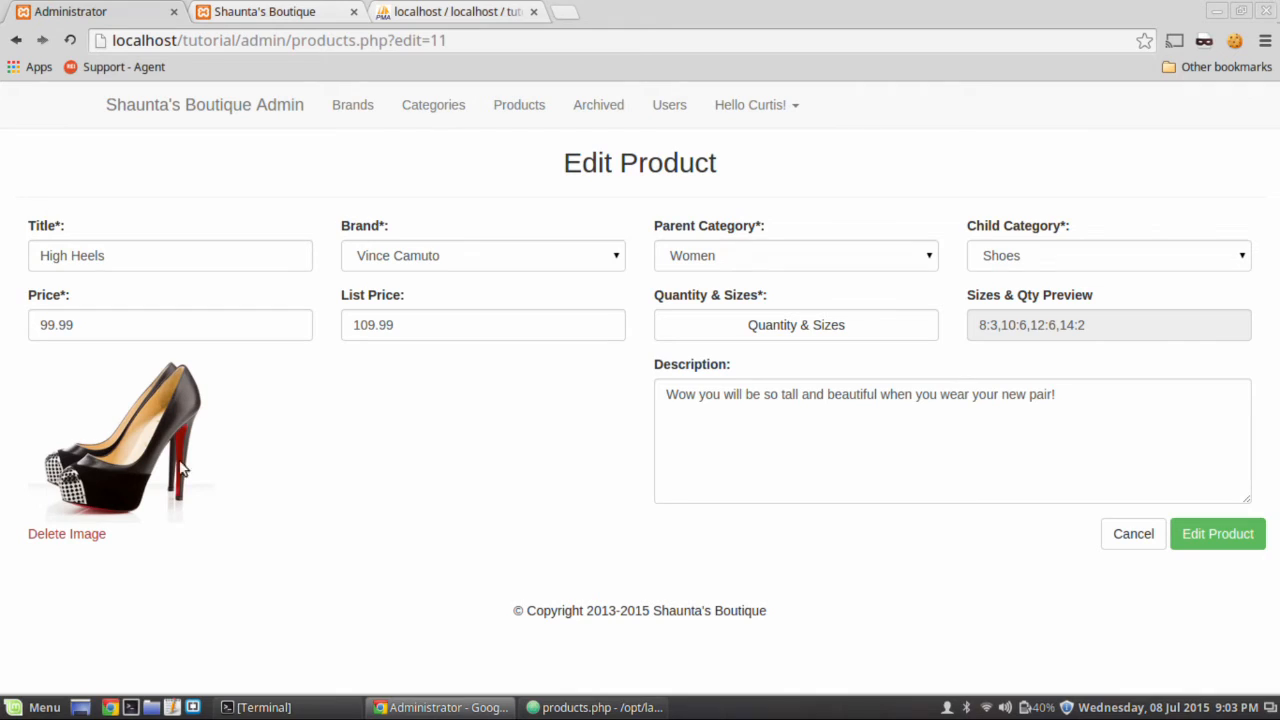
mouse_move(68, 532)
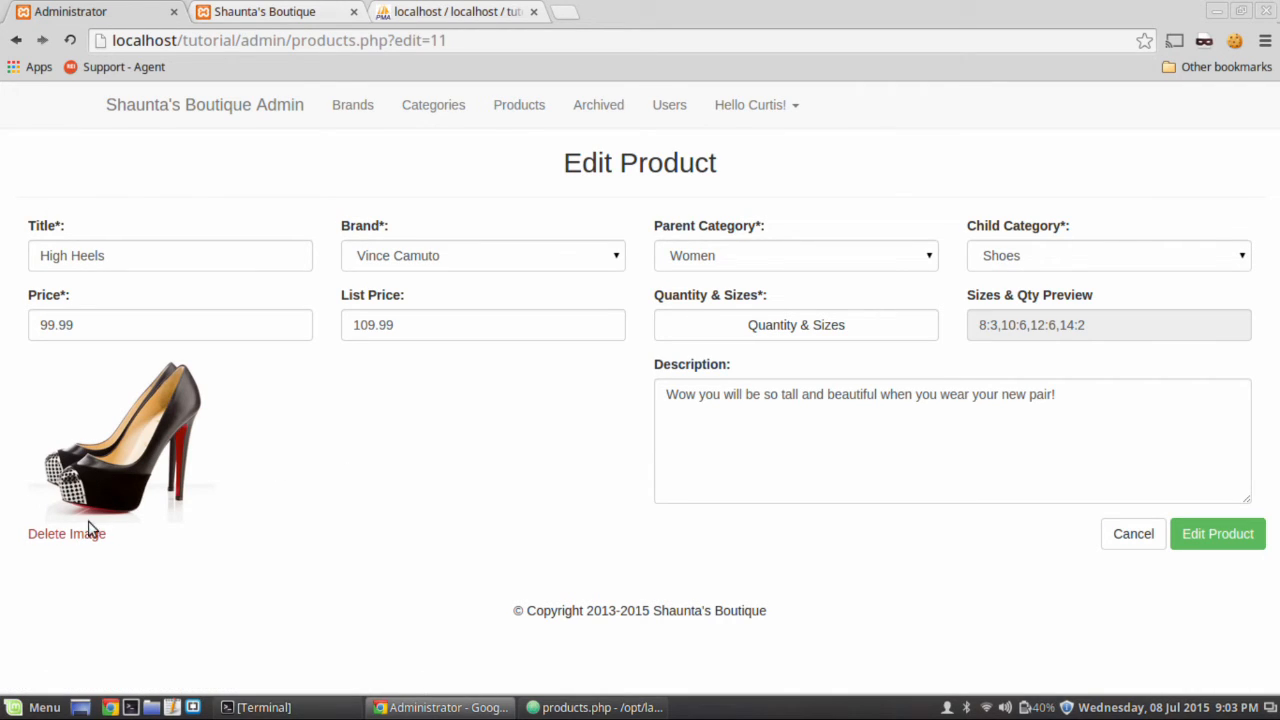
click(66, 532)
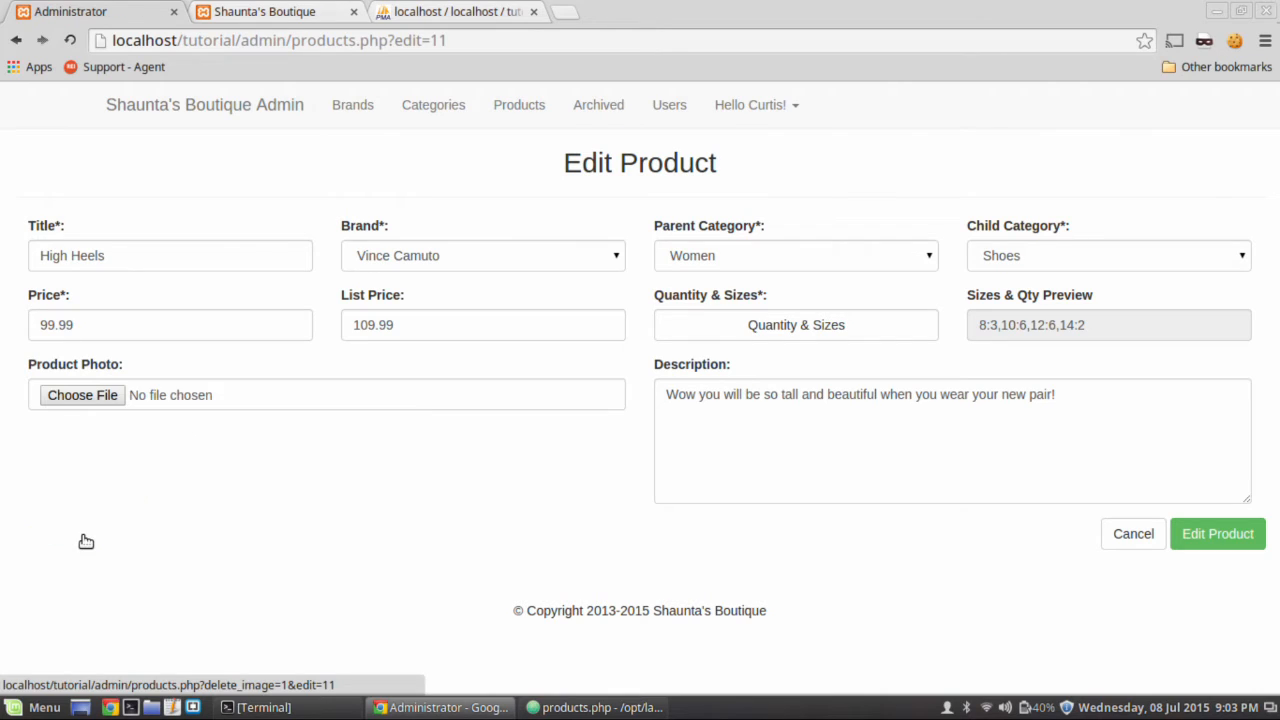
Choose shoes.jpg as the new High Heels photo and save the product.
click(82, 394)
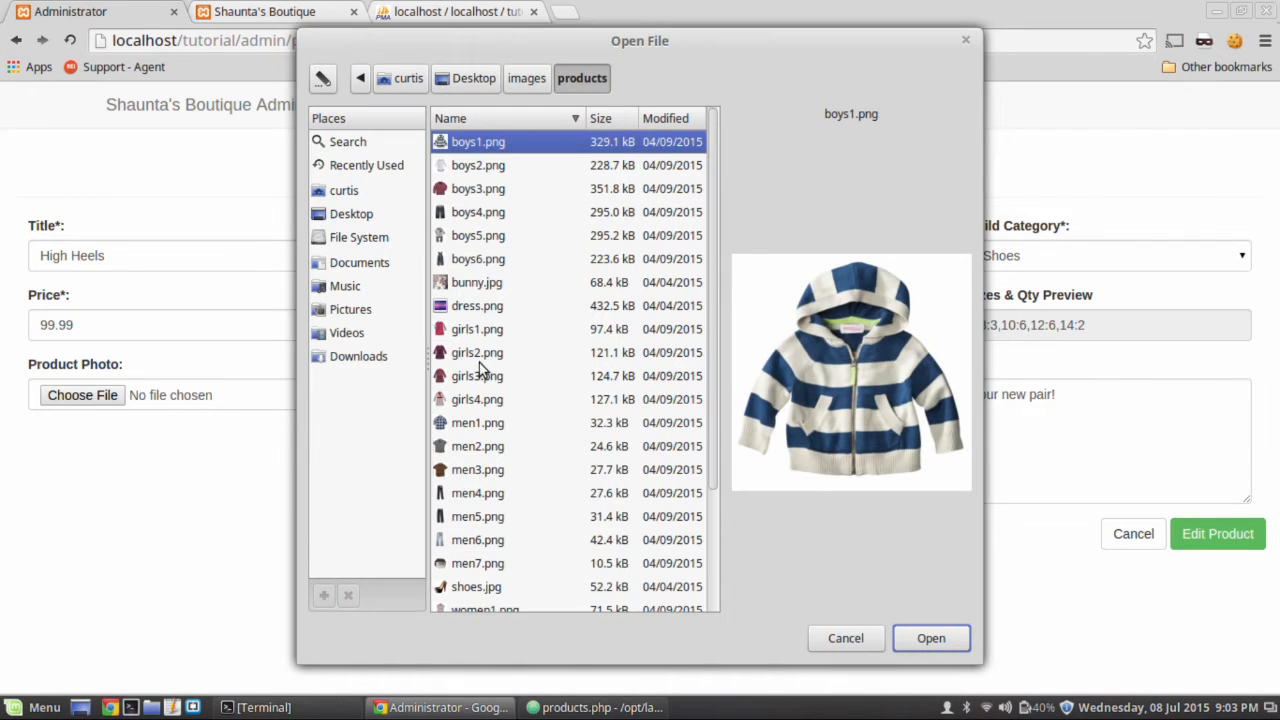
scroll(down, 3)
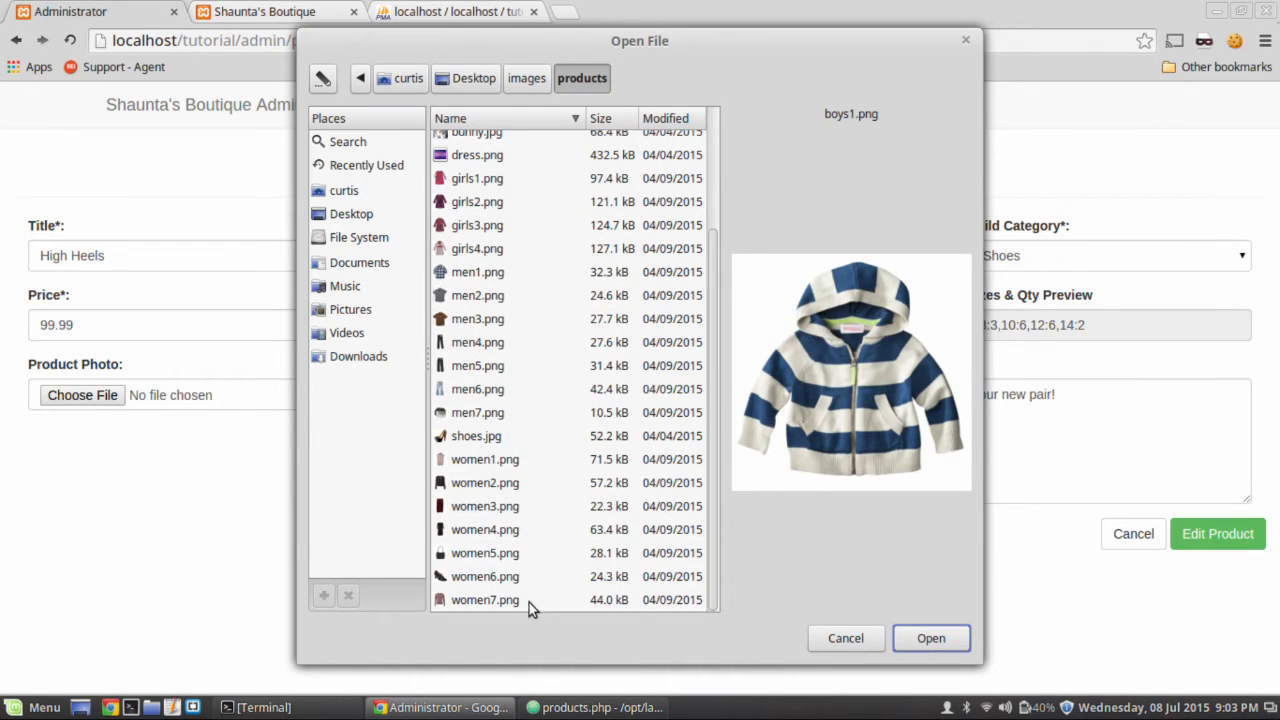
click(476, 436)
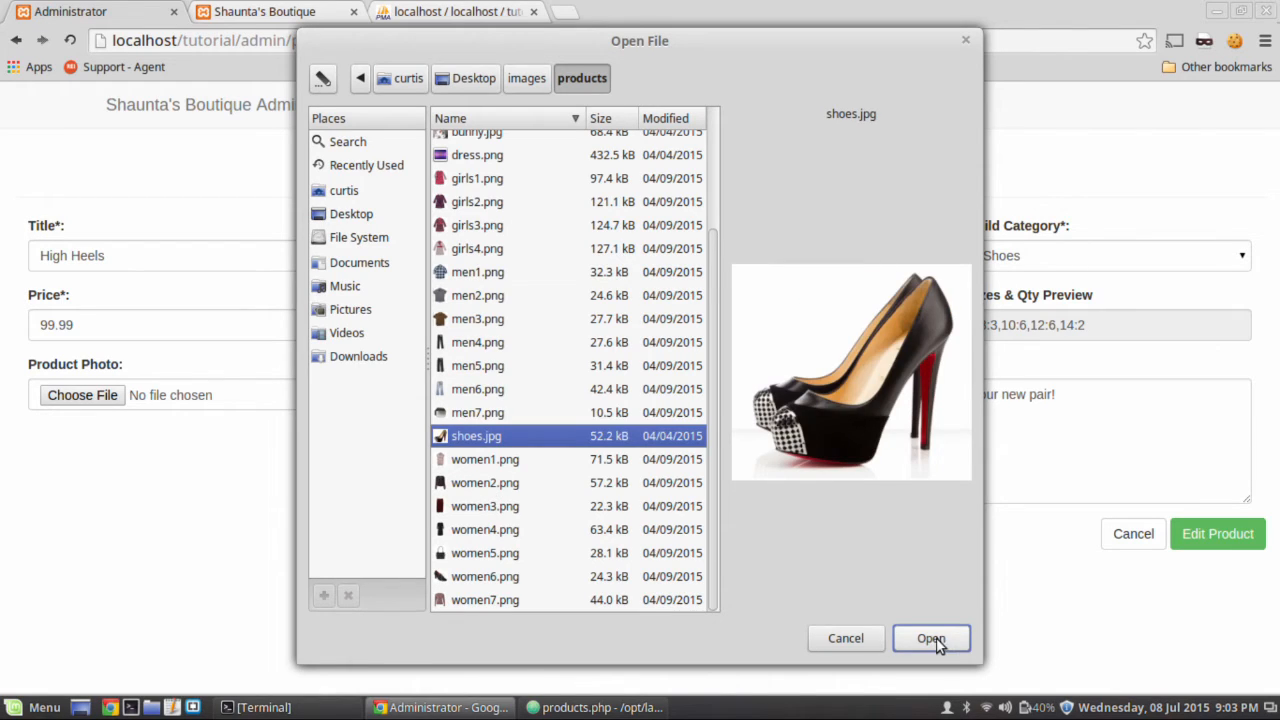
click(930, 638)
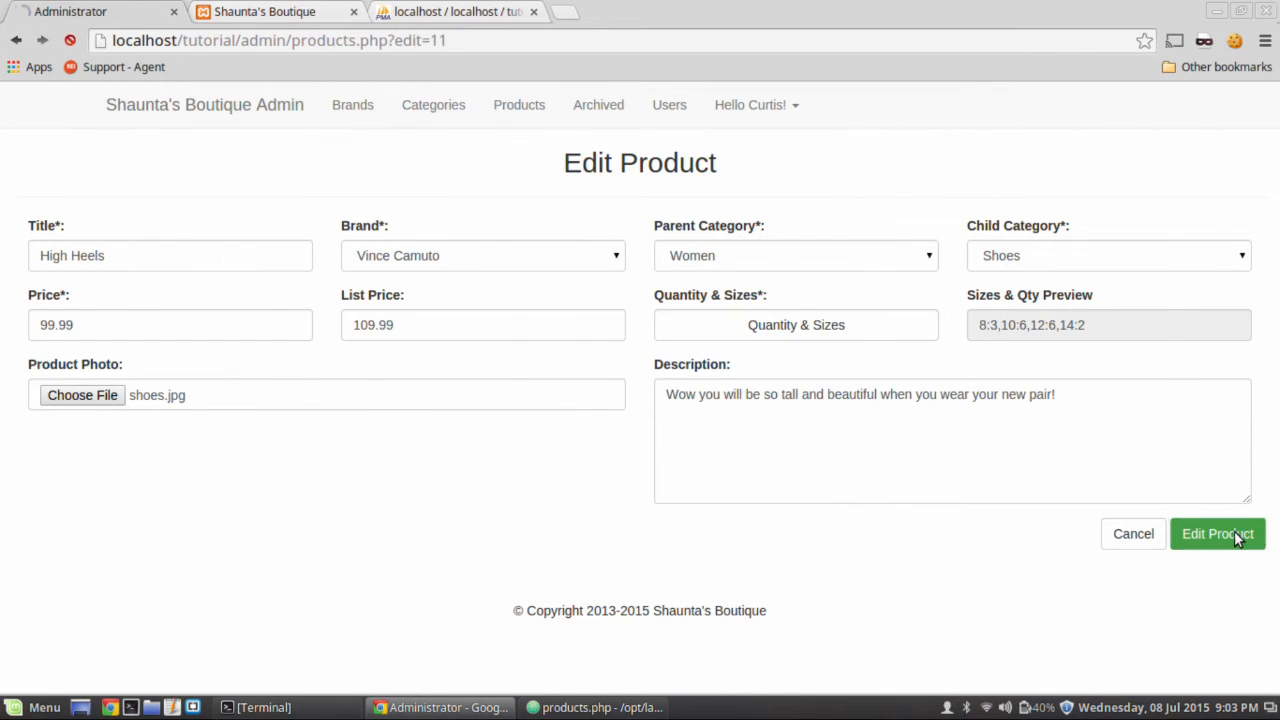
click(1216, 532)
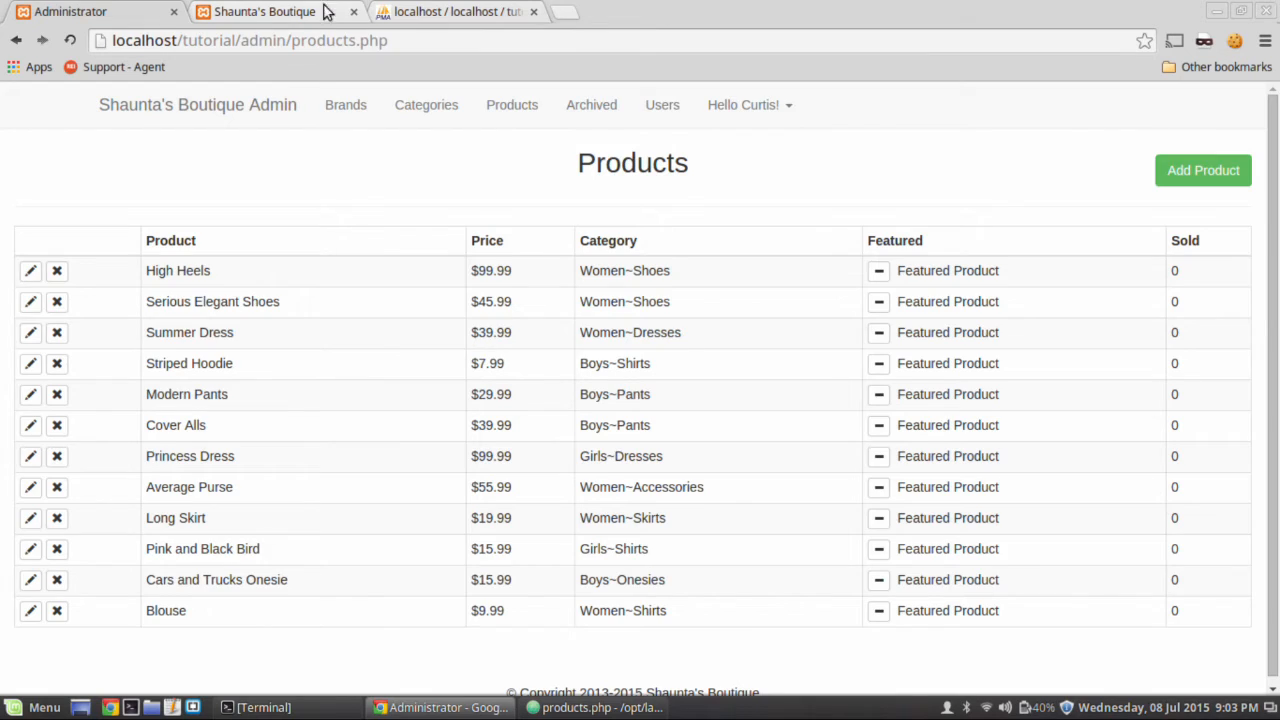
click(264, 12)
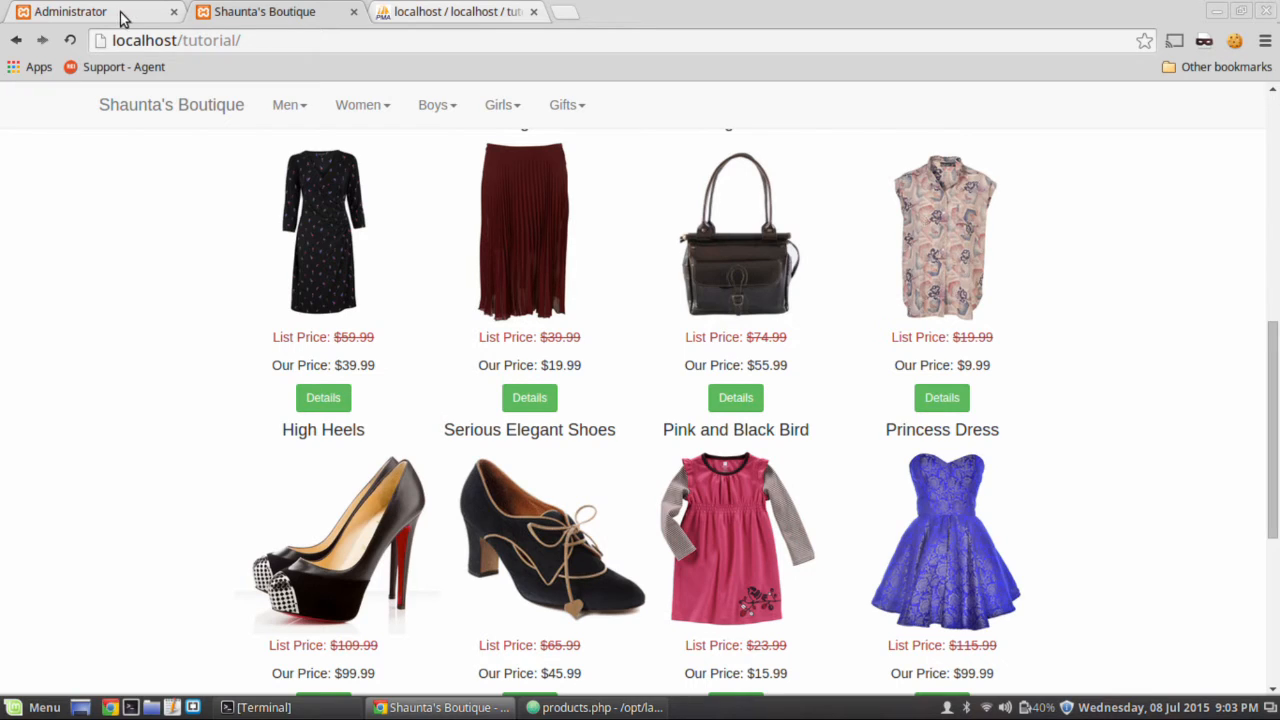
click(70, 12)
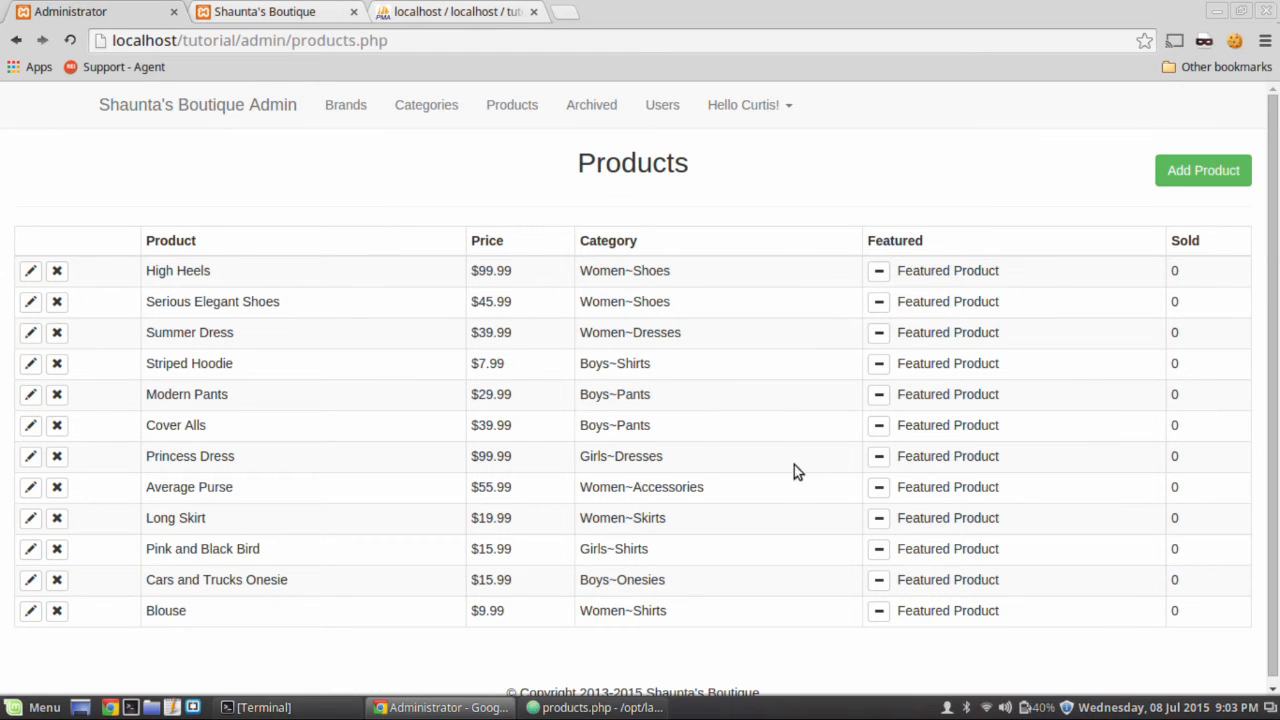
mouse_move(1144, 288)
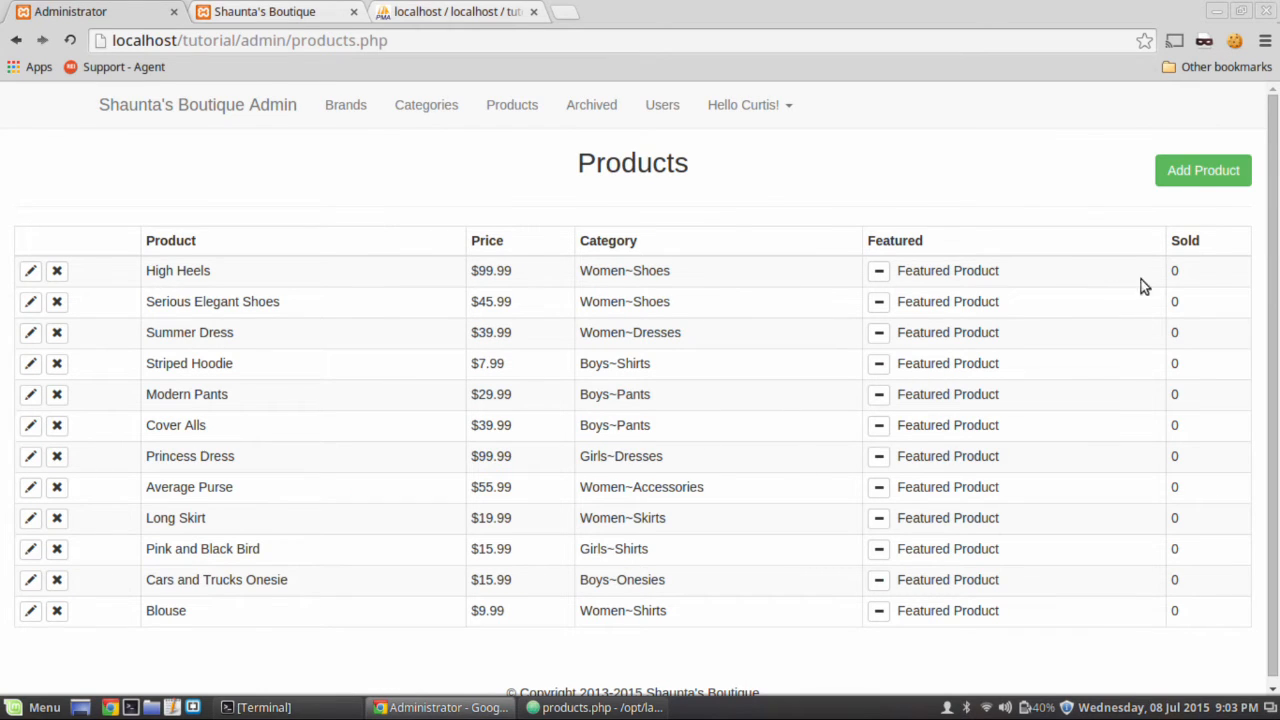
mouse_move(1204, 180)
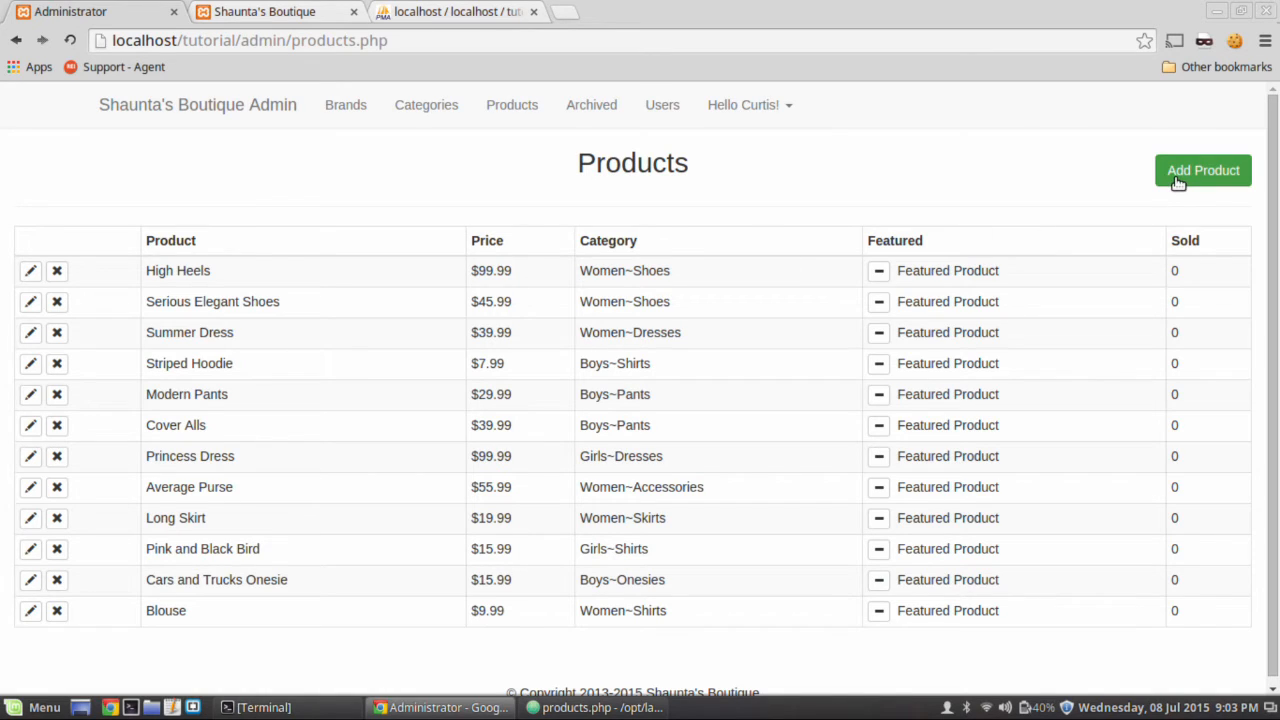
Start a new product and attach men4.png as its photo.
click(1204, 170)
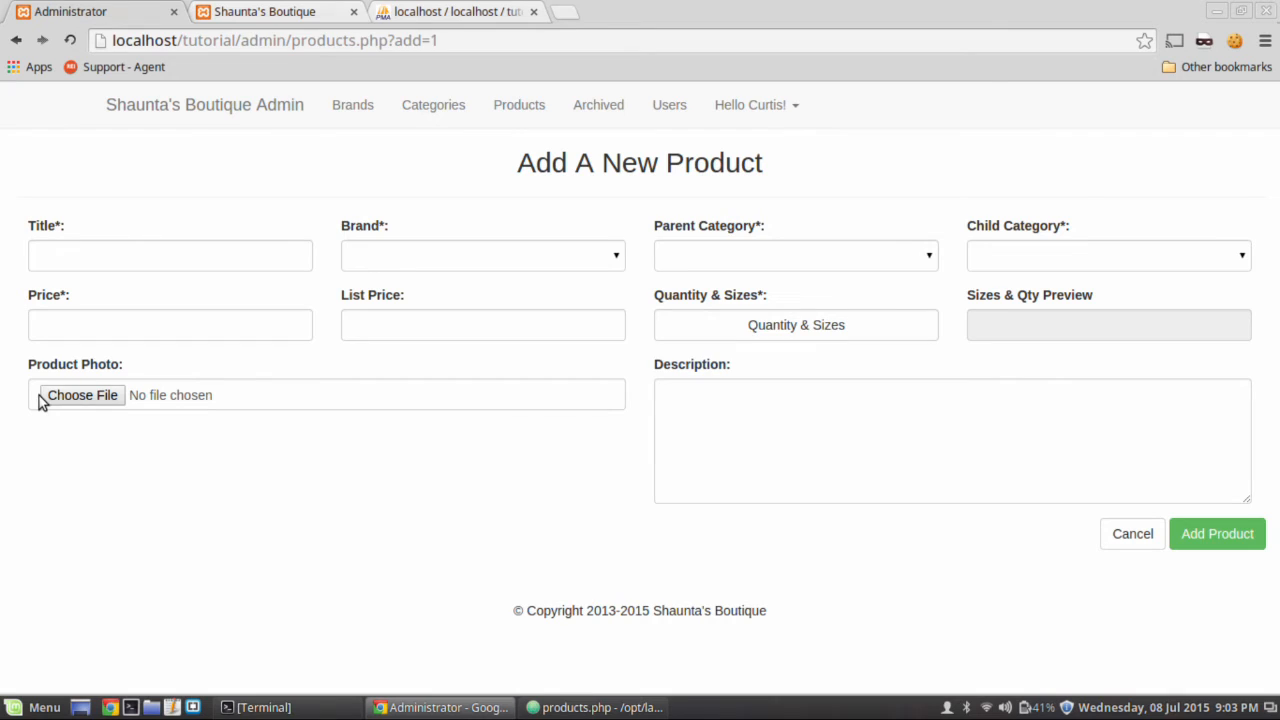
click(80, 394)
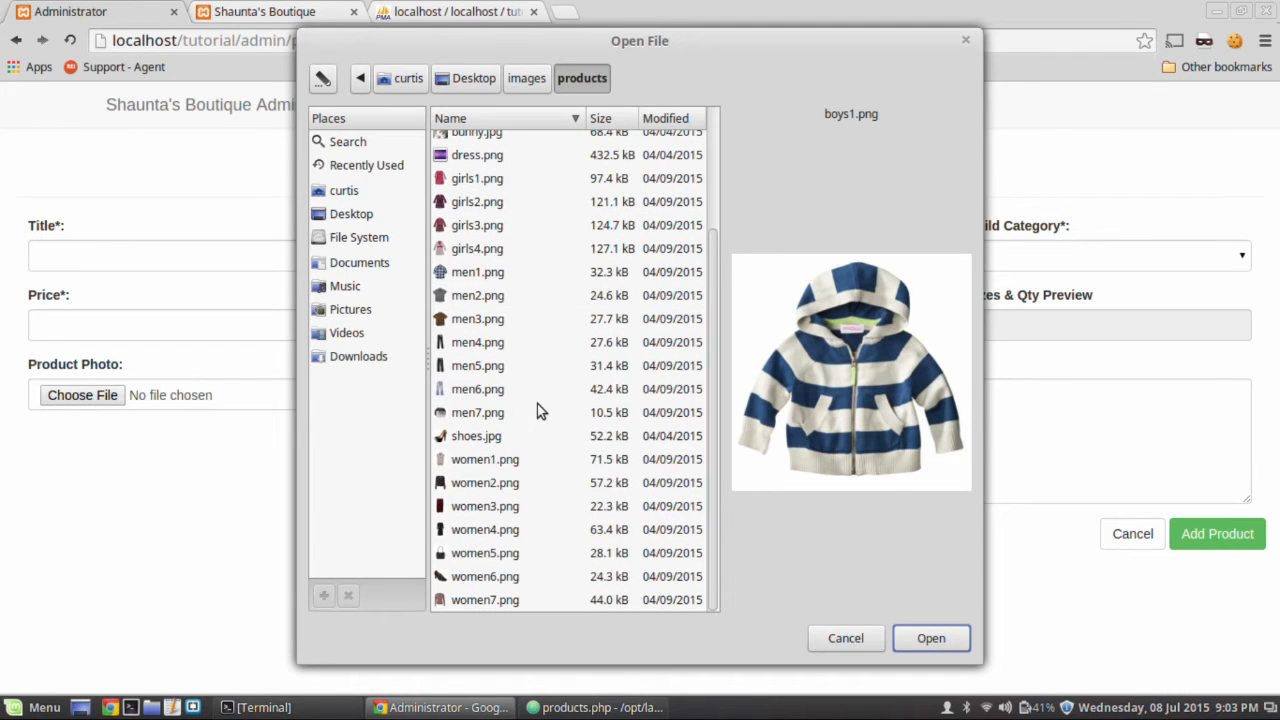
click(476, 342)
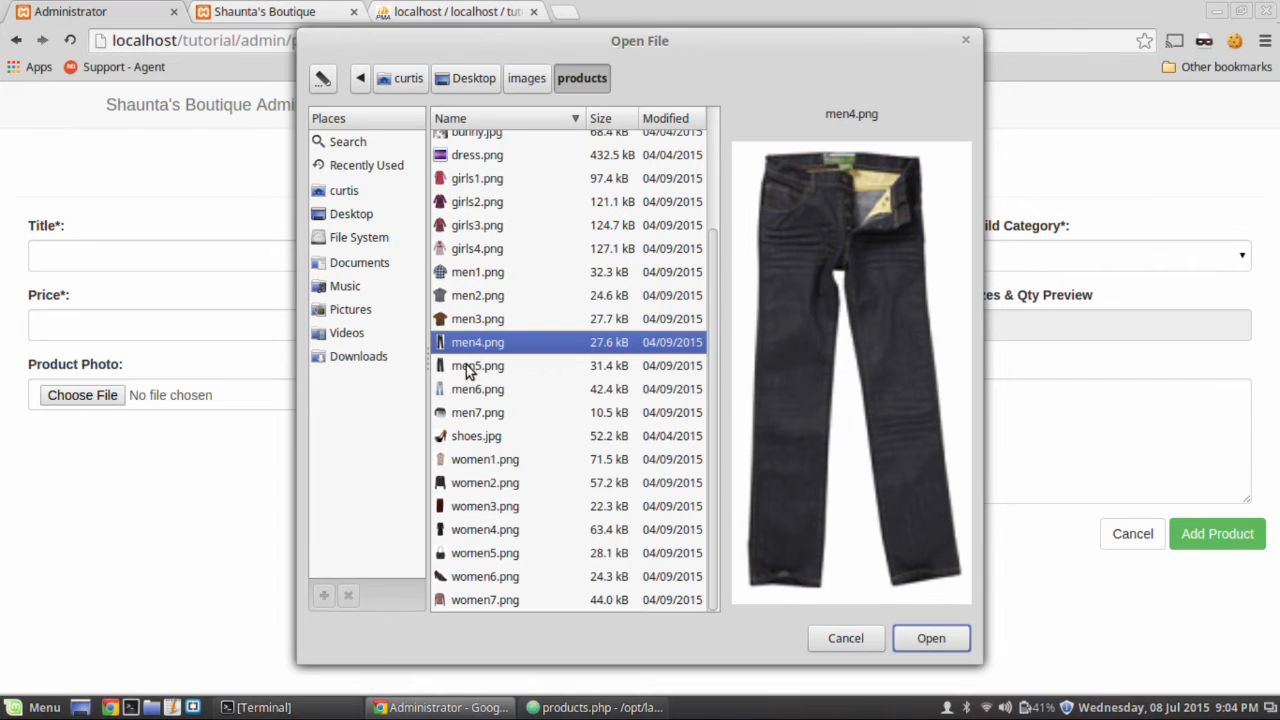
mouse_move(932, 638)
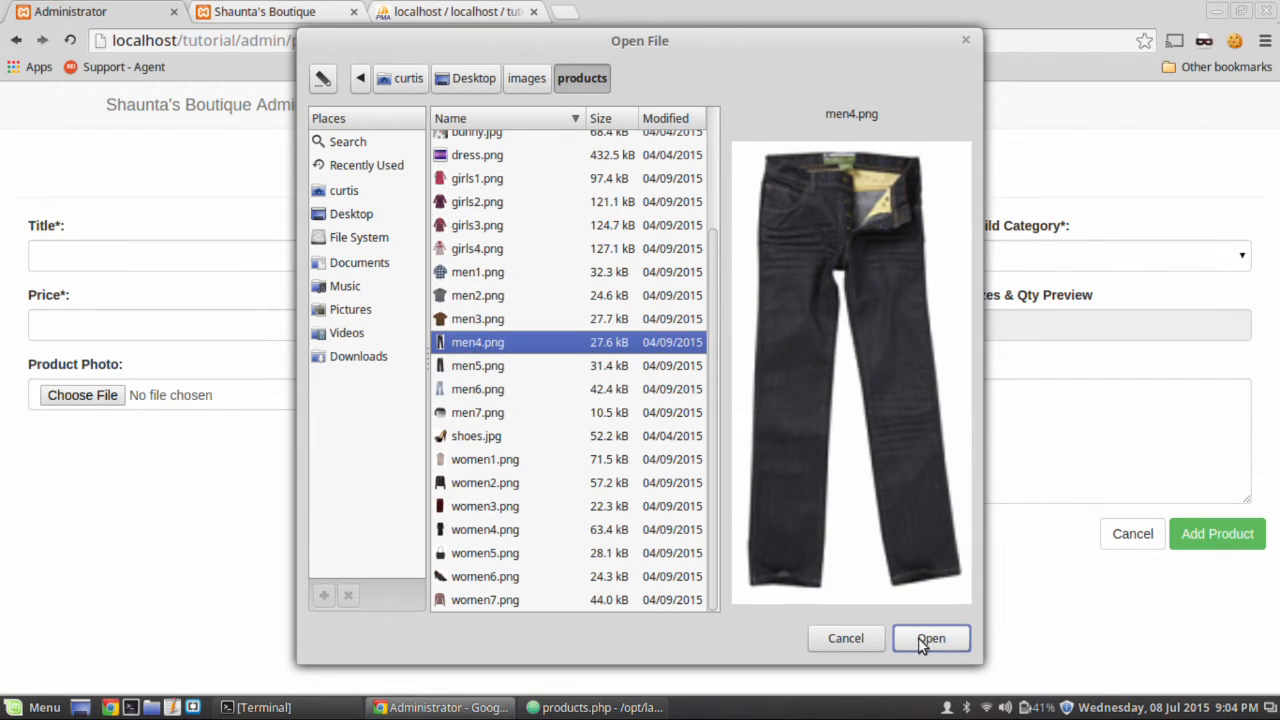
click(930, 638)
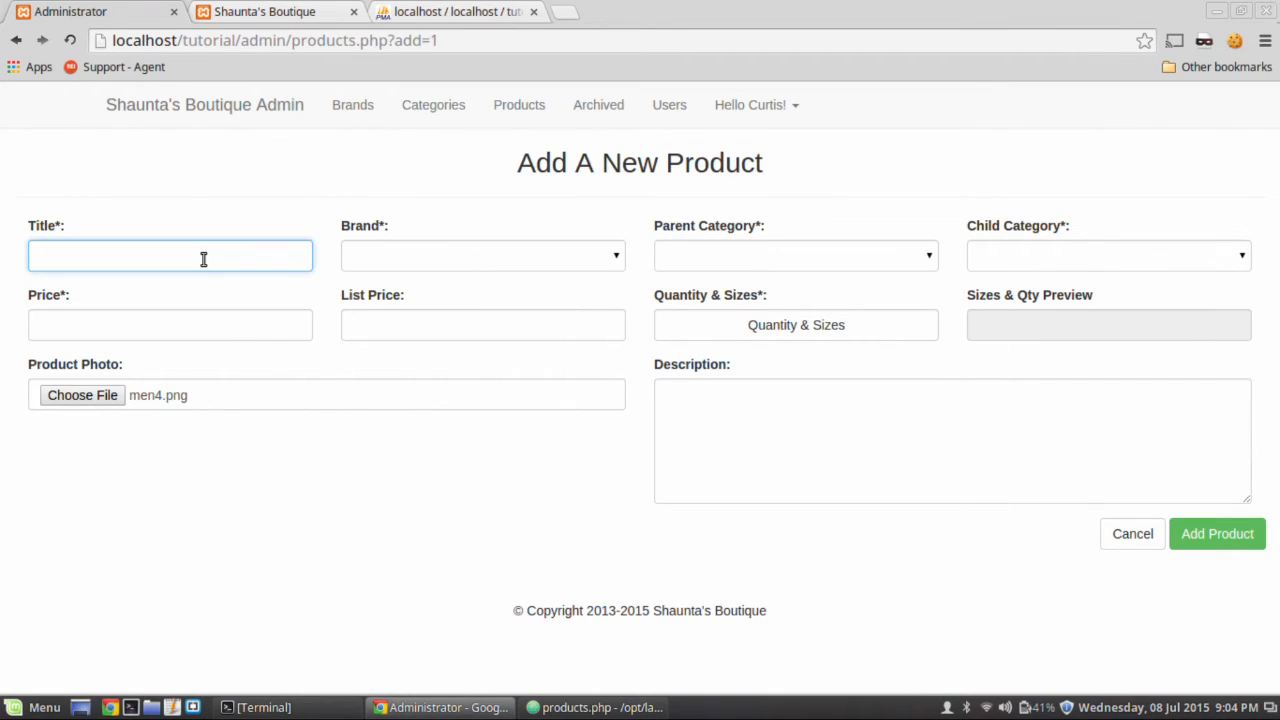
Enter title Levis Jeans, brand Levis, parent category Men and child category Pants.
text(Levi)
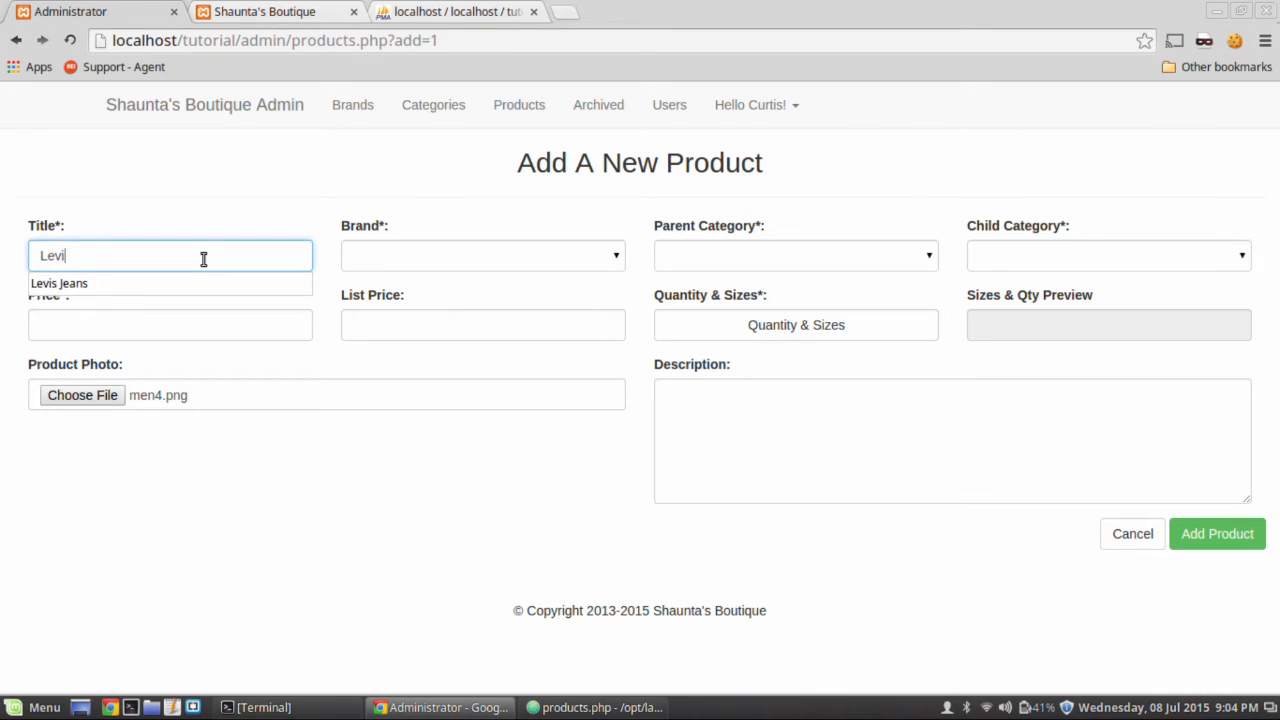
text(s Jea)
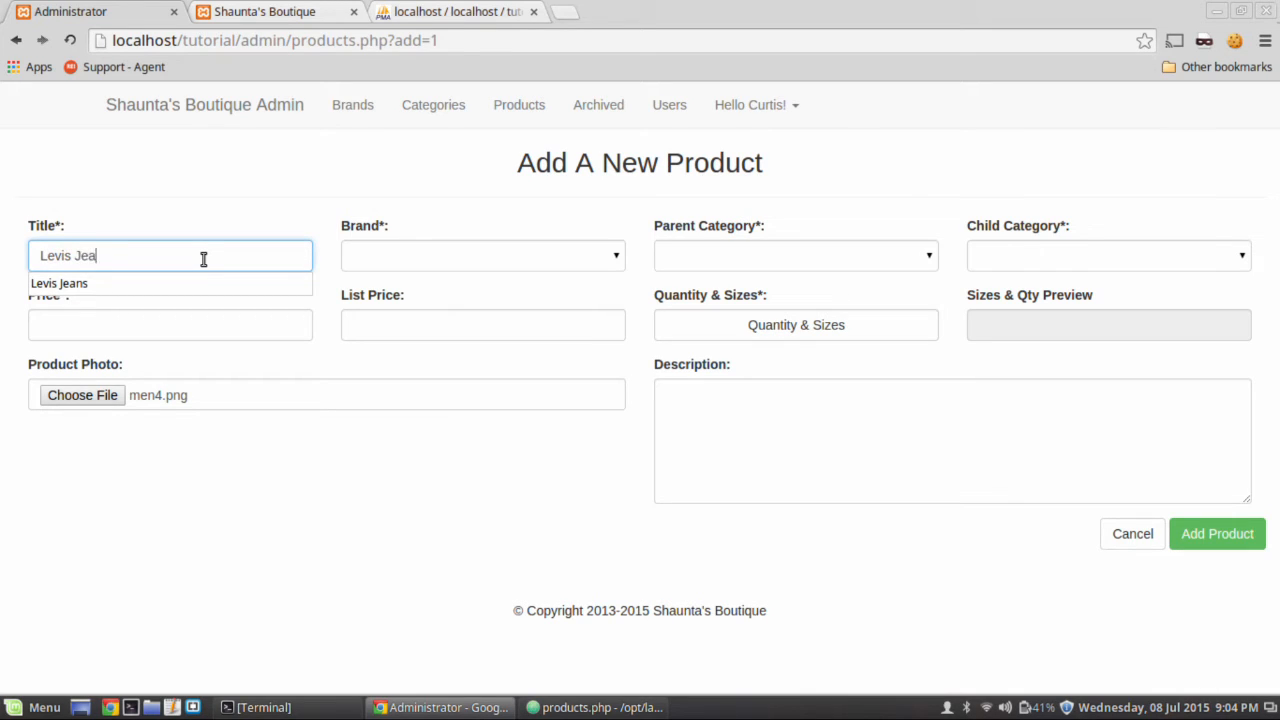
click(484, 256)
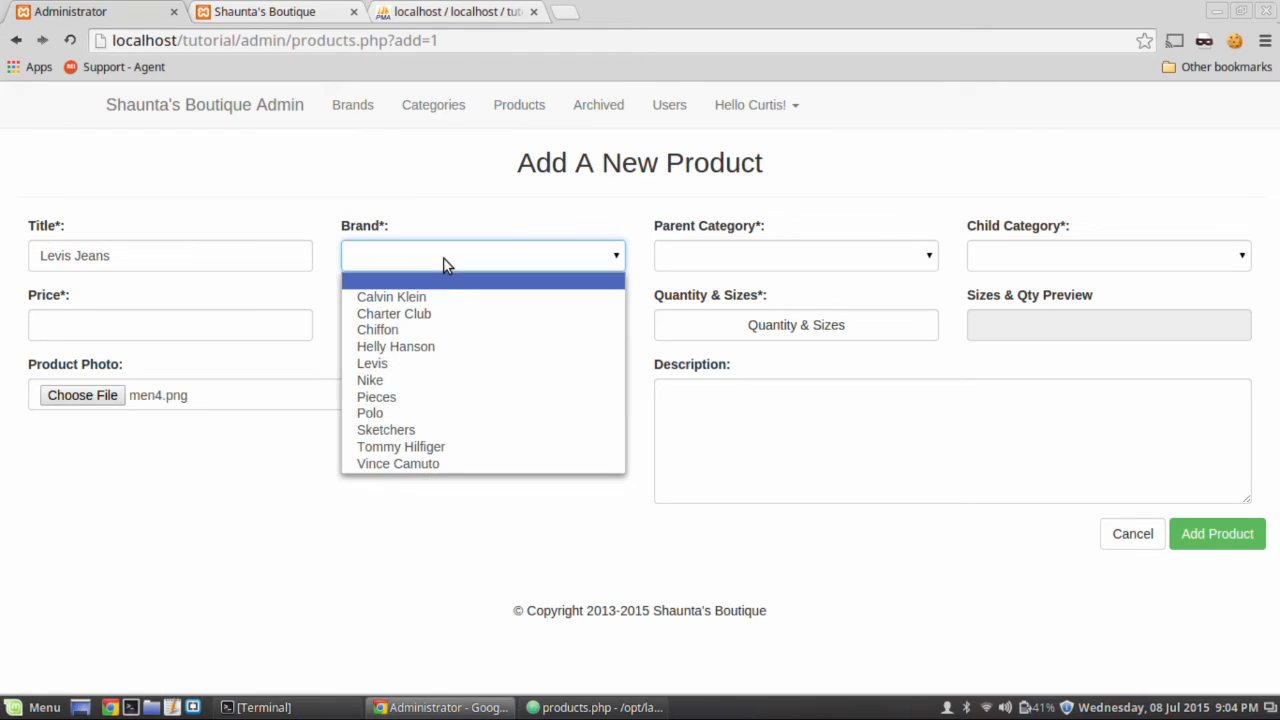
click(372, 364)
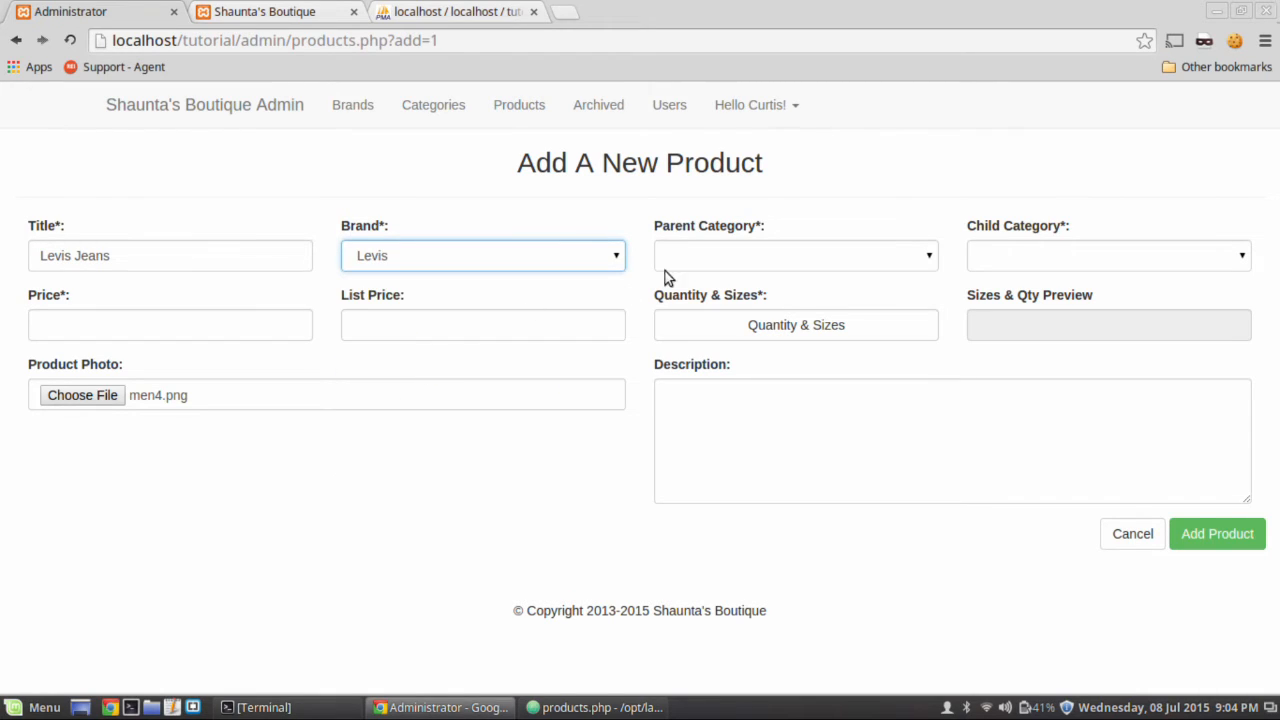
click(796, 256)
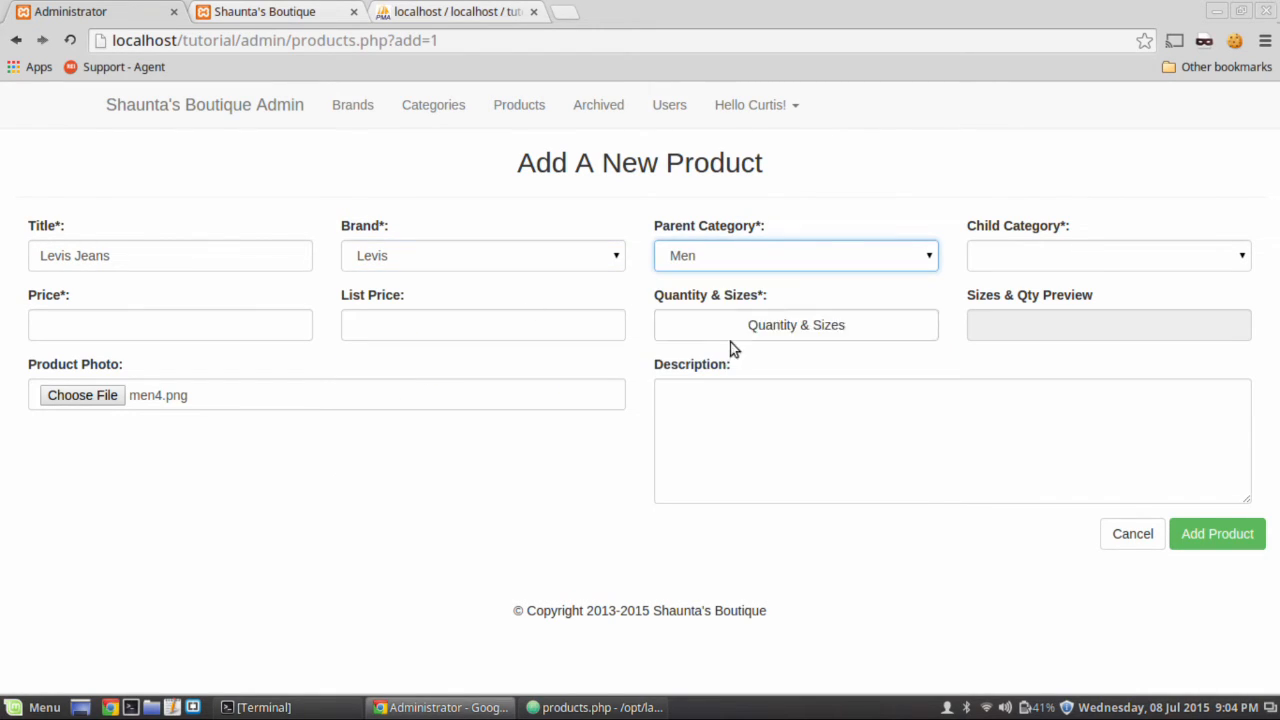
click(1108, 256)
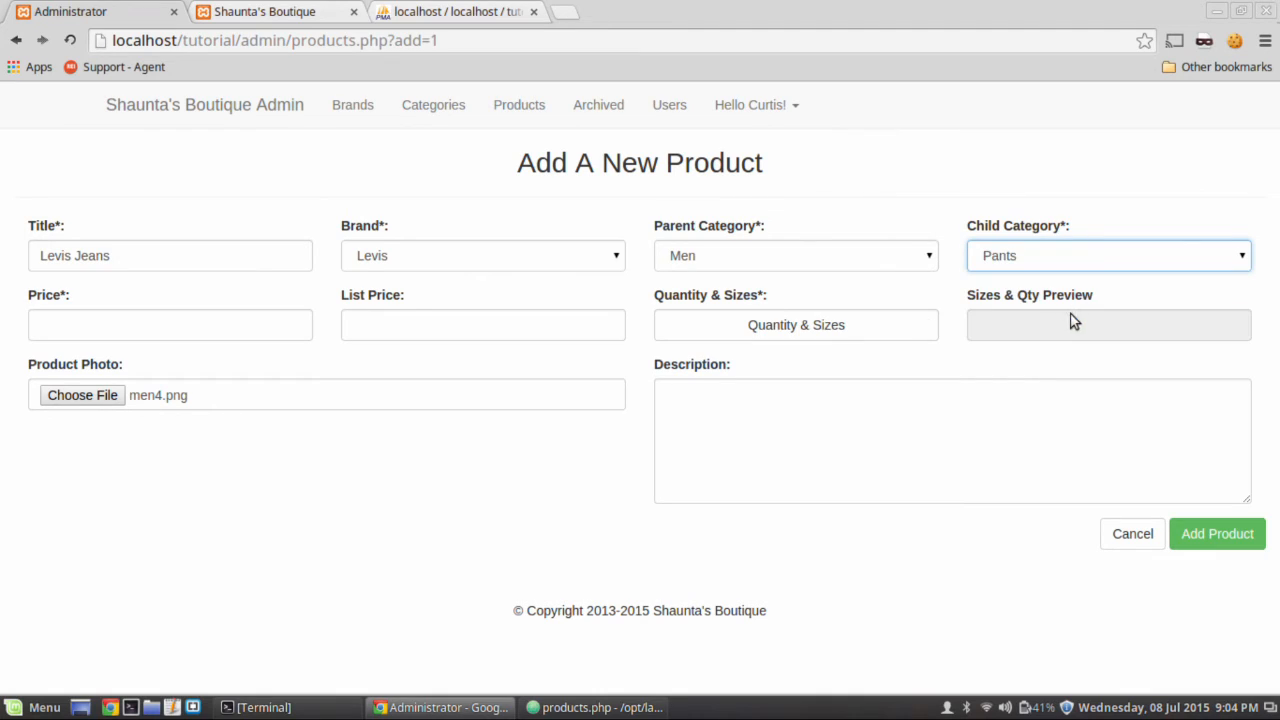
click(170, 324)
text(45.)
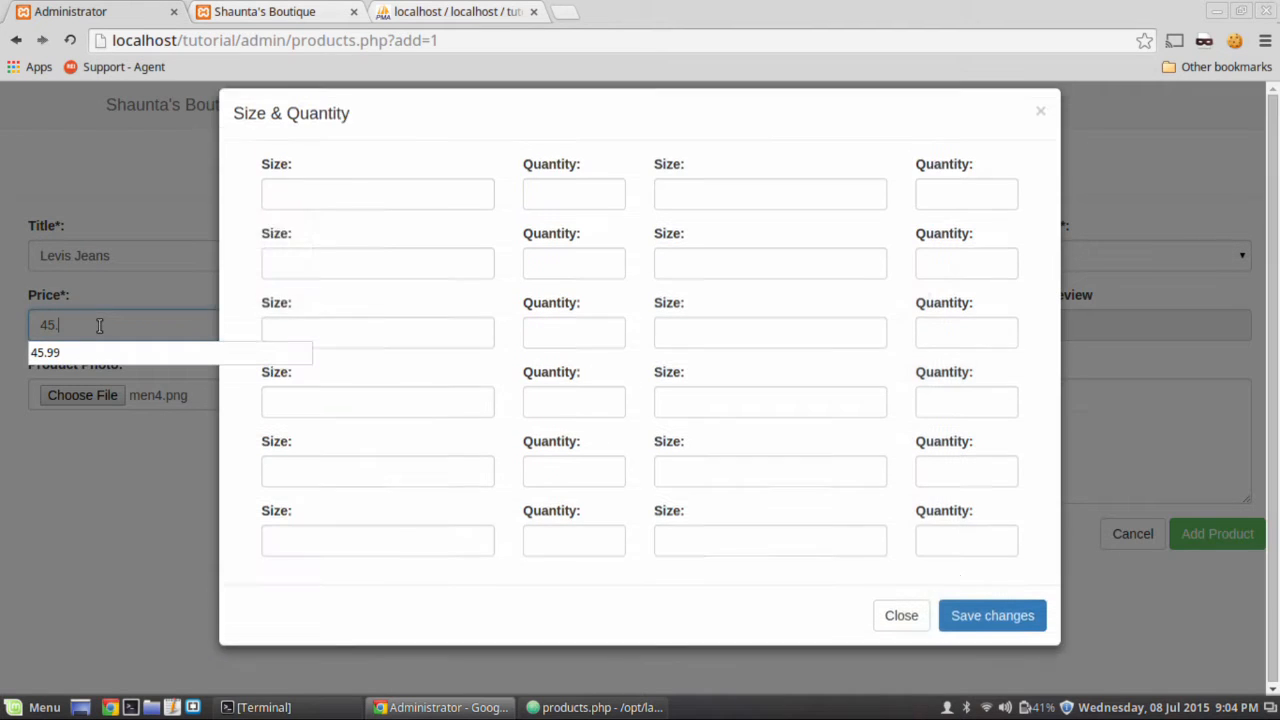
Enter price 45.99 and list price 55.99 for Levis Jeans, then go to the size and quantity entry.
click(900, 616)
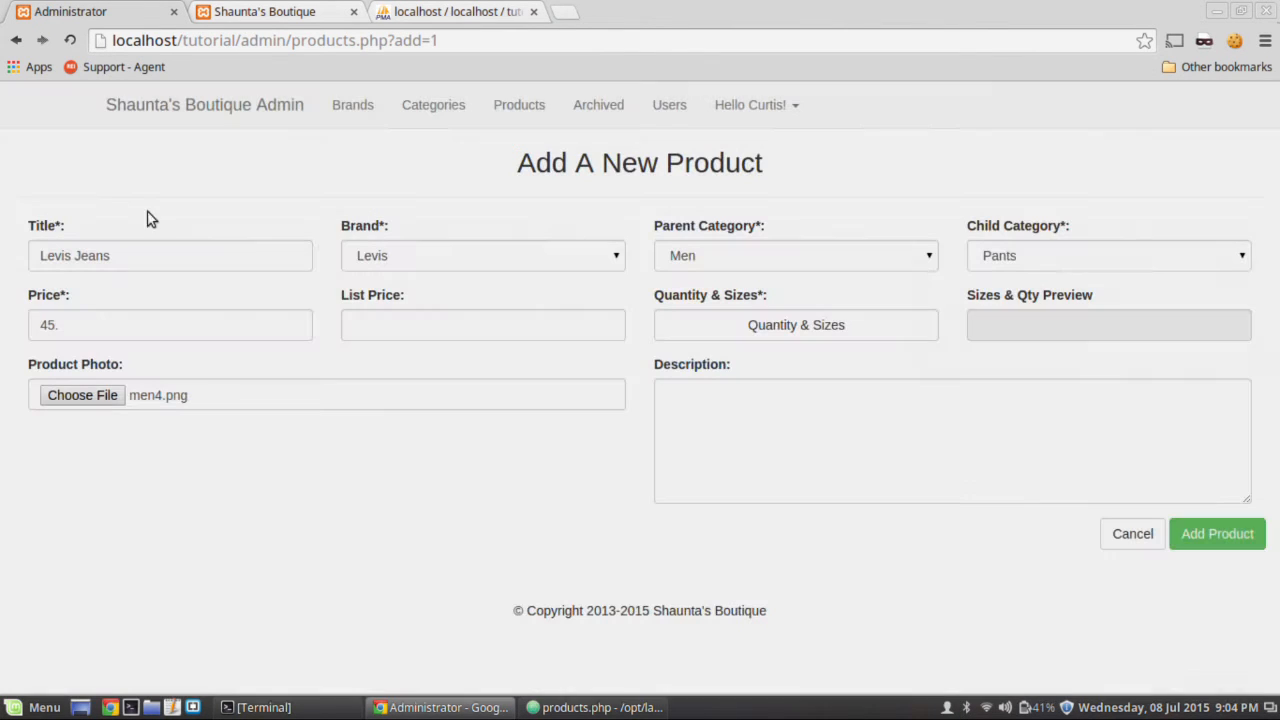
text(99)
text(5)
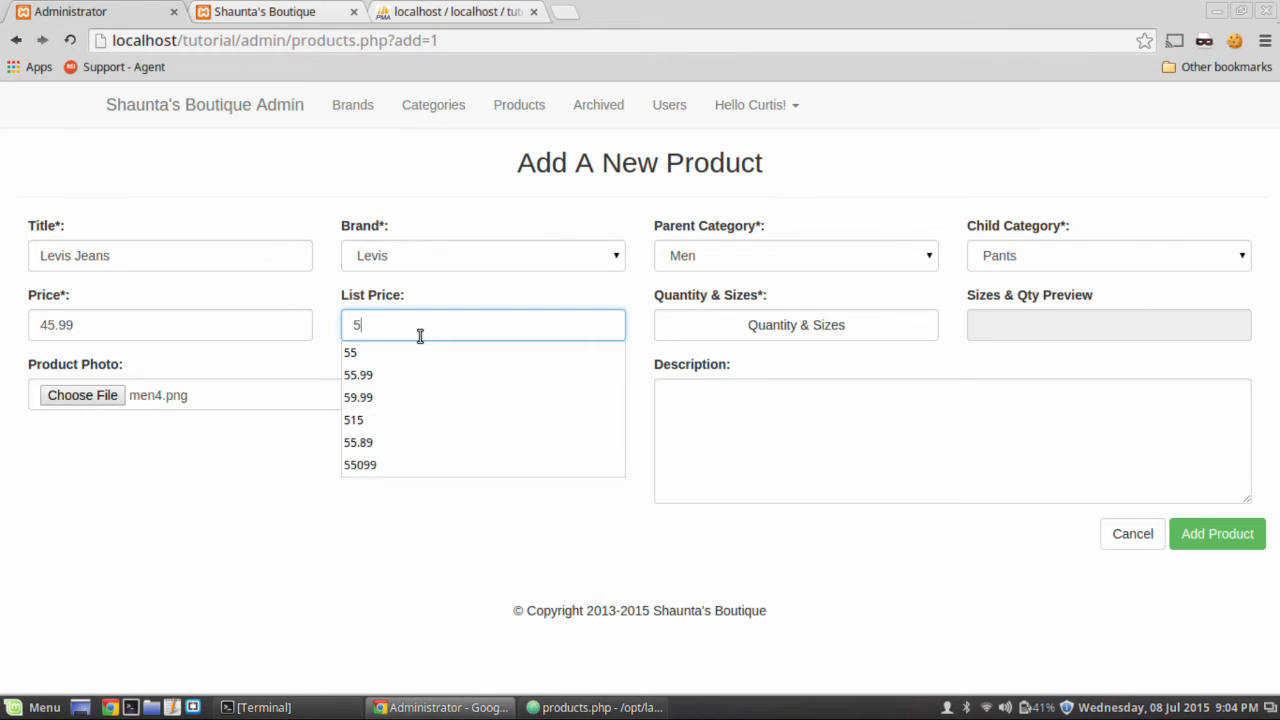
click(358, 374)
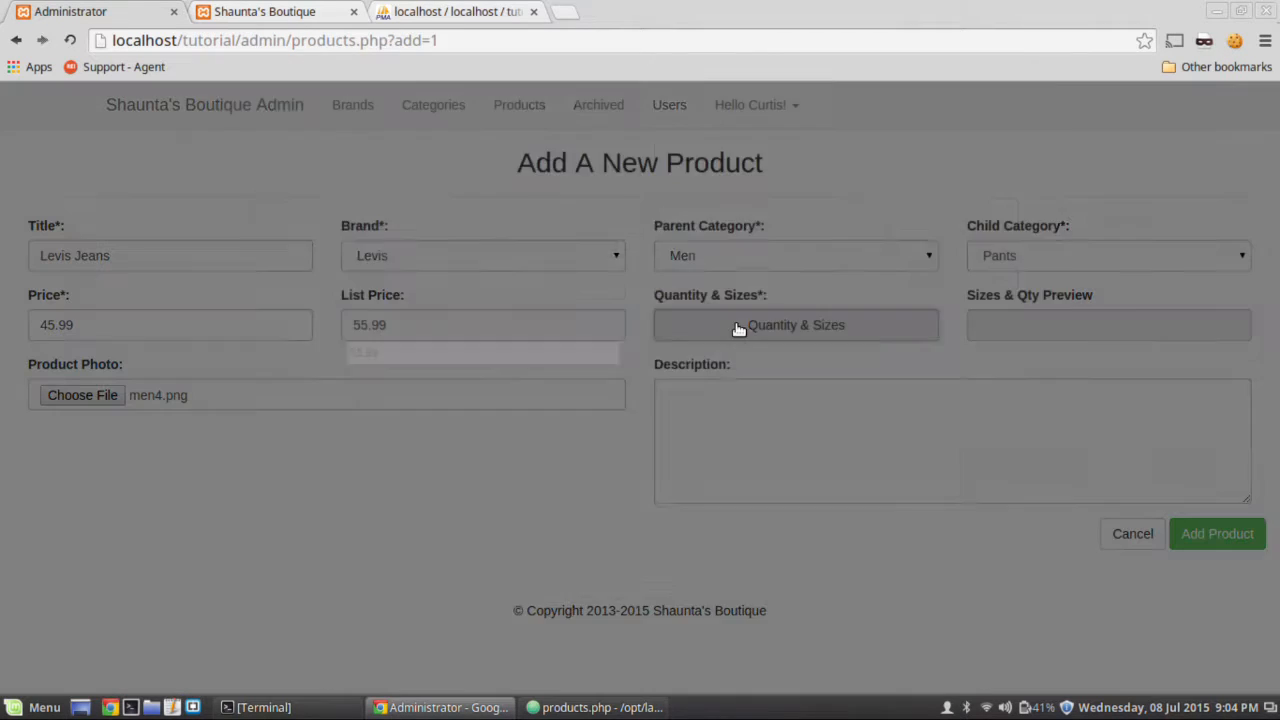
click(796, 324)
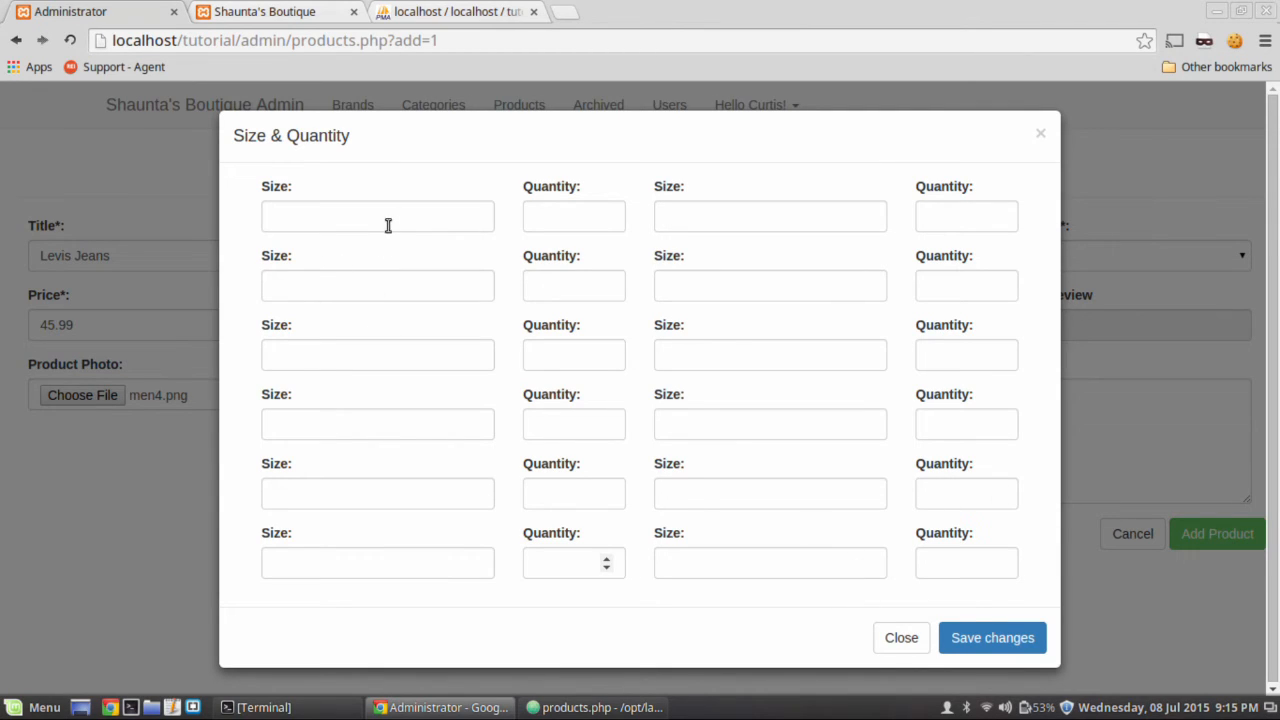
Enter sizes 28, 30, 32, 36 with quantities 3, 4, 1, 2 and save the changes.
text(28)
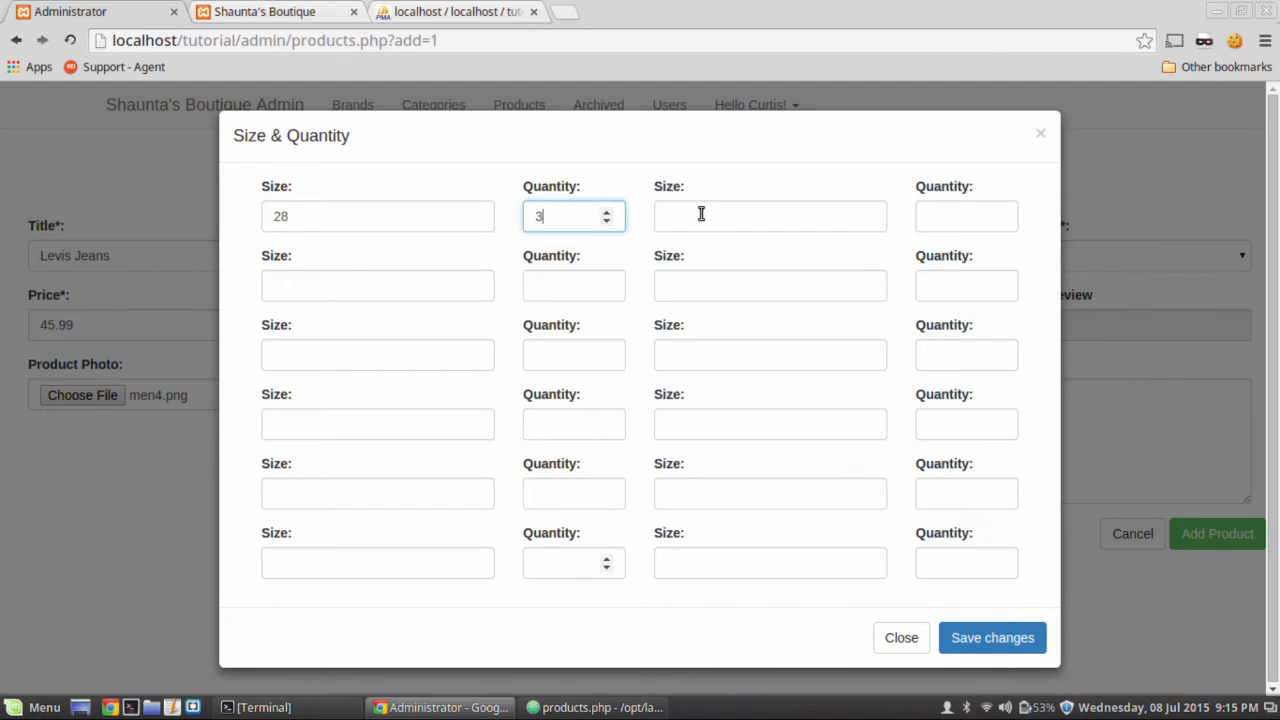
text(30)
click(966, 216)
text(4)
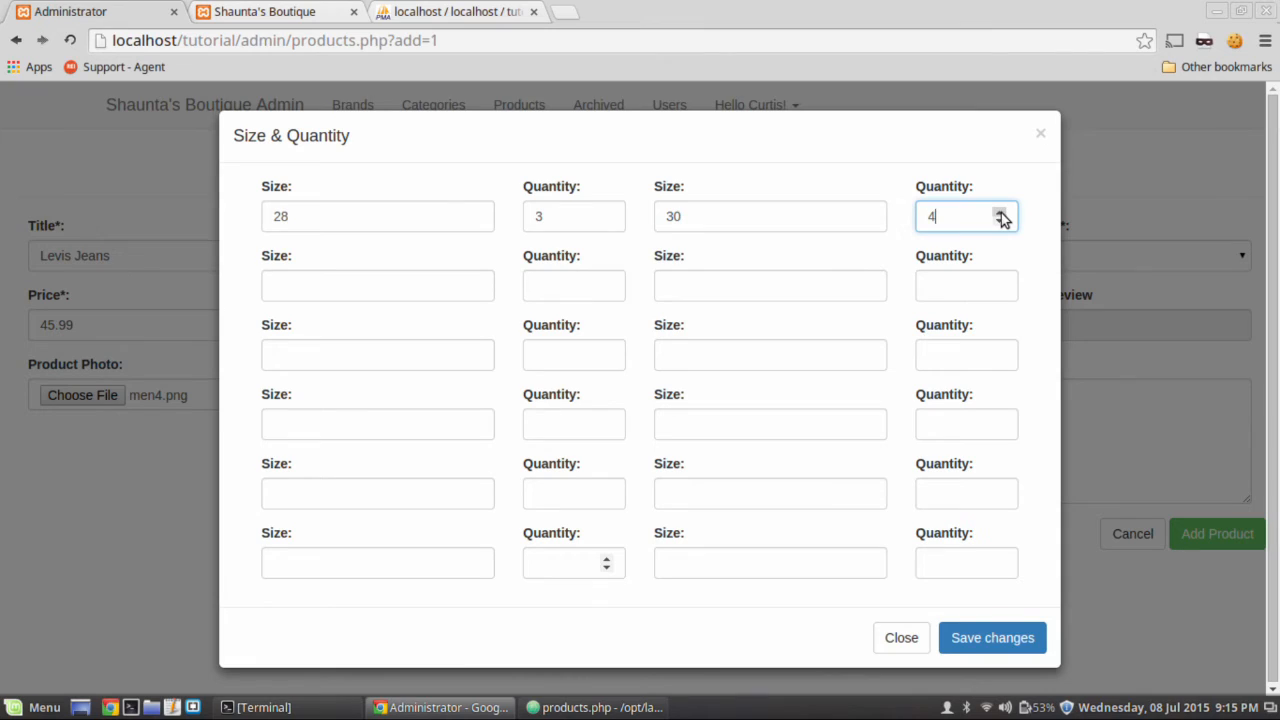
click(376, 286)
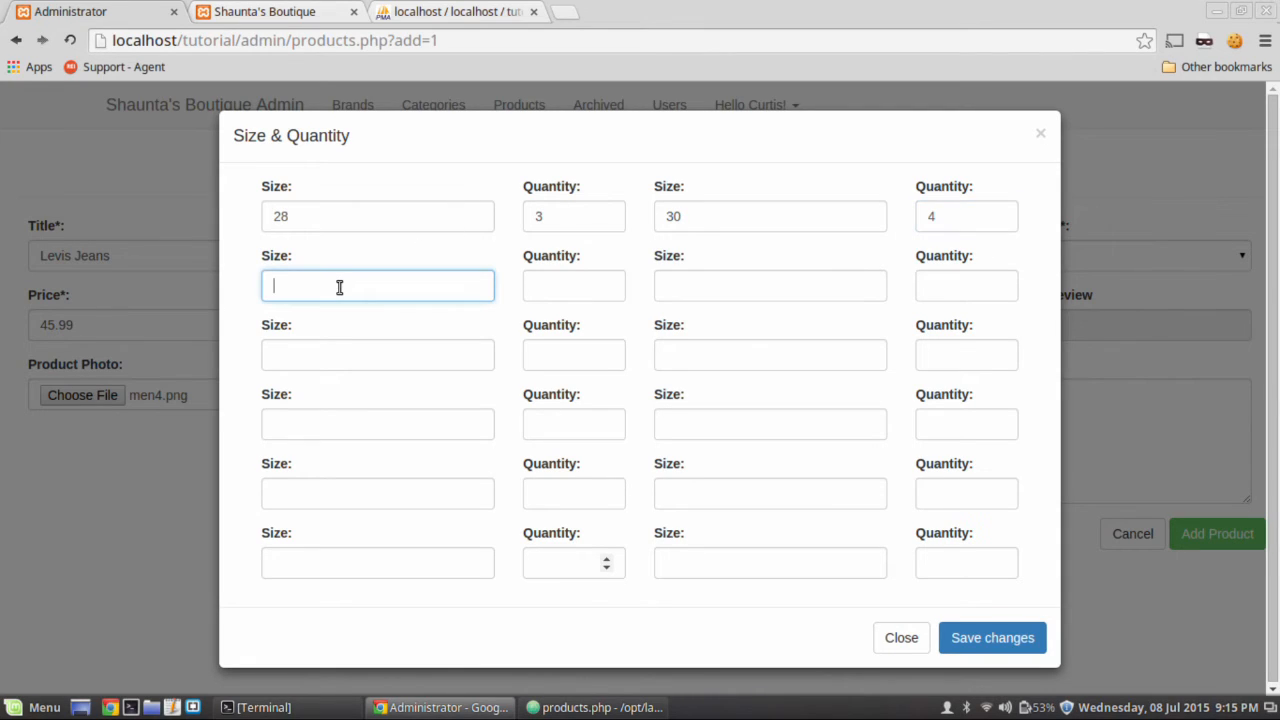
text(32)
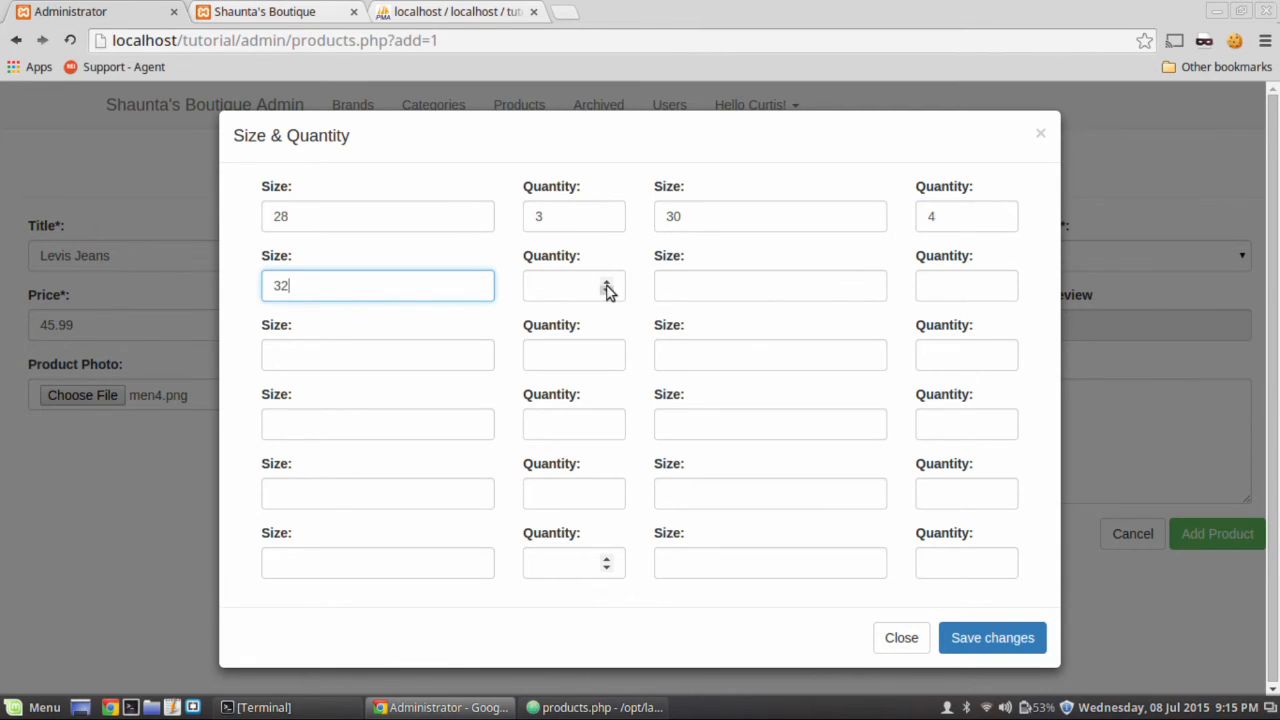
text(4)
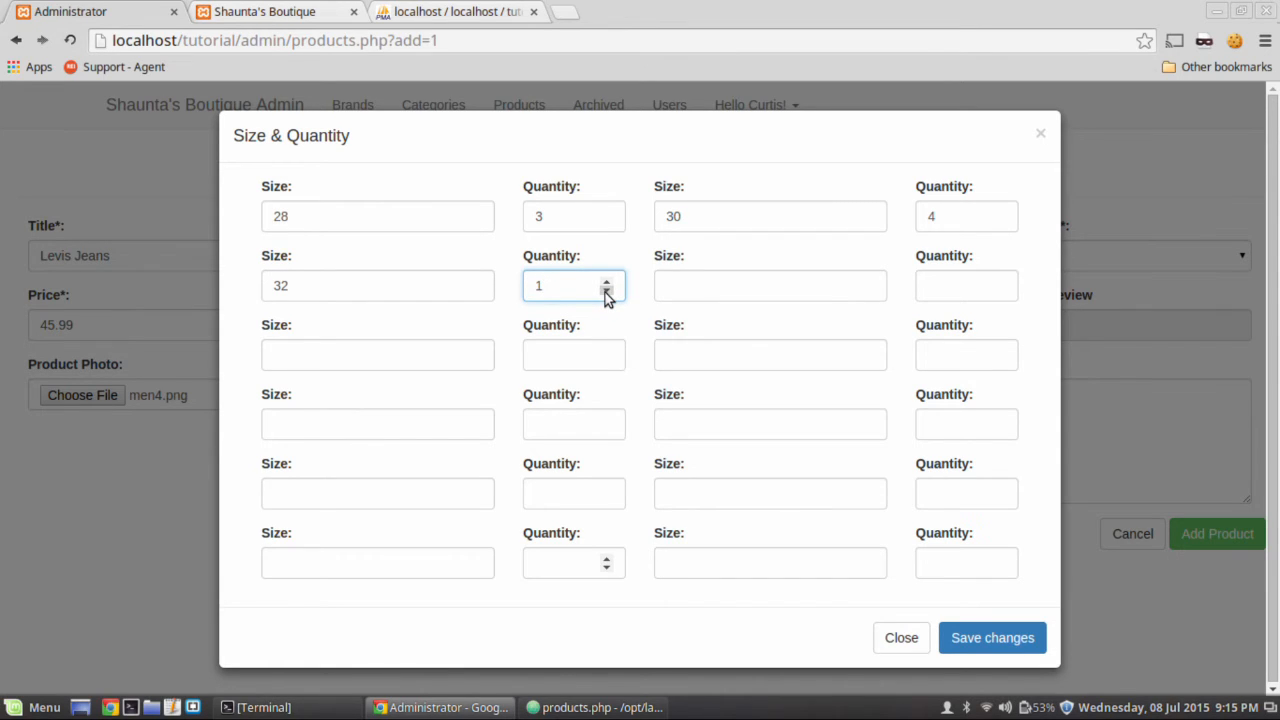
click(770, 284)
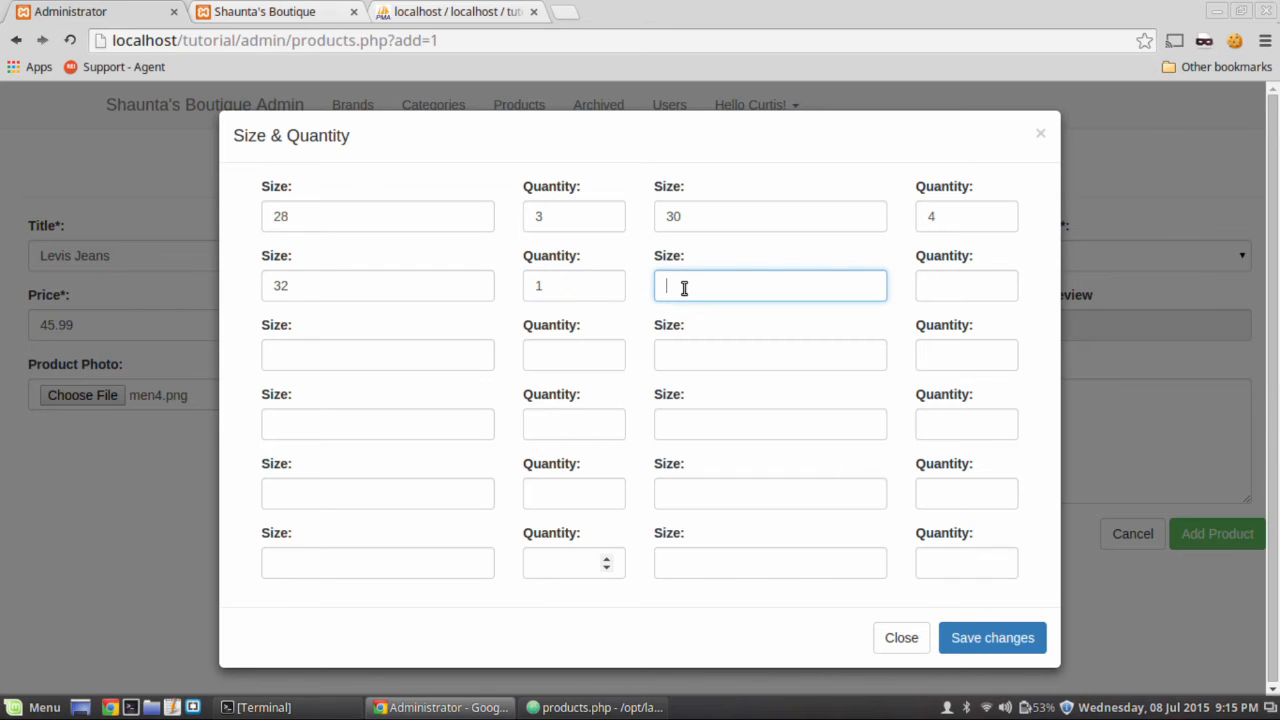
text(26)
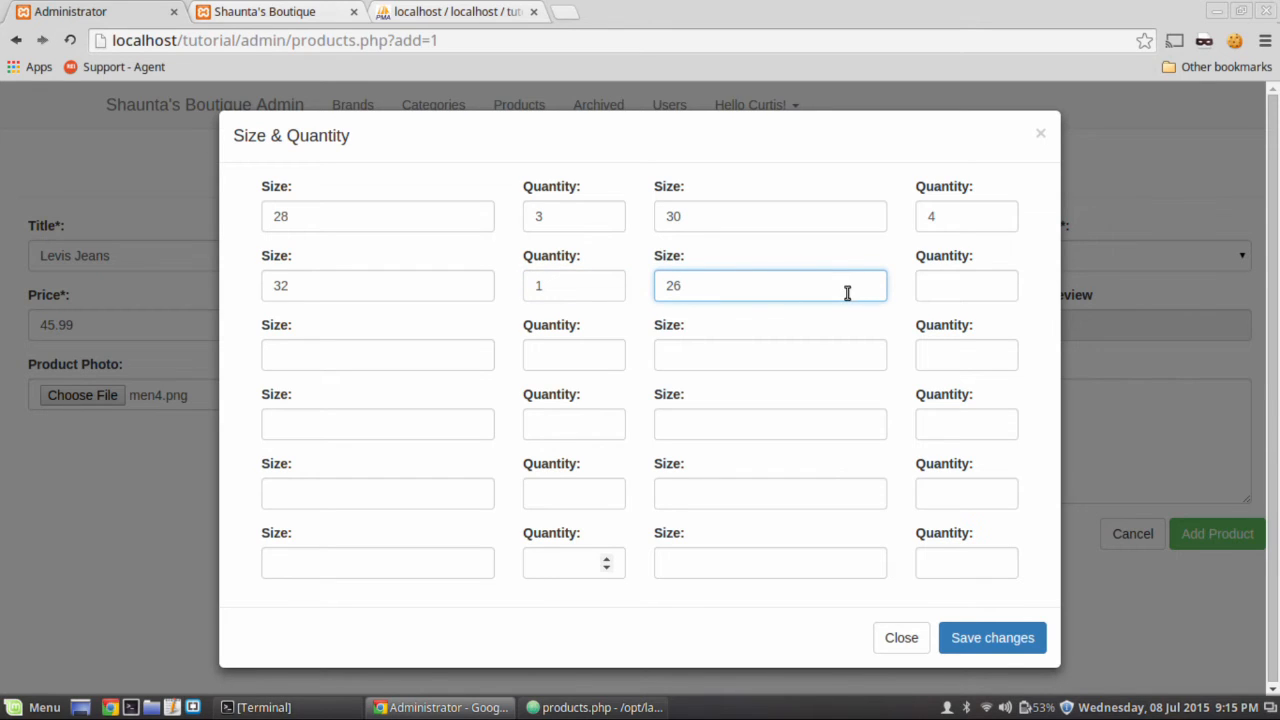
text(36)
click(966, 284)
text(2)
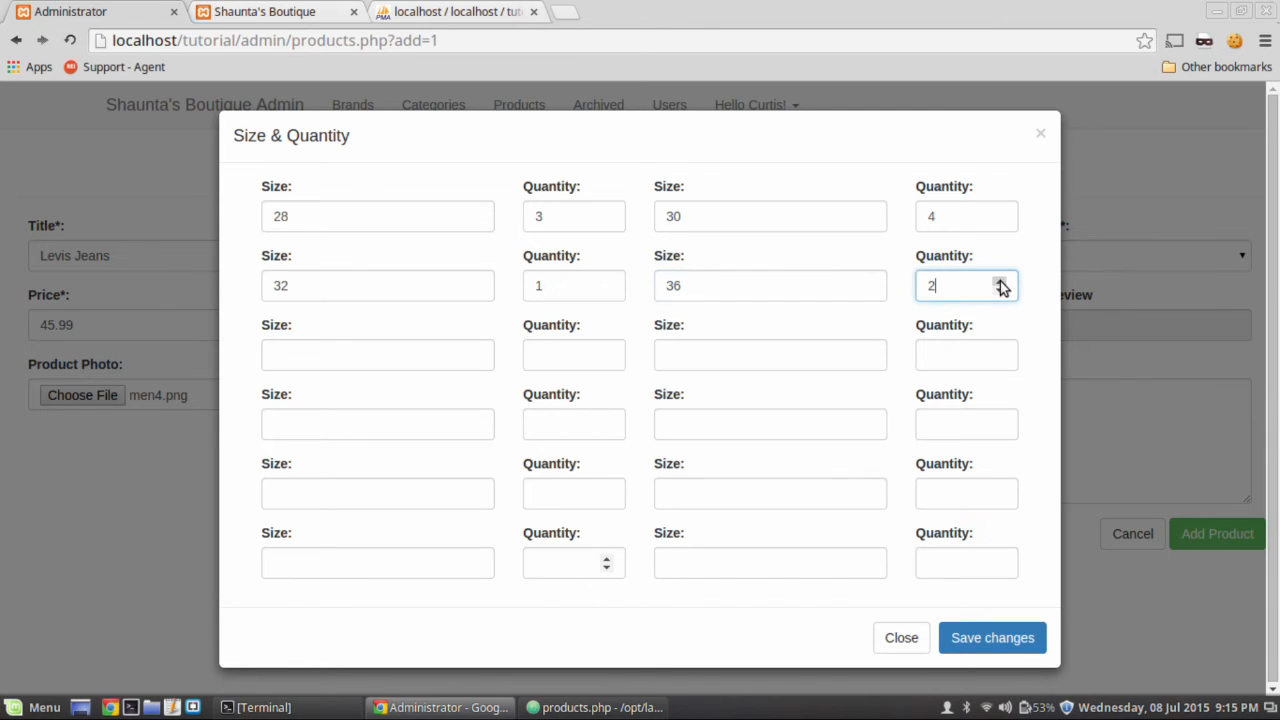
click(992, 636)
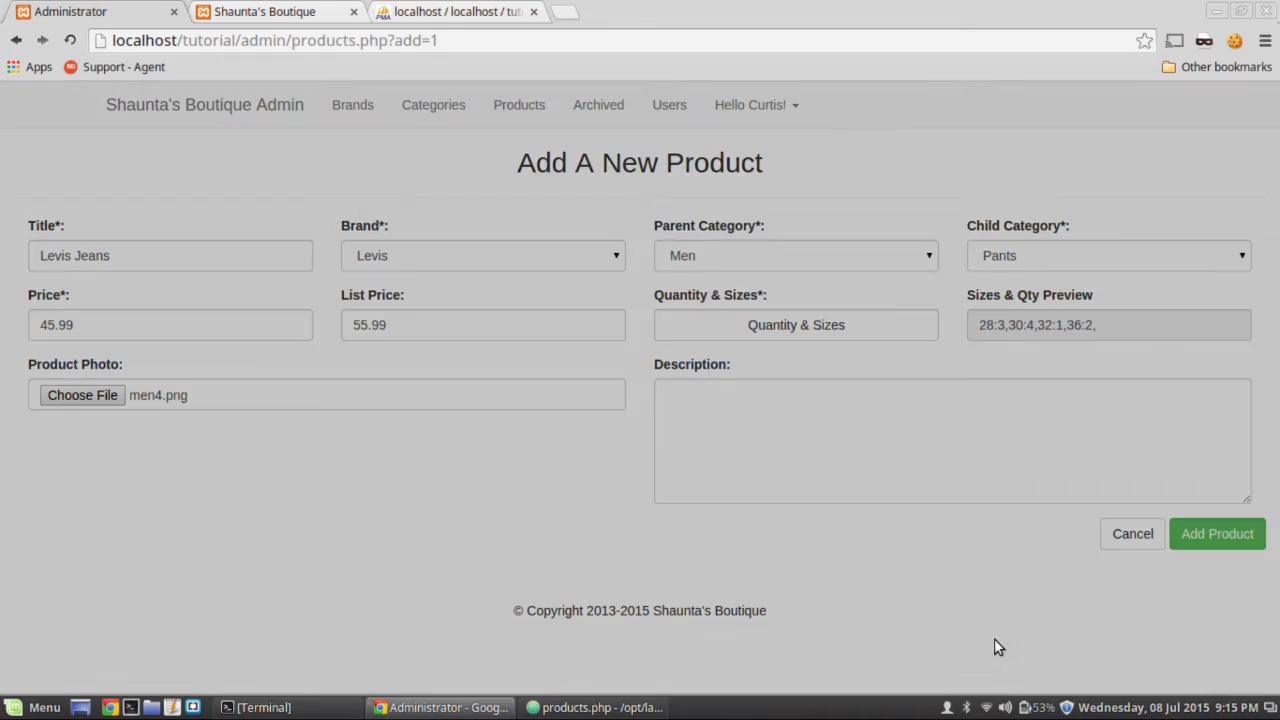
mouse_move(28, 476)
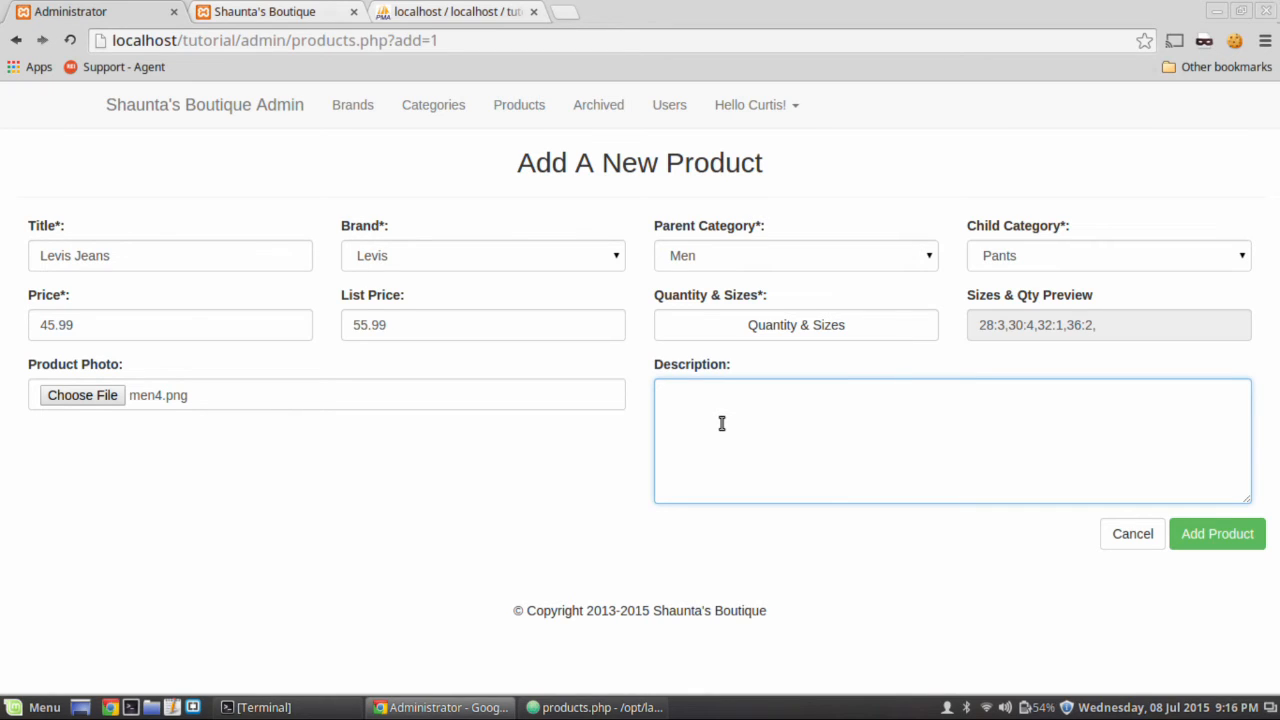
click(950, 440)
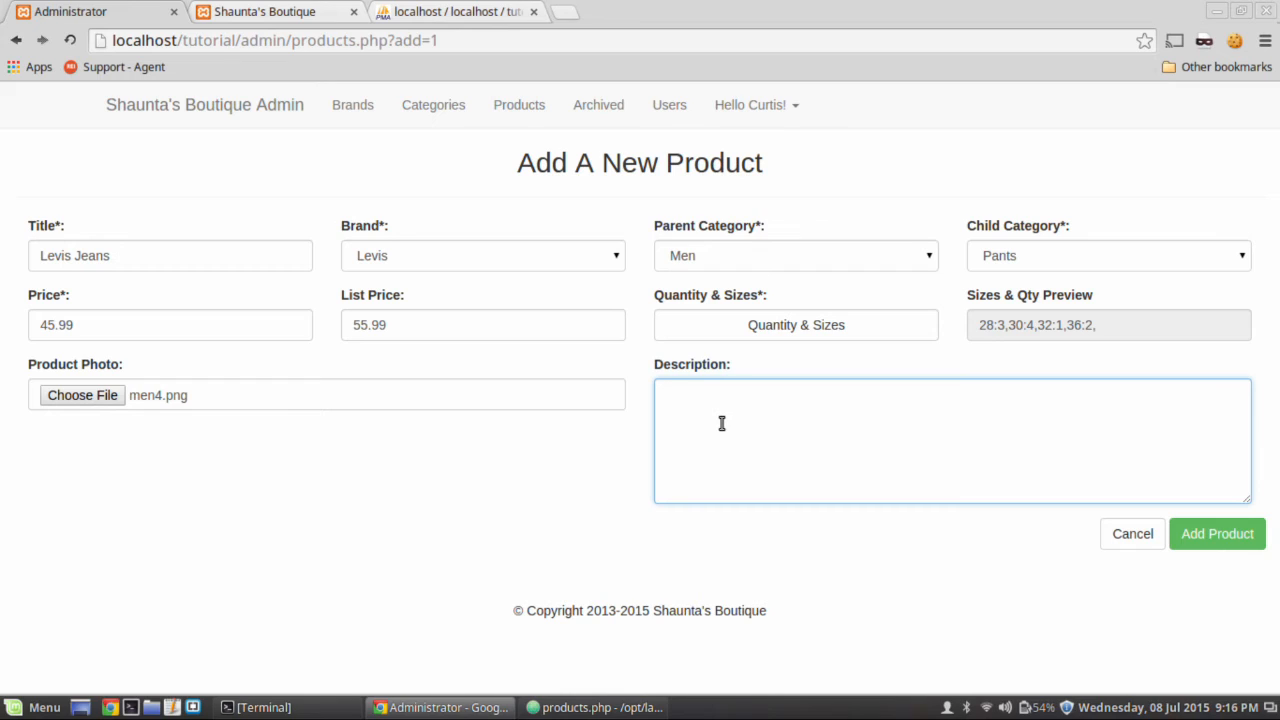
Enter the description "Look at these beautiful jeans.", correcting the typo in "jeans".
text(Look at these)
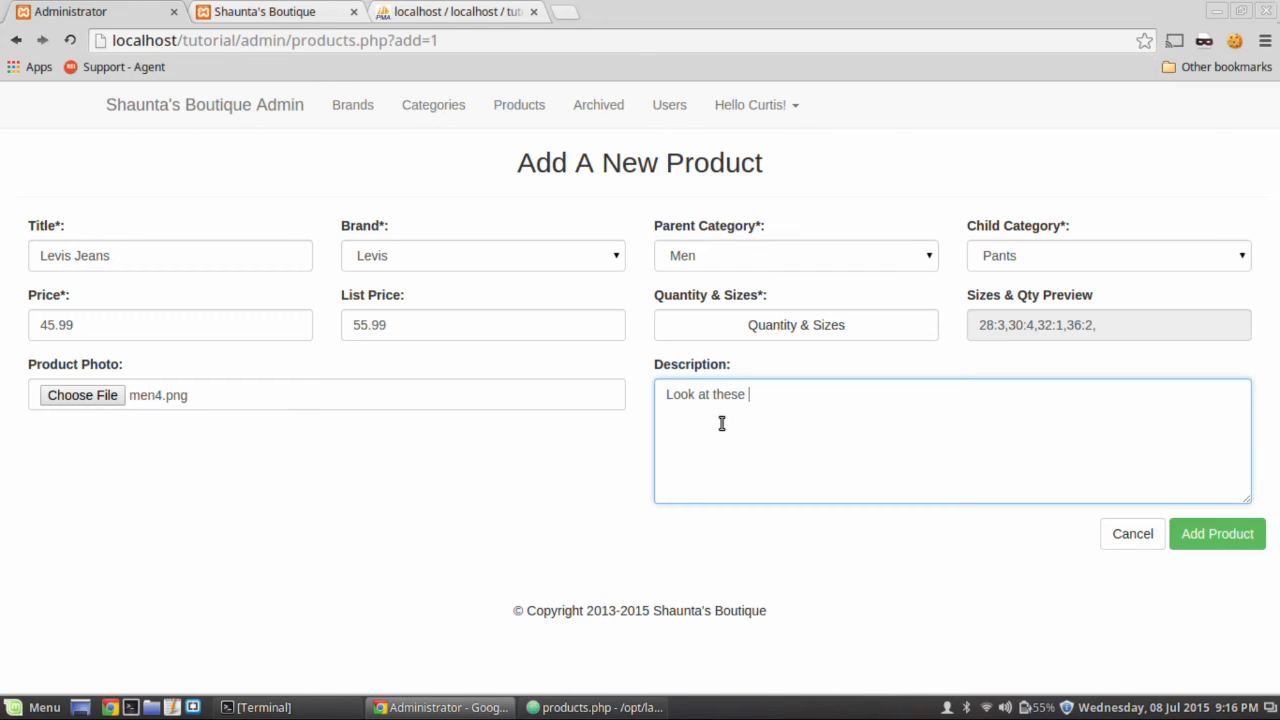
text(b)
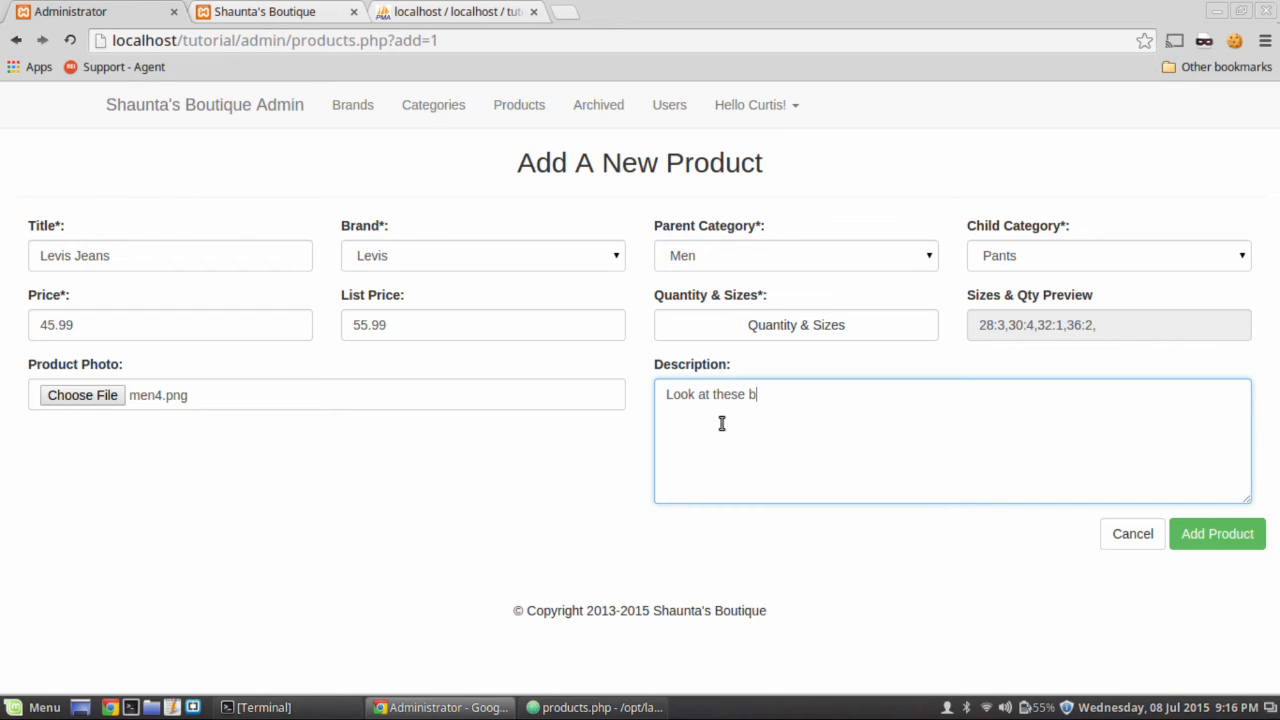
text(eautiful jenas)
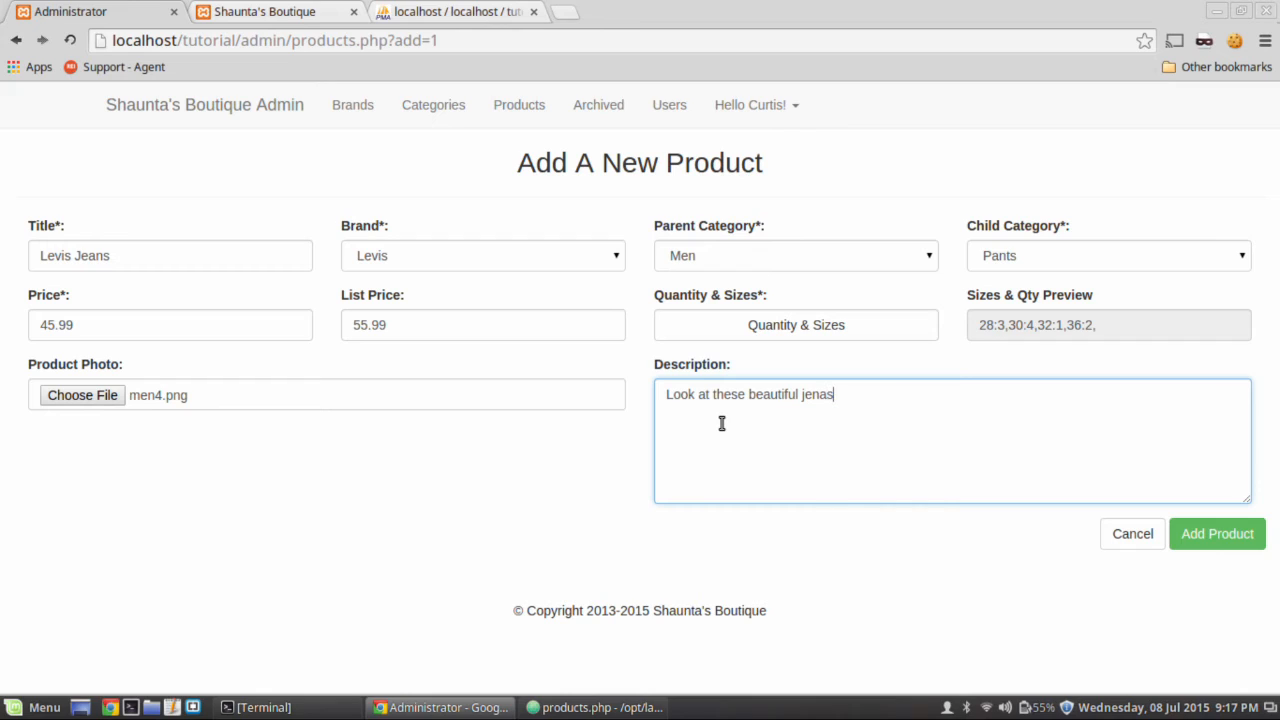
key(Backspace)
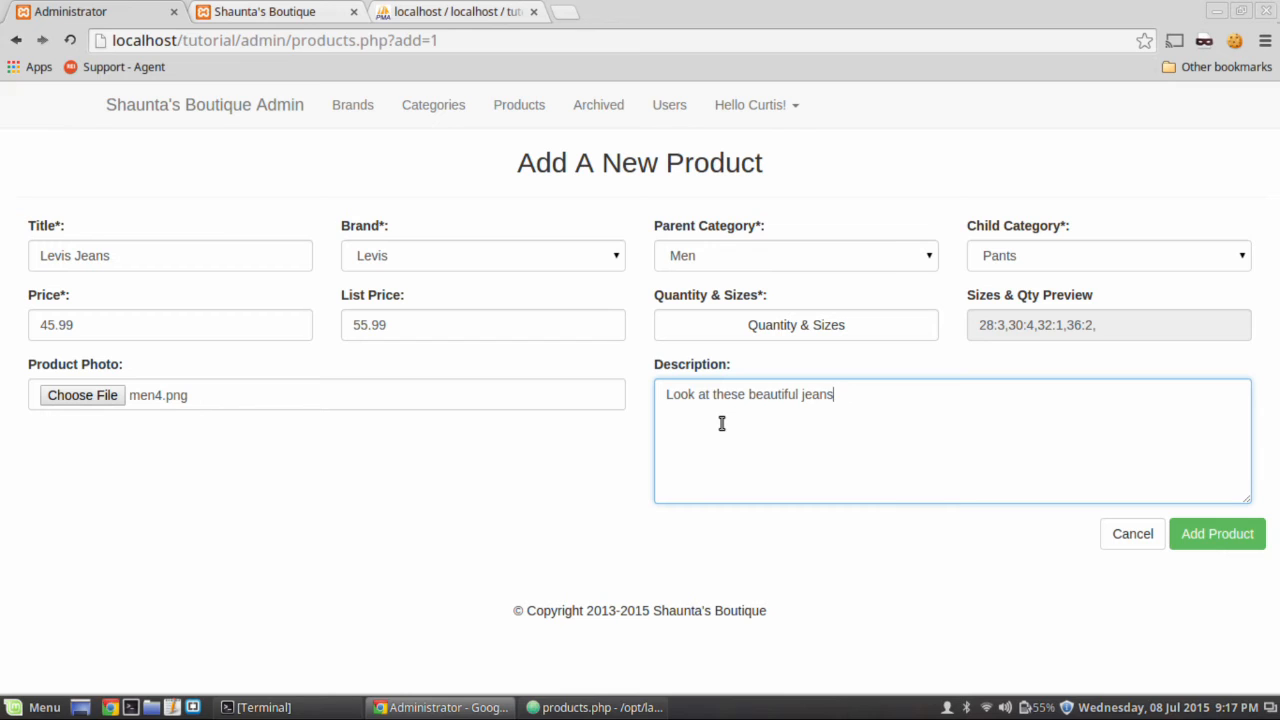
text(.)
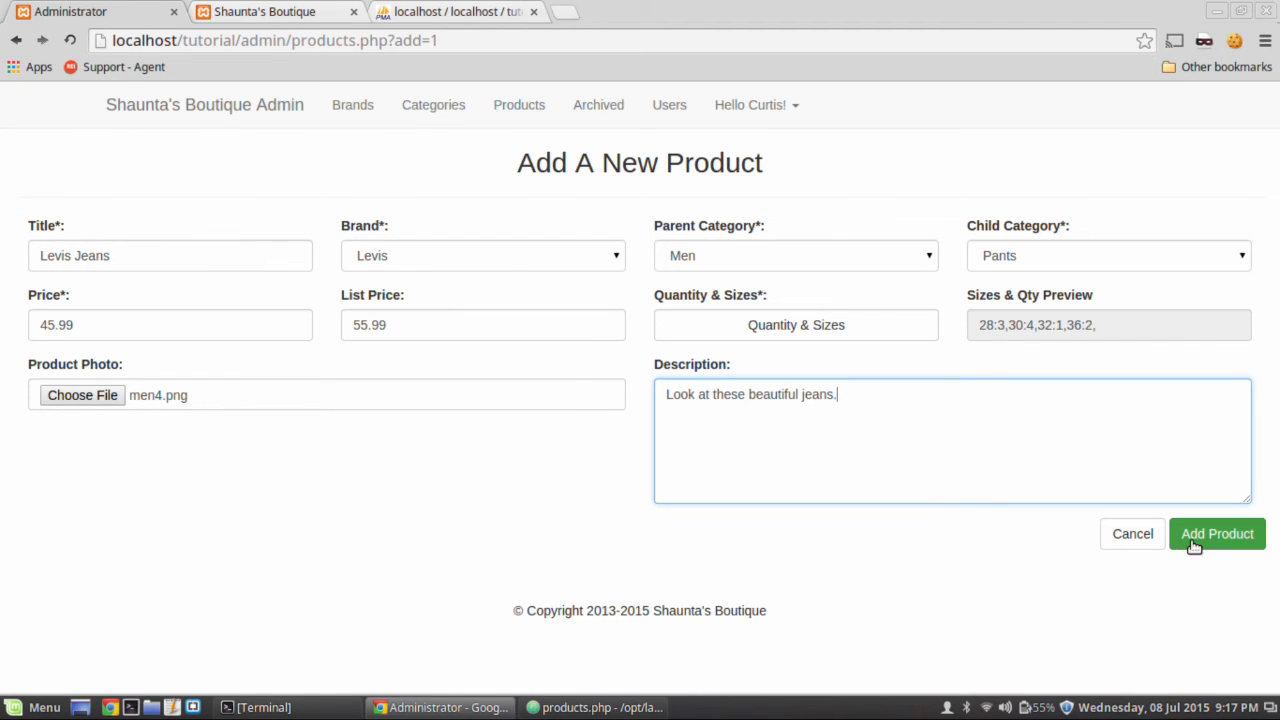
Submit the new Levis Jeans product and review its saved details before returning to the list.
click(1216, 532)
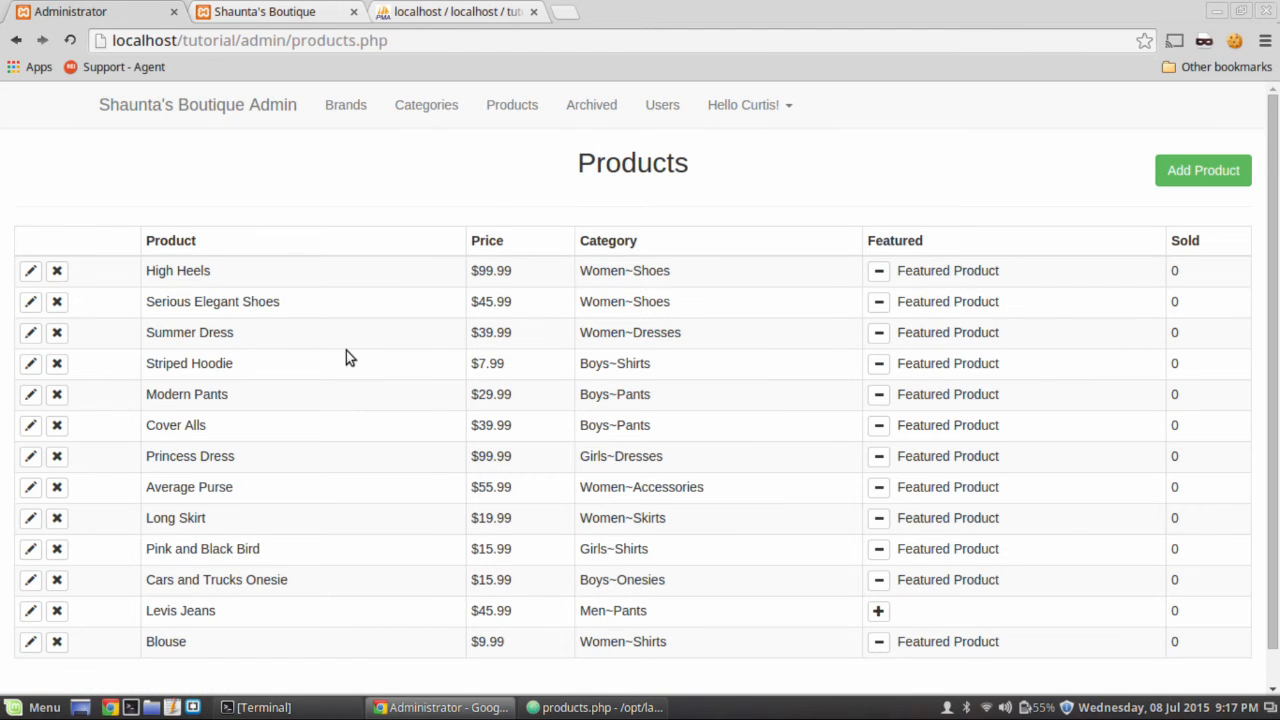
click(28, 610)
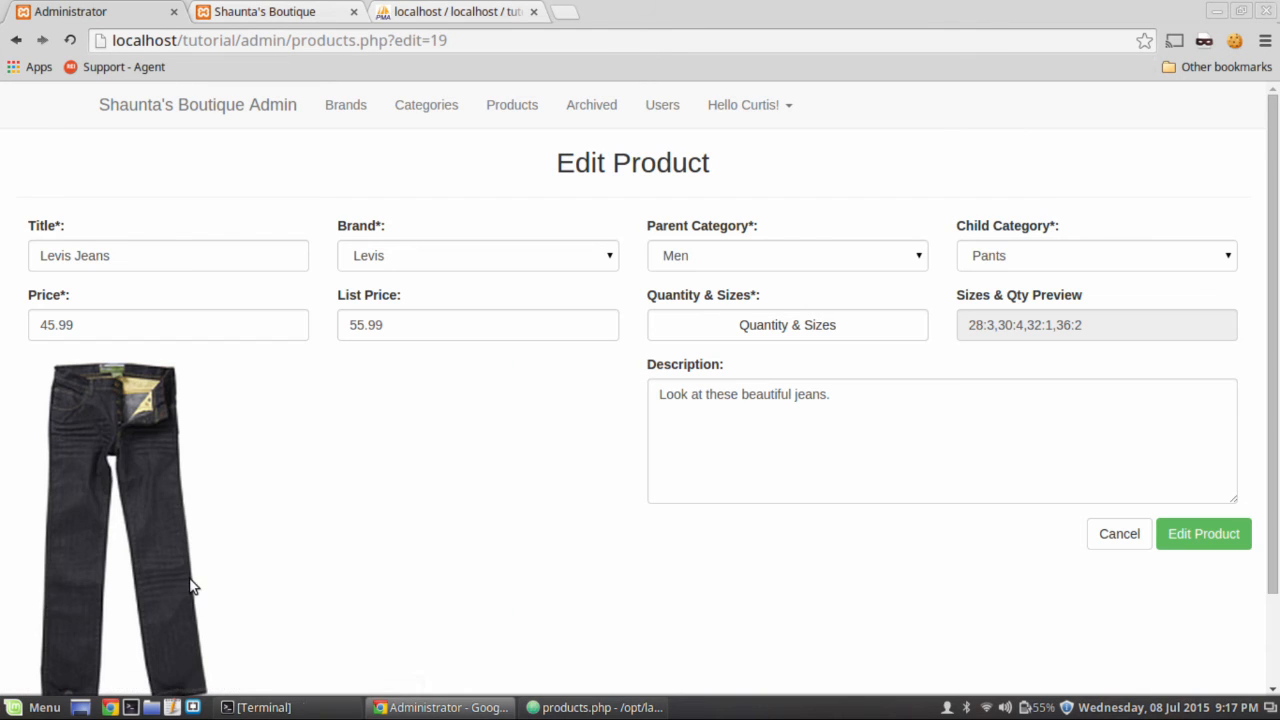
scroll(down, 3)
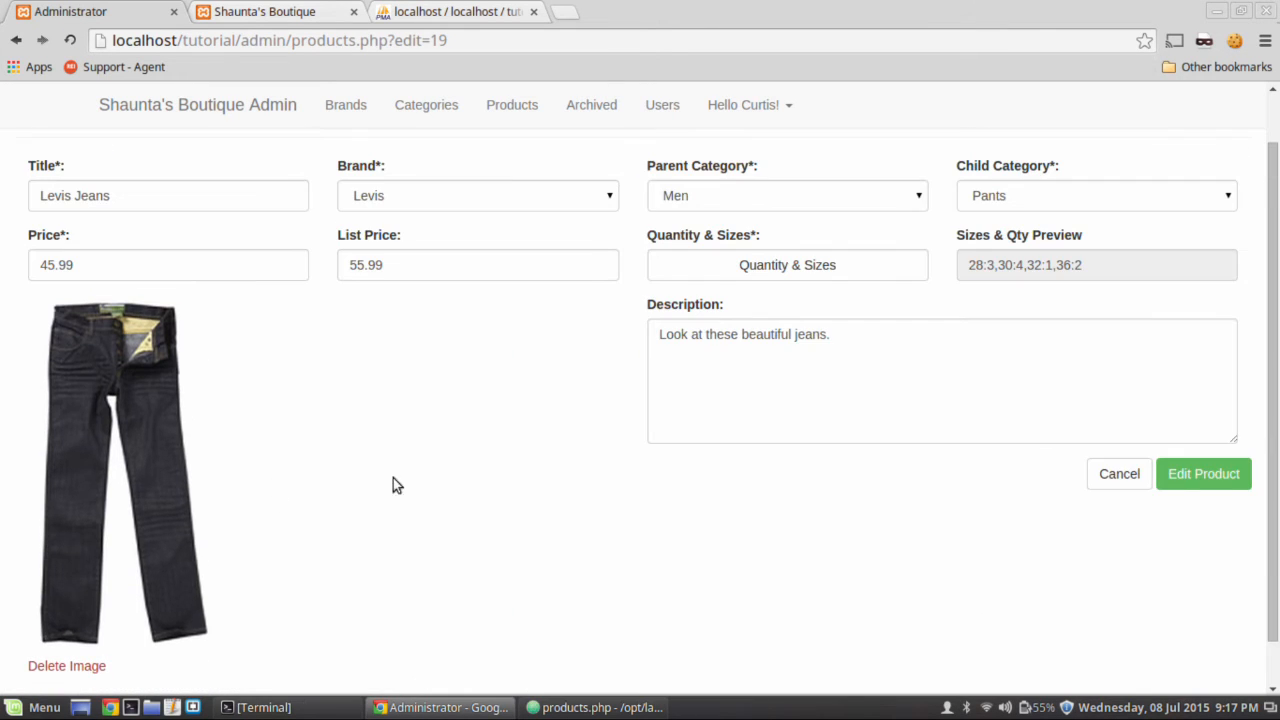
click(1204, 472)
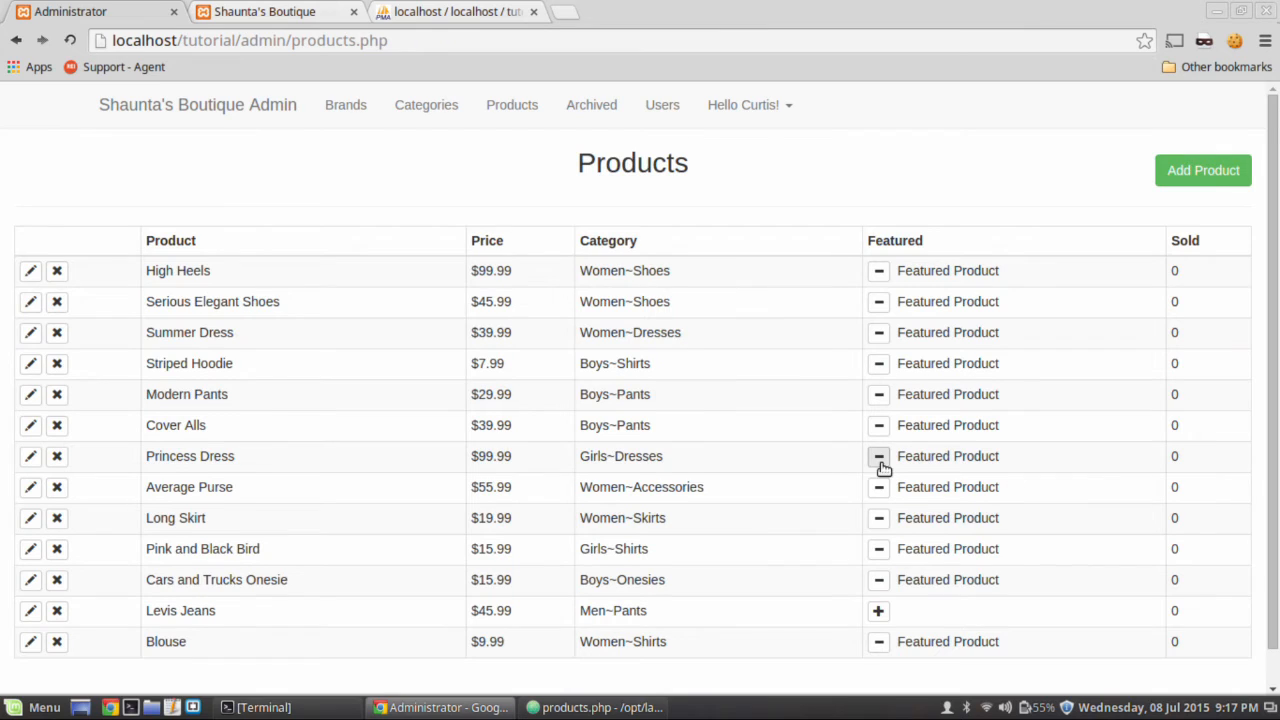
Unfeature Levis Jeans via the minus button in the Featured column.
scroll(down, 3)
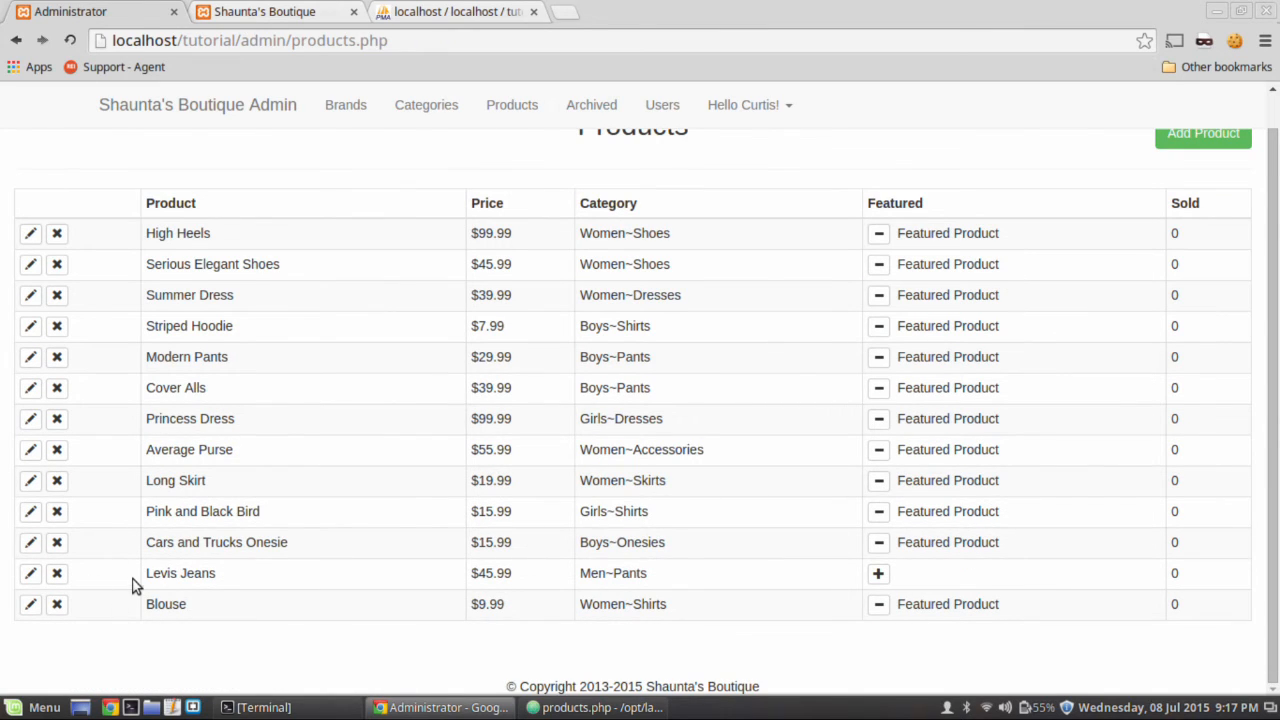
scroll(up, 3)
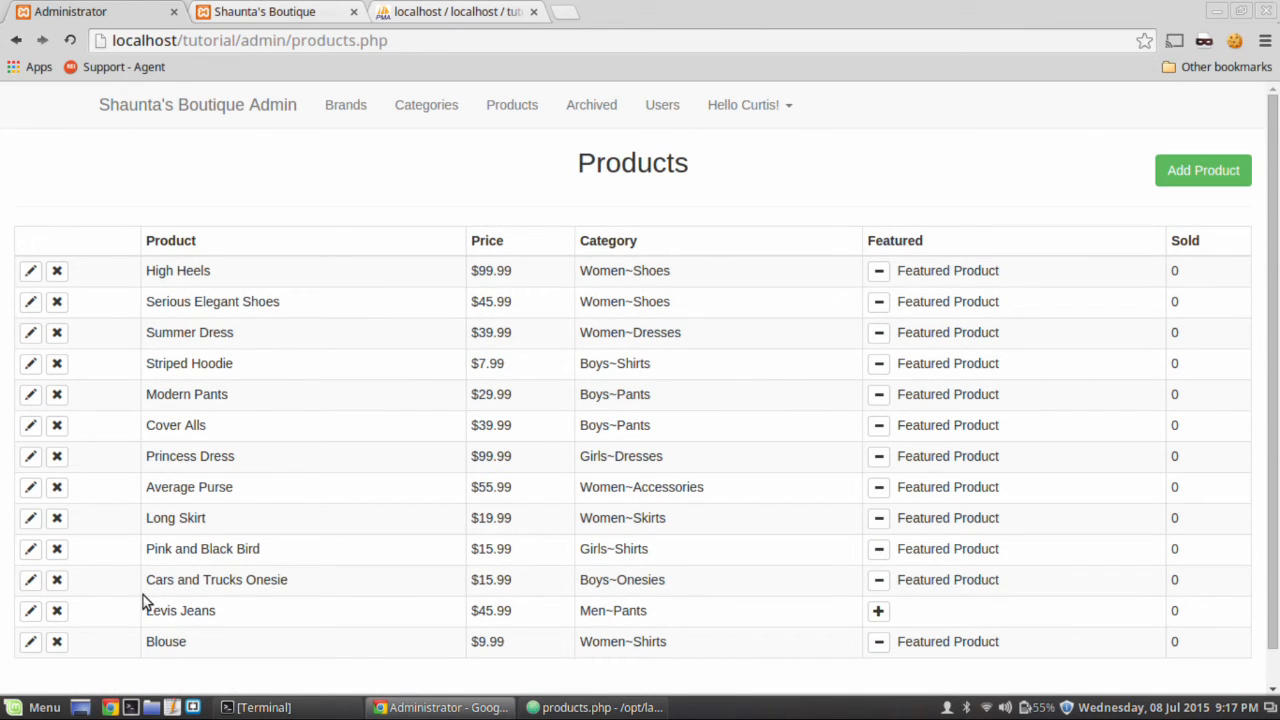
scroll(down, 3)
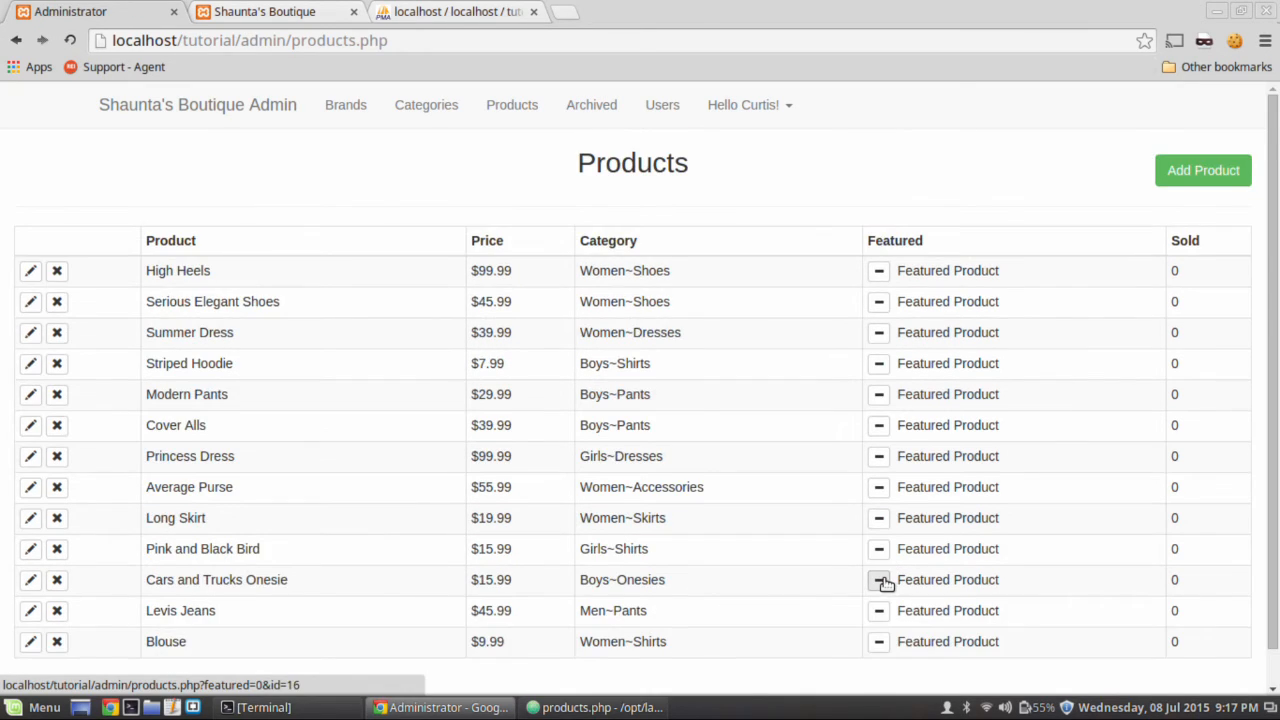
click(264, 12)
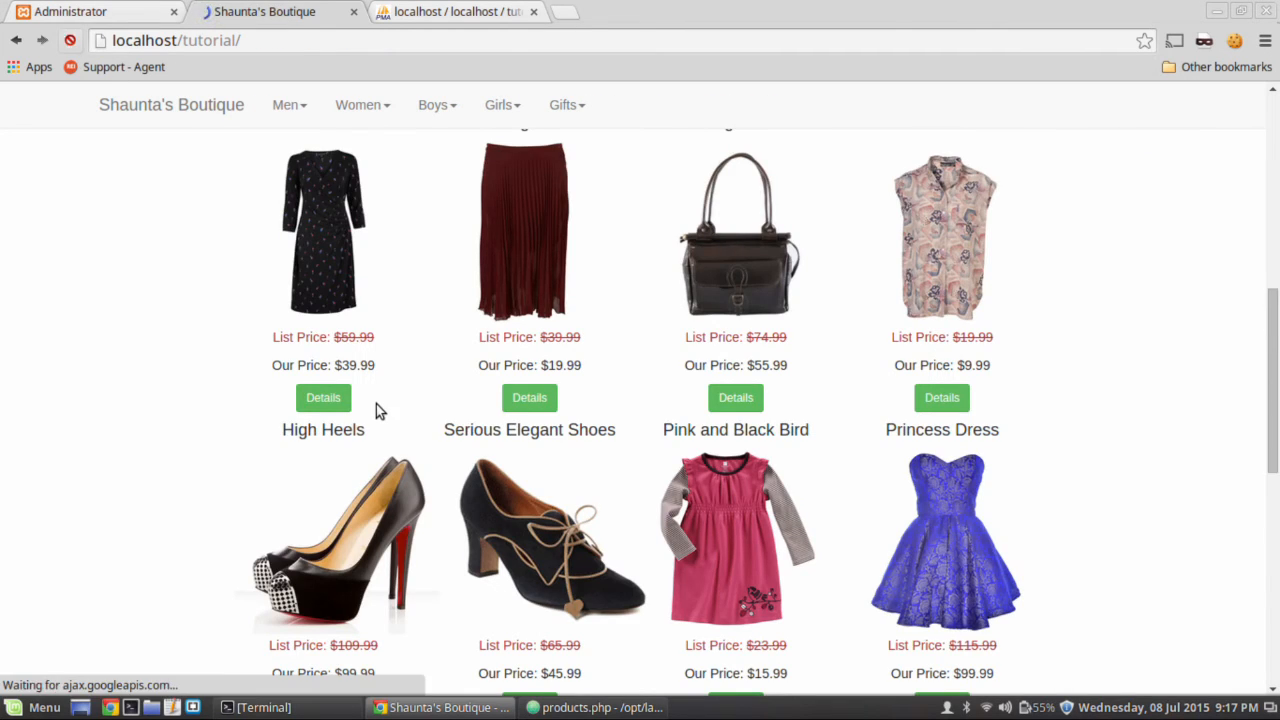
scroll(down, 3)
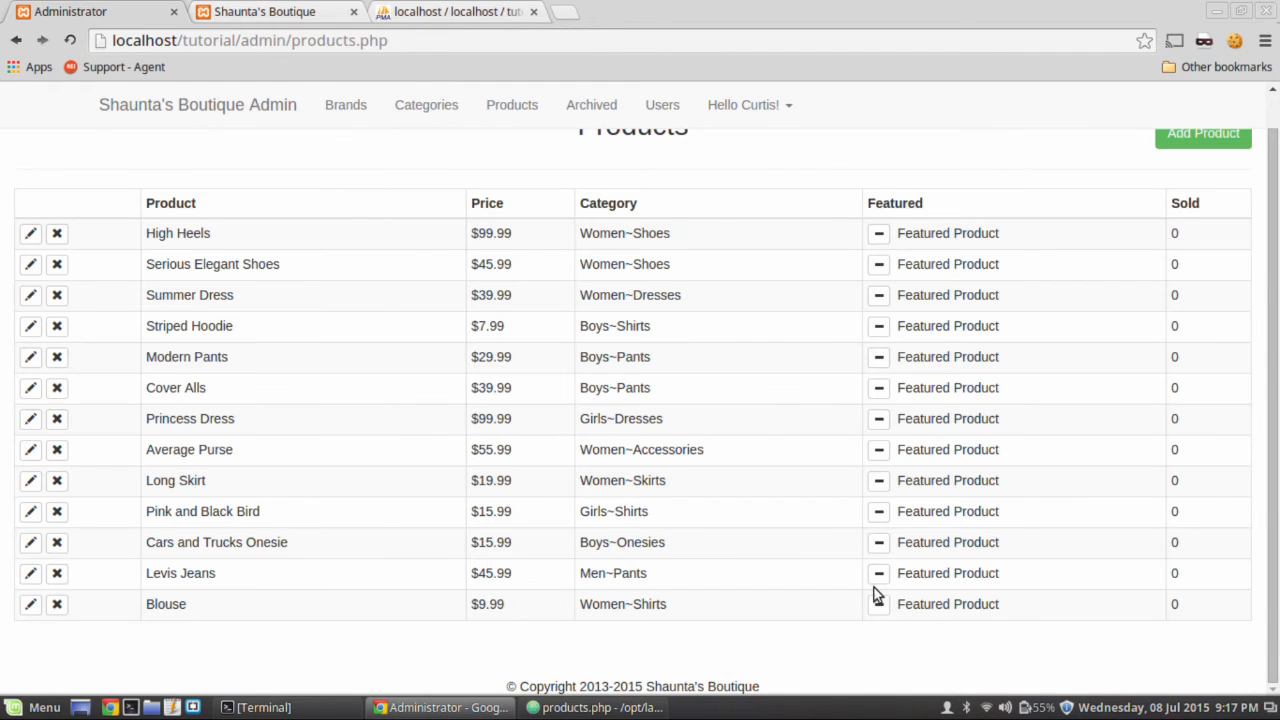
click(876, 572)
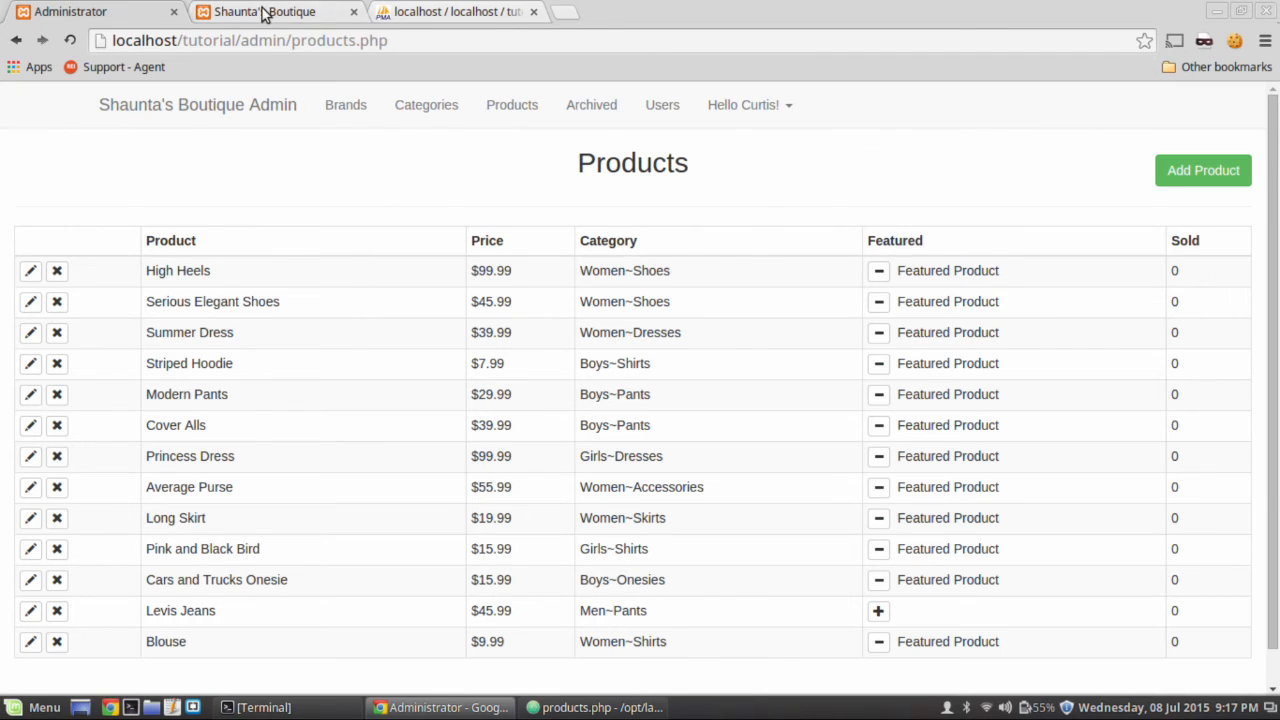
Check the storefront's Men Pants page and High Heels details, then return to Atom.
click(264, 12)
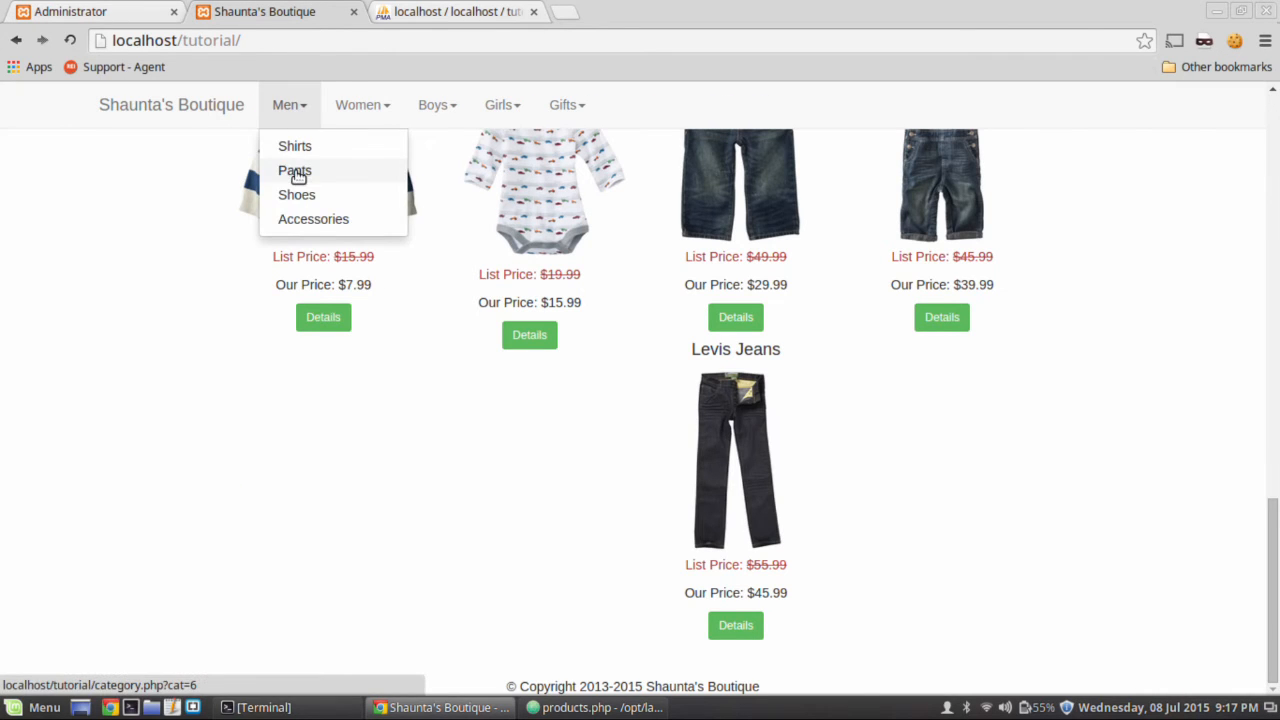
click(294, 170)
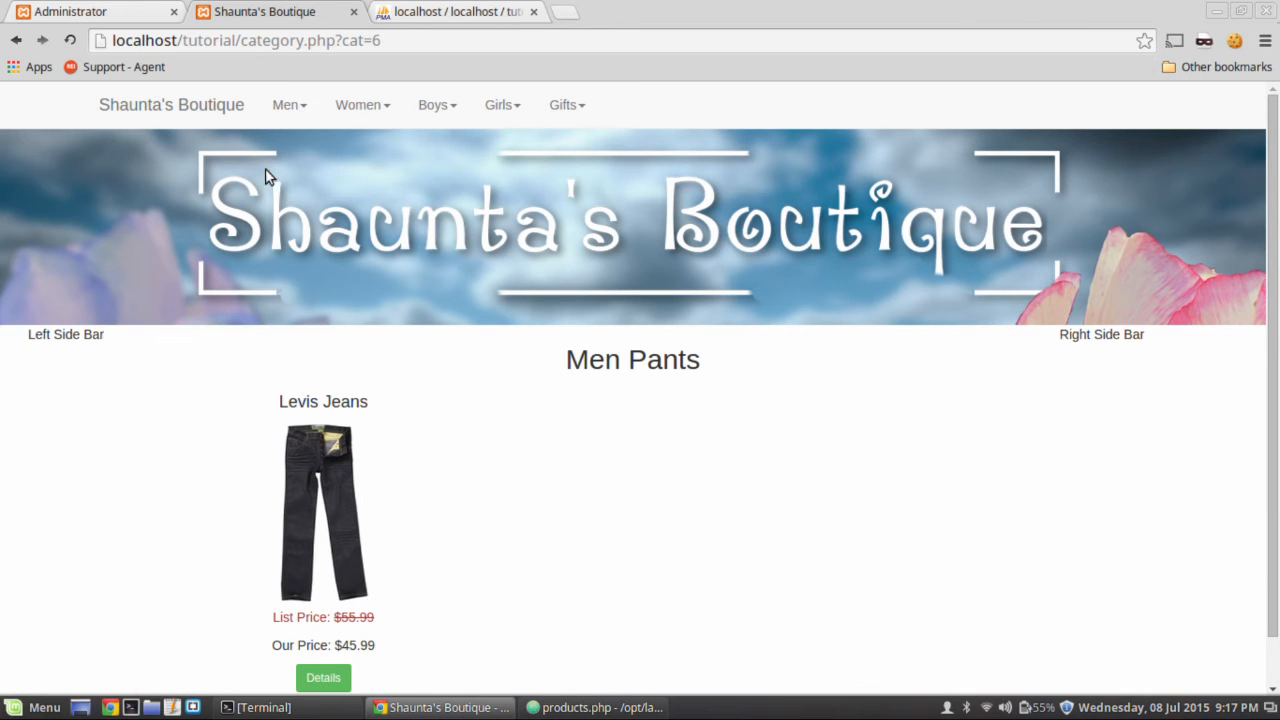
click(172, 104)
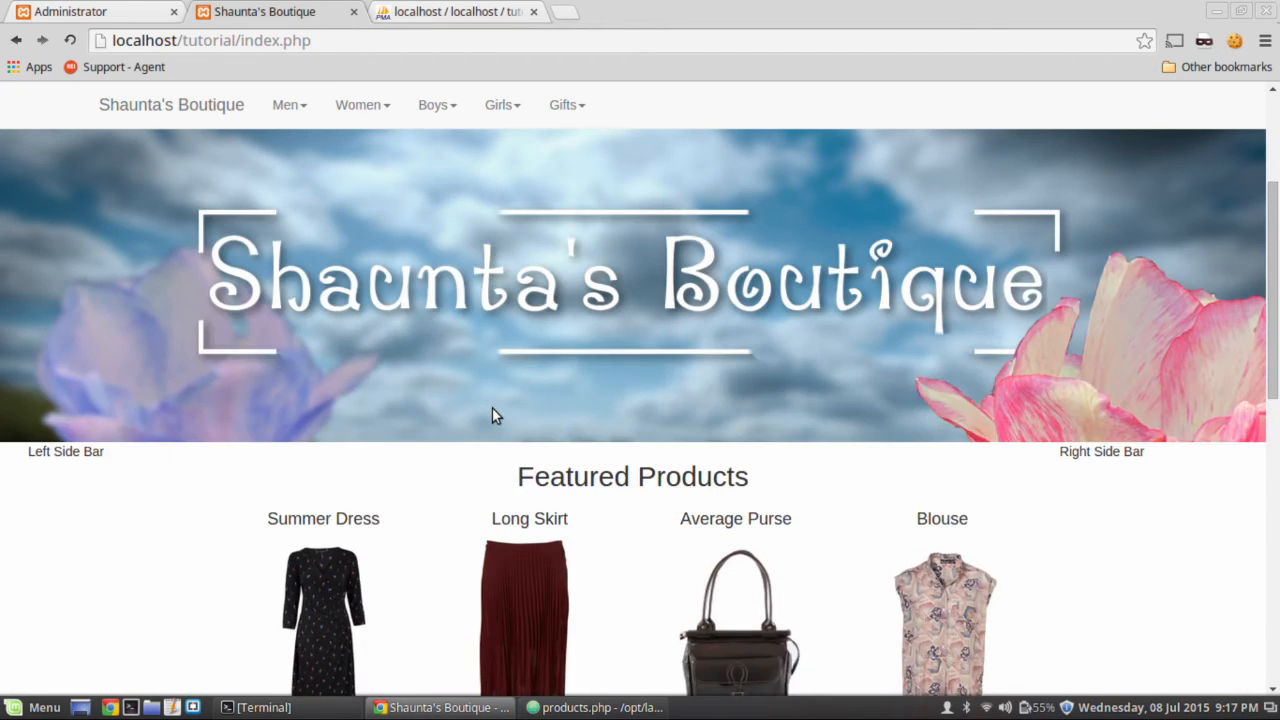
scroll(down, 3)
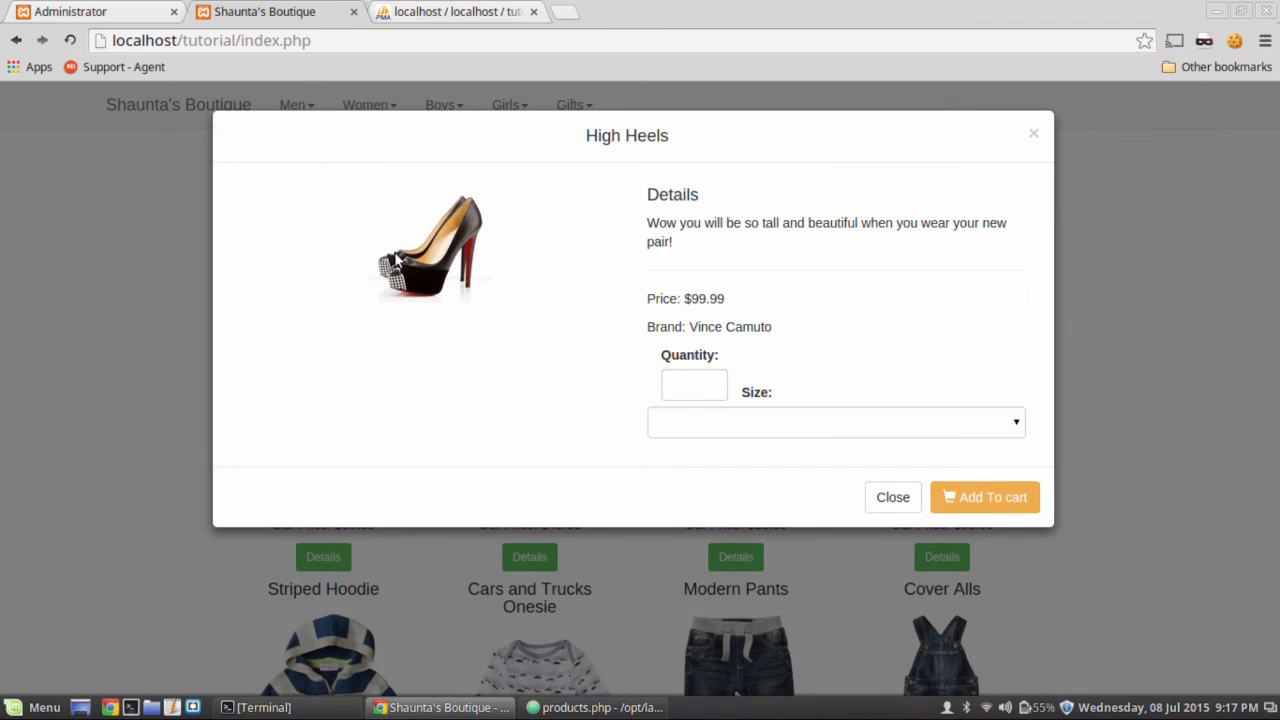
mouse_move(156, 124)
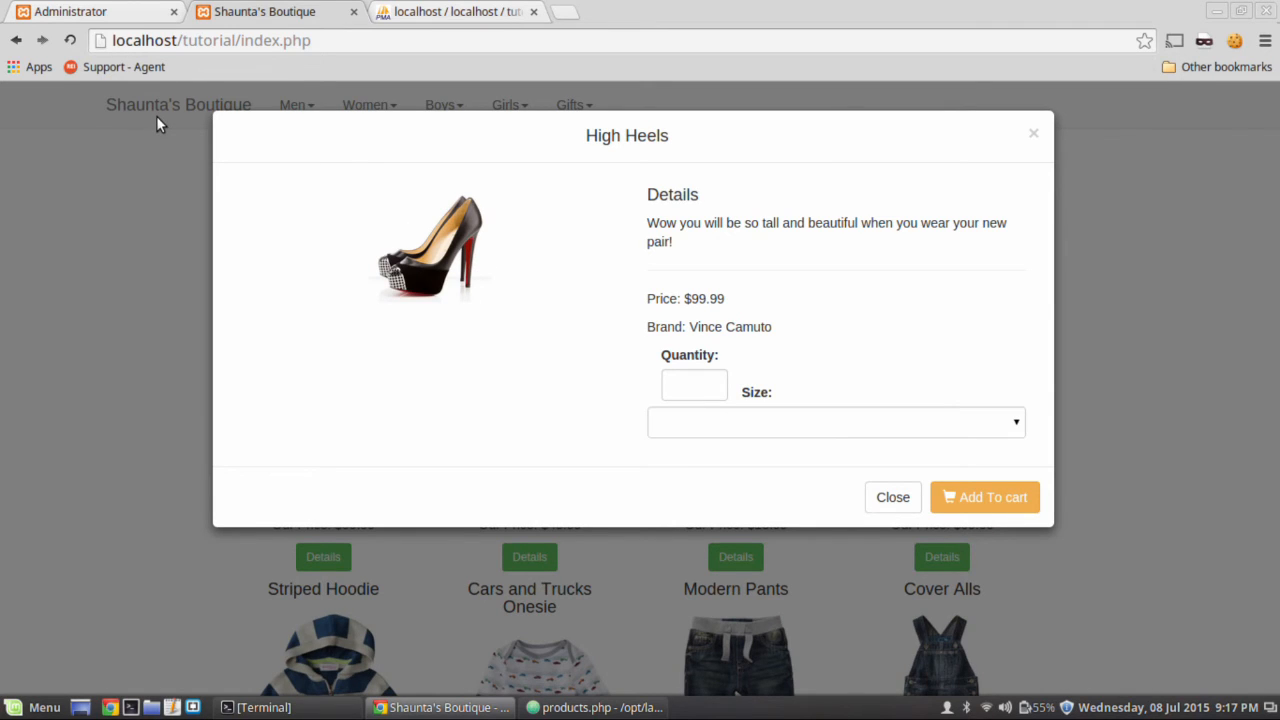
click(596, 708)
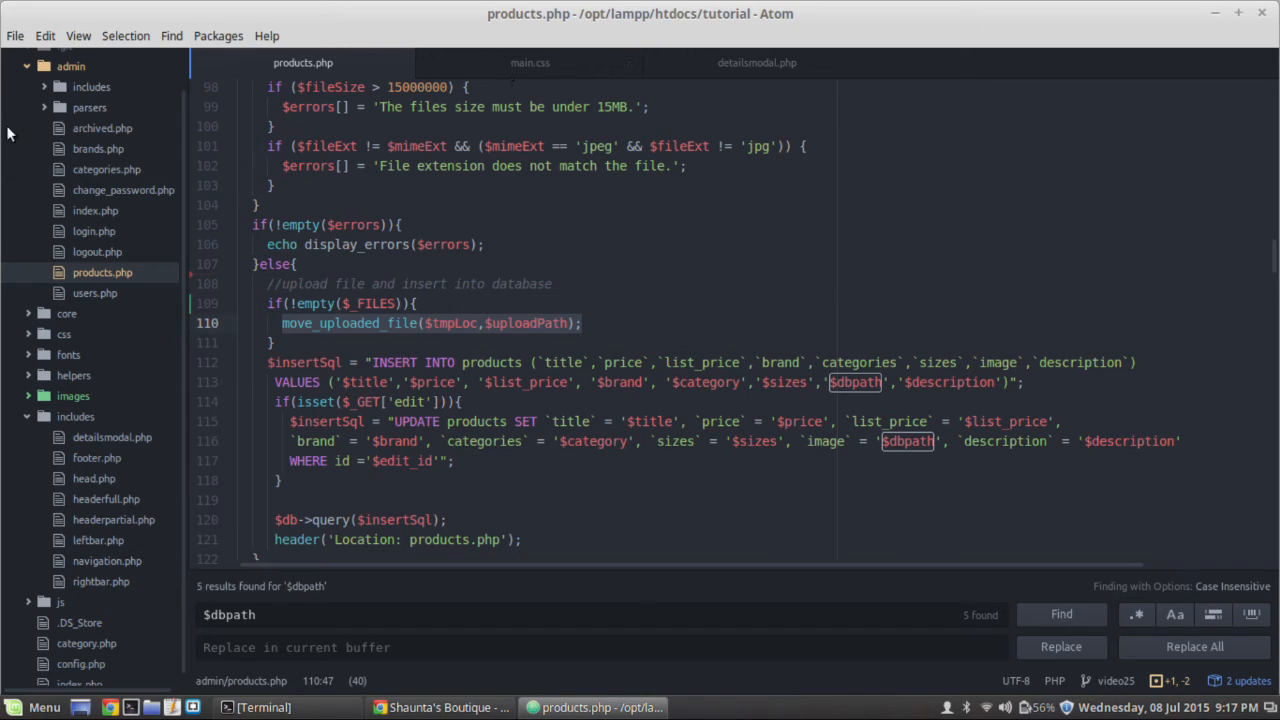
Expand the css folder and look through main.css.
click(66, 312)
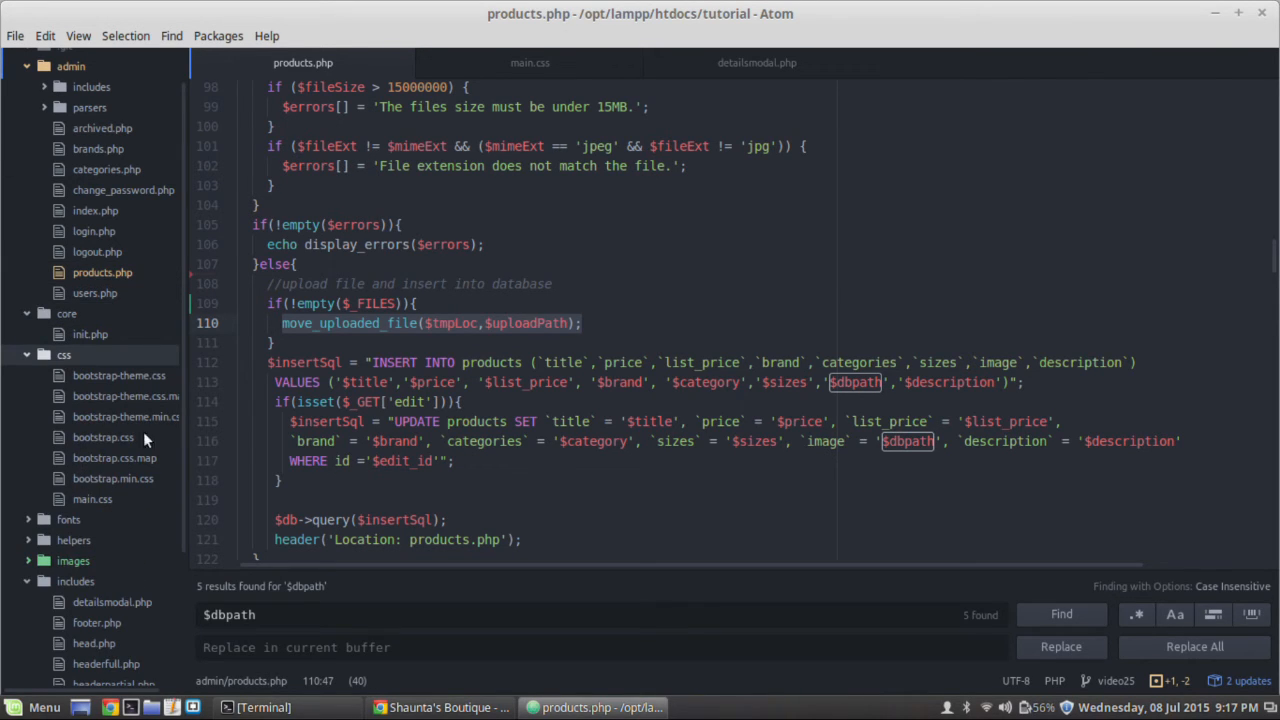
click(530, 62)
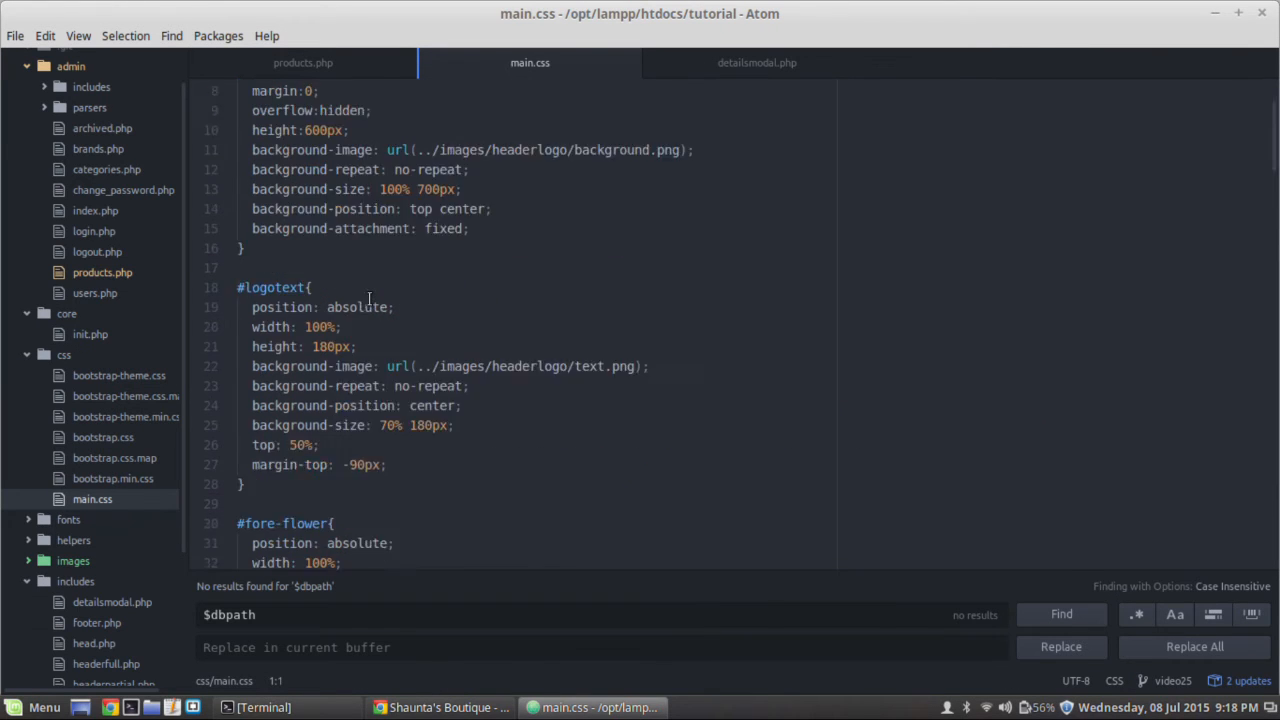
scroll(down, 3)
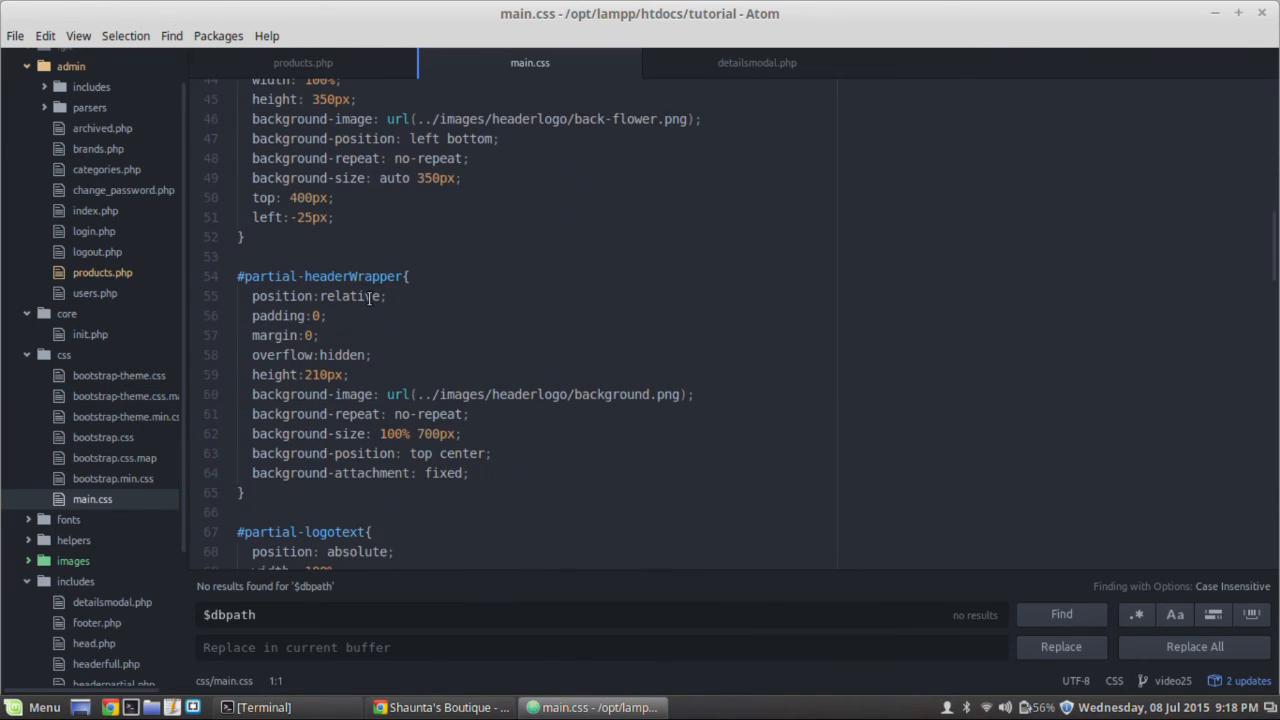
scroll(down, 3)
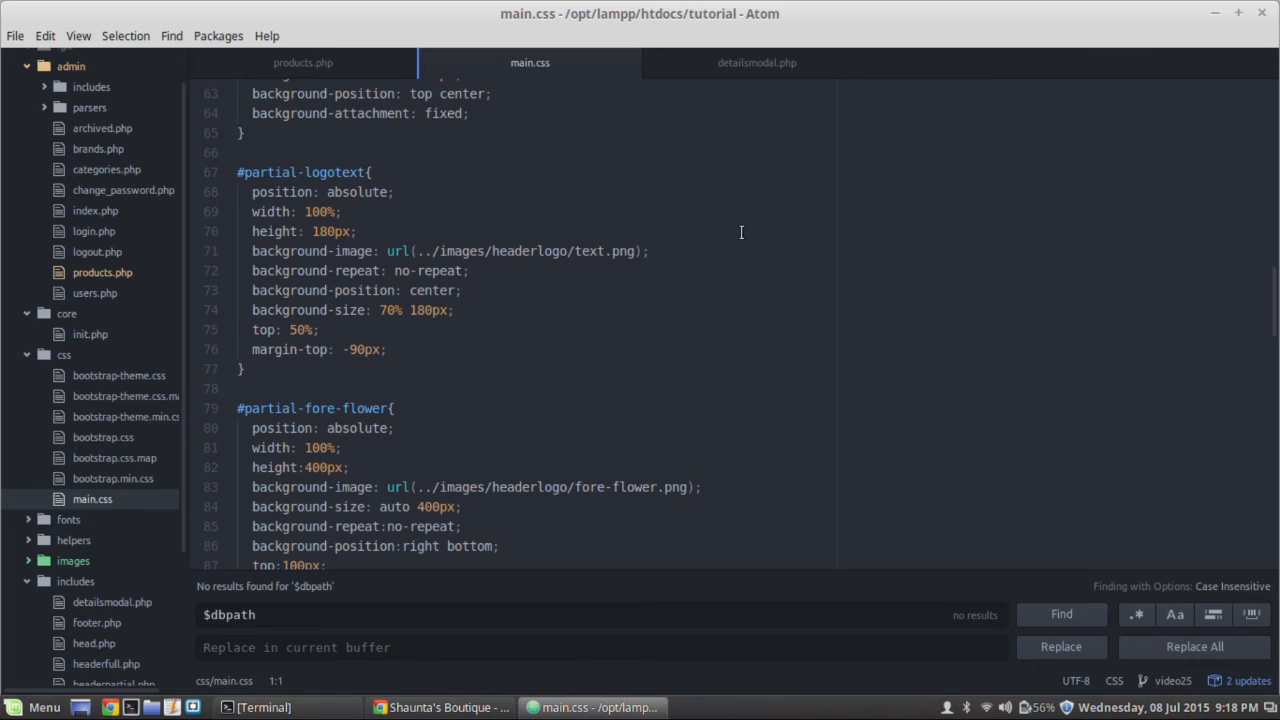
Locate the image tag's class="details img-responsive" in detailsmodal.php.
click(756, 62)
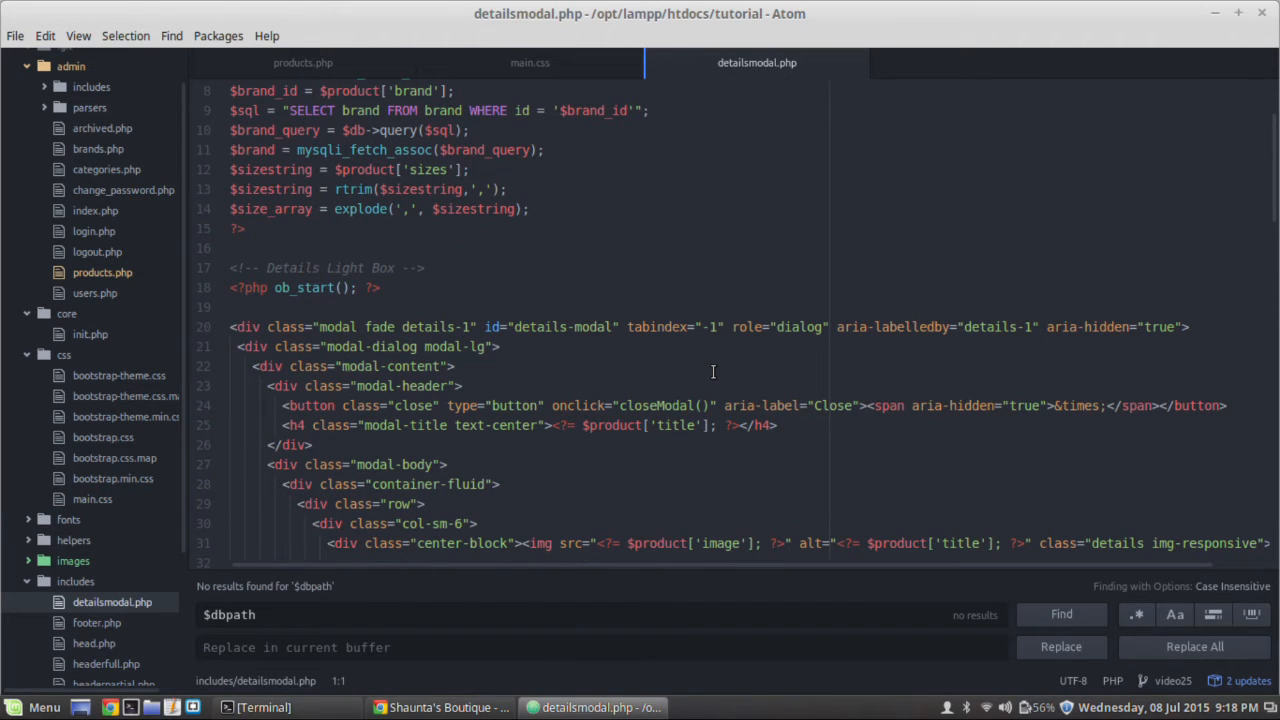
mouse_move(812, 40)
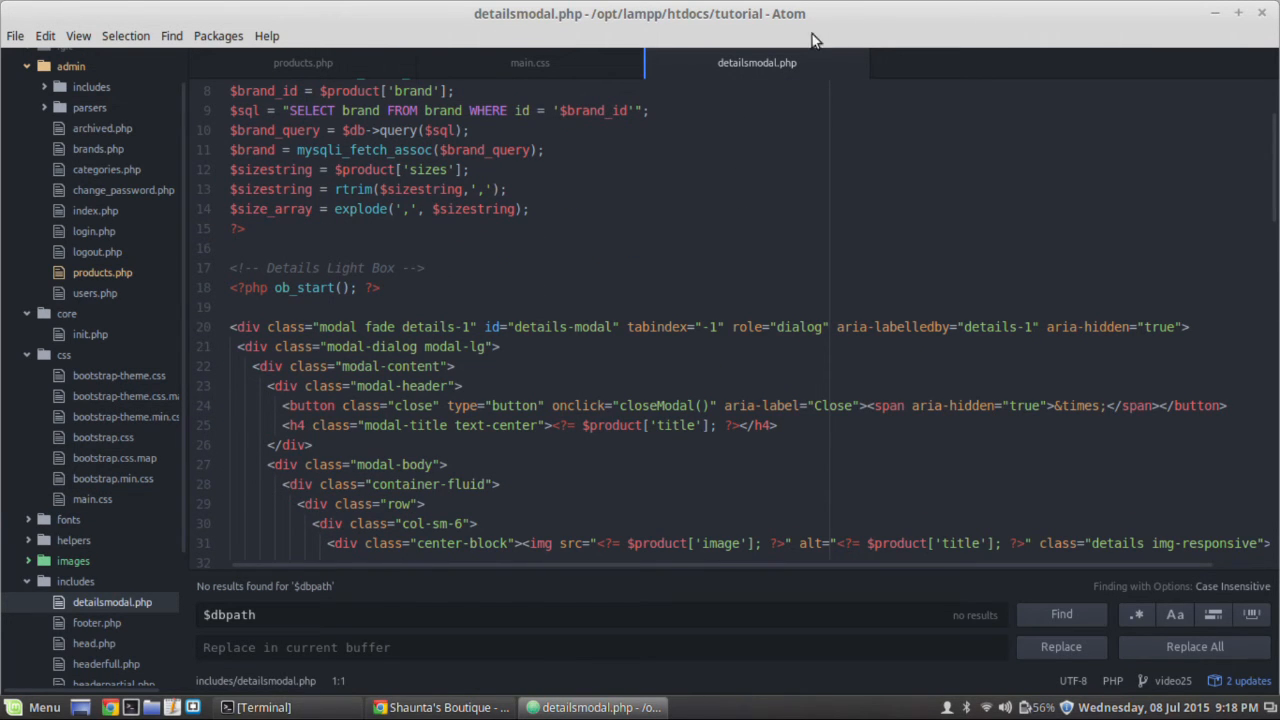
scroll(down, 3)
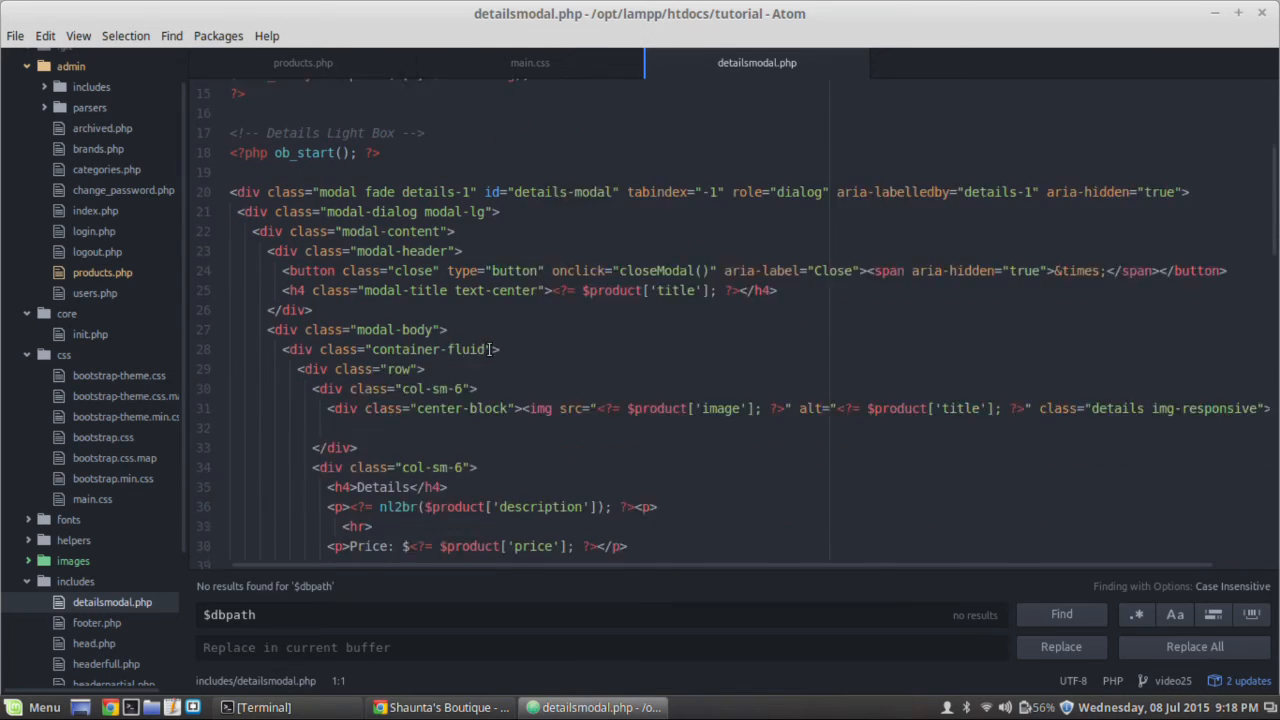
scroll(down, 3)
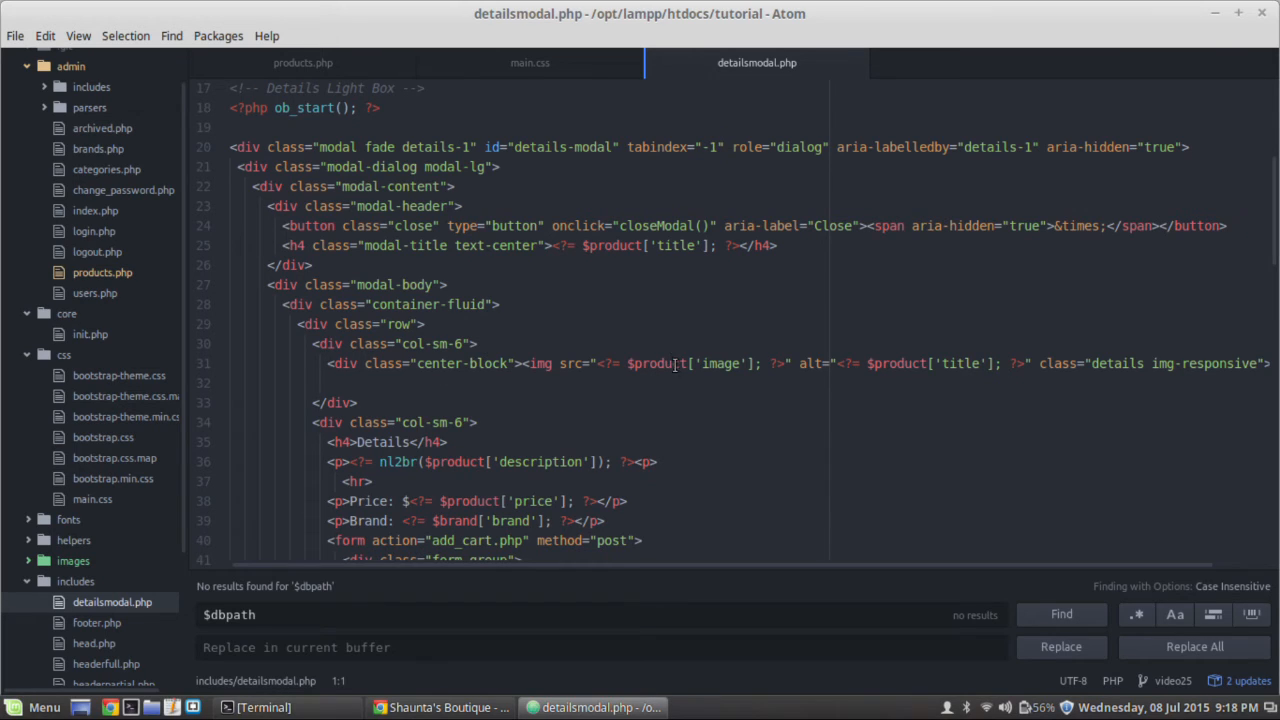
mouse_move(480, 364)
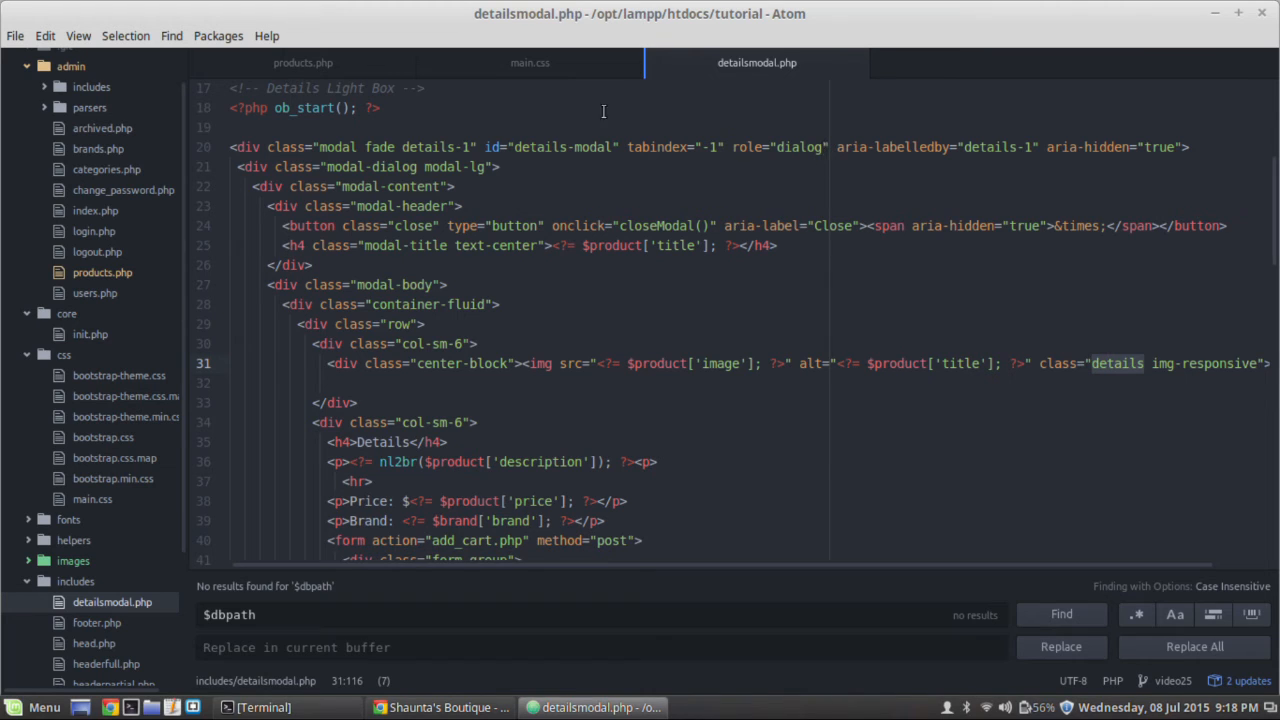
Change the img.details width in main.css from 33% to 90% and return to the storefront to test.
click(530, 62)
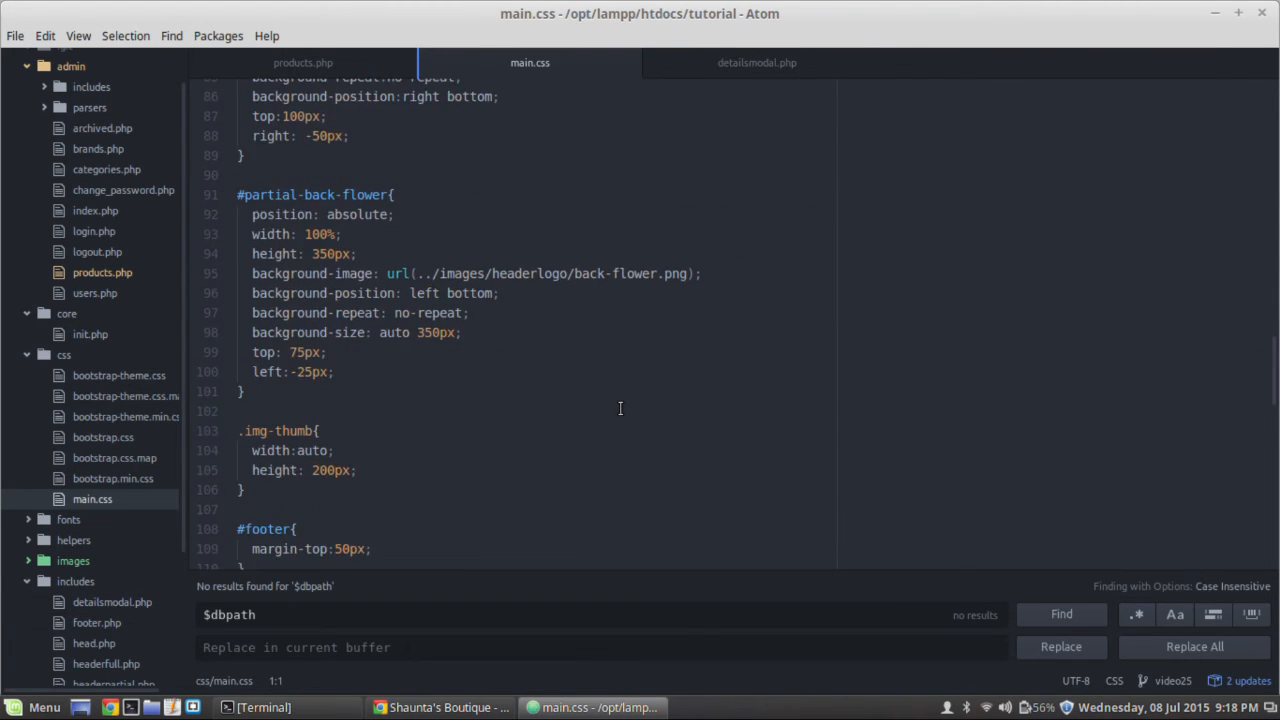
scroll(down, 3)
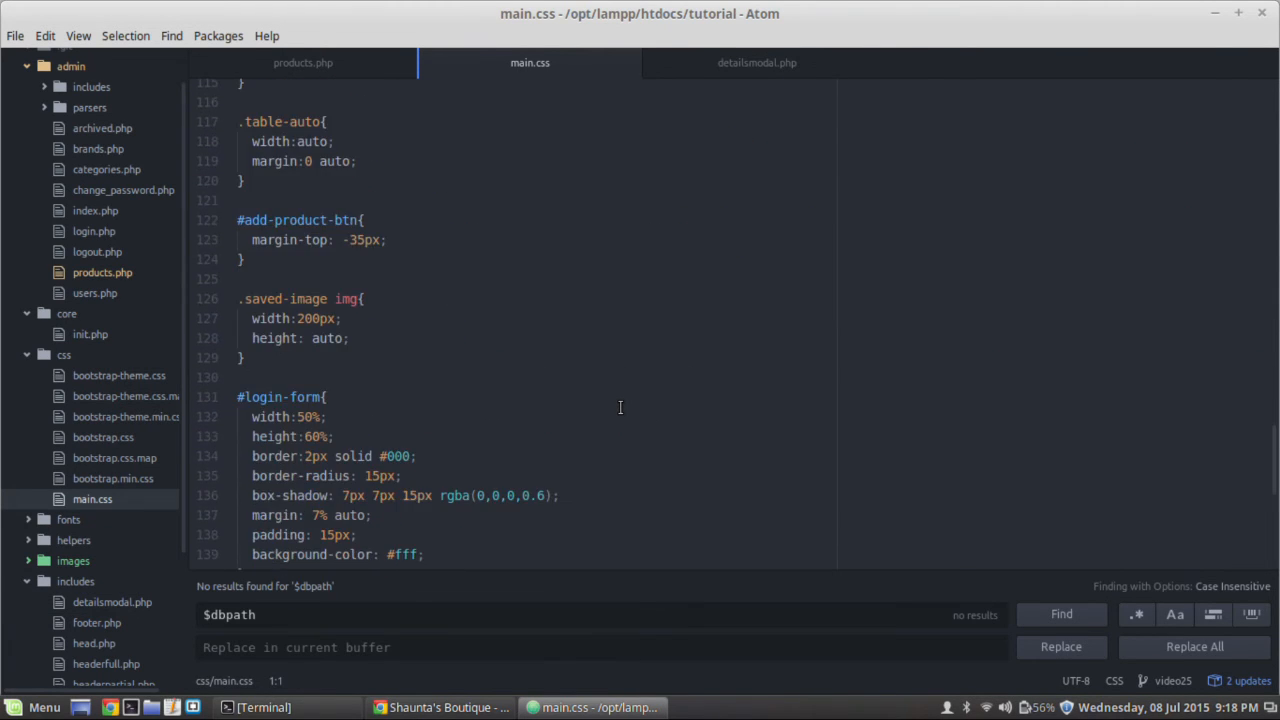
scroll(up, 3)
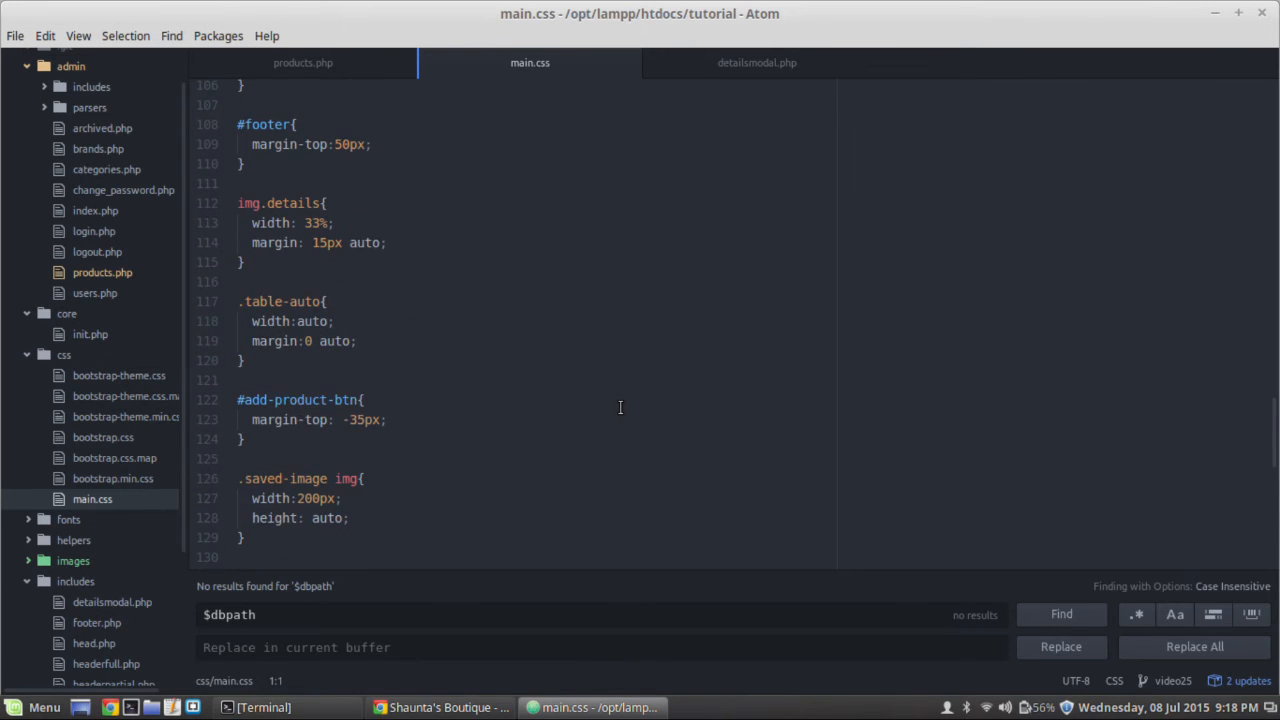
scroll(up, 3)
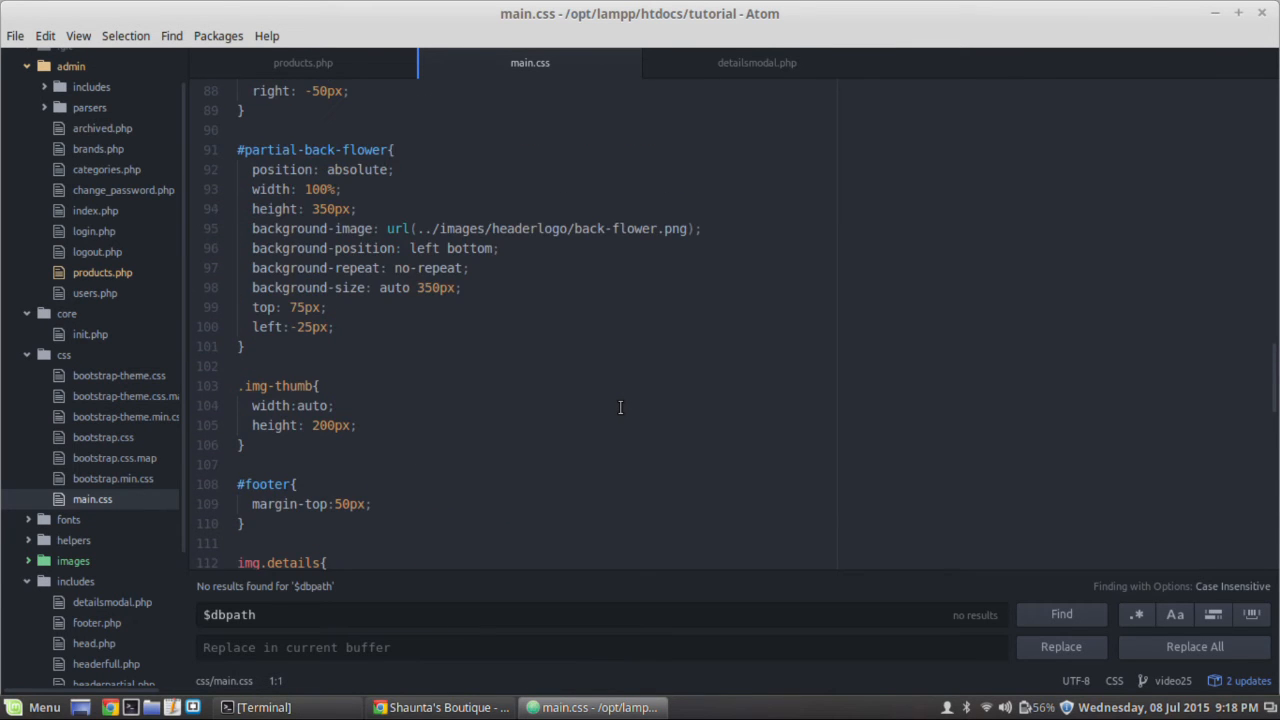
scroll(up, 3)
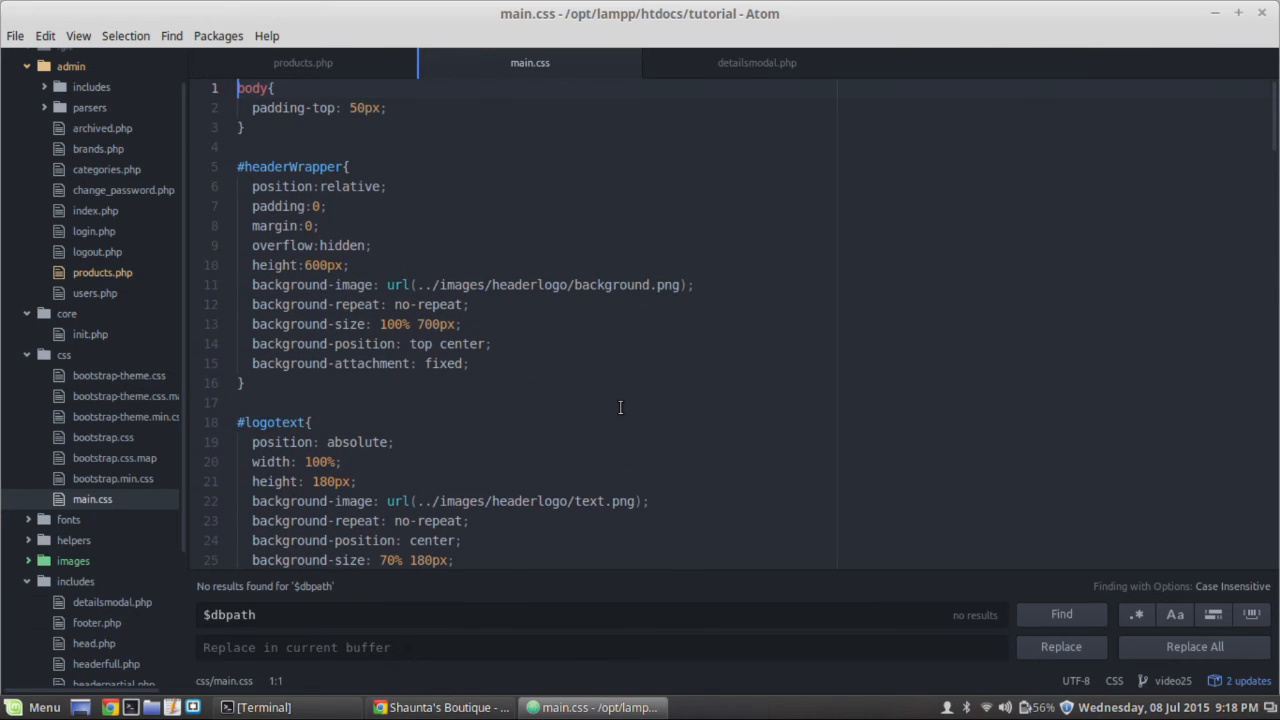
scroll(down, 3)
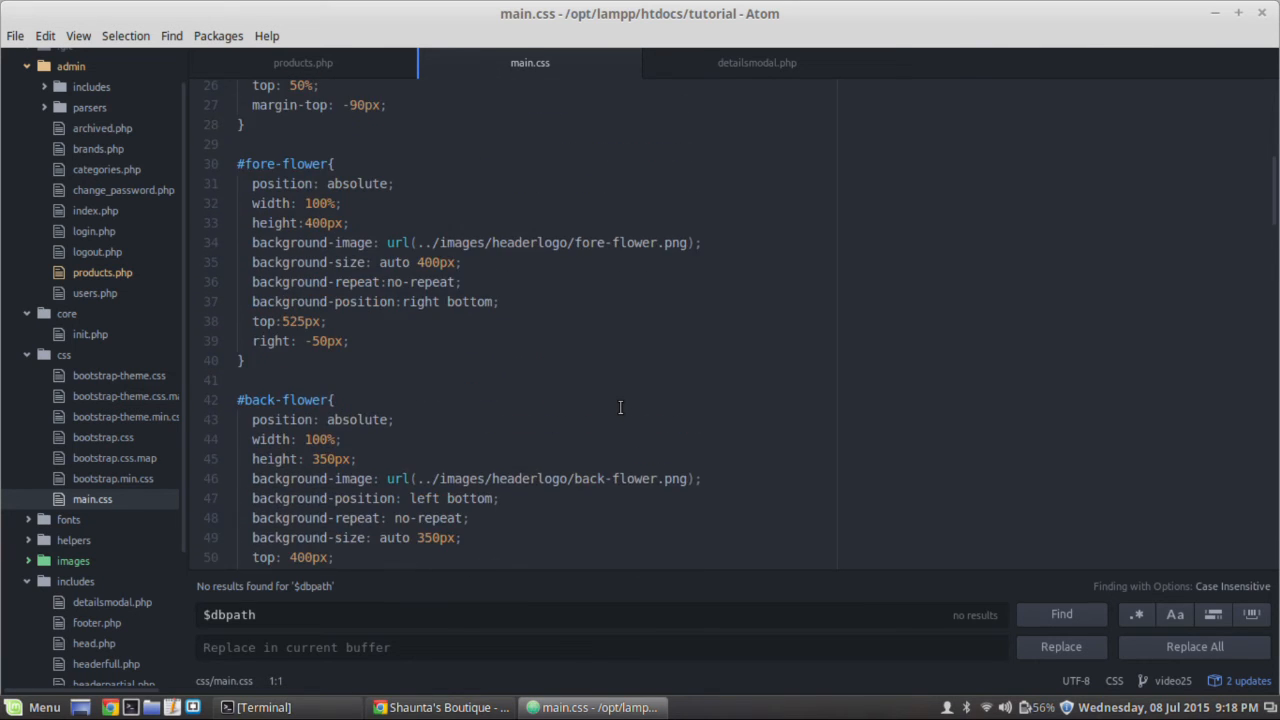
scroll(down, 3)
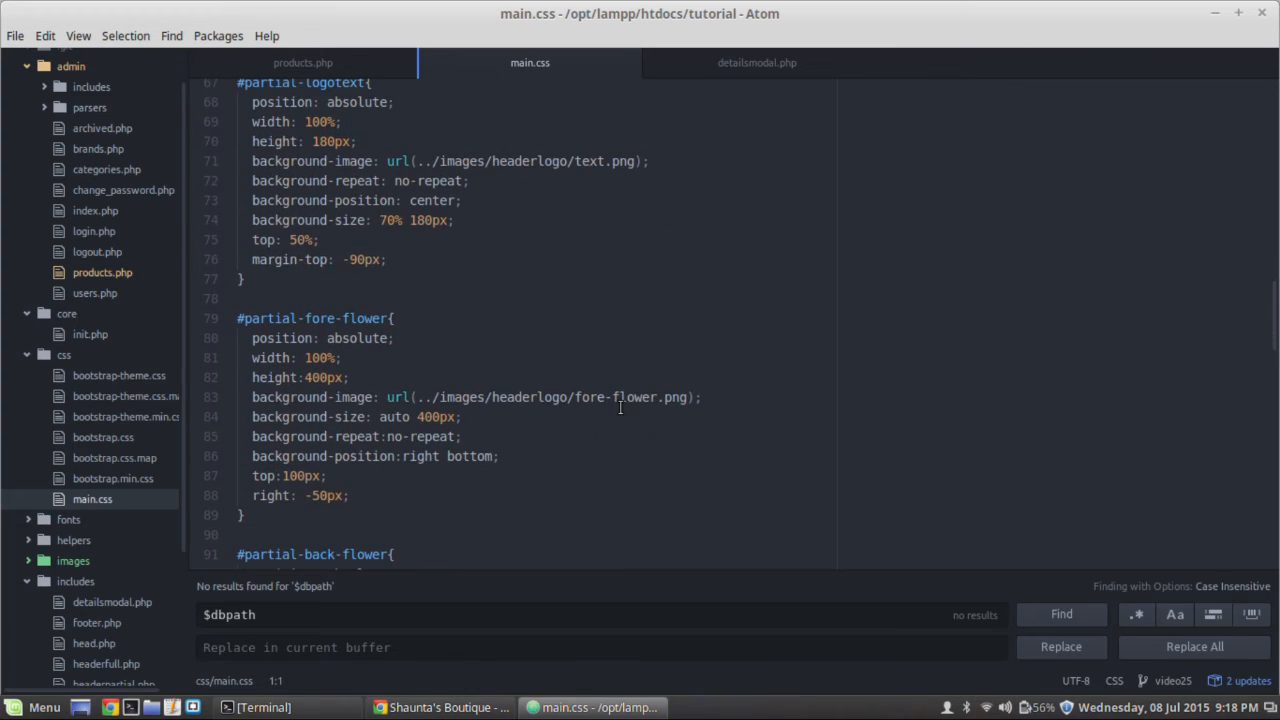
scroll(down, 3)
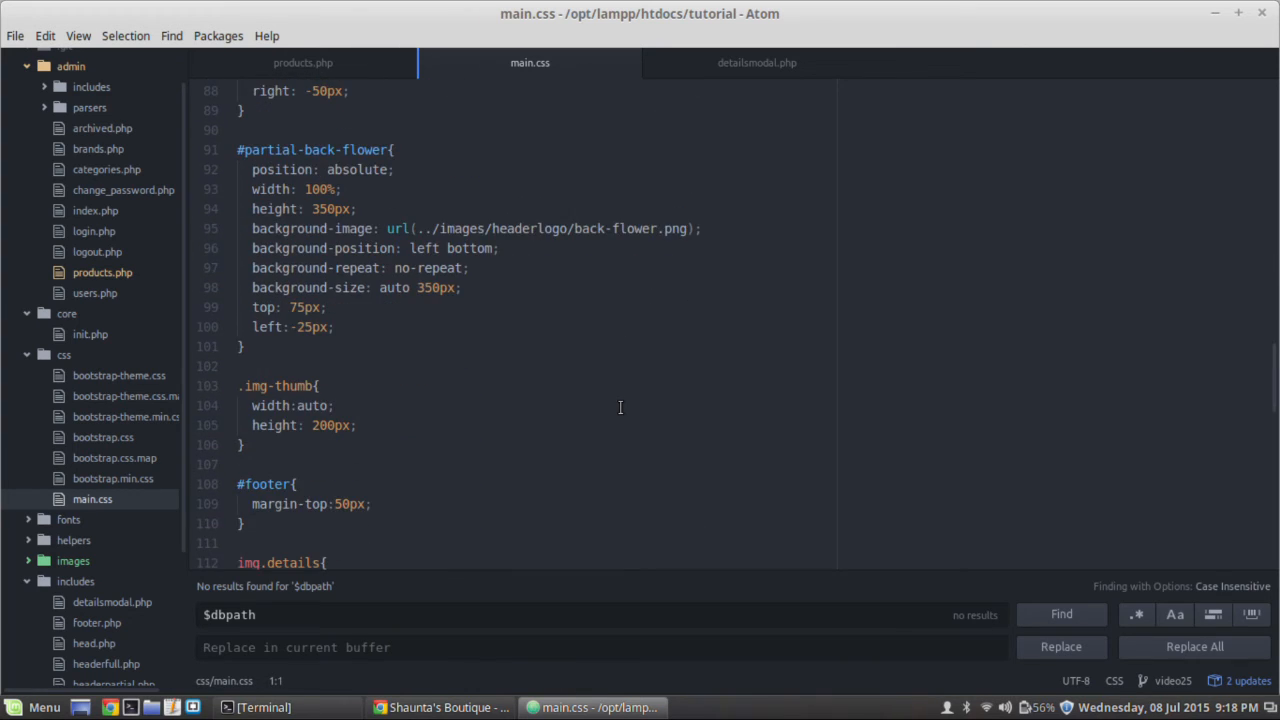
scroll(down, 3)
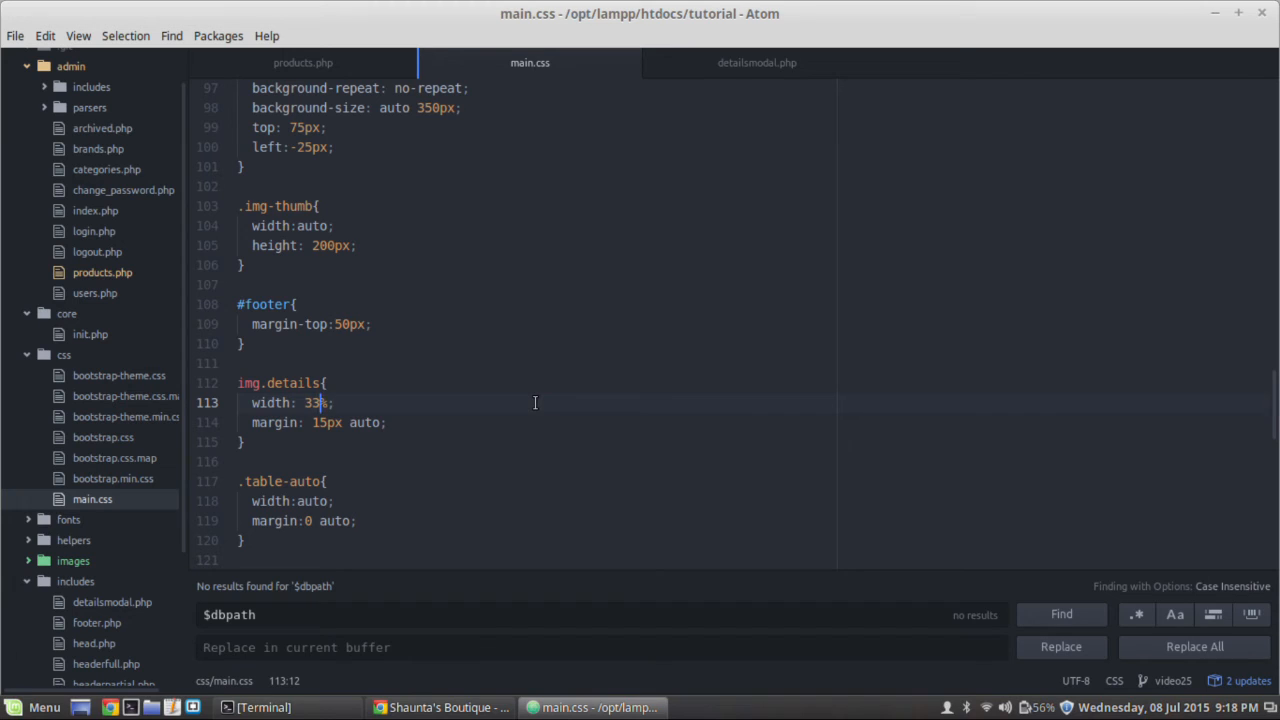
text(90)
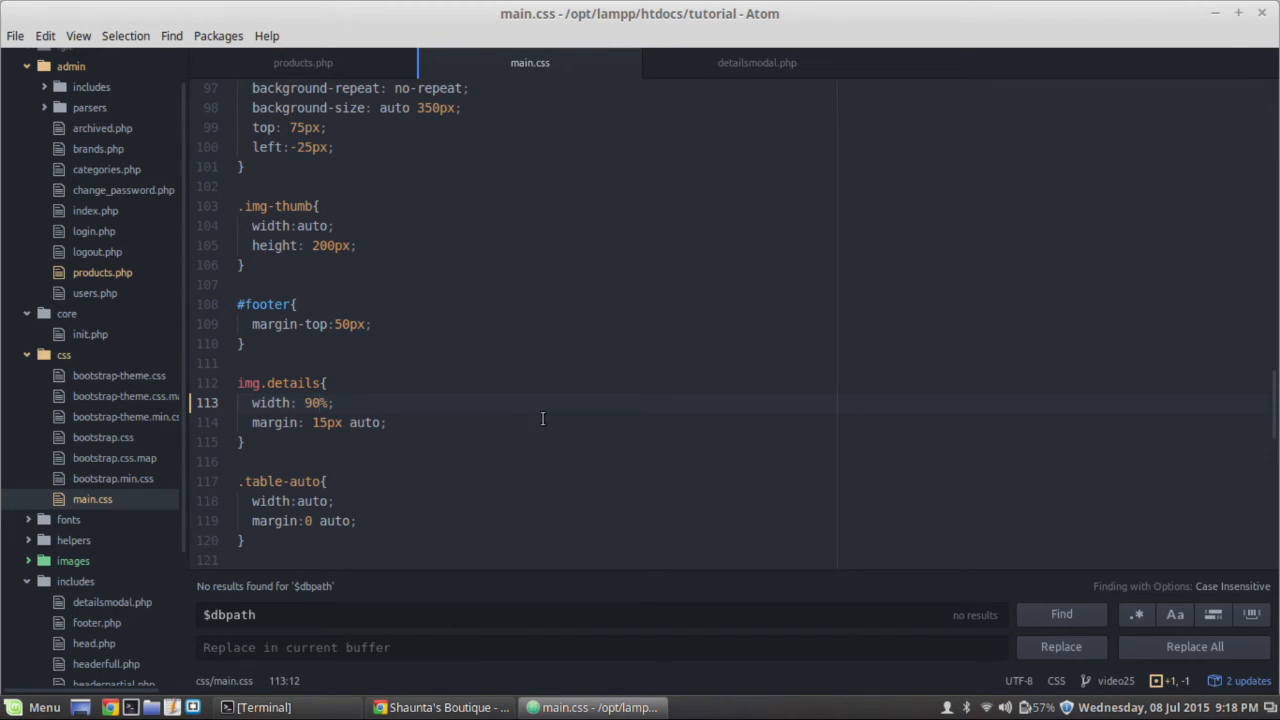
click(438, 708)
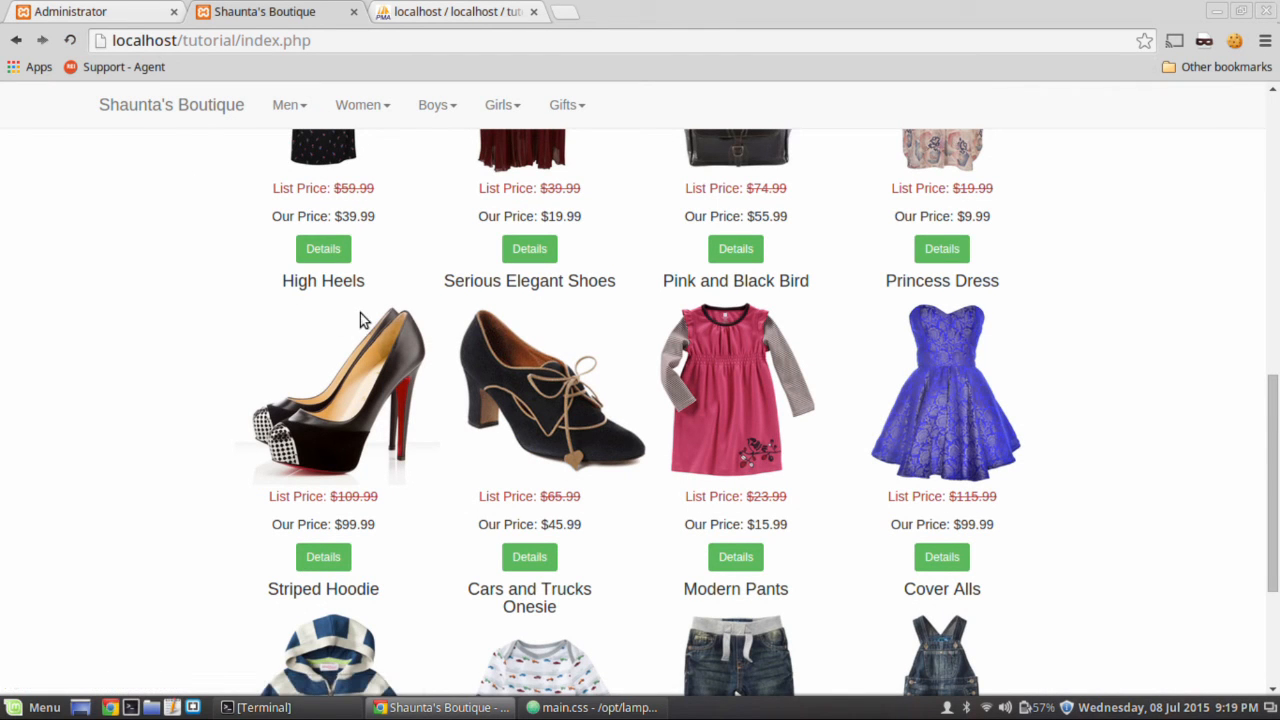
click(324, 248)
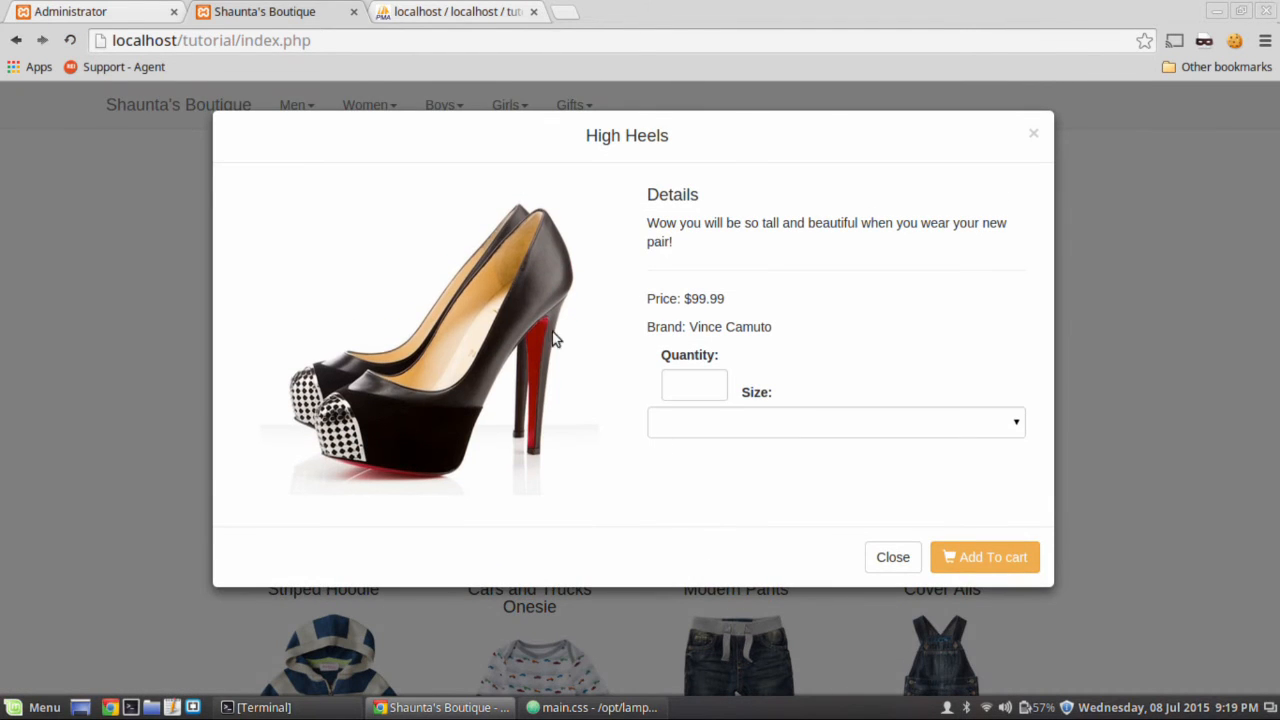
mouse_move(356, 264)
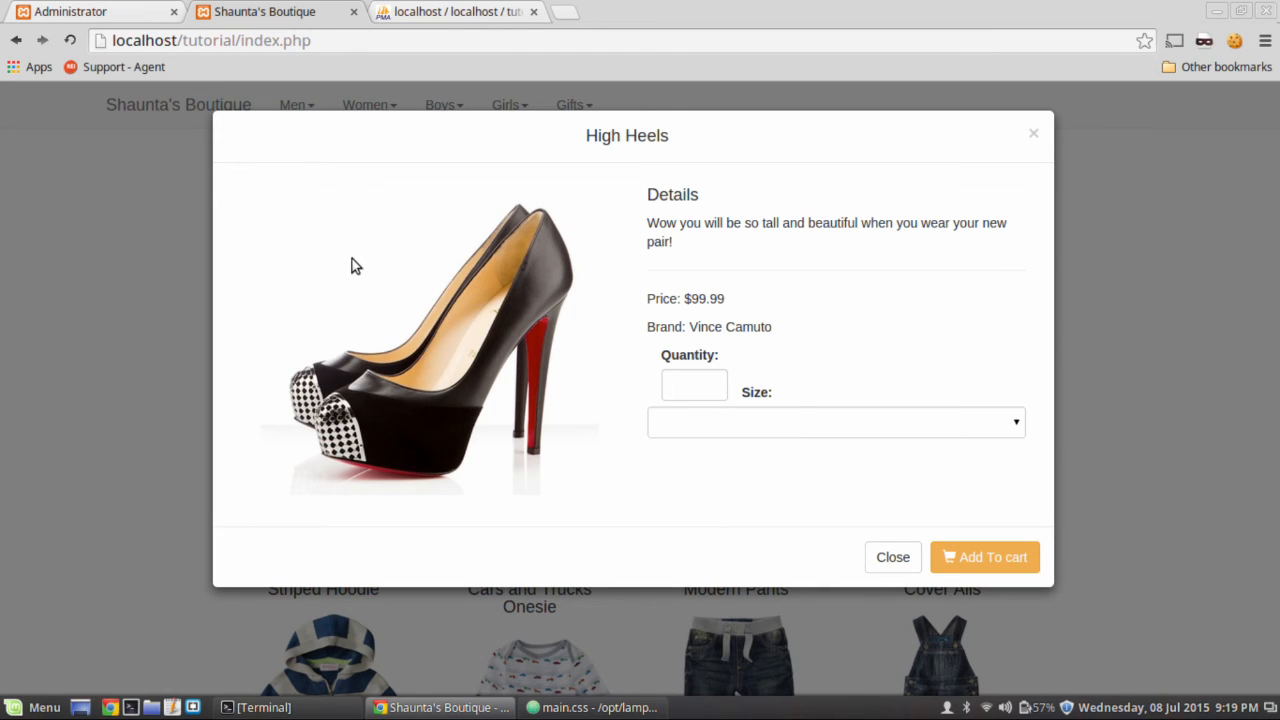
mouse_move(722, 224)
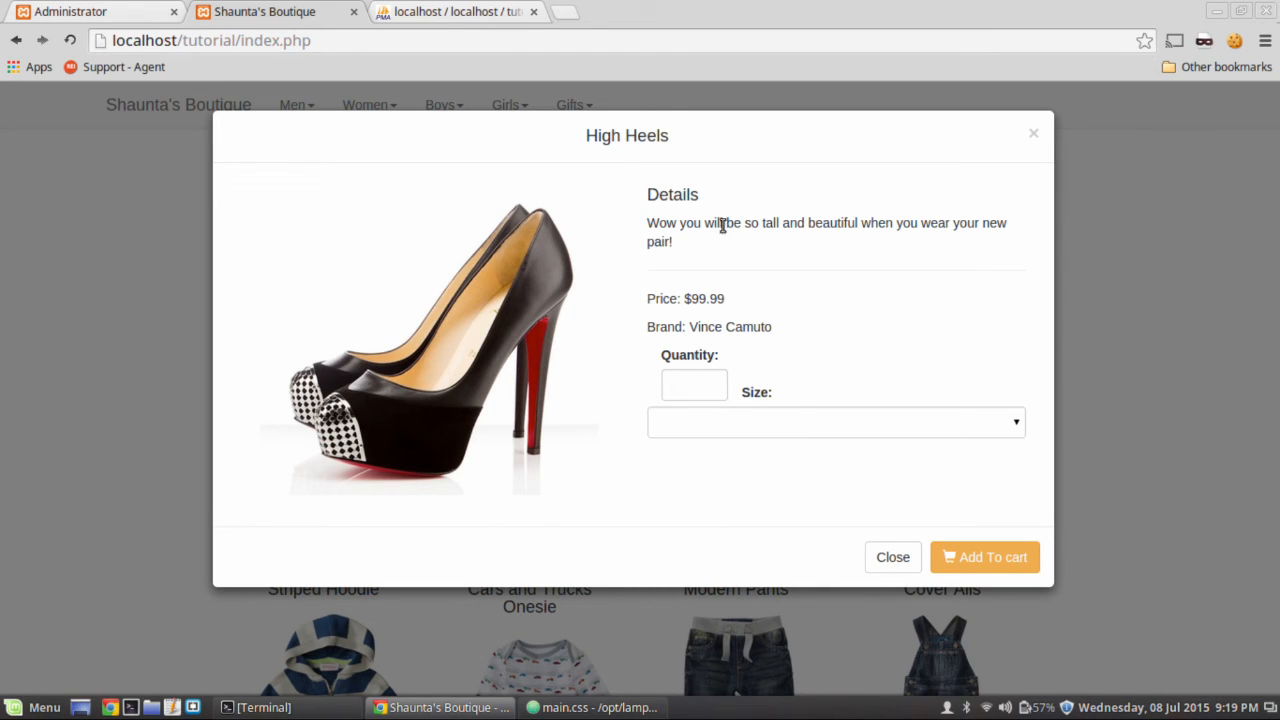
click(892, 556)
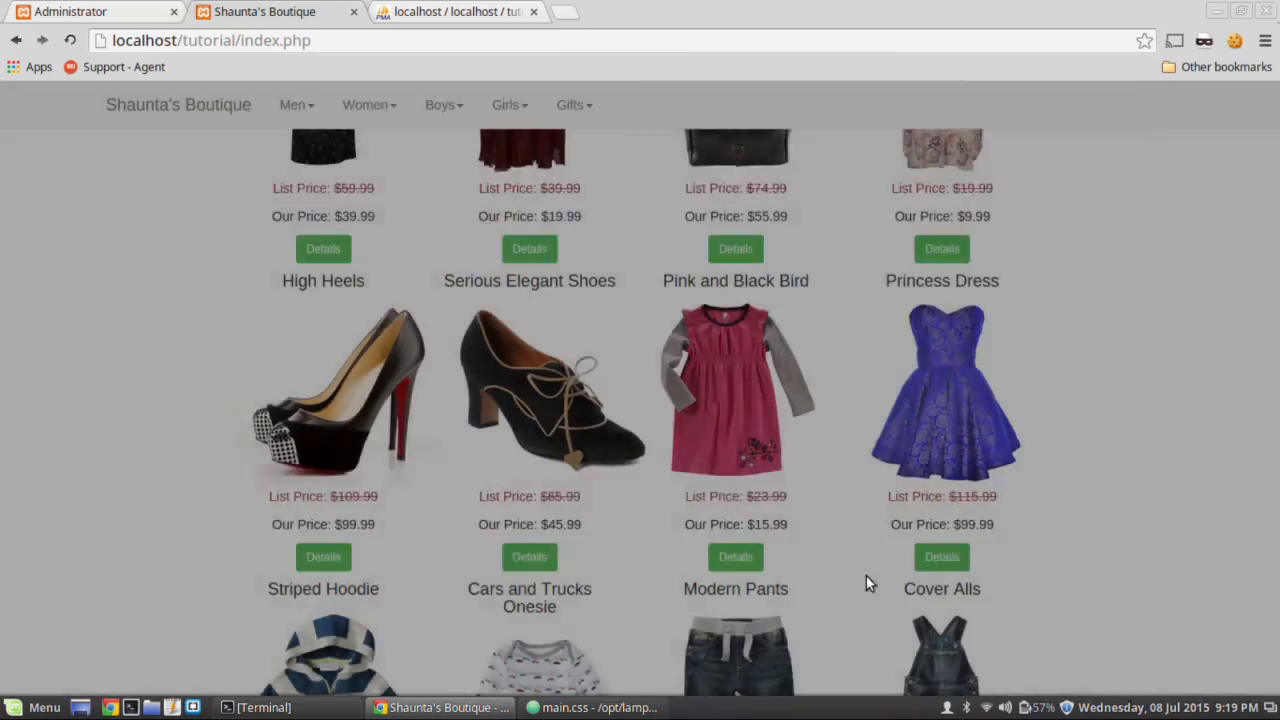
click(324, 556)
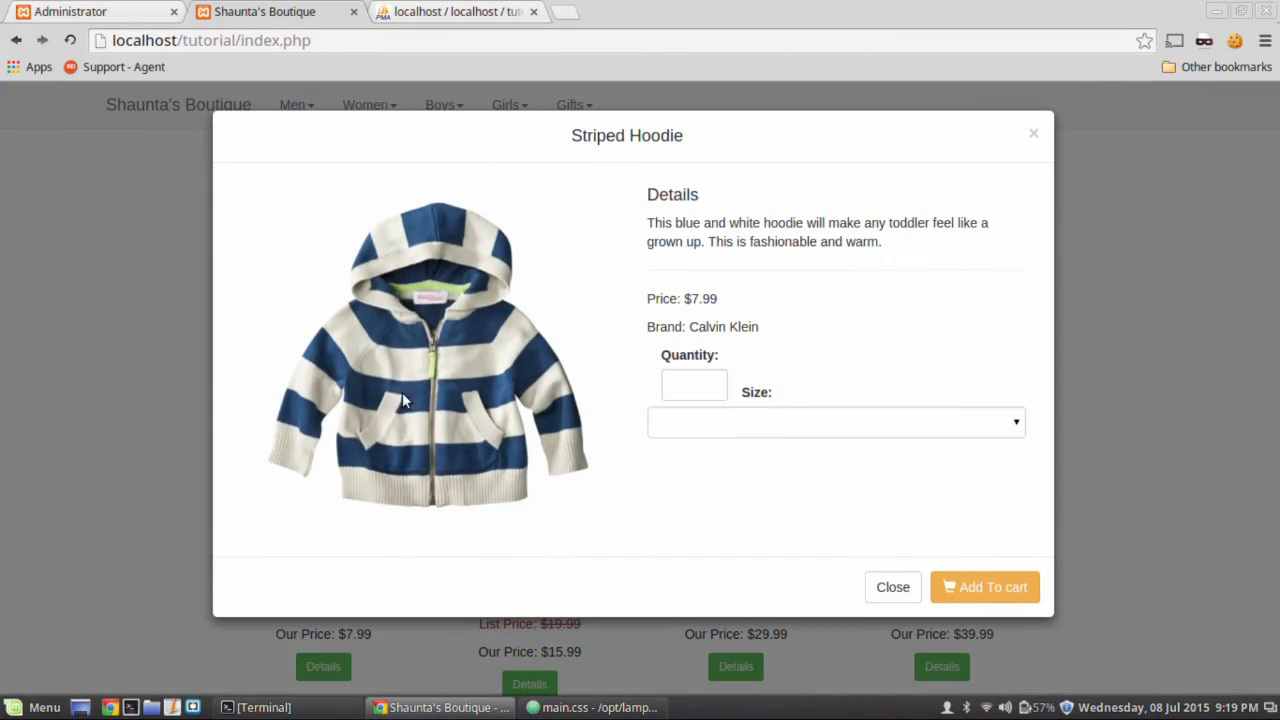
click(892, 588)
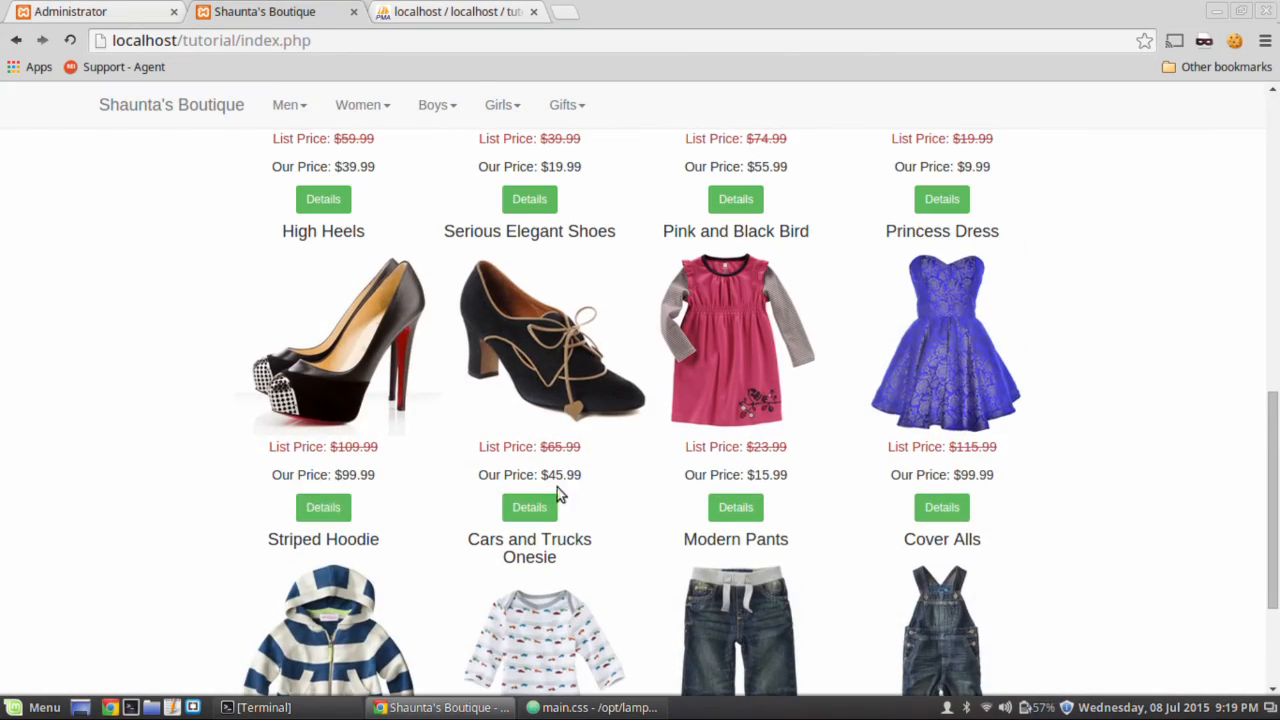
click(528, 508)
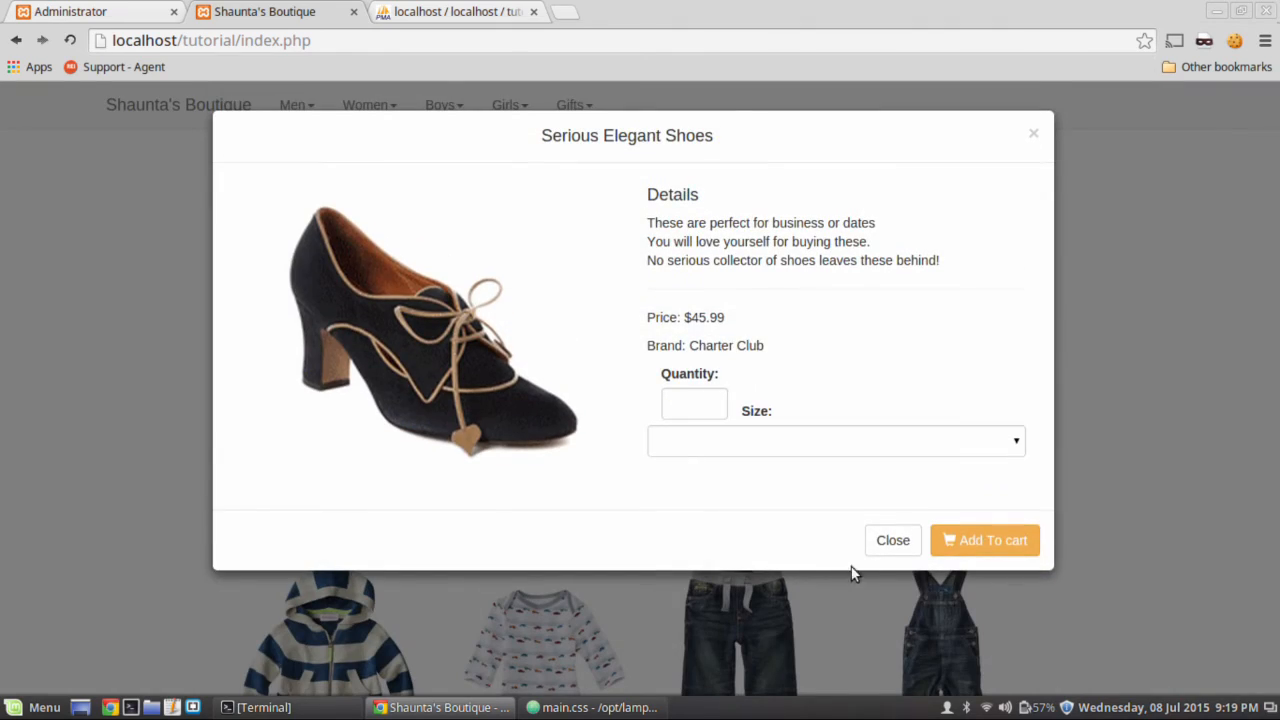
click(892, 540)
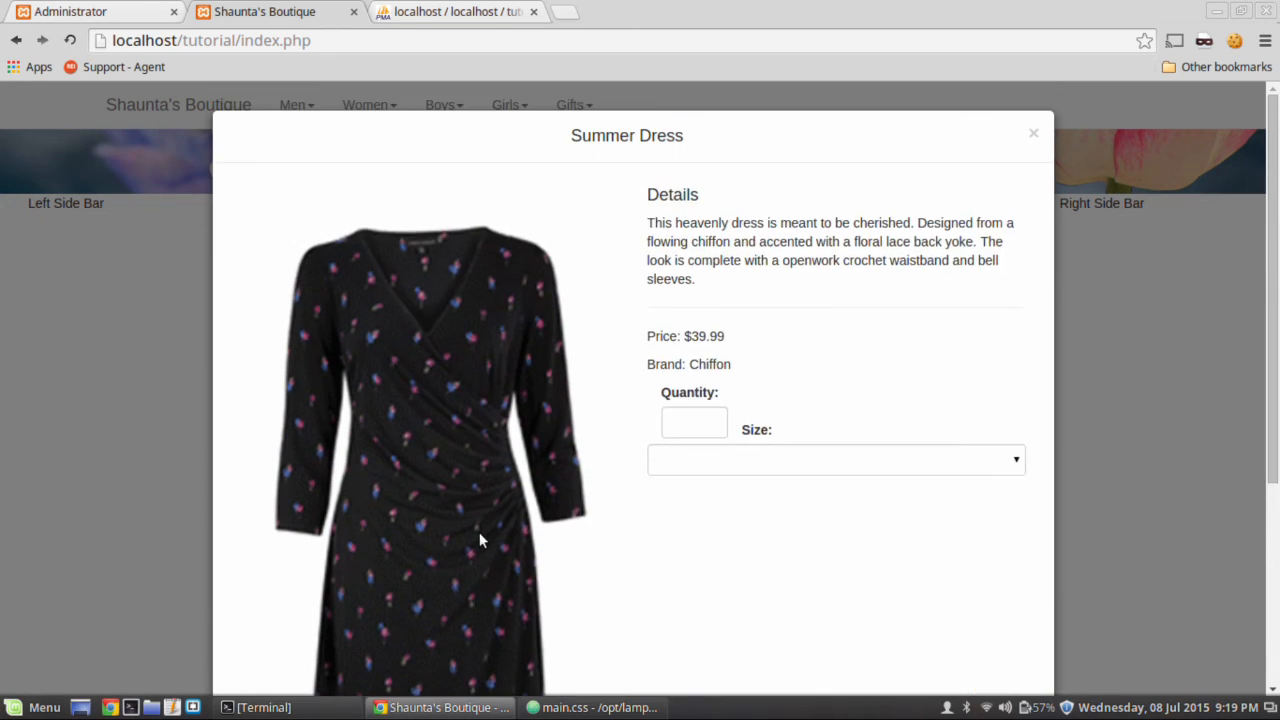
scroll(down, 3)
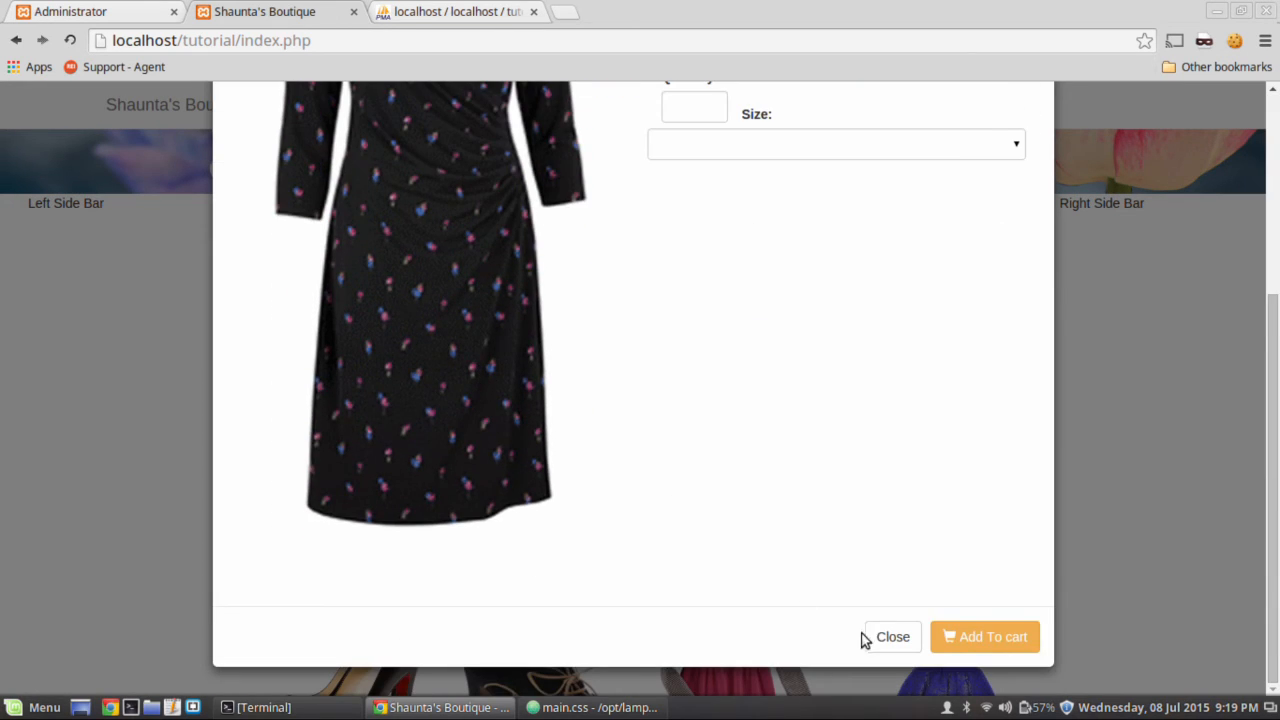
click(892, 636)
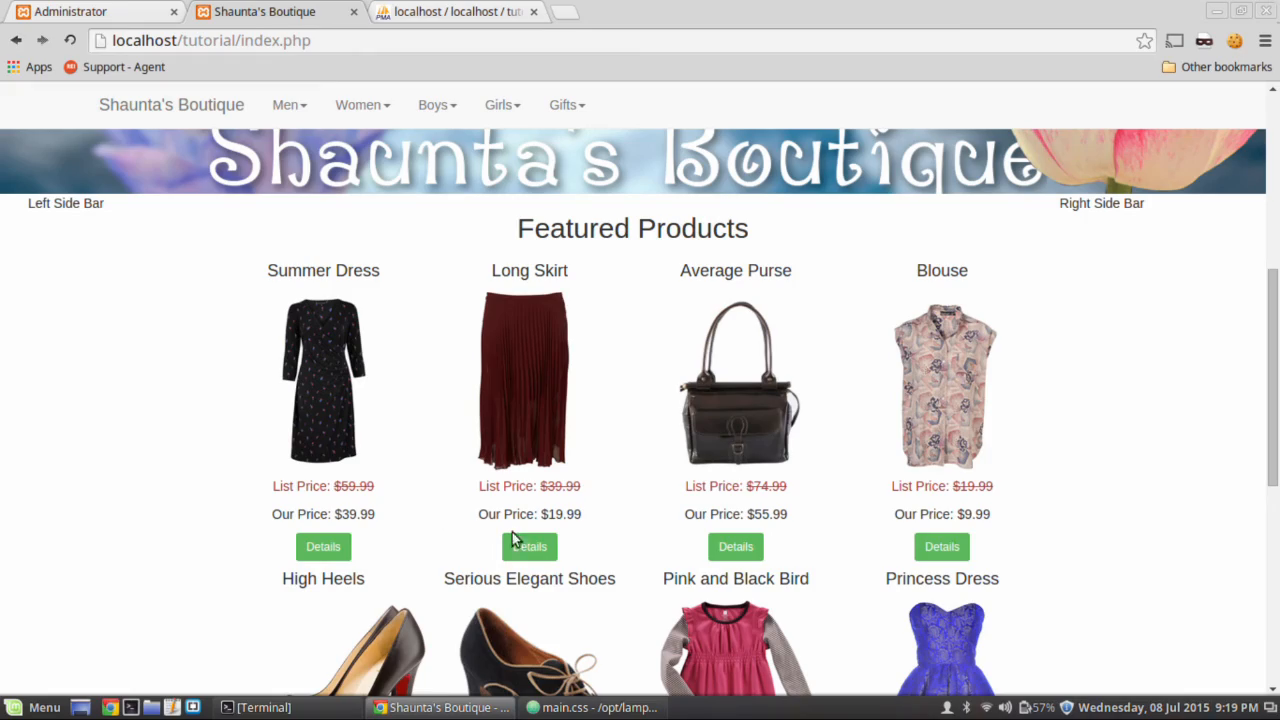
click(528, 546)
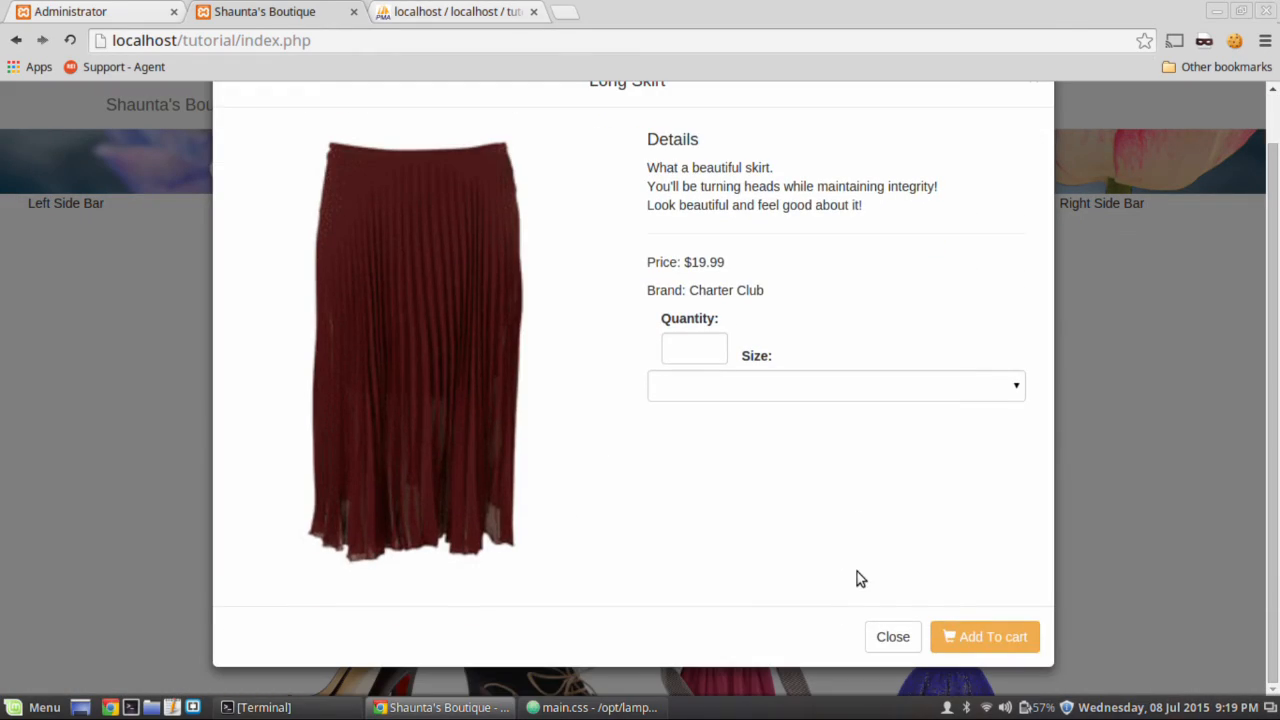
click(892, 636)
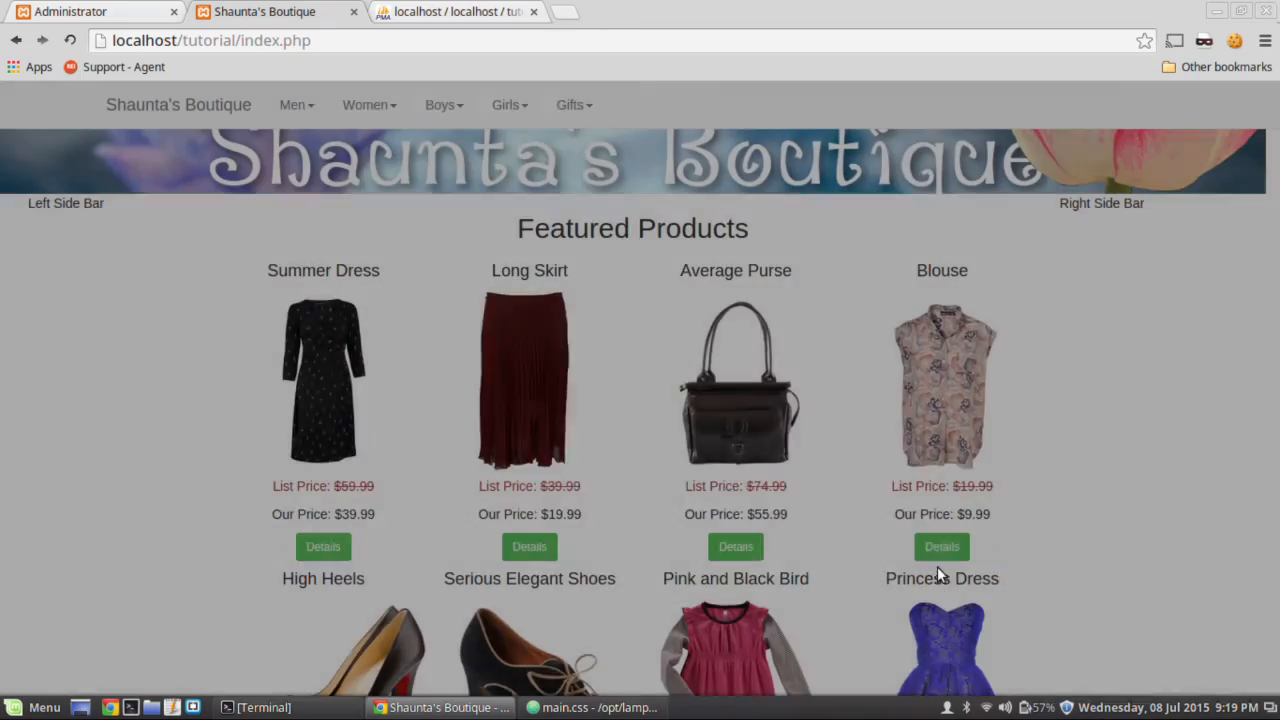
mouse_move(882, 632)
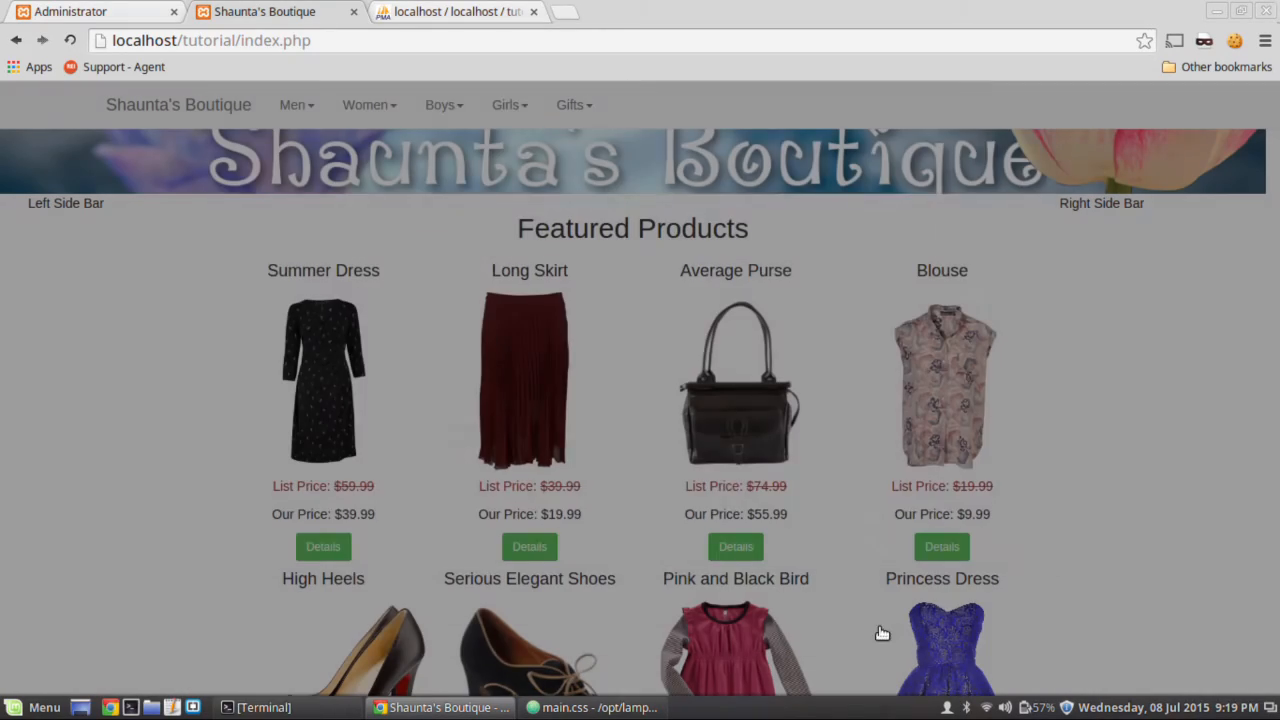
scroll(down, 3)
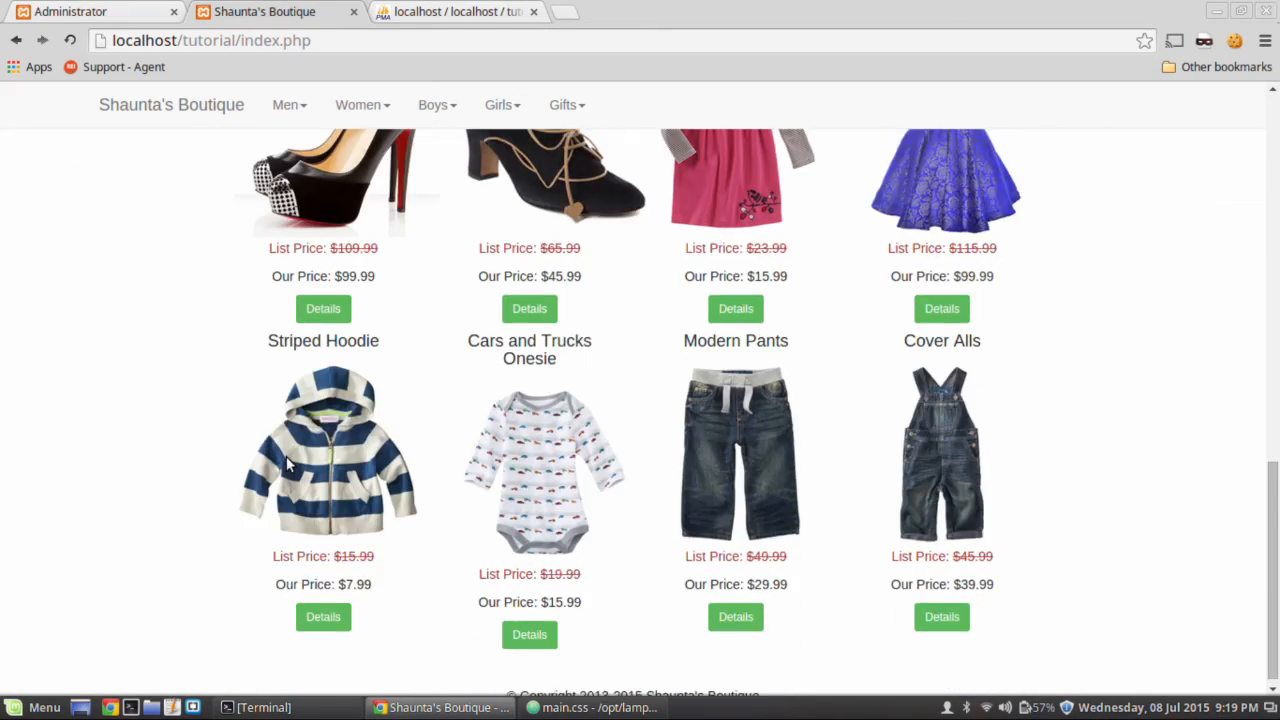
scroll(up, 3)
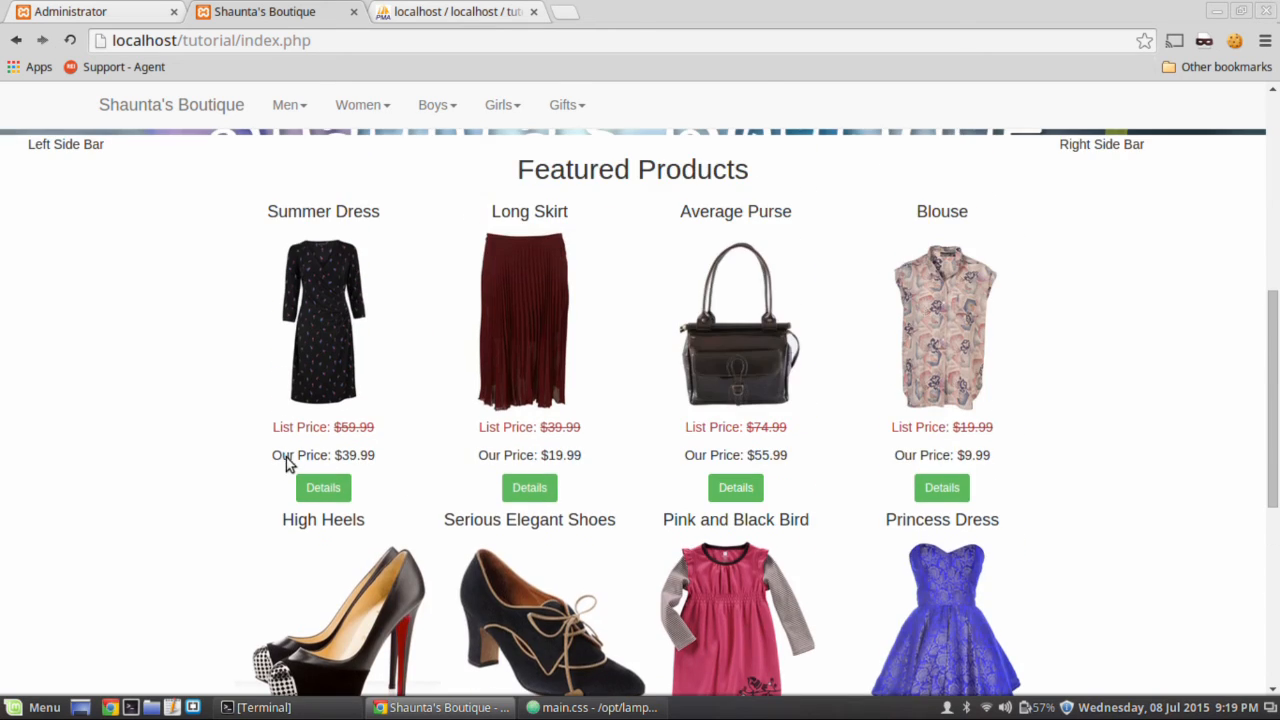
scroll(up, 3)
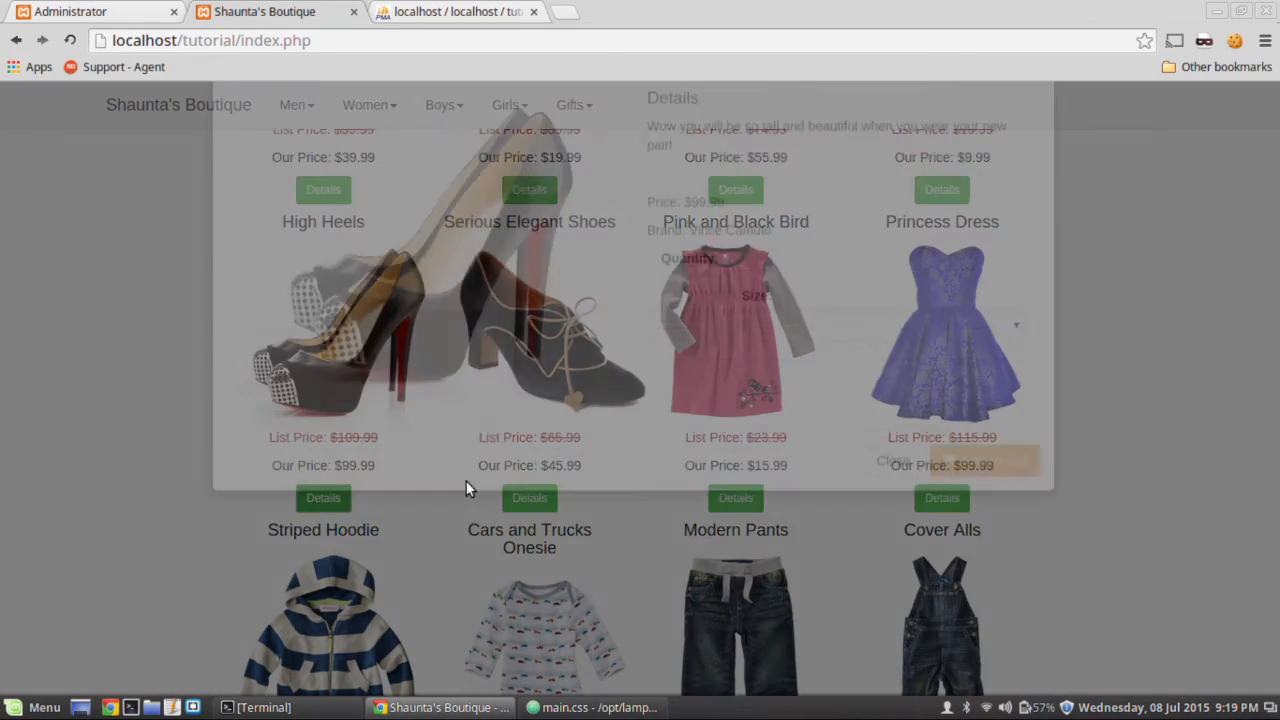
click(322, 188)
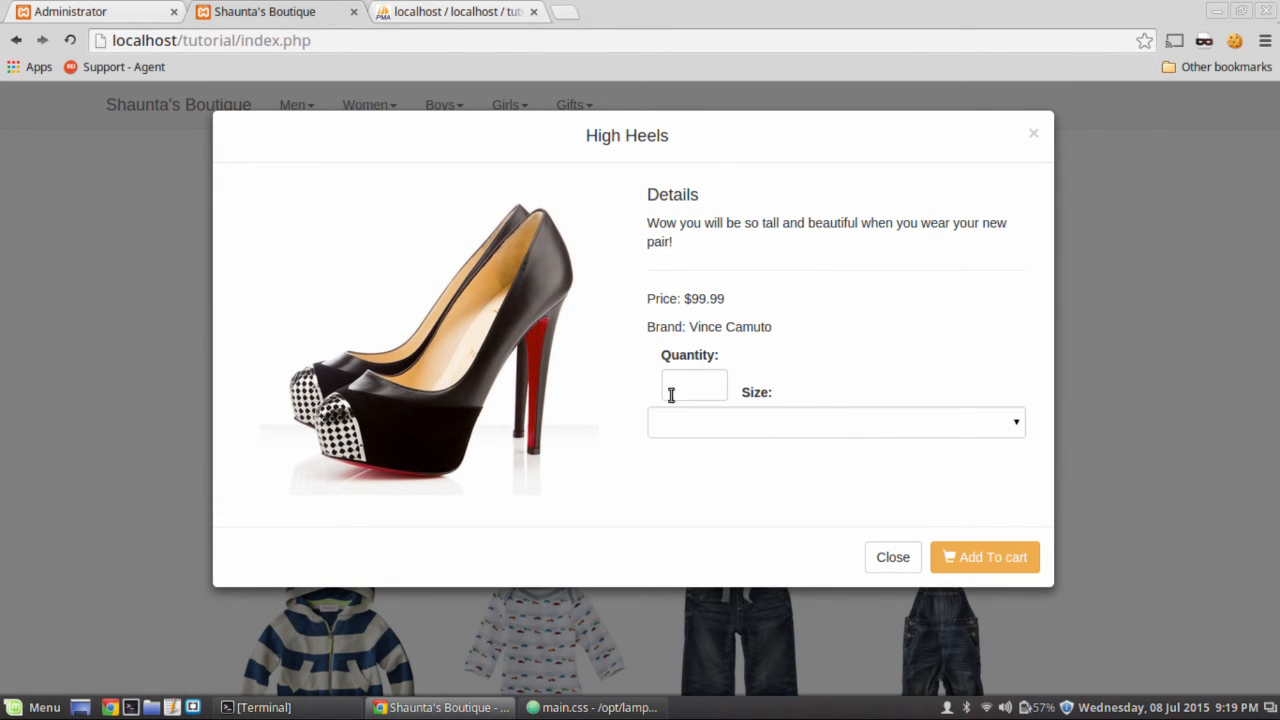
mouse_move(388, 210)
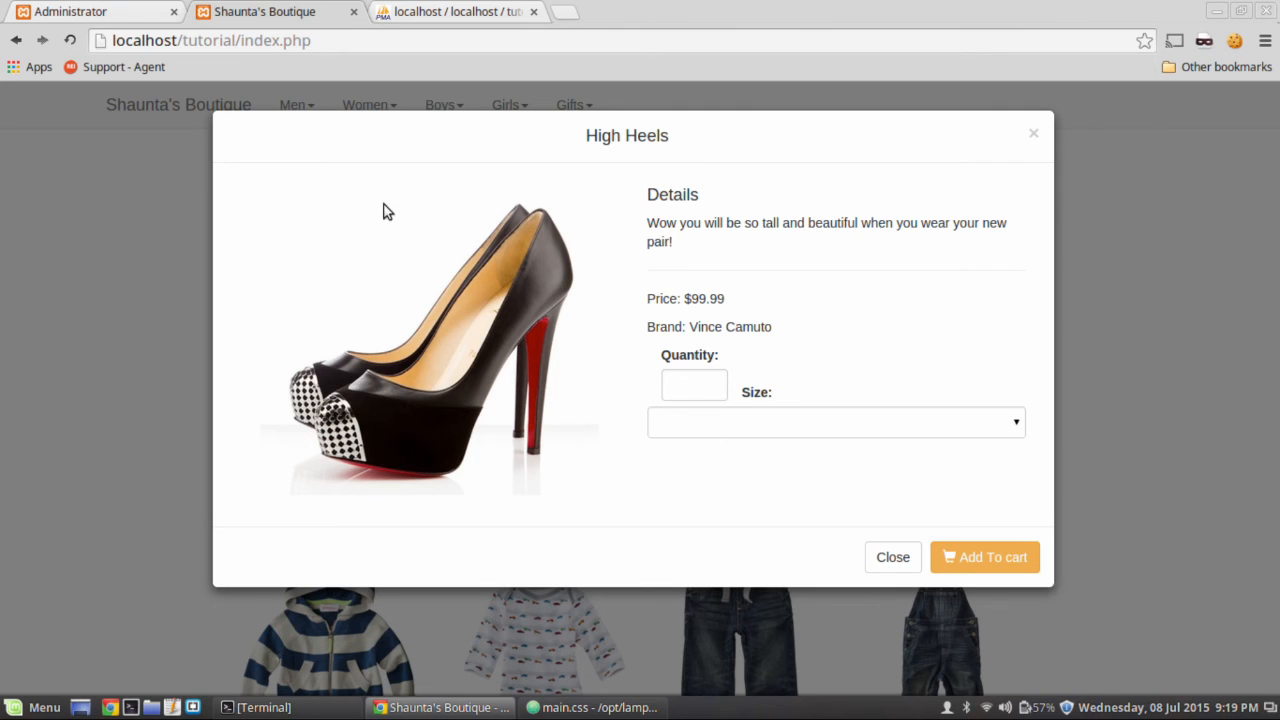
Insert <br> after the quantity form-group's closing </div> in detailsmodal.php.
click(596, 708)
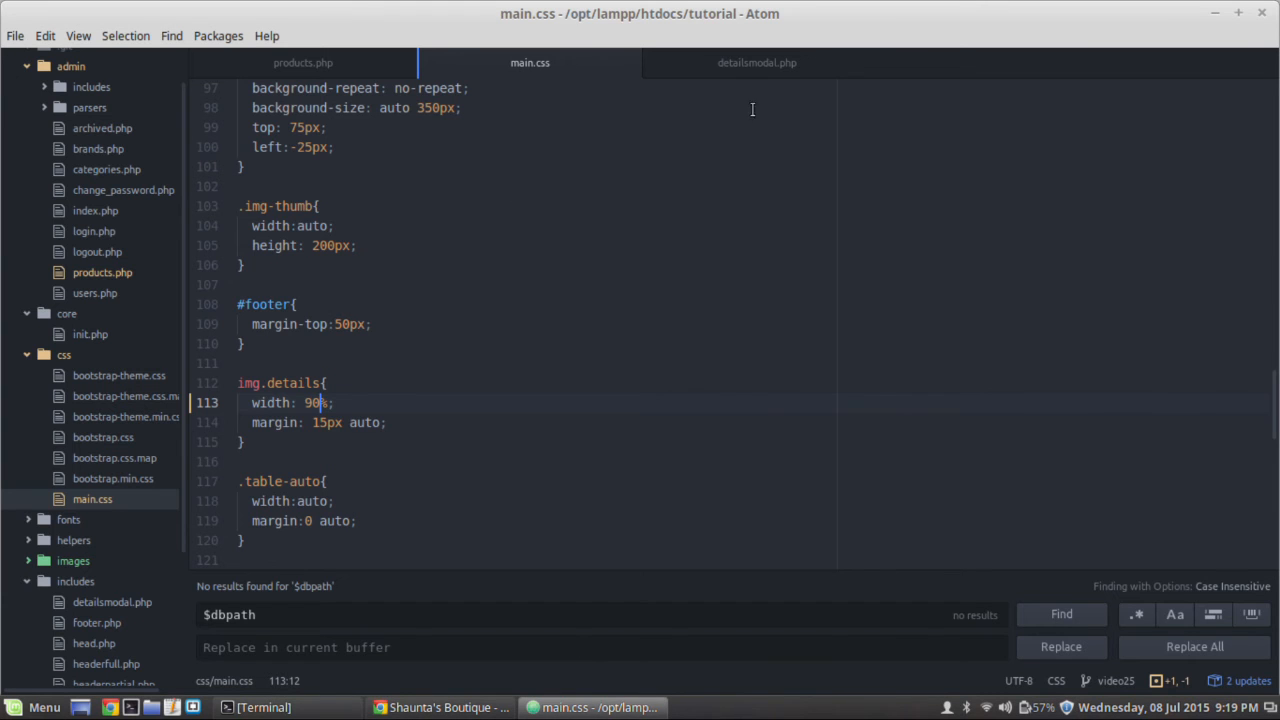
click(756, 62)
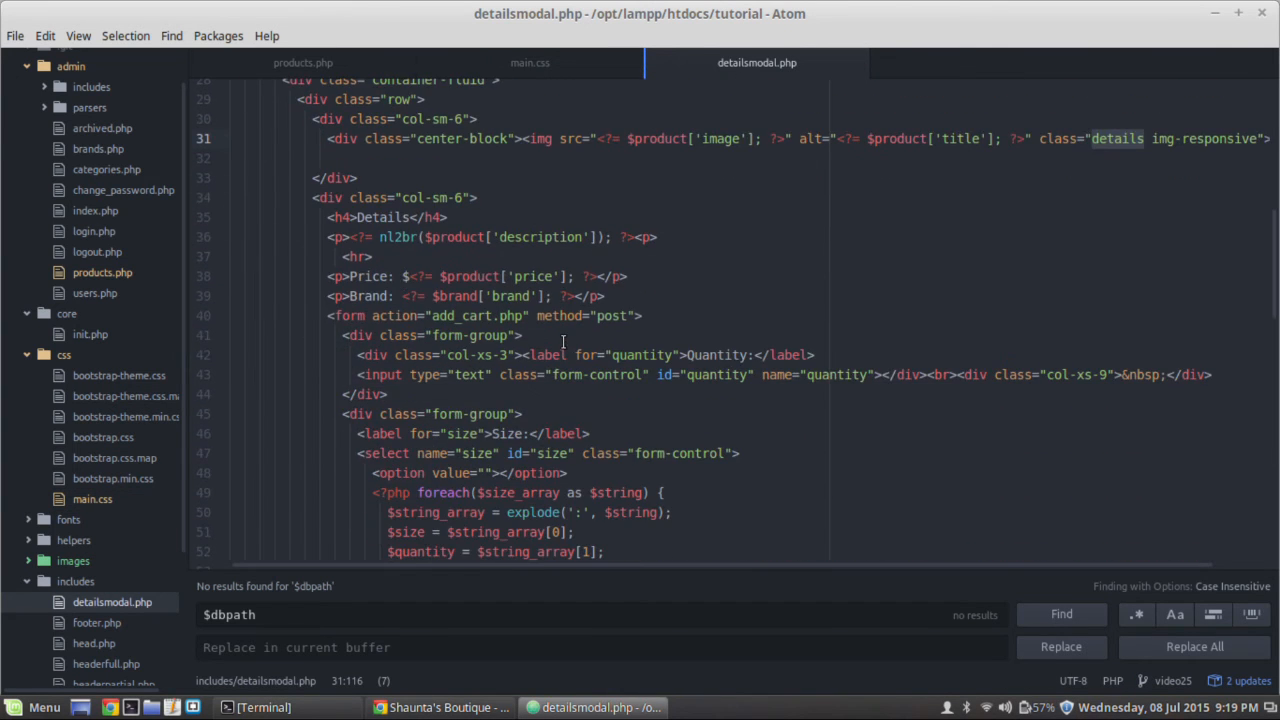
scroll(down, 3)
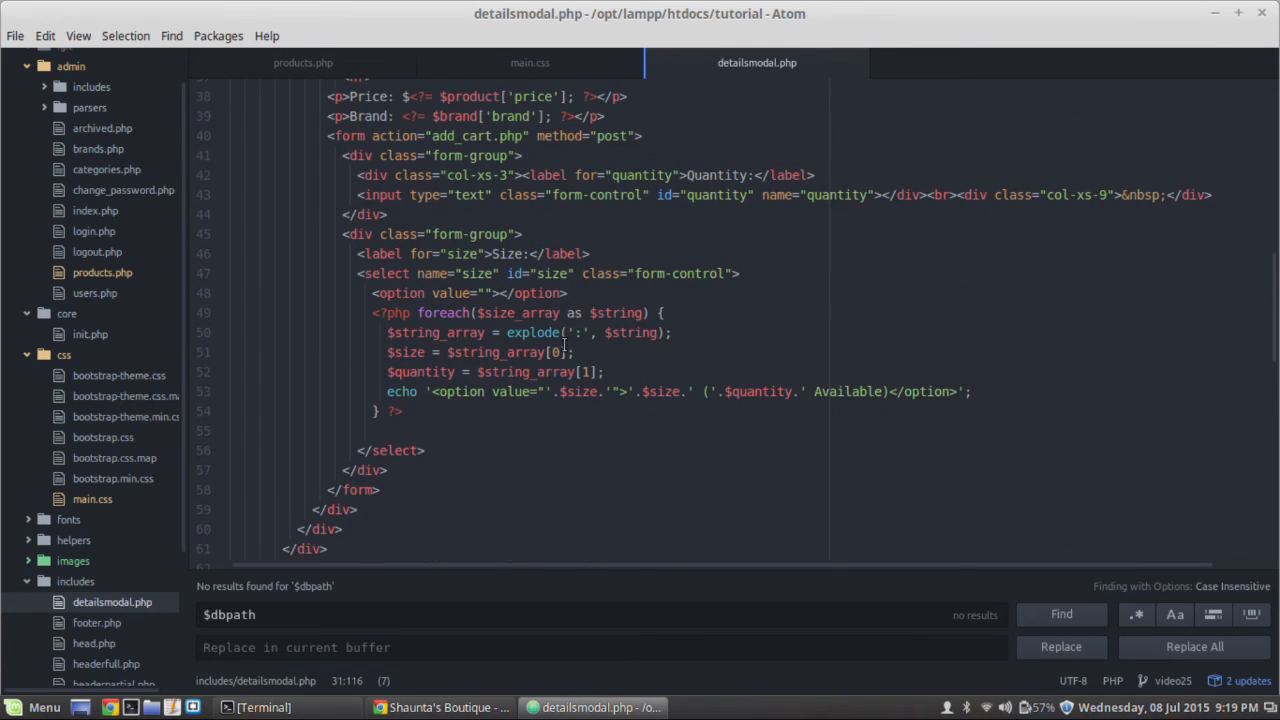
scroll(up, 3)
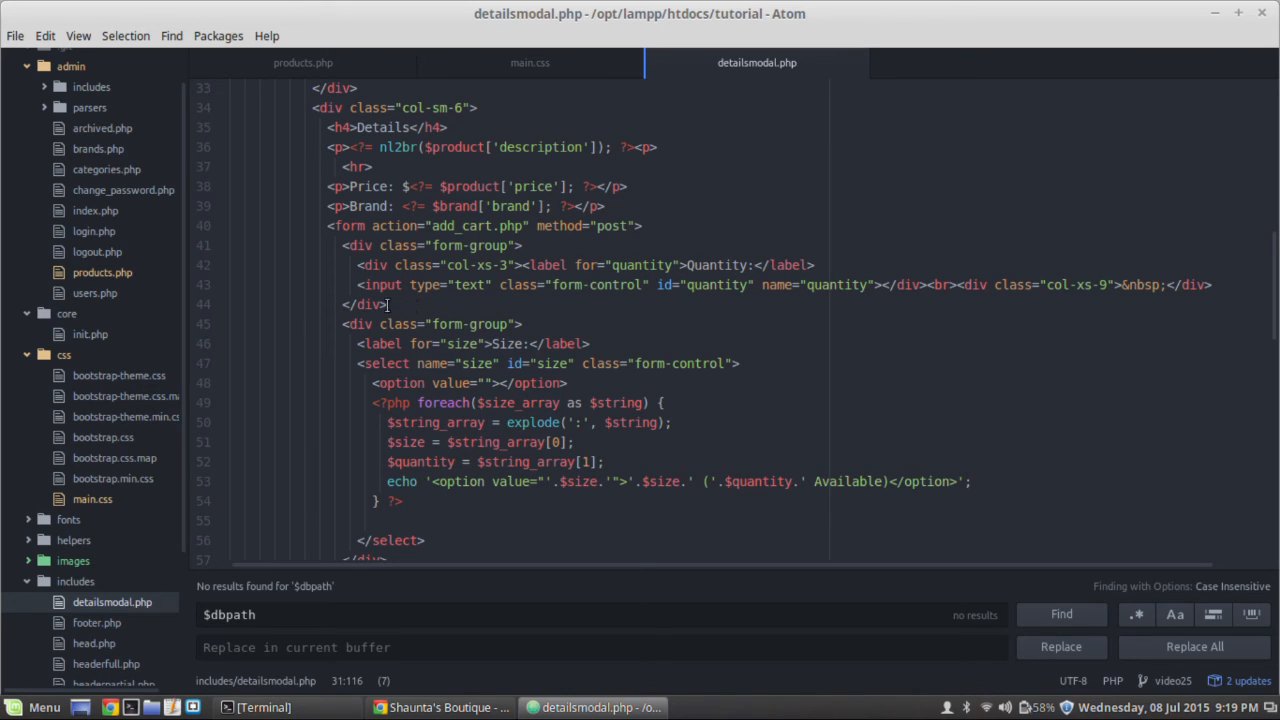
click(390, 304)
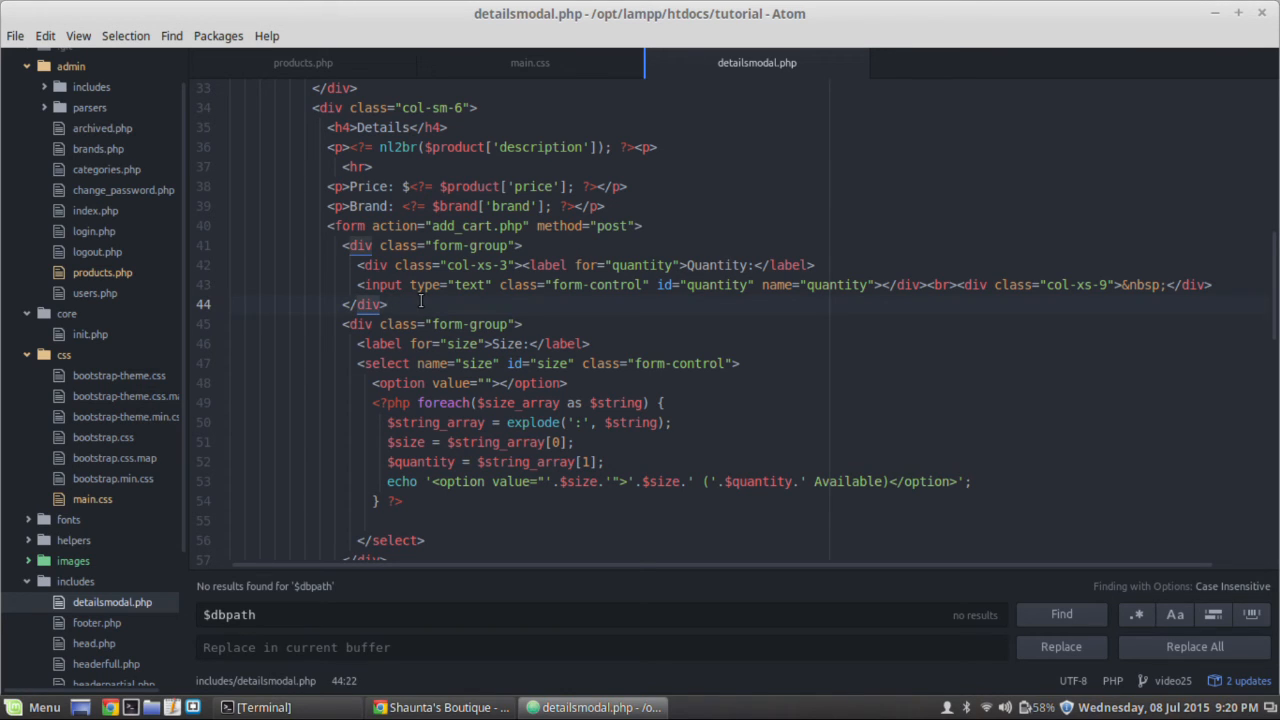
text(<br>b)
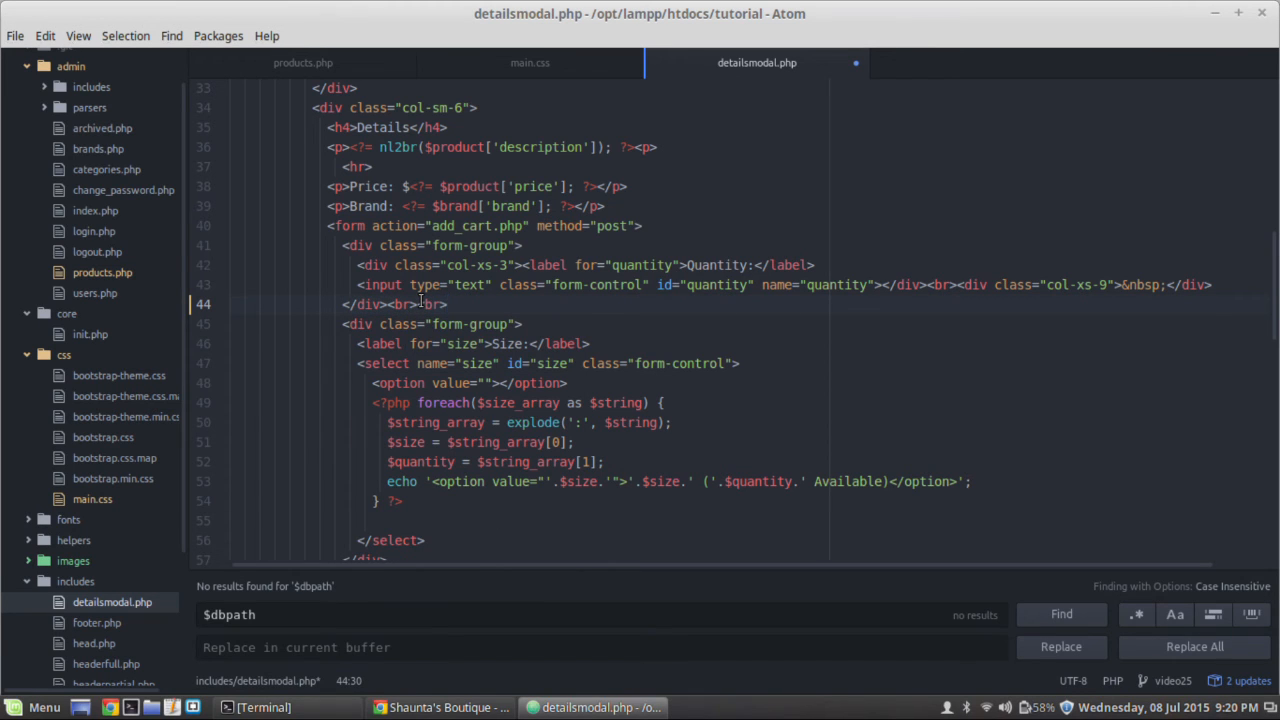
Reload the storefront and focus the High Heels Quantity box to test the new layout.
click(440, 708)
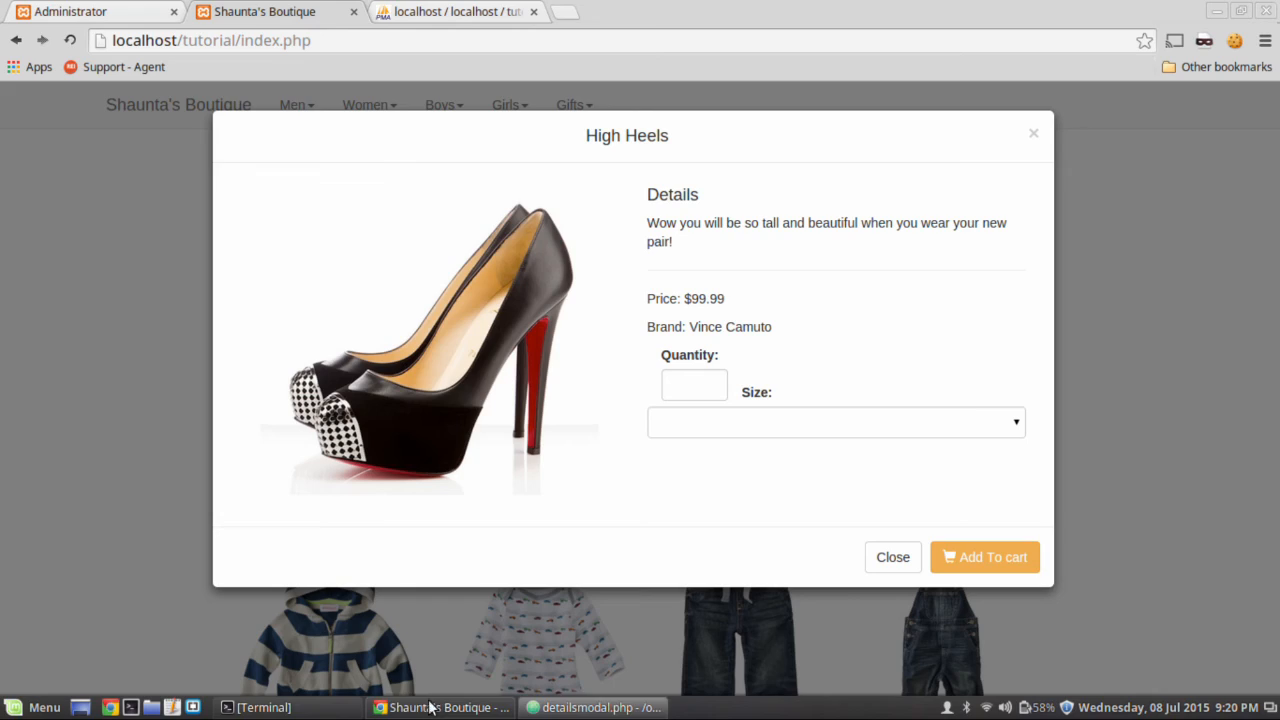
click(892, 556)
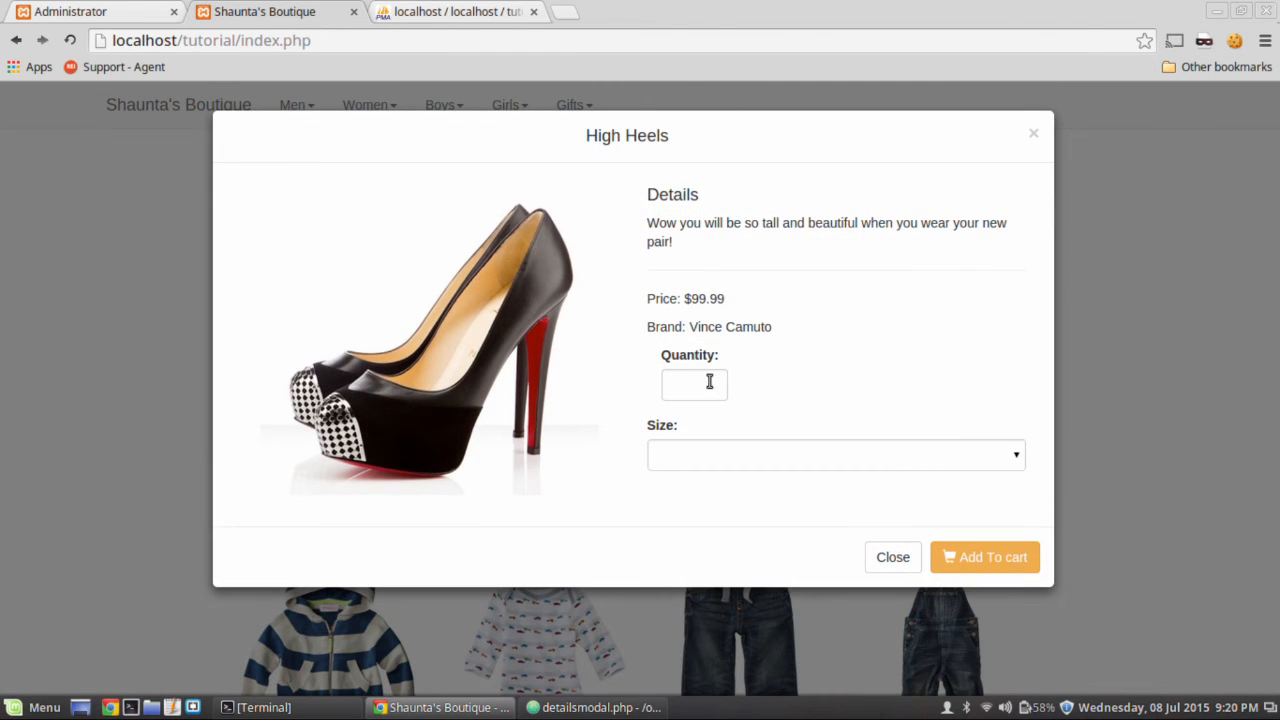
mouse_move(728, 496)
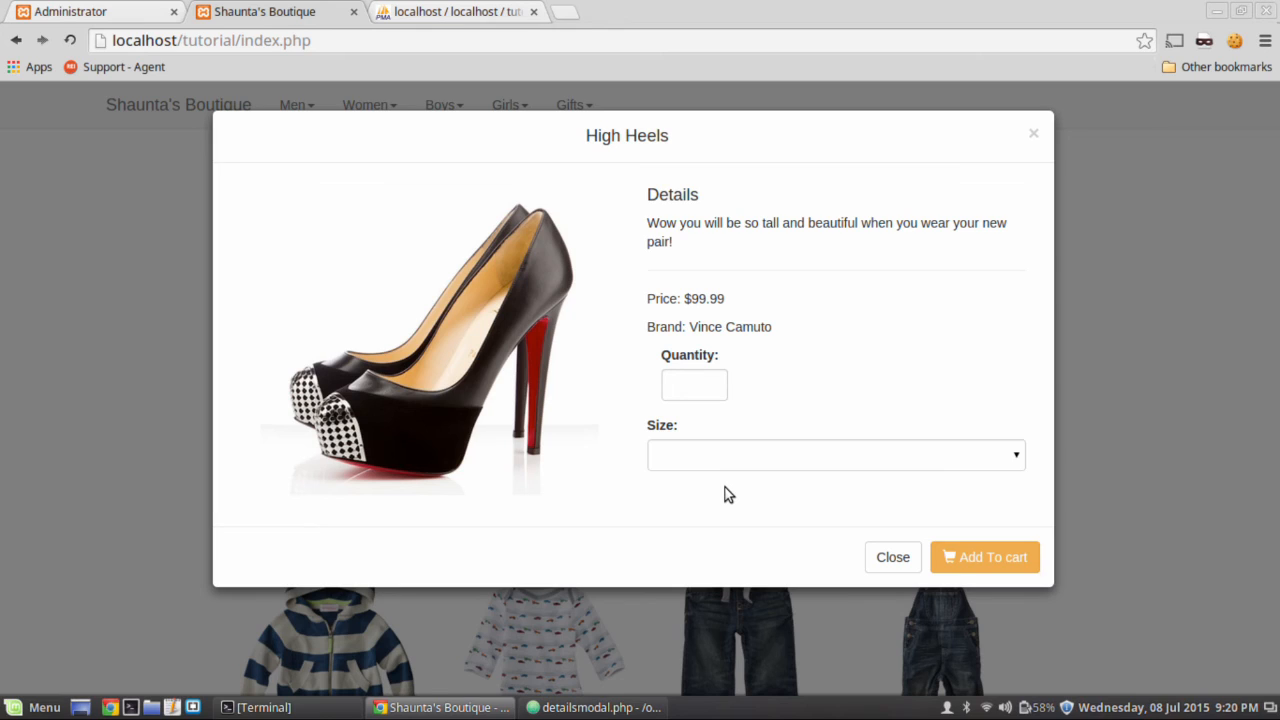
mouse_move(600, 352)
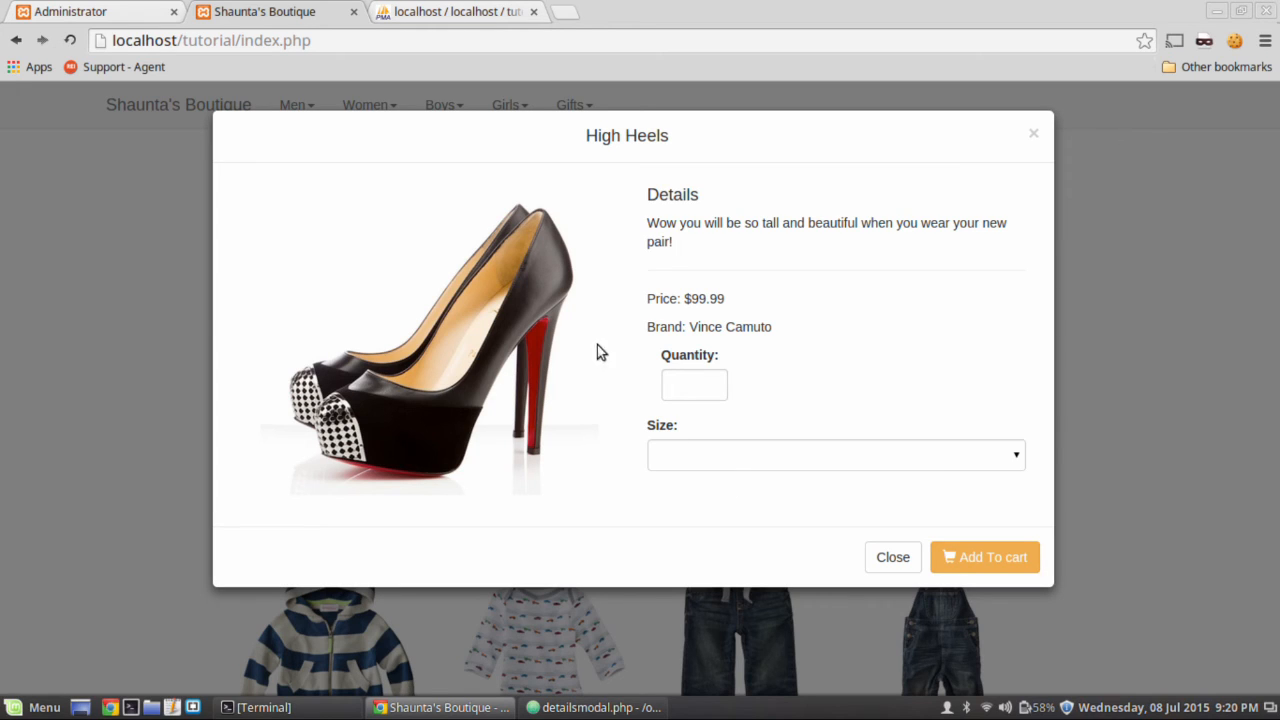
mouse_move(716, 448)
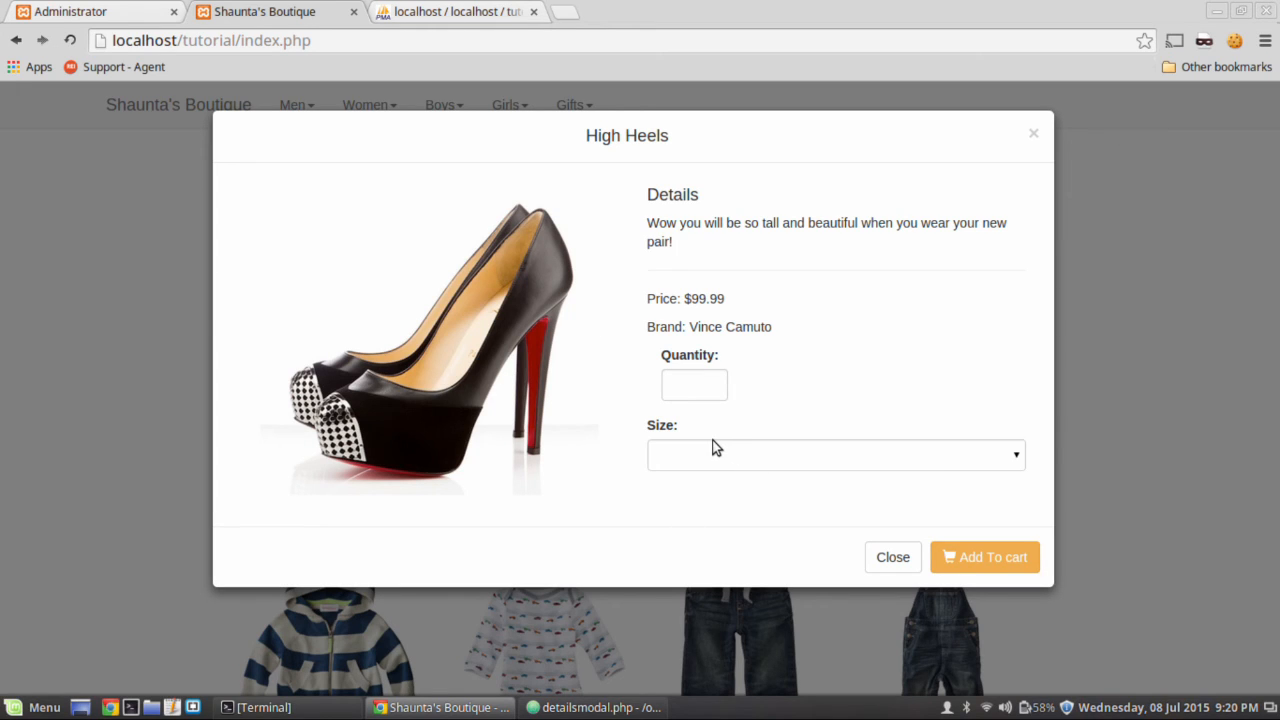
mouse_move(796, 506)
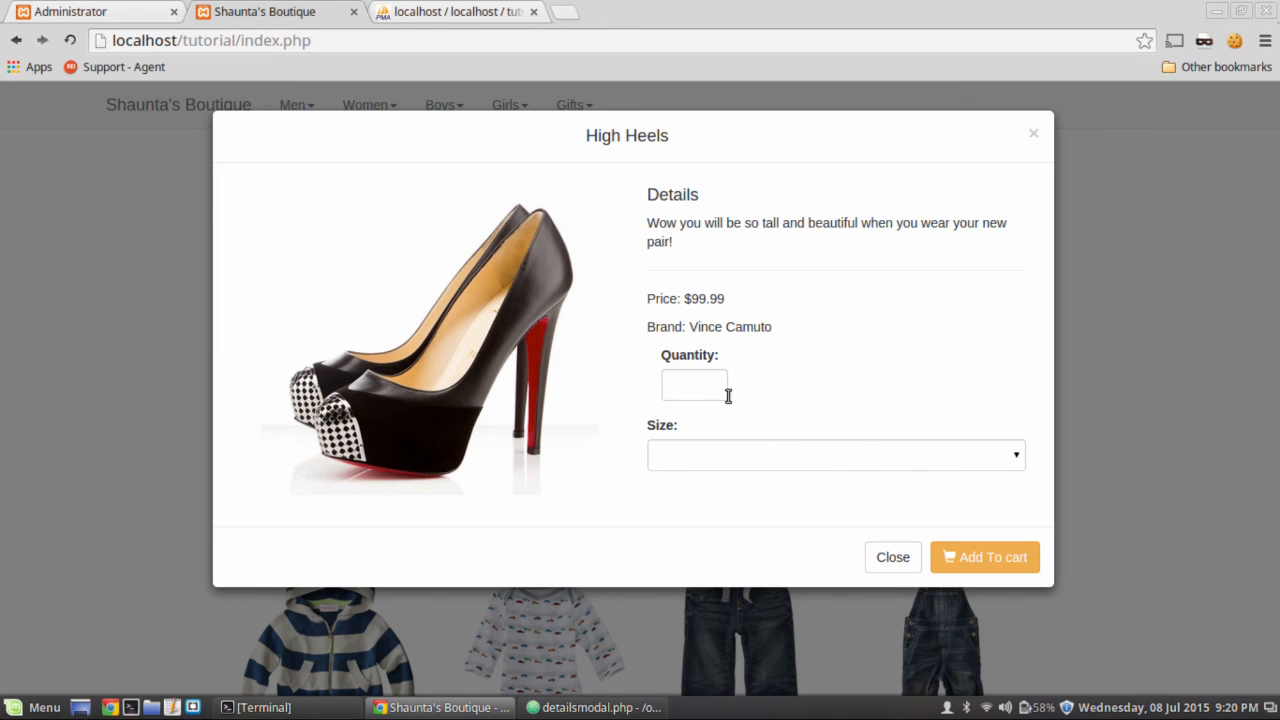
click(694, 384)
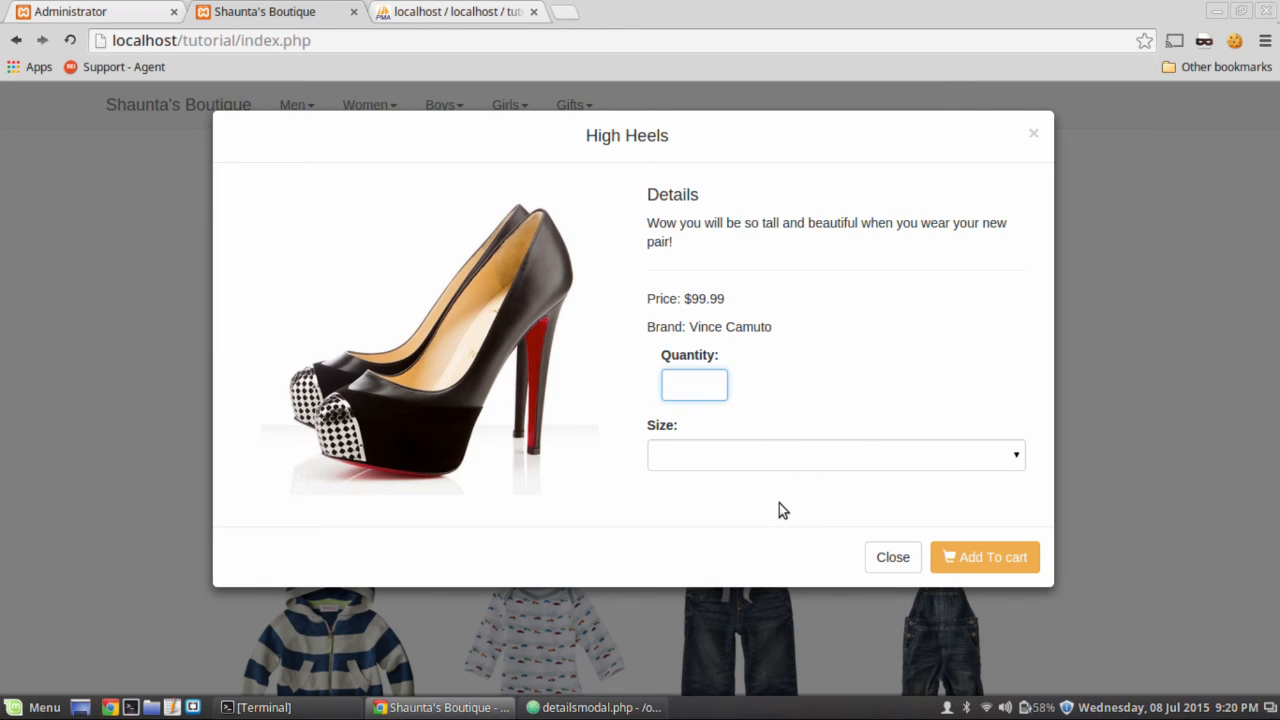
click(694, 384)
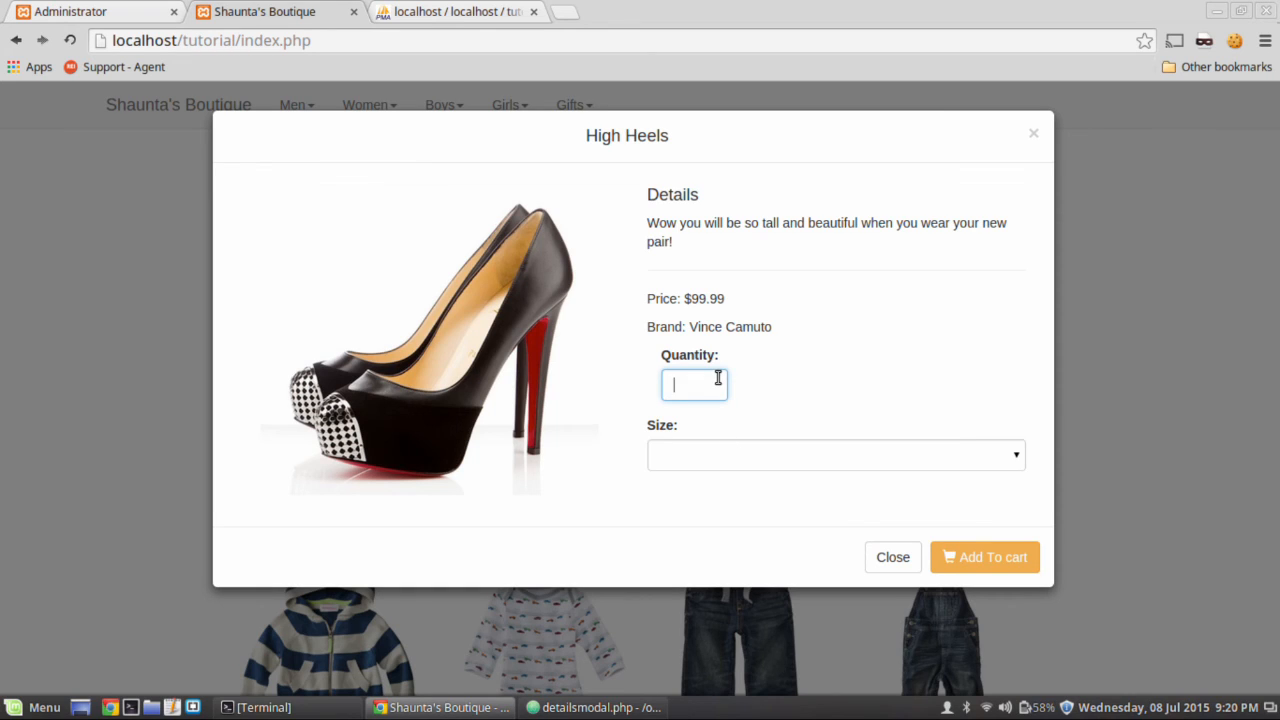
mouse_move(636, 388)
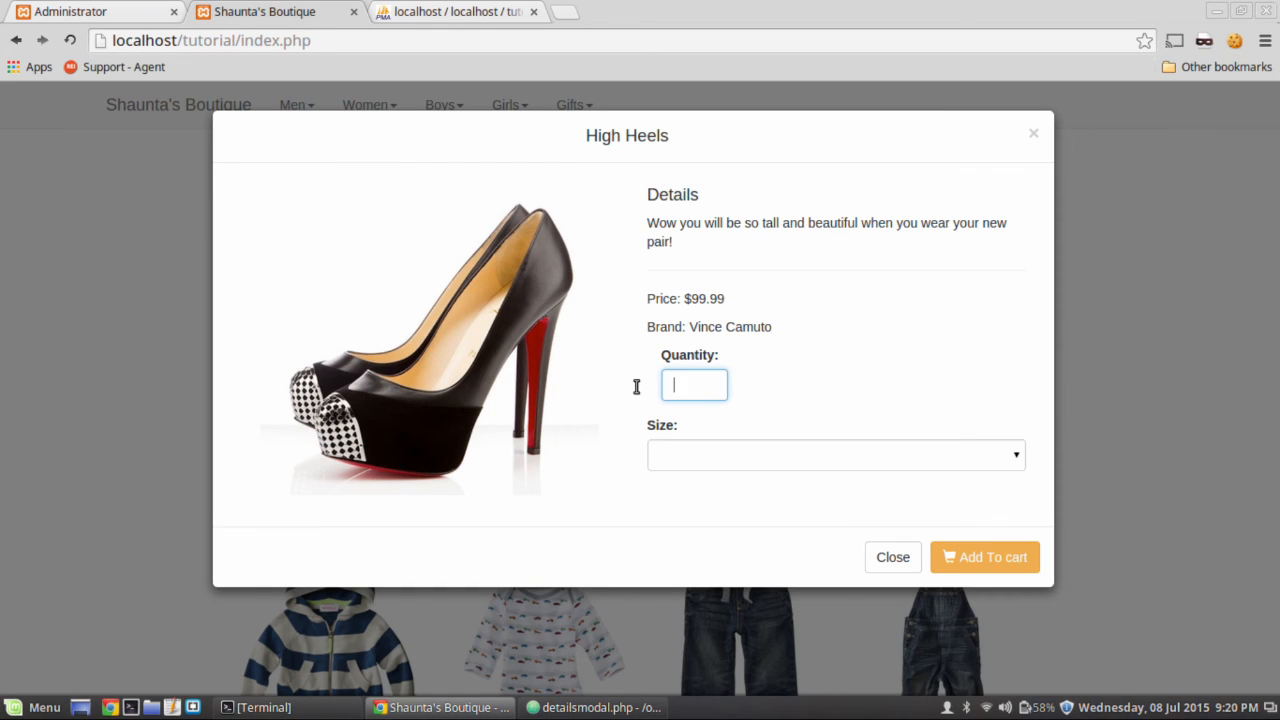
Change the quantity input's type to "number" in detailsmodal.php and save.
text(fda)
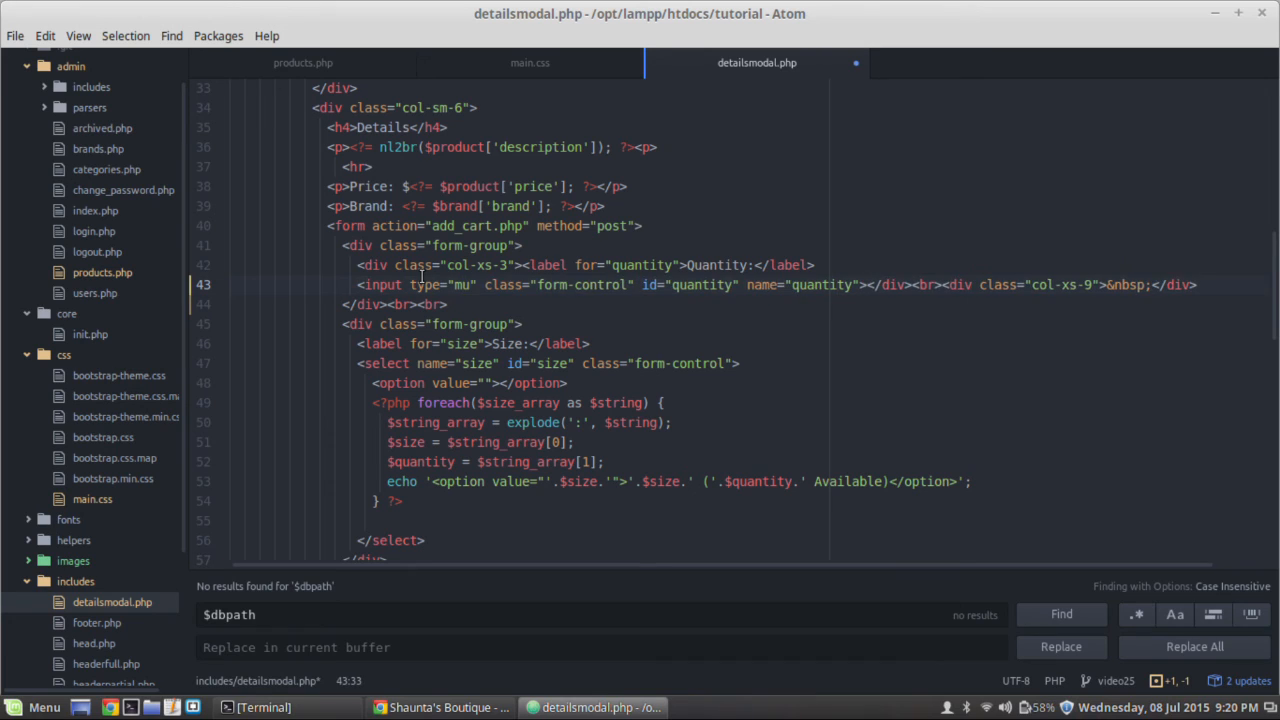
key(BackSpace)
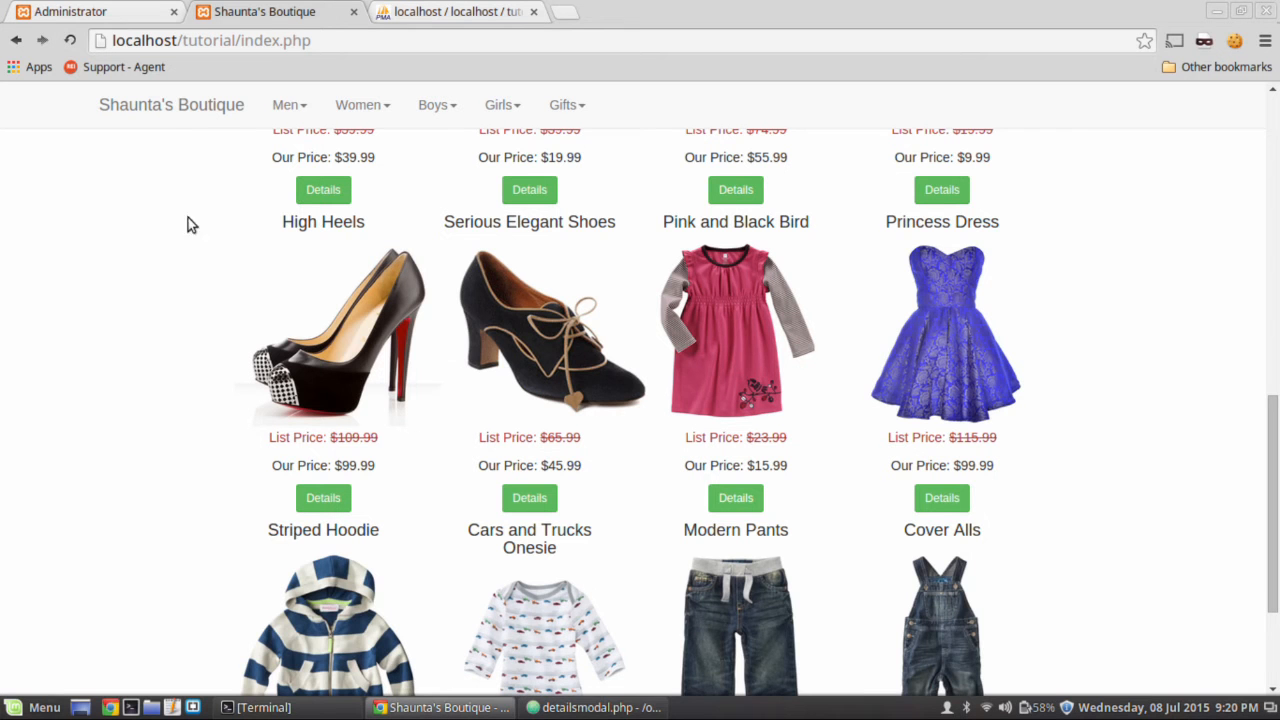
mouse_move(280, 524)
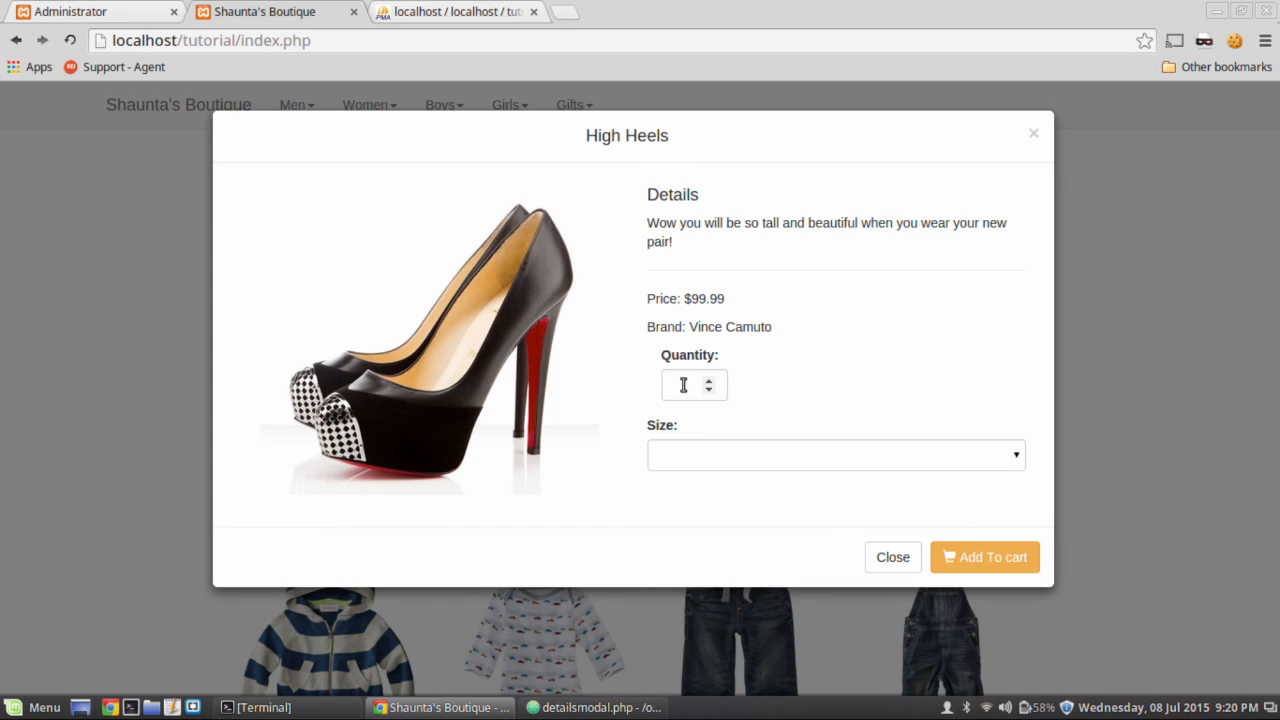
Enter 5 and -7 in High Heels Quantity, step the spinner, then return to Atom.
text(5)
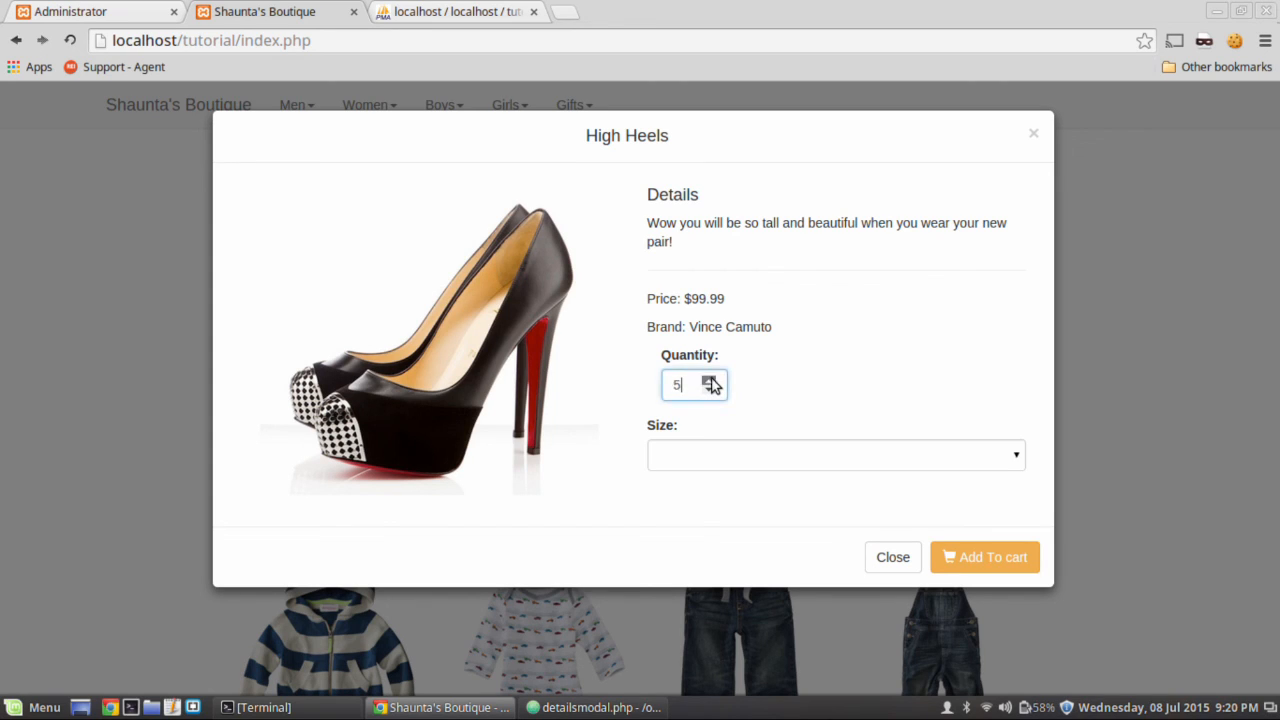
click(710, 390)
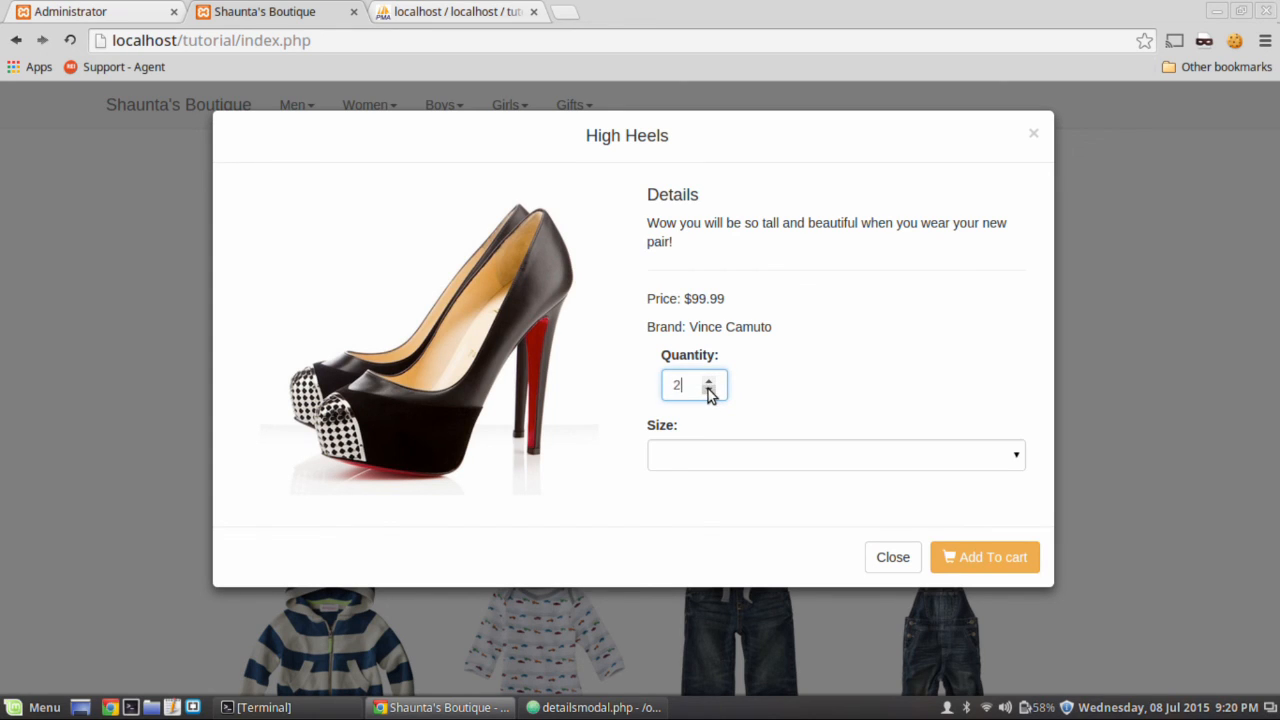
text(-7)
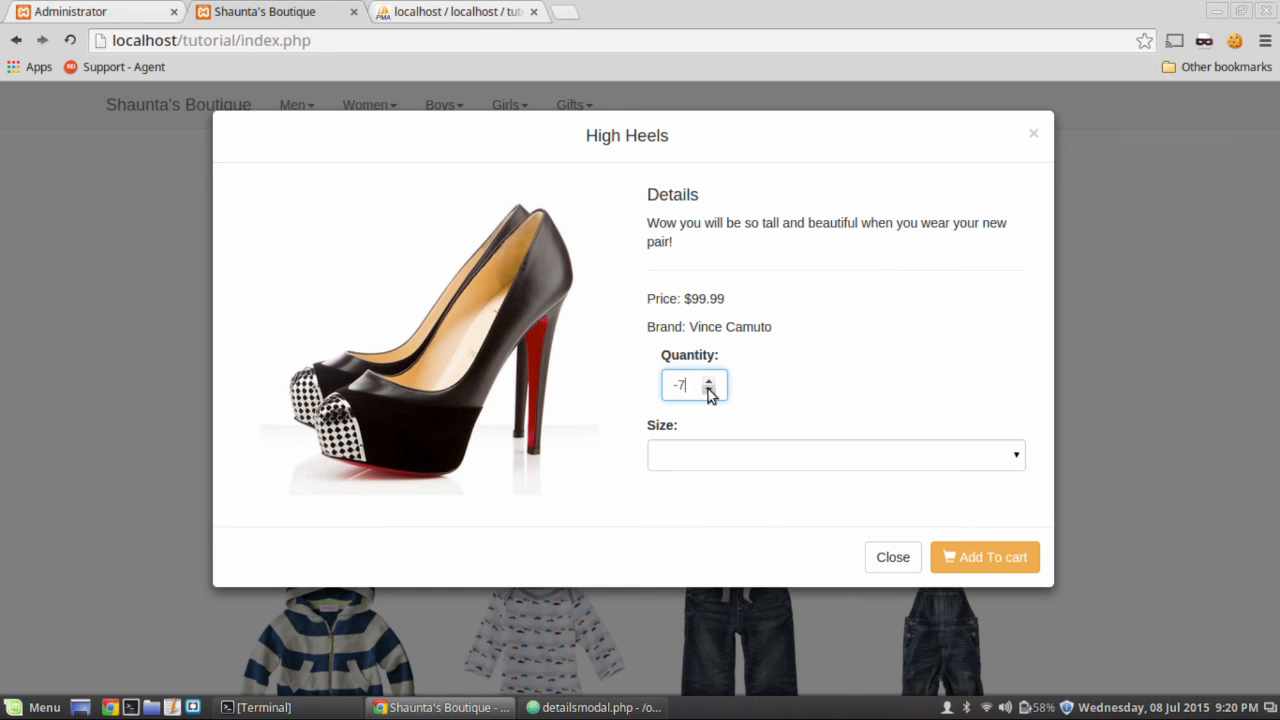
click(708, 390)
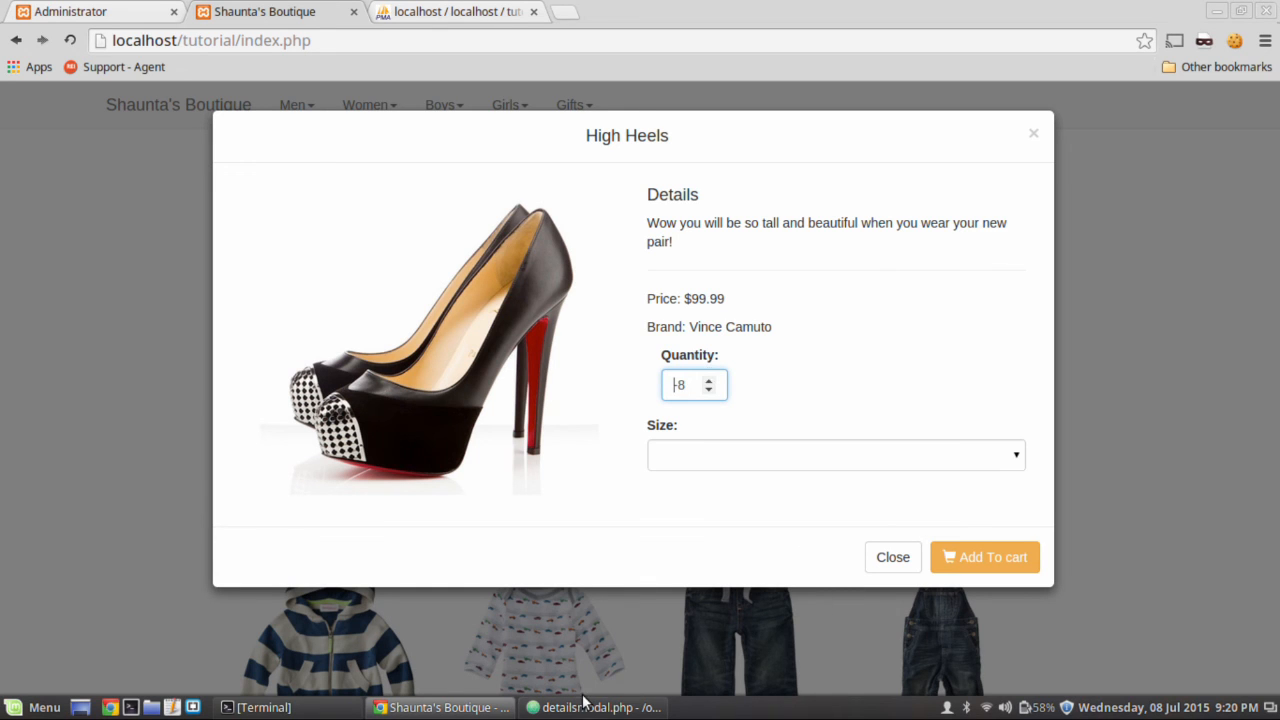
click(592, 708)
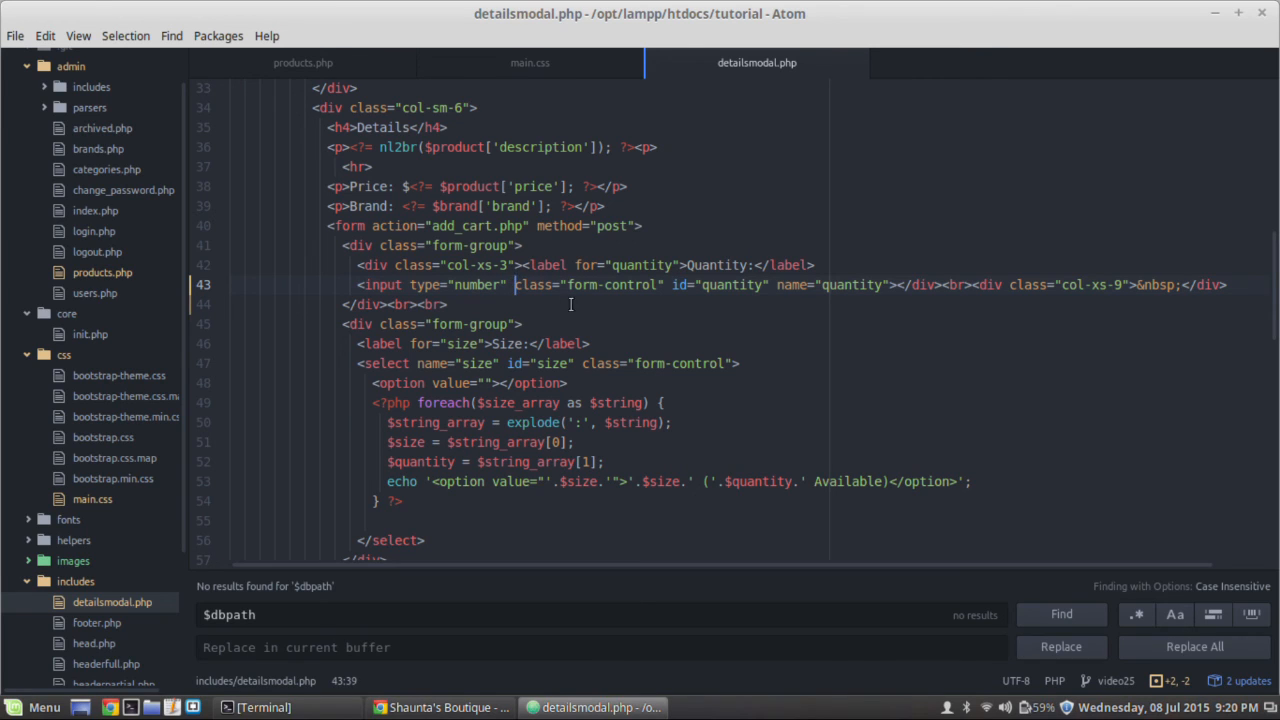
mouse_move(936, 268)
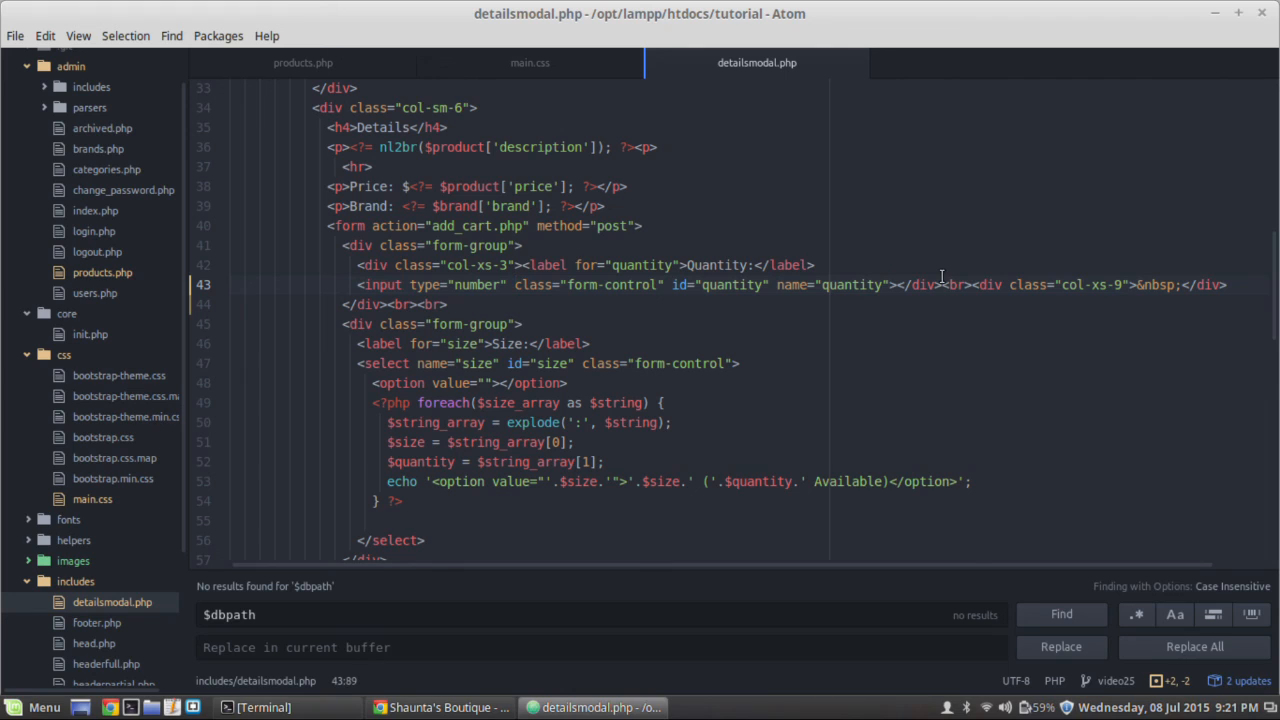
Add min="0" to the quantity number input in detailsmodal.php.
text(min=")
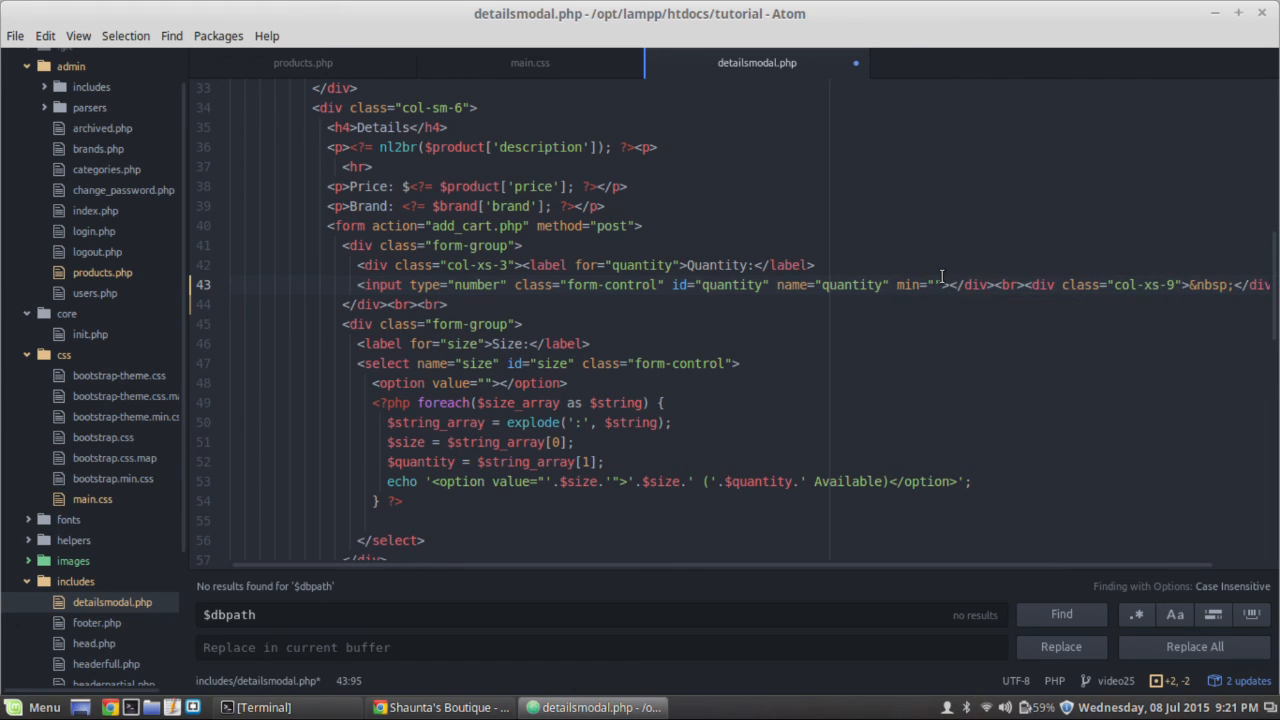
text(0)
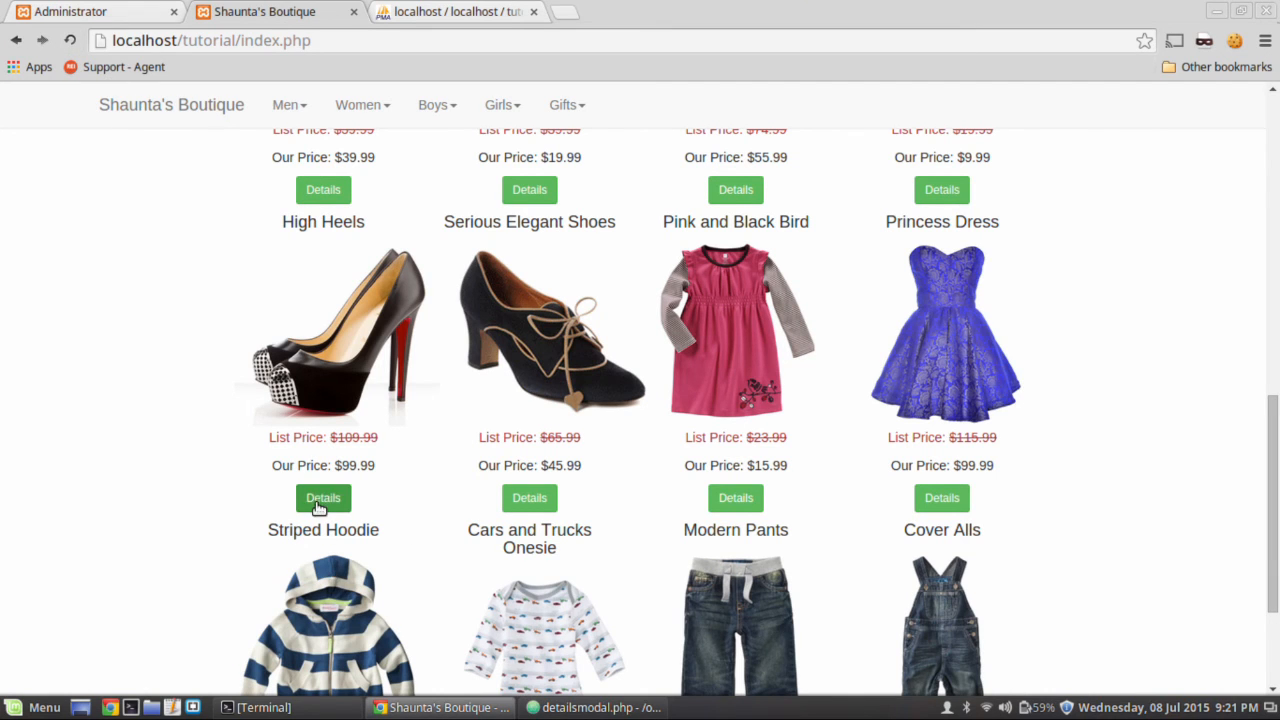
In High Heels details, check the quantity spinner stops at 0 and choose size 10.
click(322, 498)
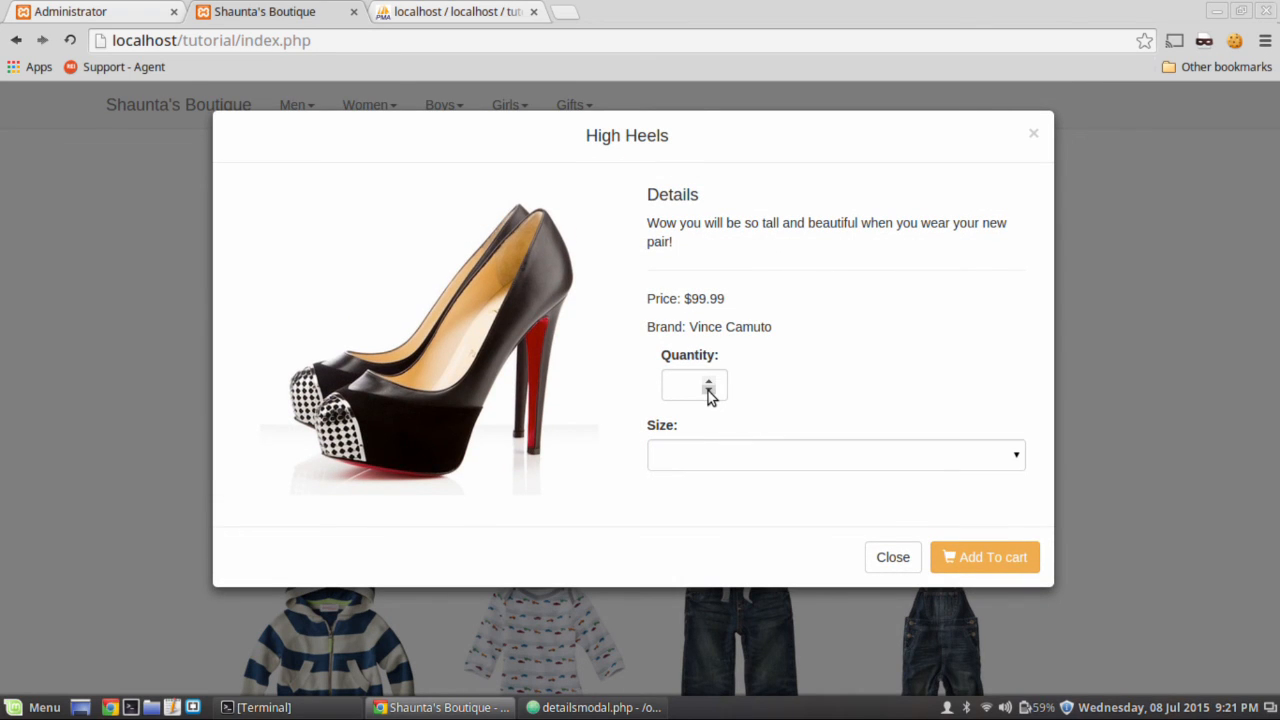
click(708, 384)
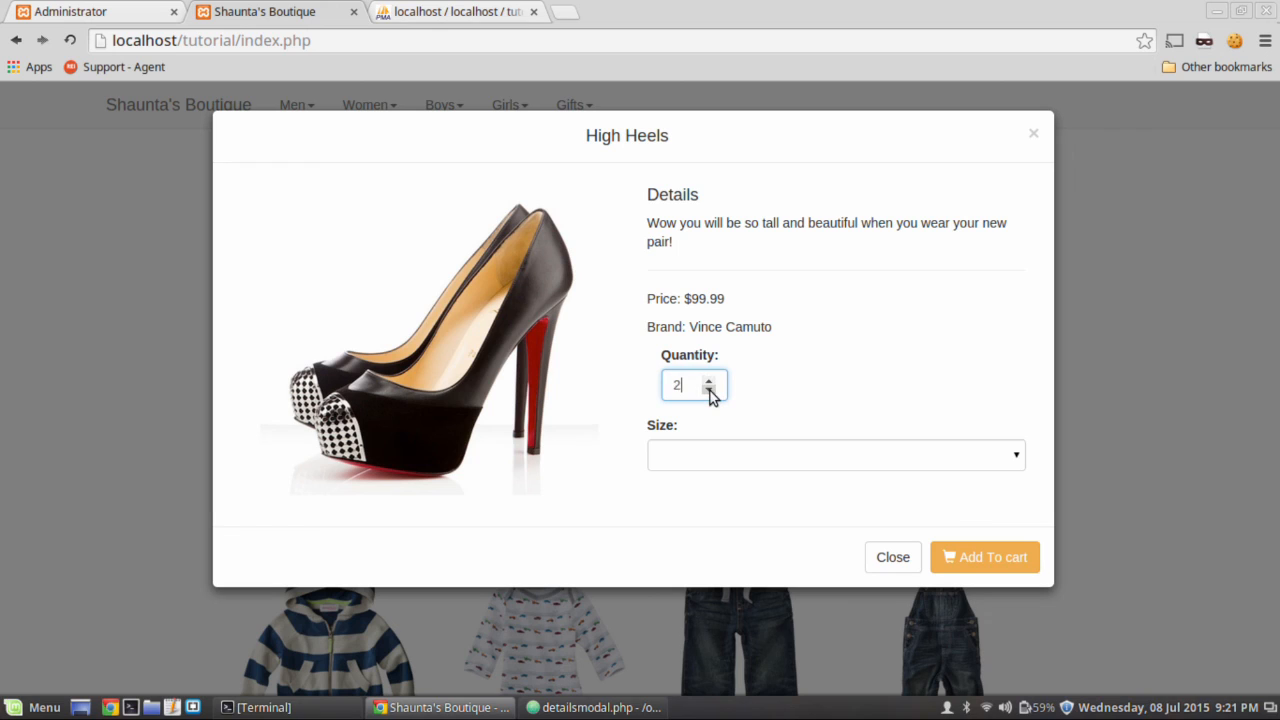
click(836, 456)
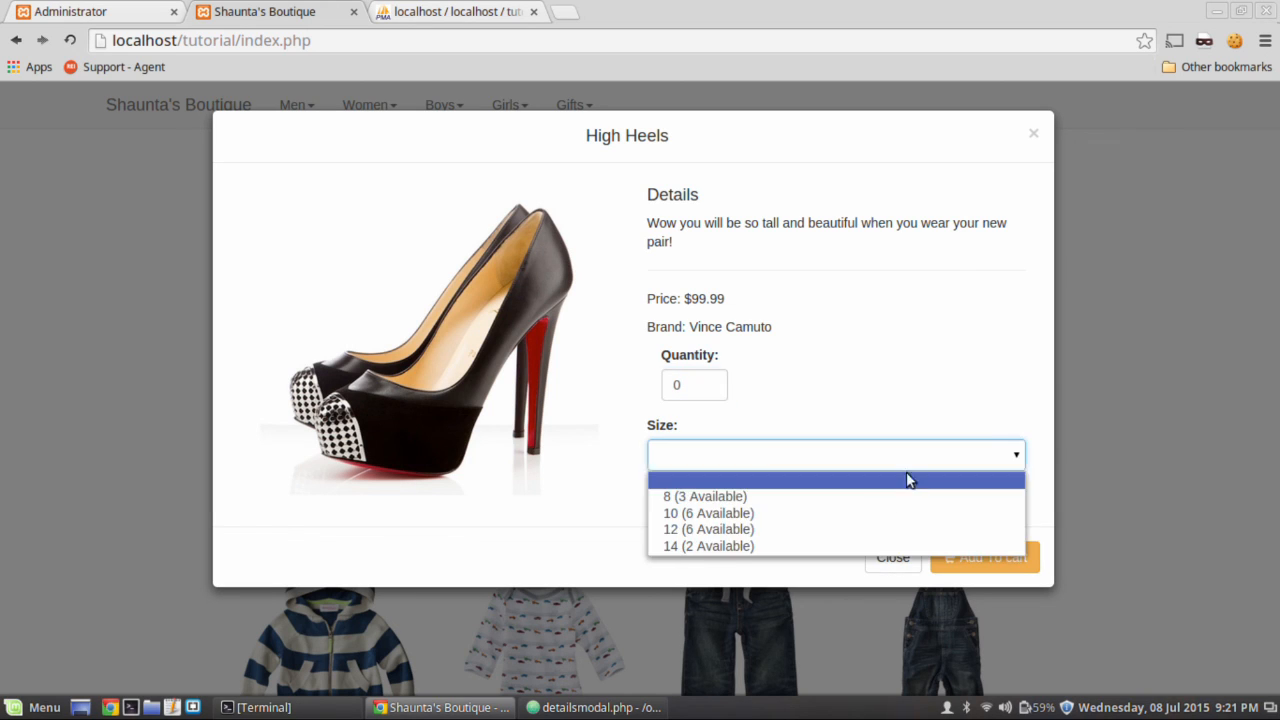
click(708, 512)
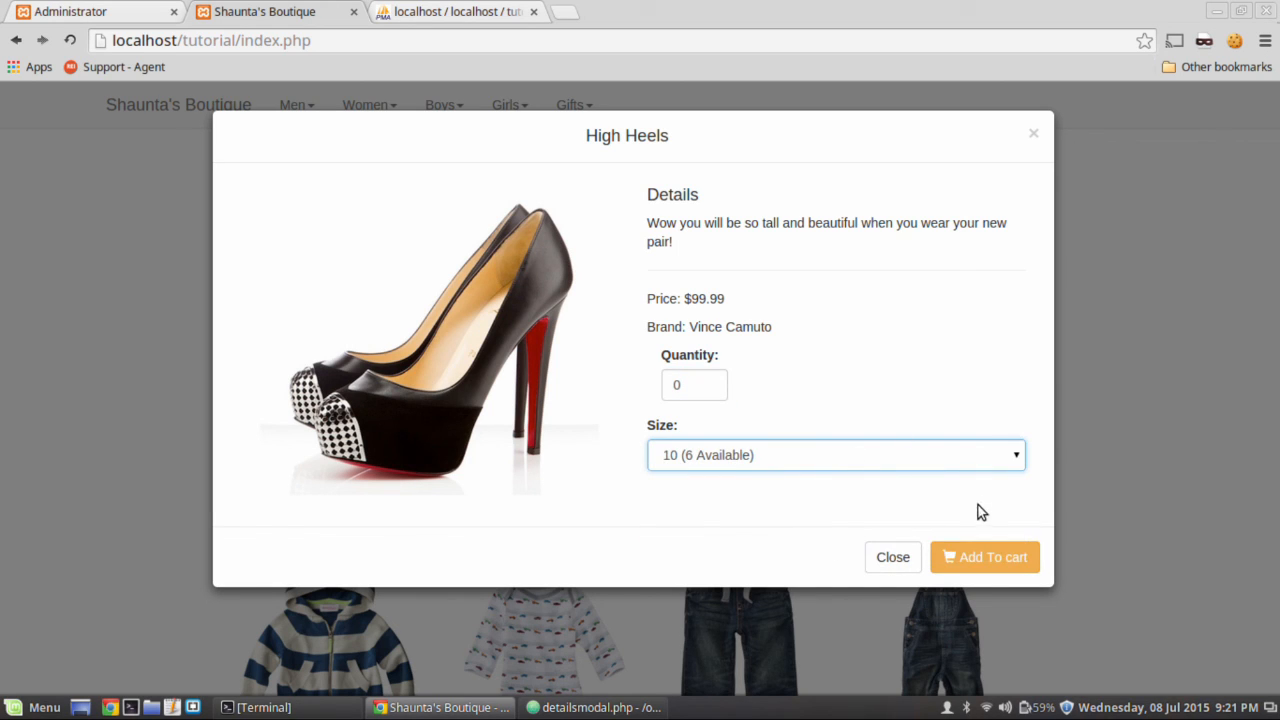
mouse_move(892, 556)
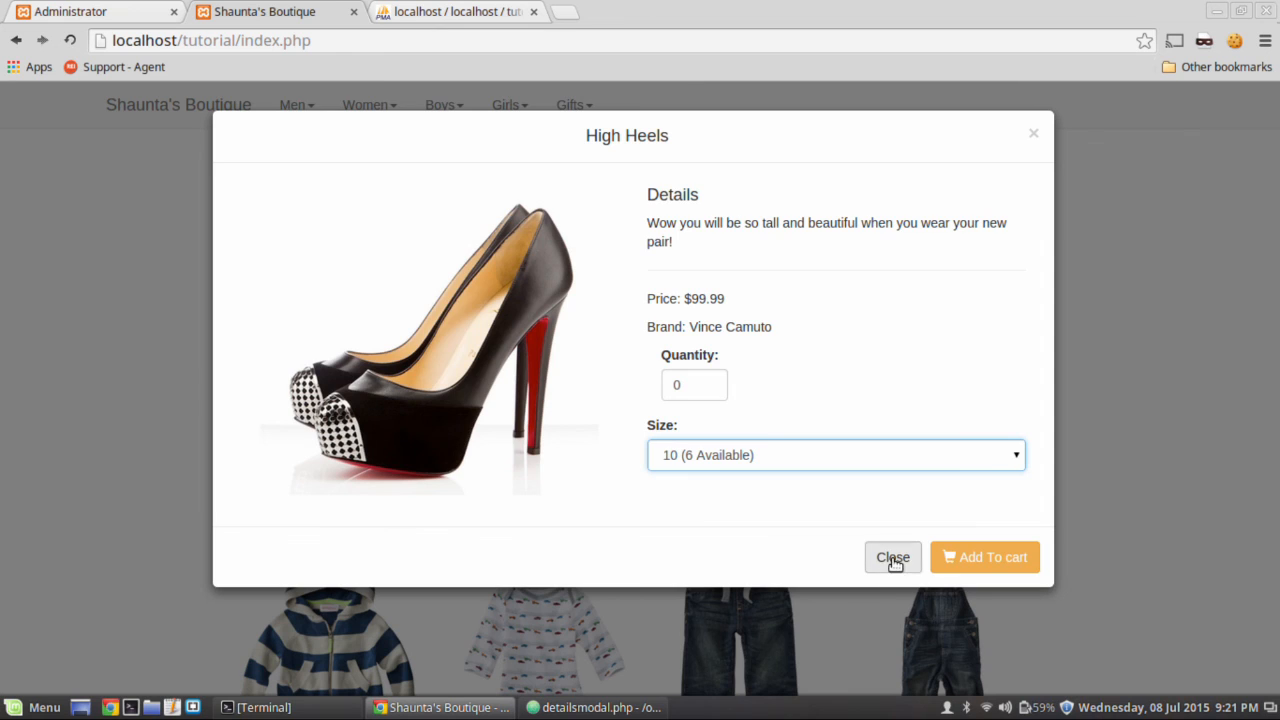
Close the High Heels details, then close the Princess Dress details.
click(892, 556)
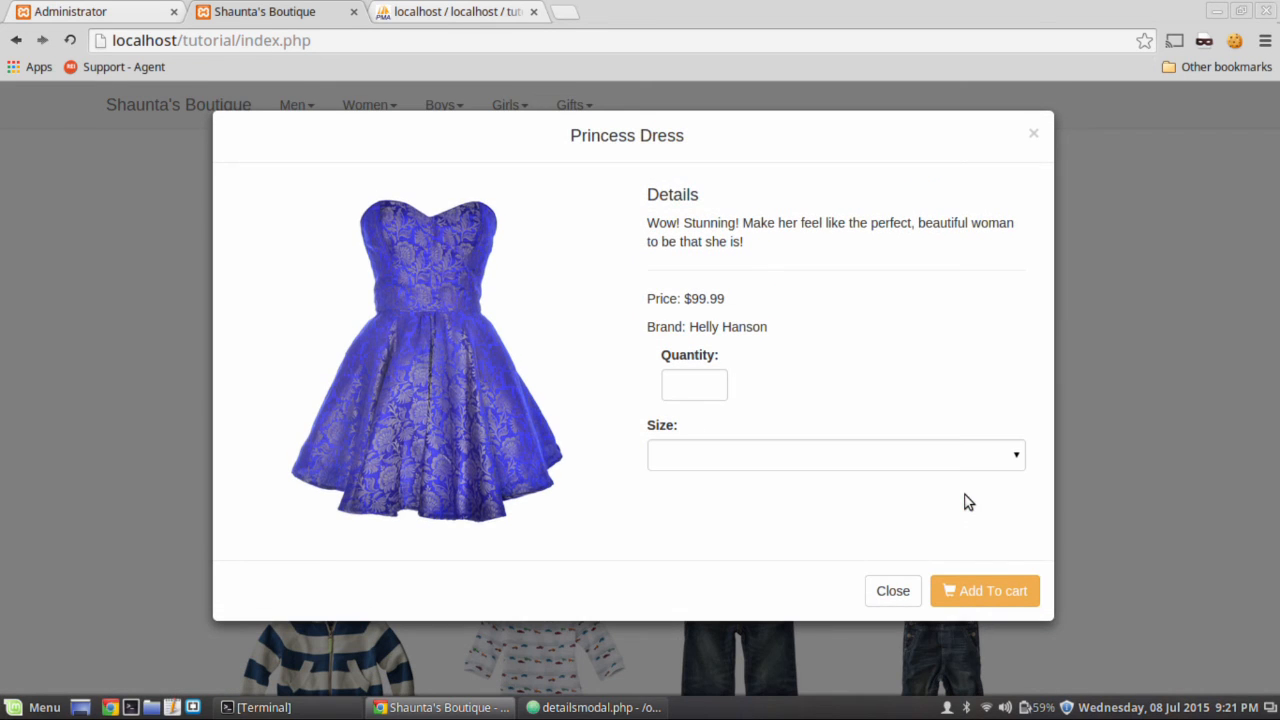
click(892, 590)
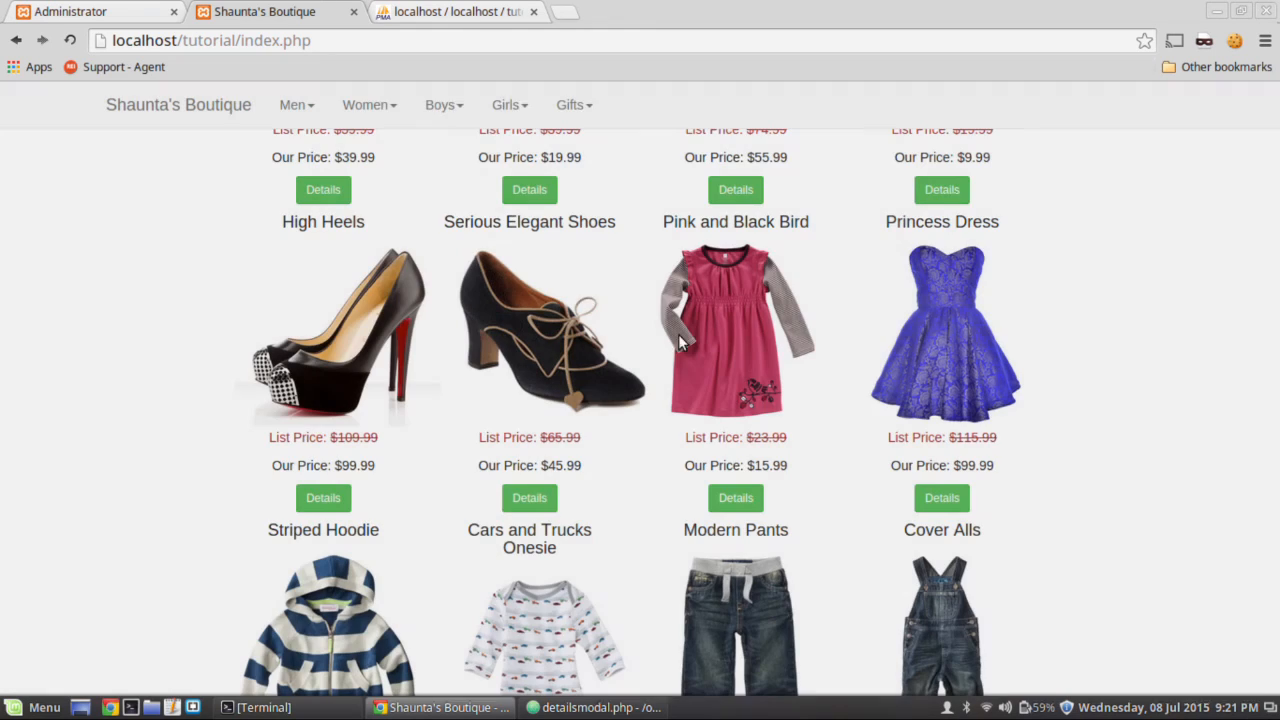
scroll(up, 3)
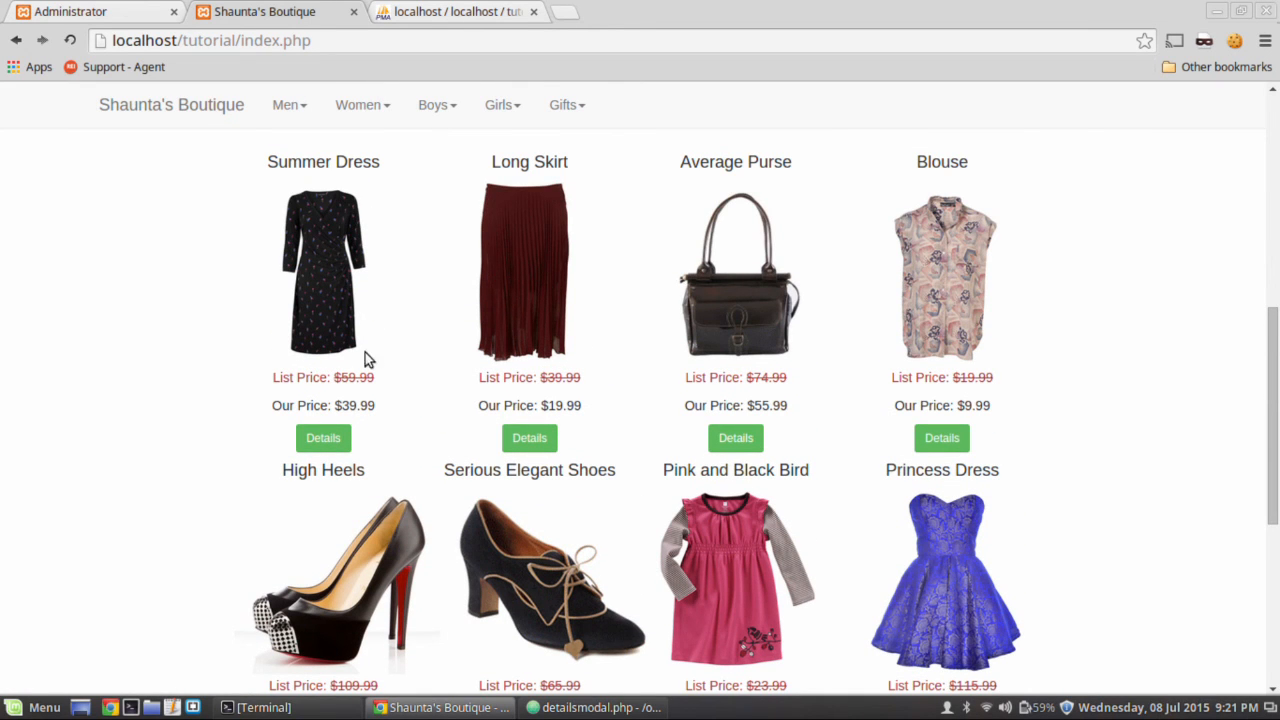
mouse_move(380, 376)
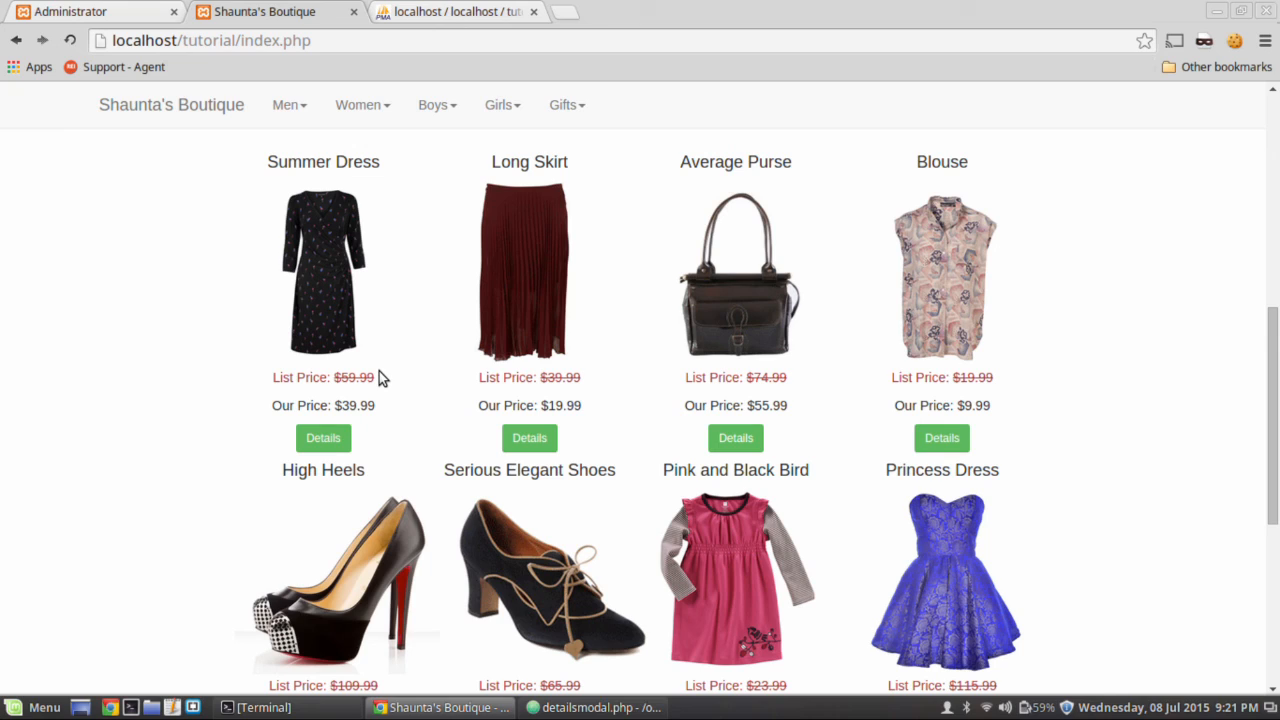
mouse_move(398, 376)
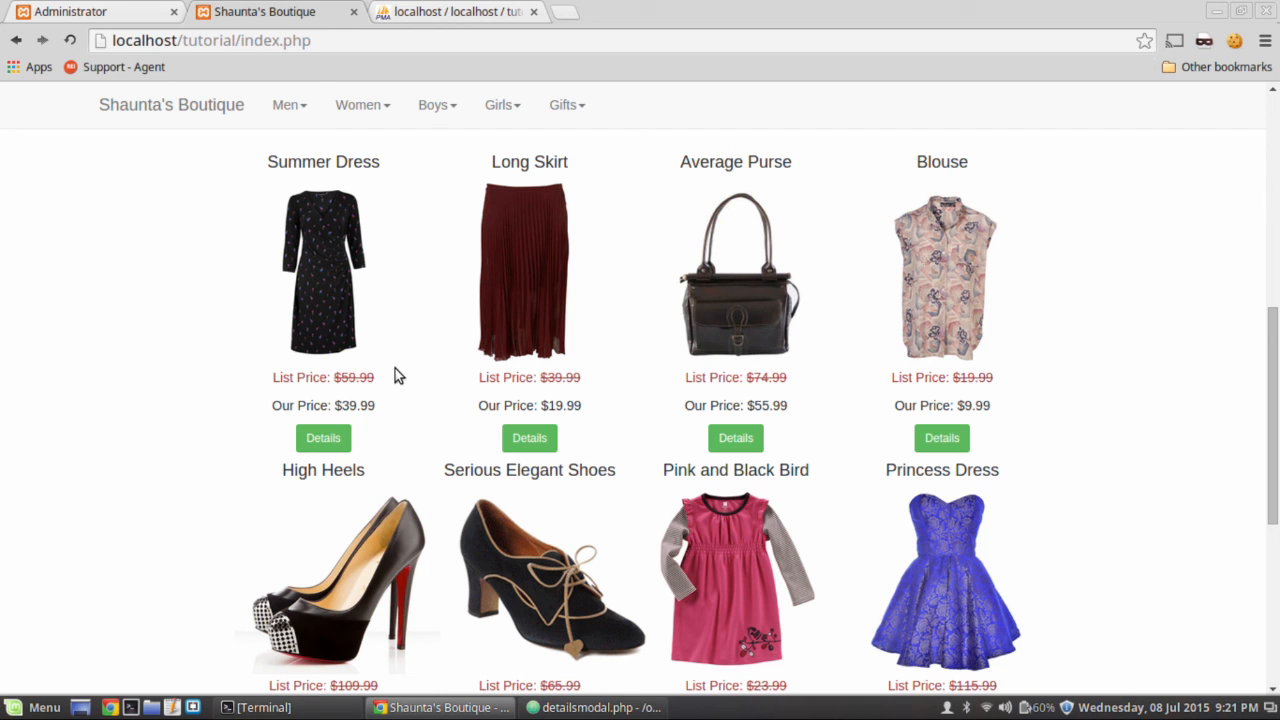
scroll(up, 3)
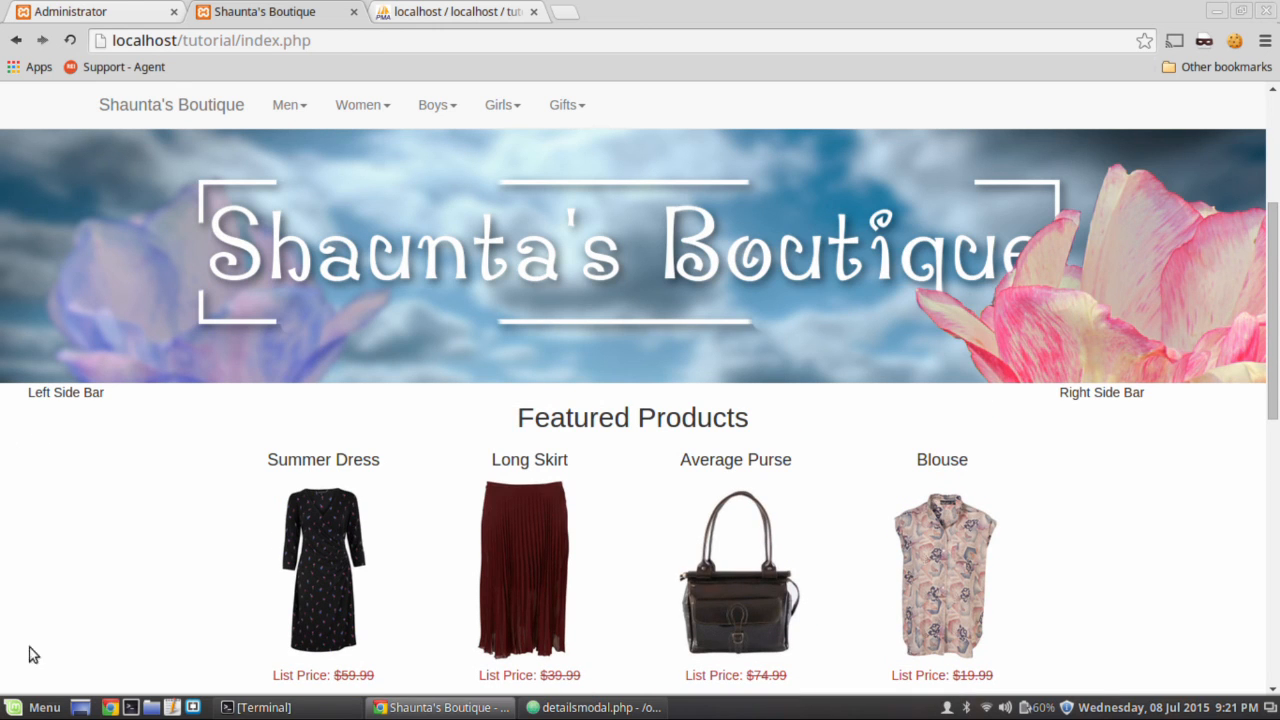
mouse_move(1180, 492)
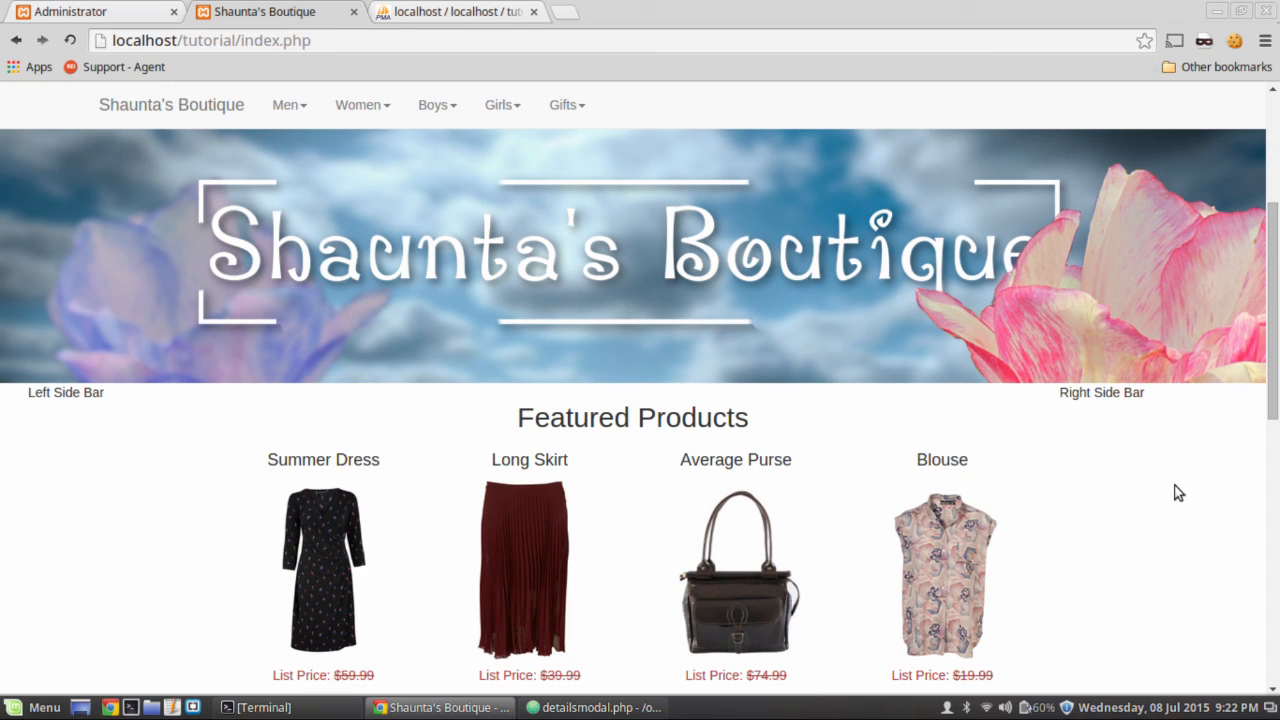